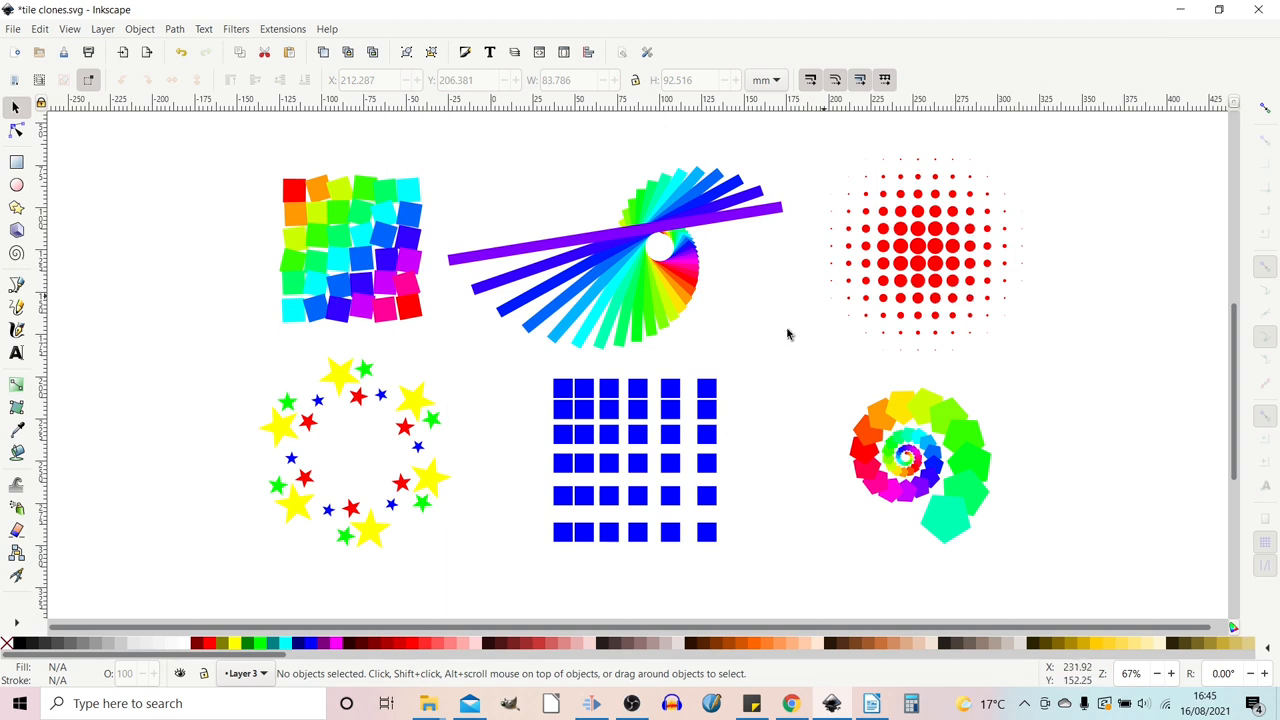
{"action": "mouse_move", "coordinate": [502, 602]}
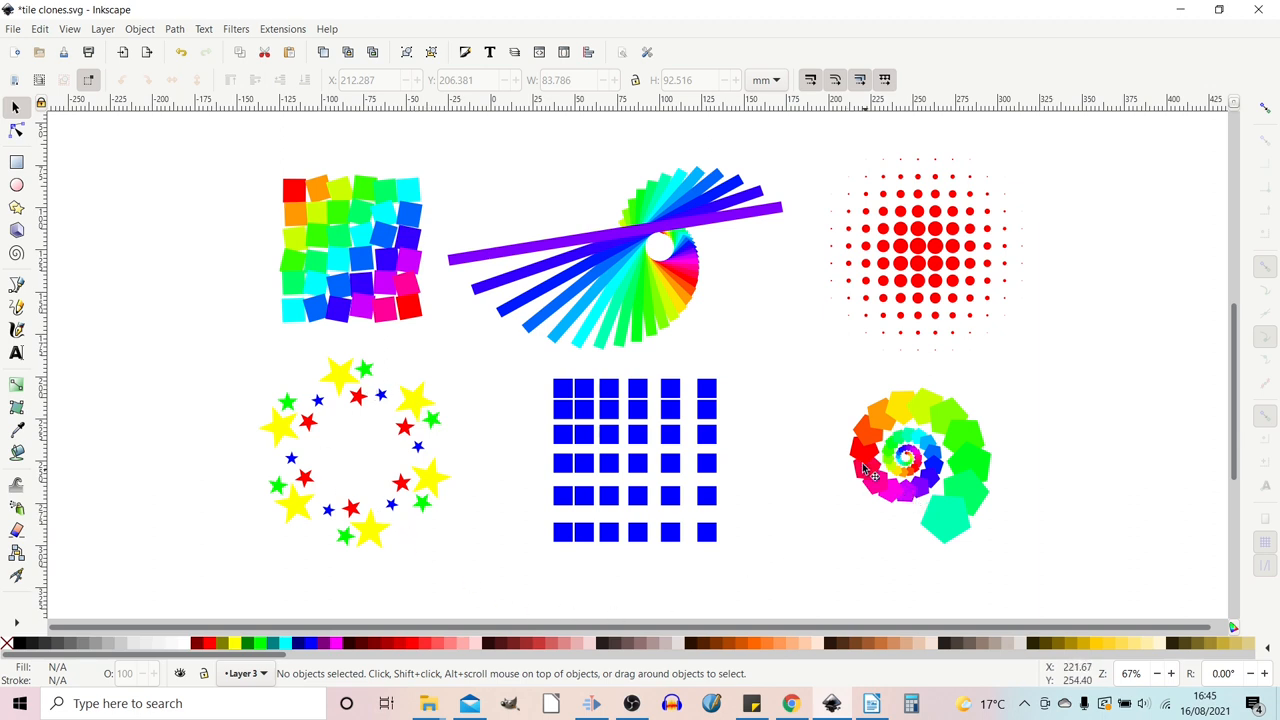
{"action": "mouse_move", "coordinate": [400, 284]}
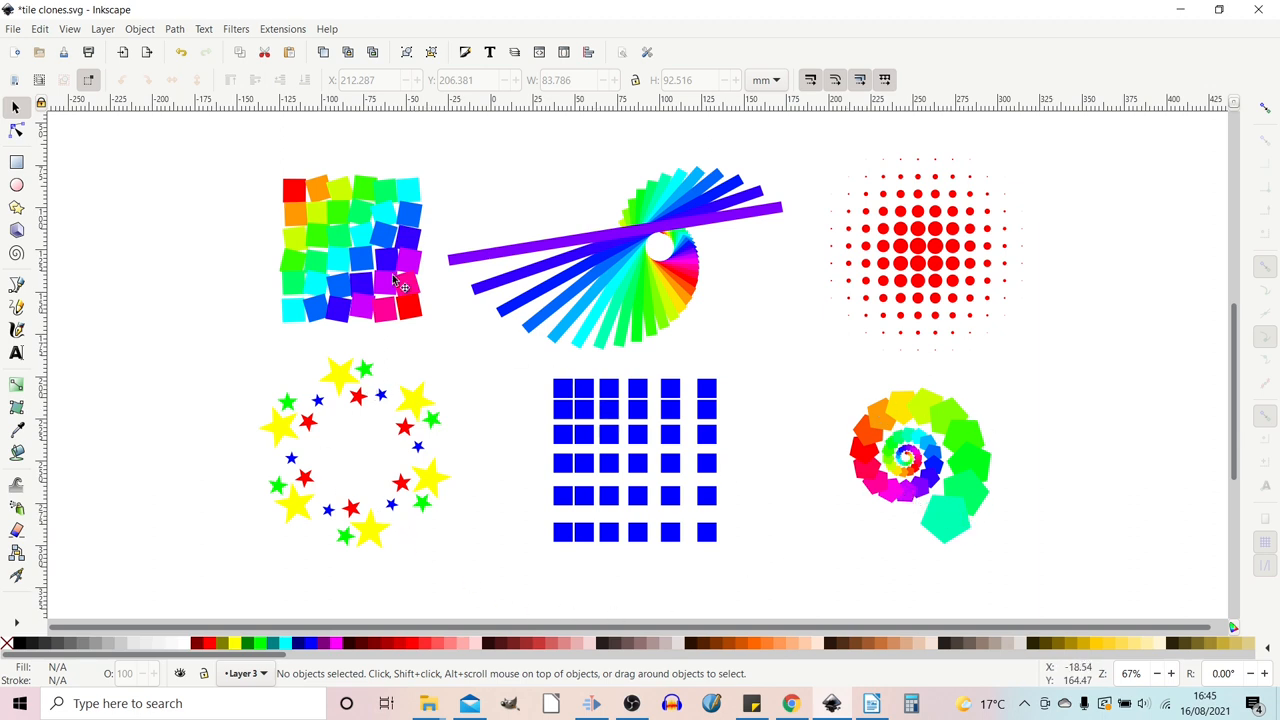
{"action": "mouse_move", "coordinate": [436, 336]}
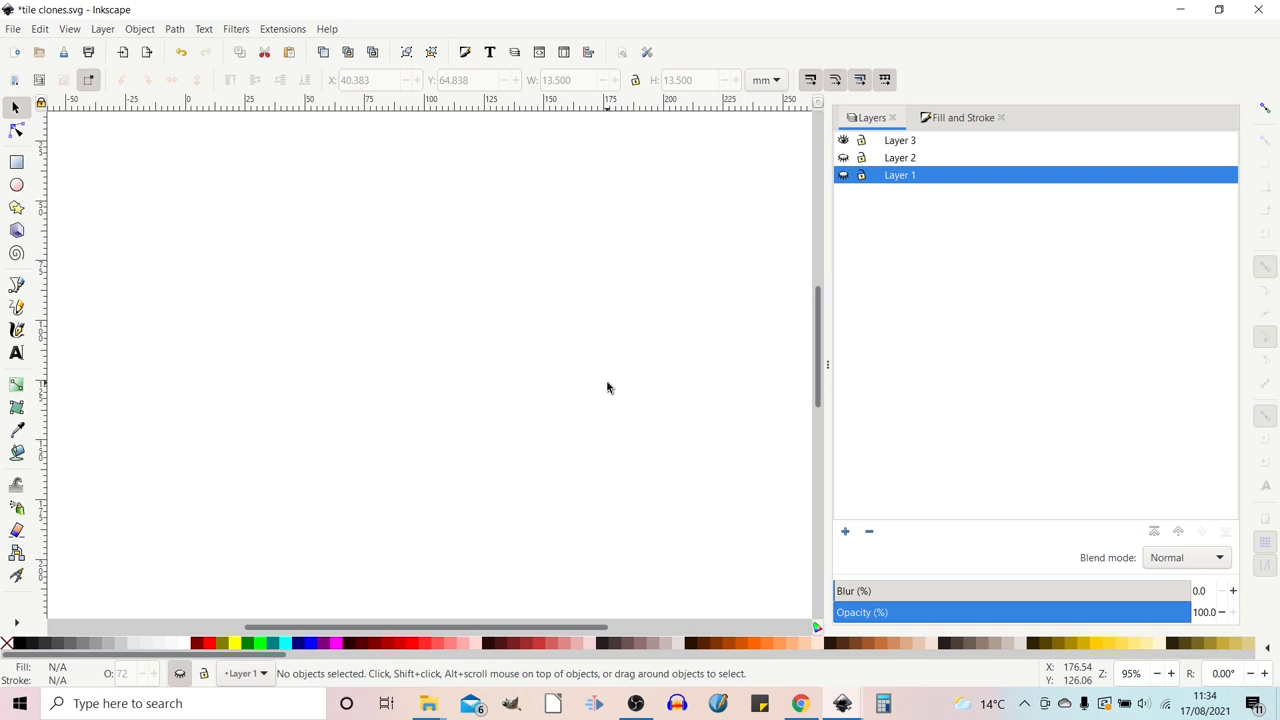
{"action": "mouse_move", "coordinate": [612, 364]}
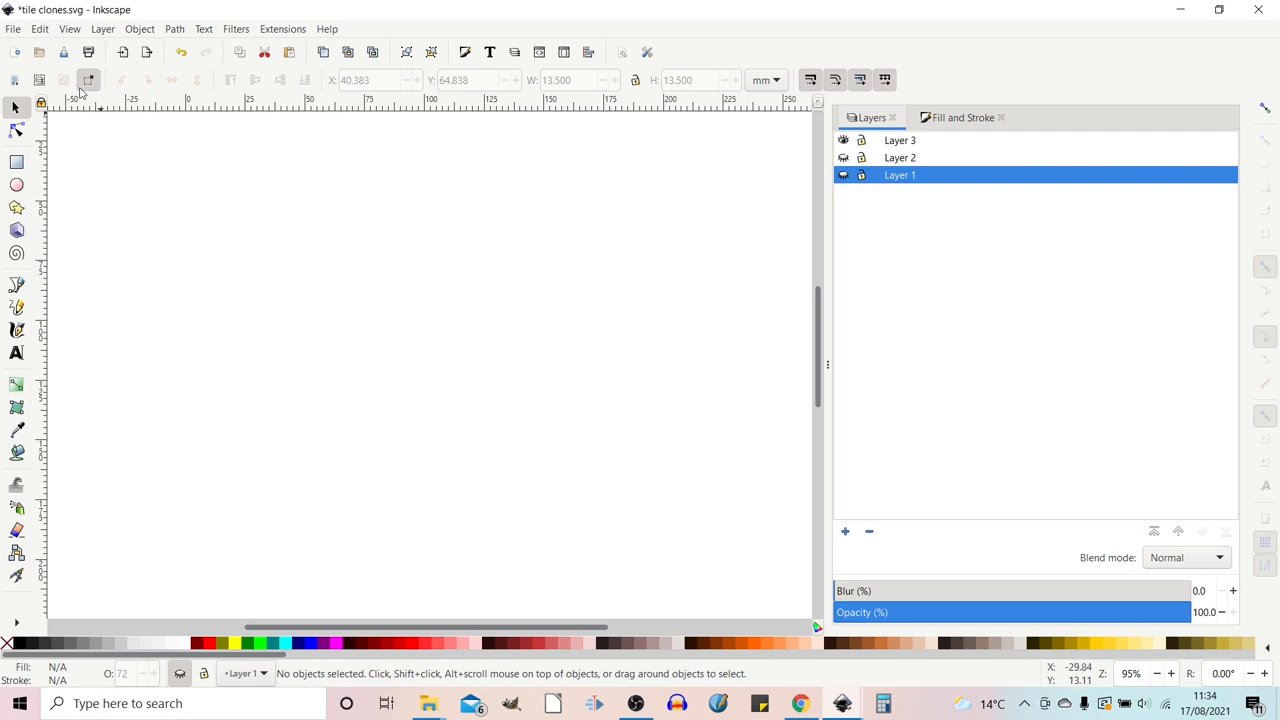
- Browse the Edit menu's Clone commands to reach Create Tiled Clones
{"action": "left_click", "coordinate": [40, 28]}
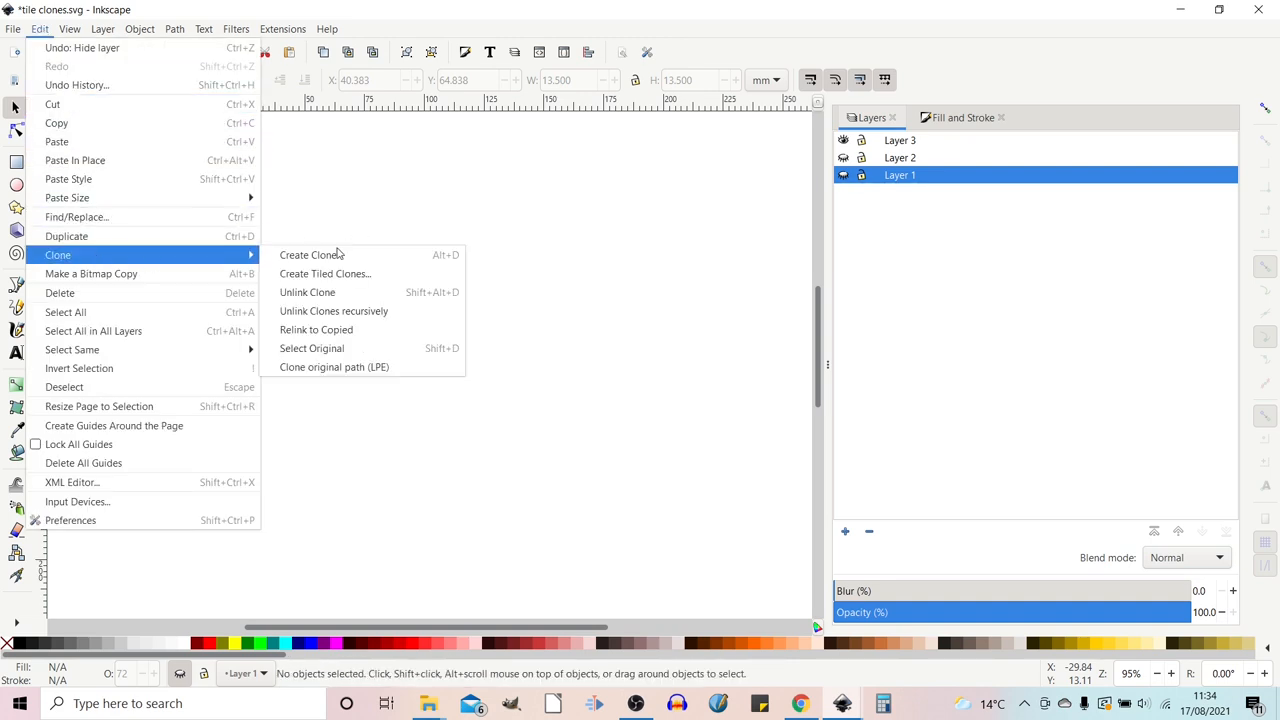
{"action": "mouse_move", "coordinate": [324, 272]}
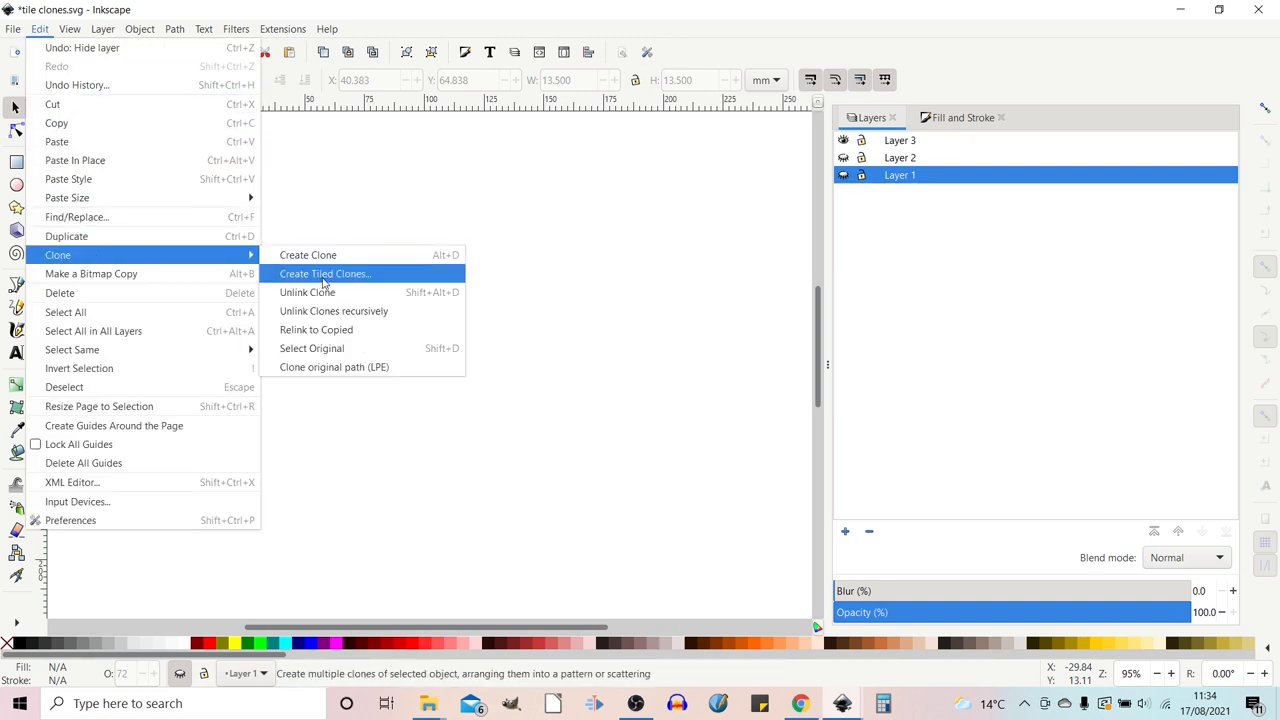
- Dock the Create Tiled Clones settings keeping P1 simple translation symmetry, then reach the Help options
{"action": "left_click", "coordinate": [324, 272]}
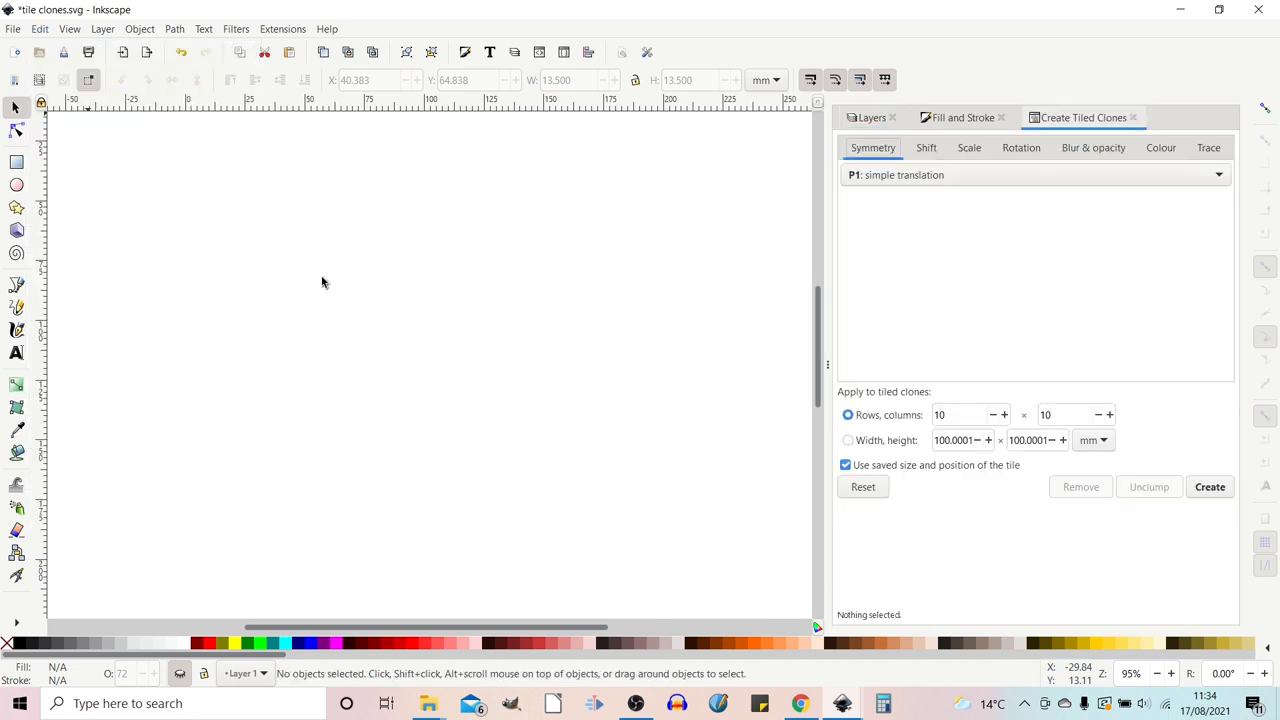
{"action": "mouse_move", "coordinate": [1164, 244]}
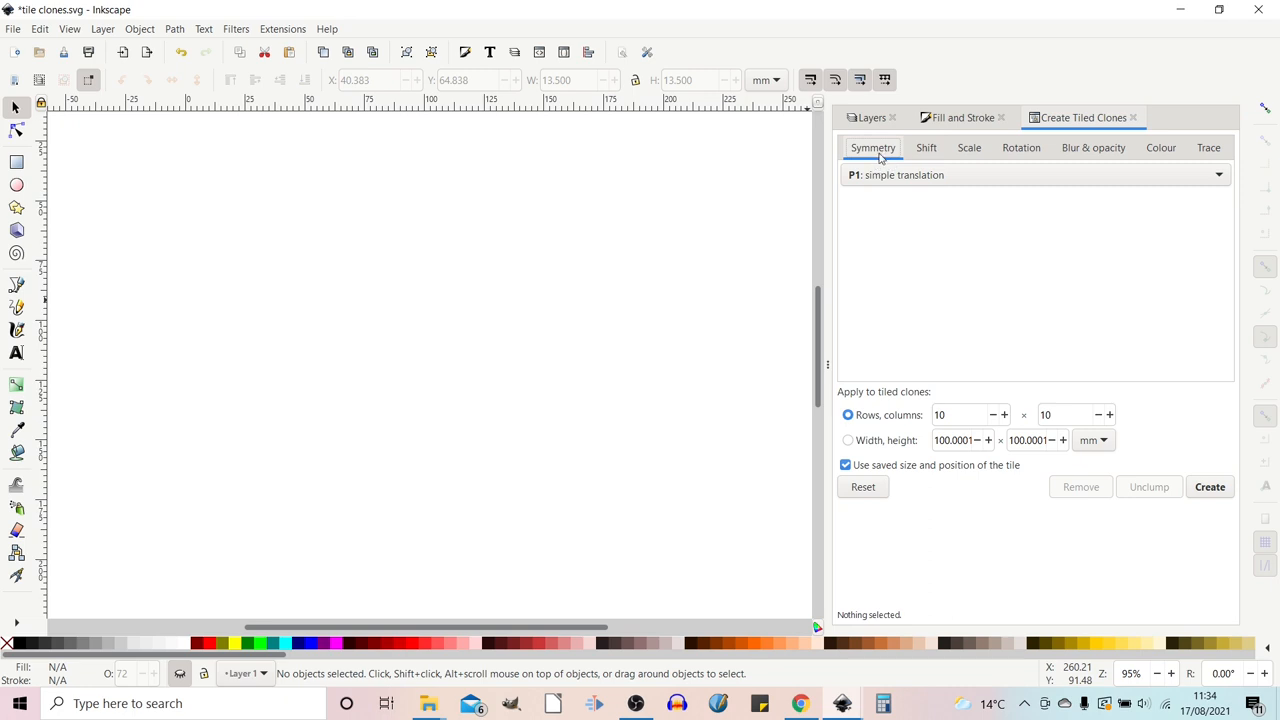
{"action": "mouse_move", "coordinate": [1046, 152]}
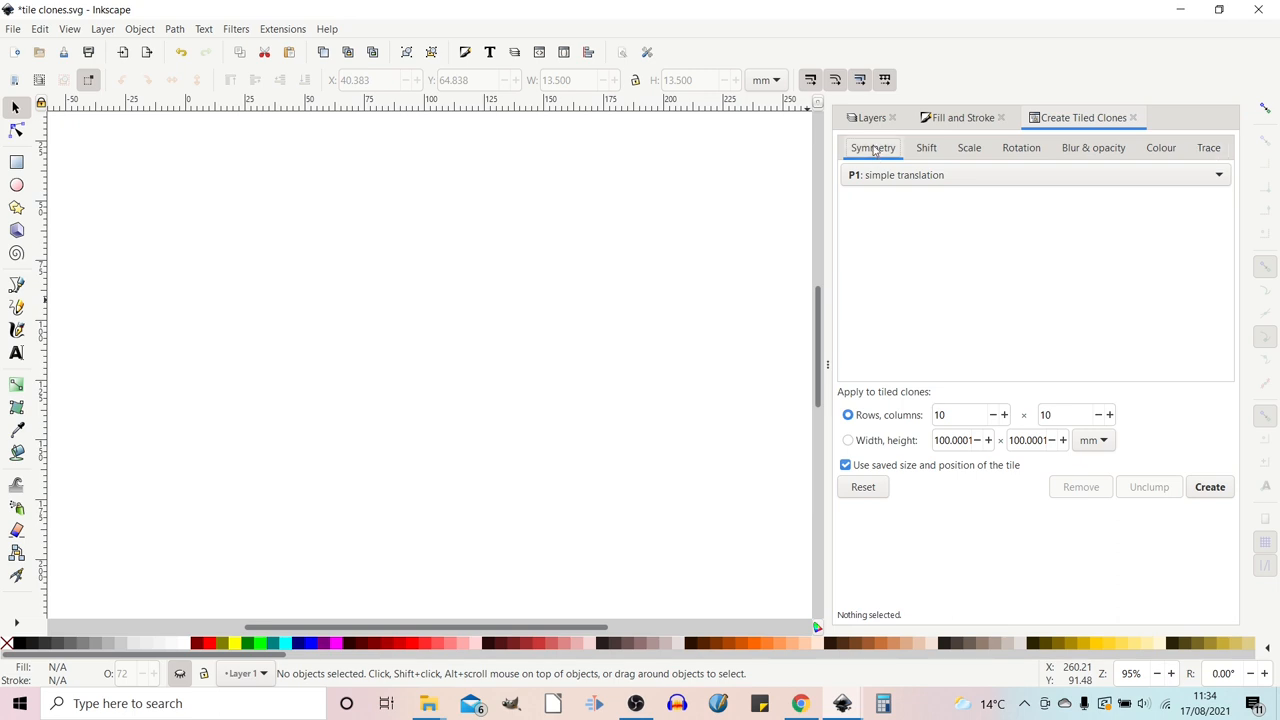
{"action": "mouse_move", "coordinate": [896, 176]}
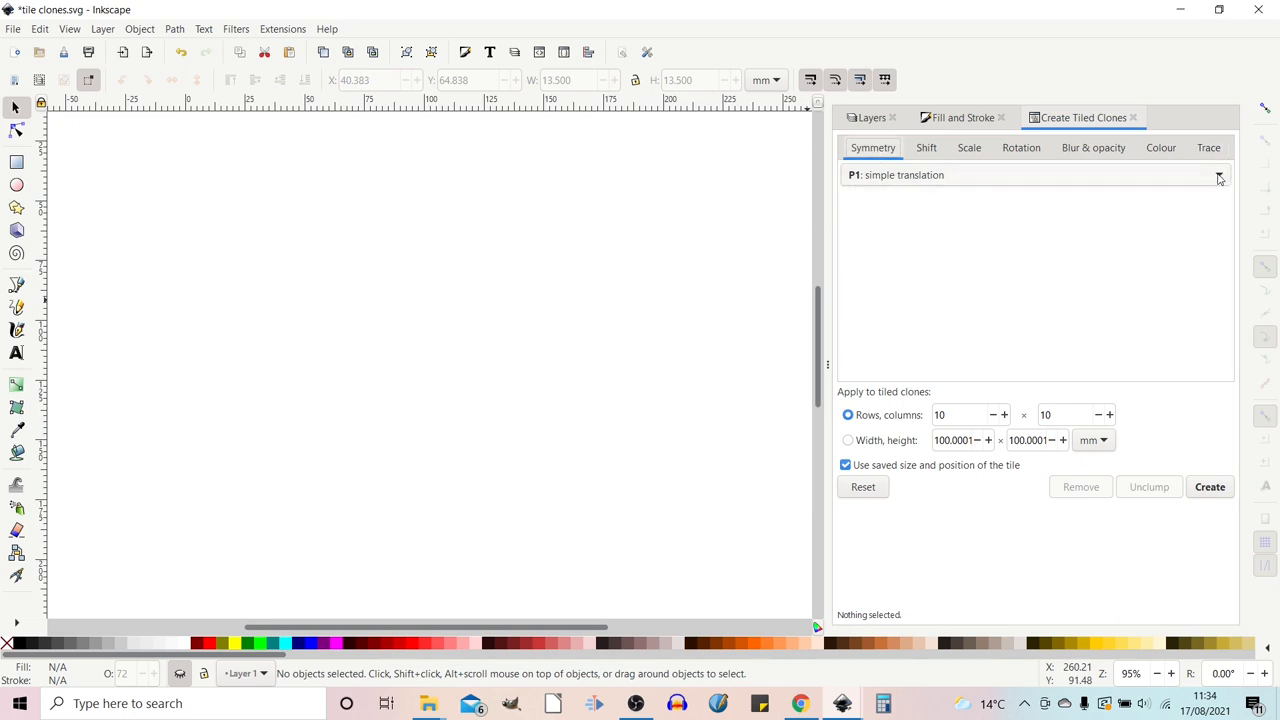
{"action": "left_click", "coordinate": [1036, 176]}
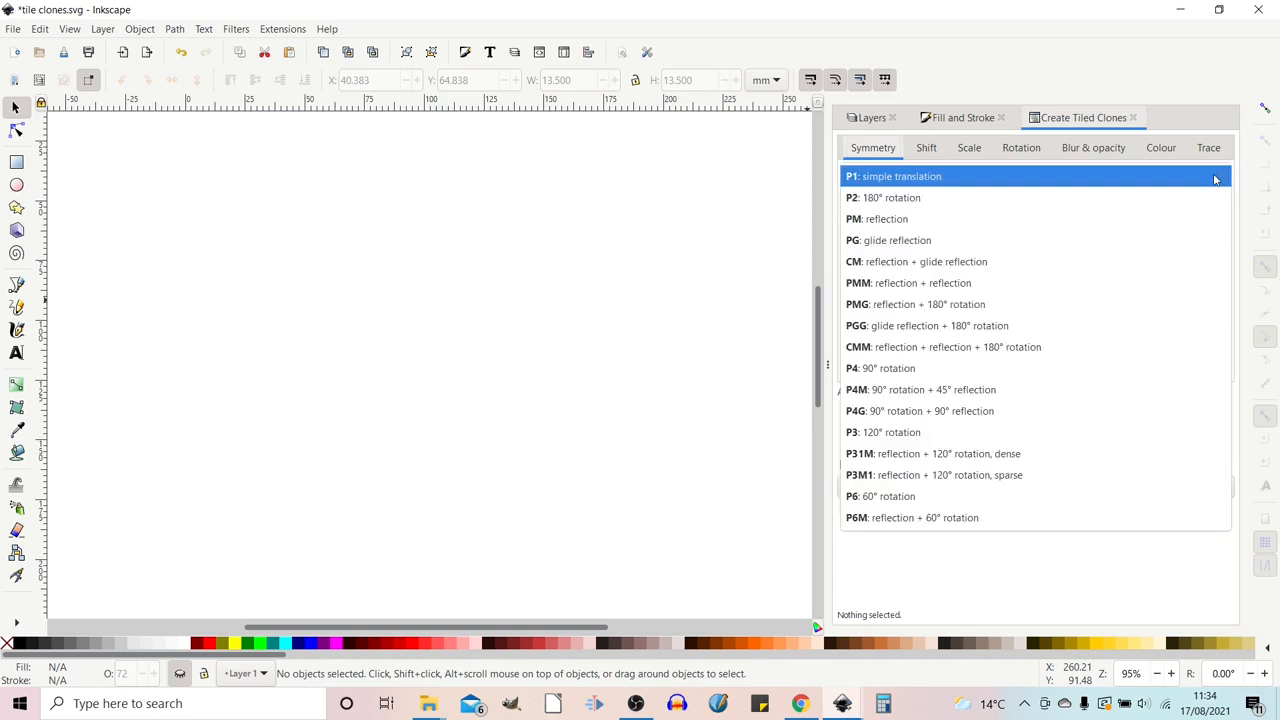
{"action": "left_click", "coordinate": [896, 240]}
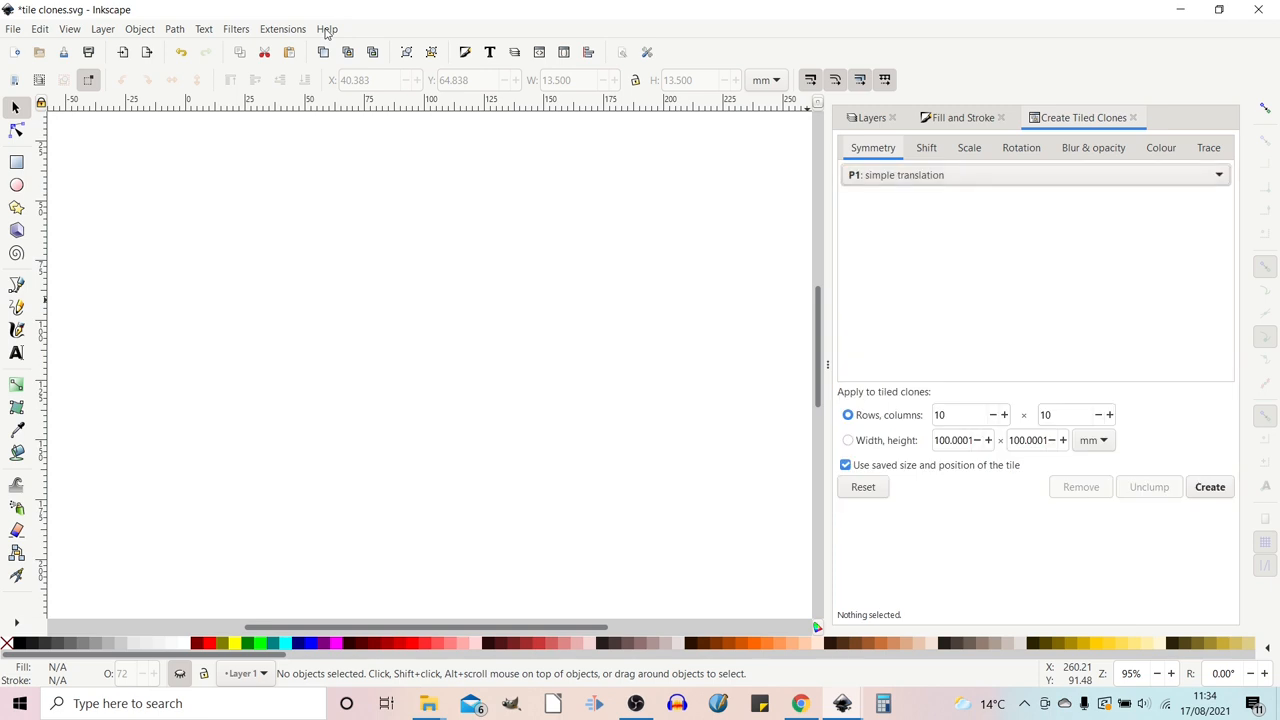
{"action": "left_click", "coordinate": [328, 28]}
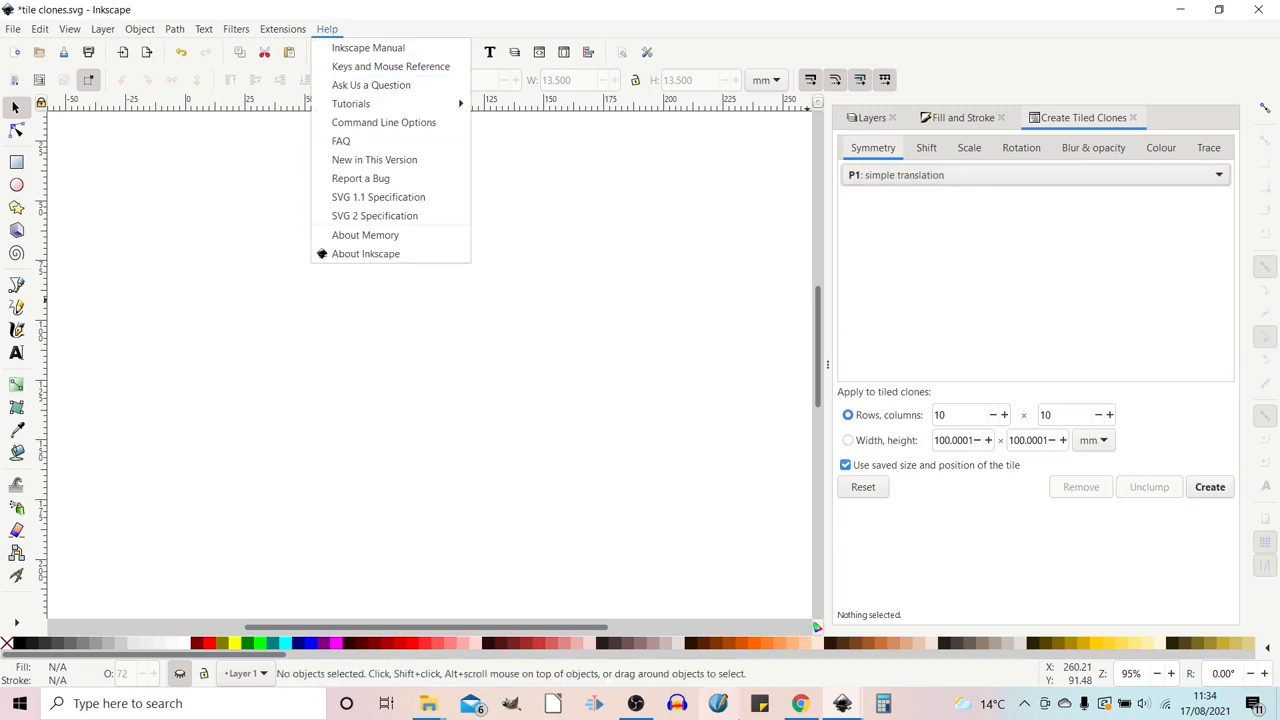
- View the Inkscape manual's tiling Symmetry Tab page in Chrome
{"action": "left_click", "coordinate": [368, 48]}
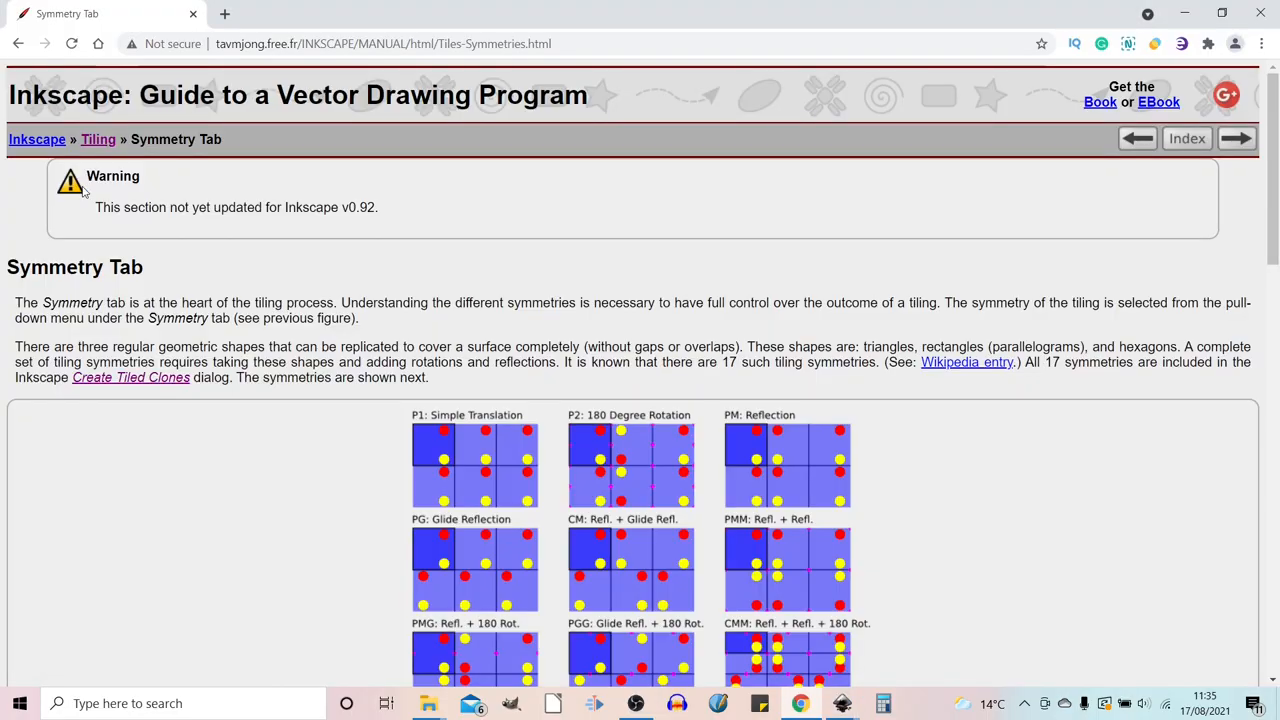
{"action": "mouse_move", "coordinate": [98, 140]}
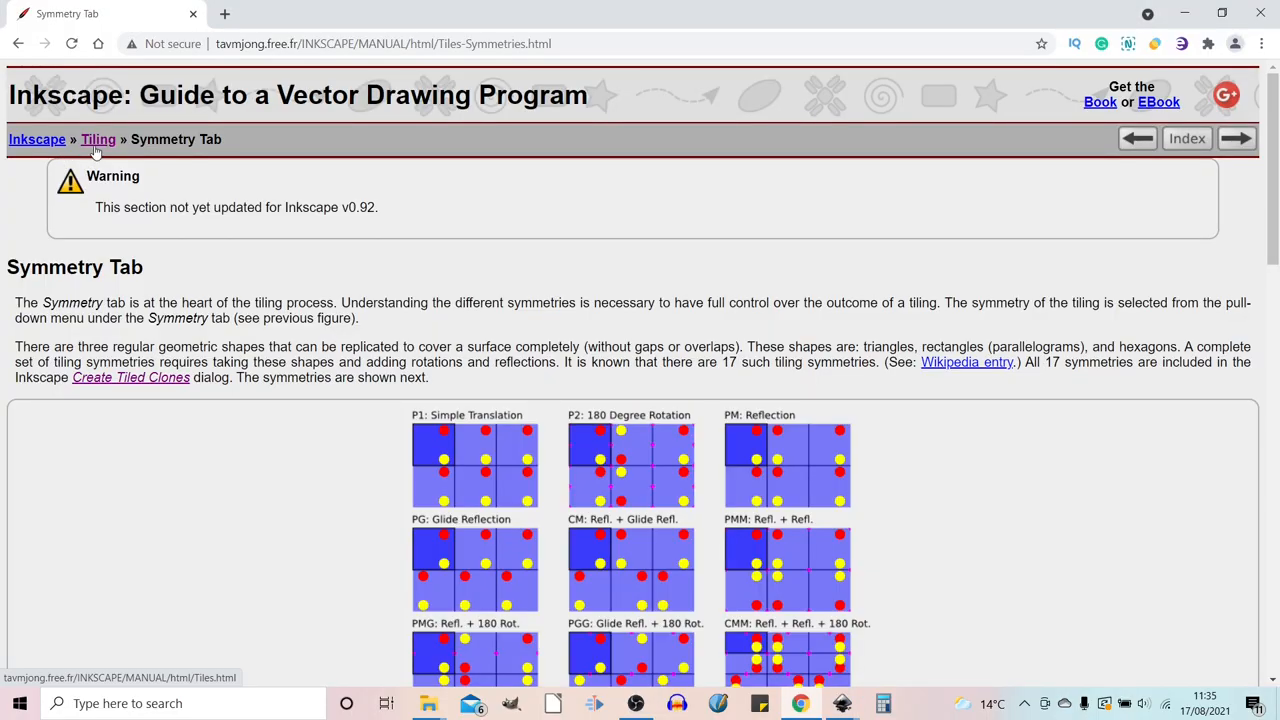
{"action": "mouse_move", "coordinate": [880, 516]}
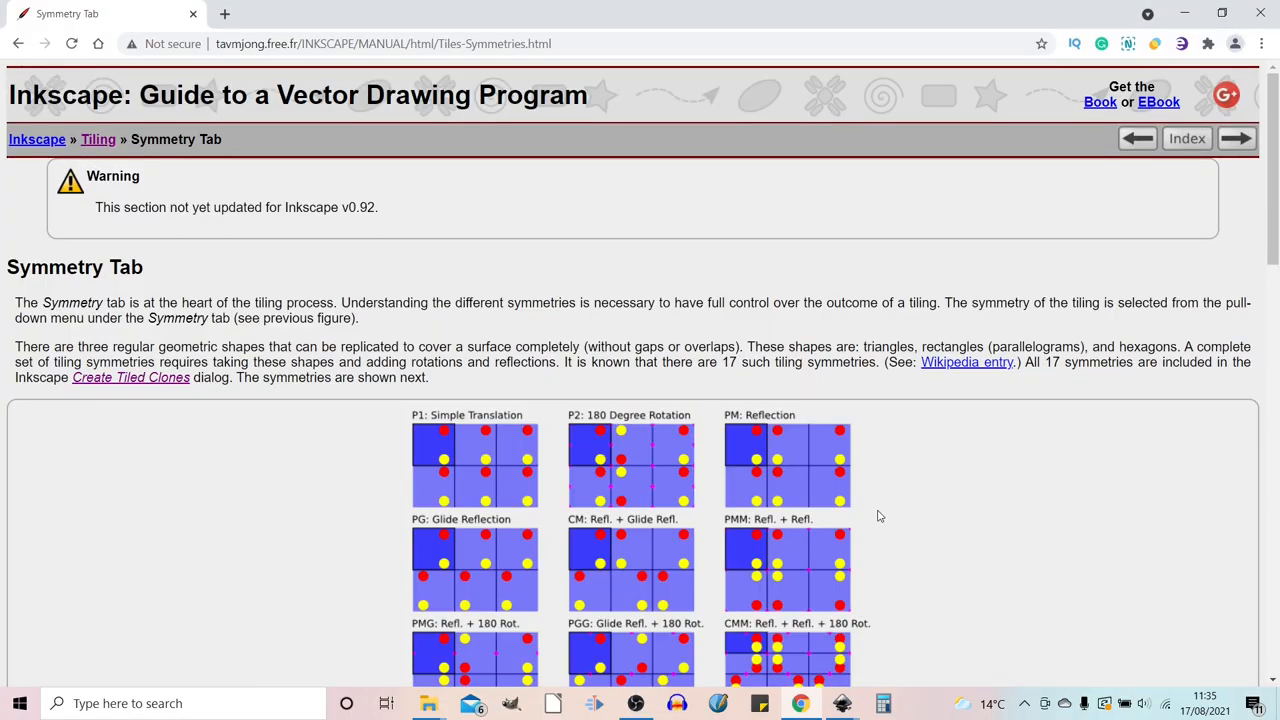
{"action": "scroll", "scroll_direction": "down", "scroll_amount": 3}
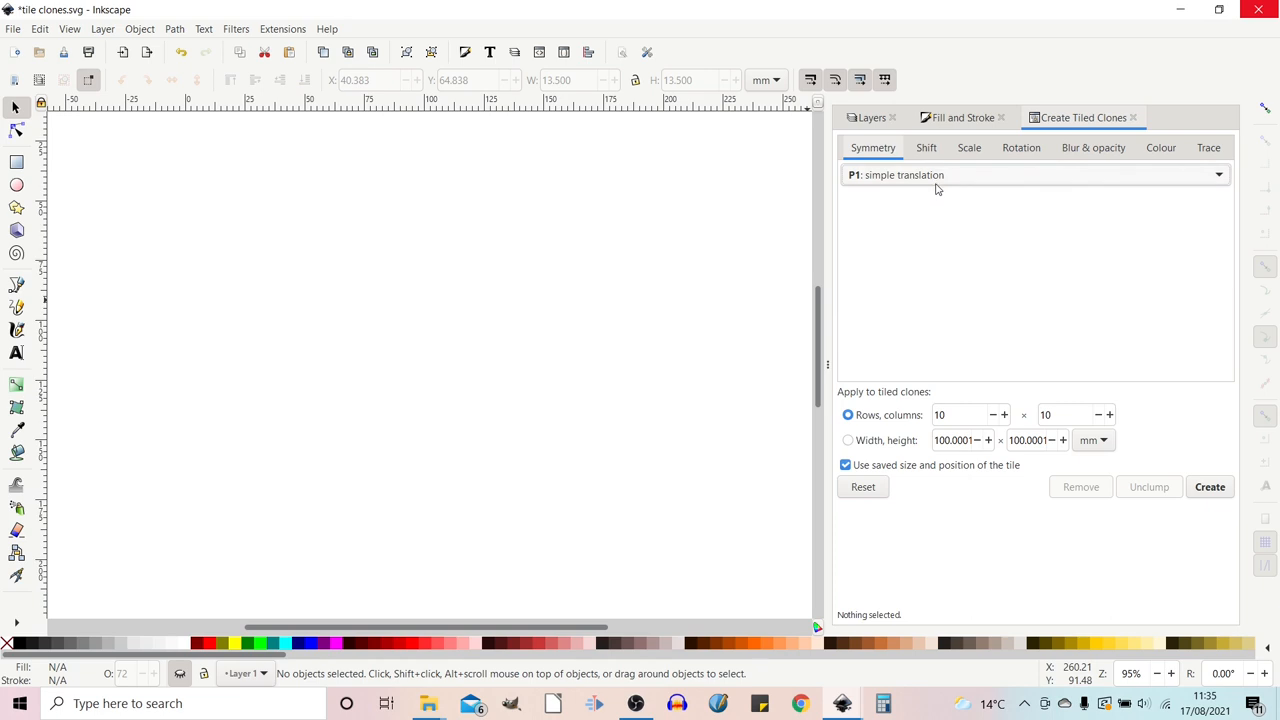
{"action": "mouse_move", "coordinate": [918, 400]}
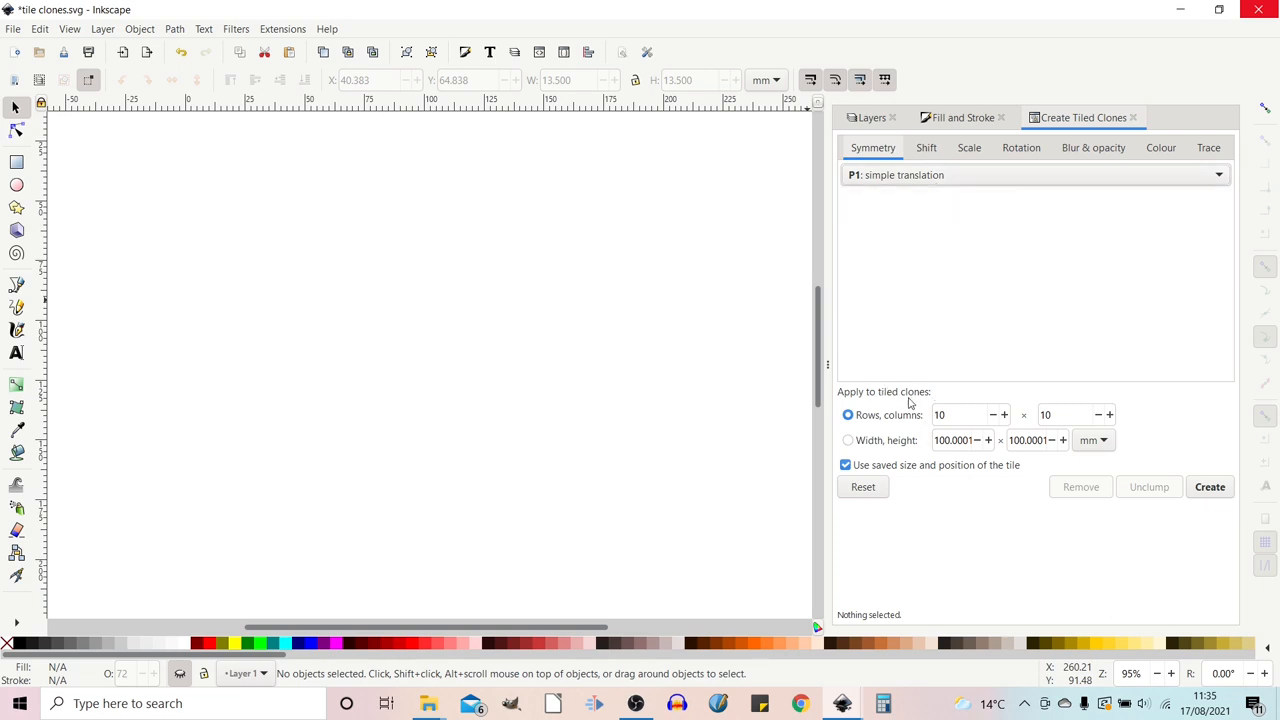
{"action": "mouse_move", "coordinate": [864, 430]}
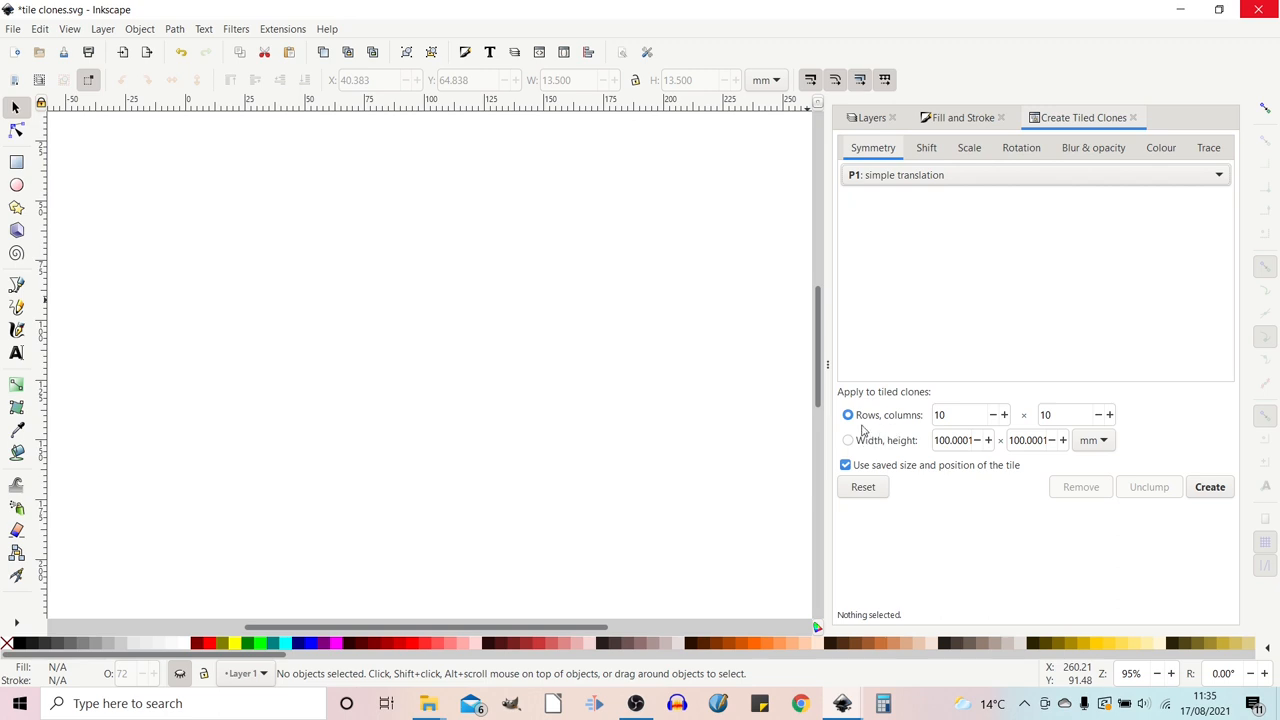
{"action": "mouse_move", "coordinate": [860, 452]}
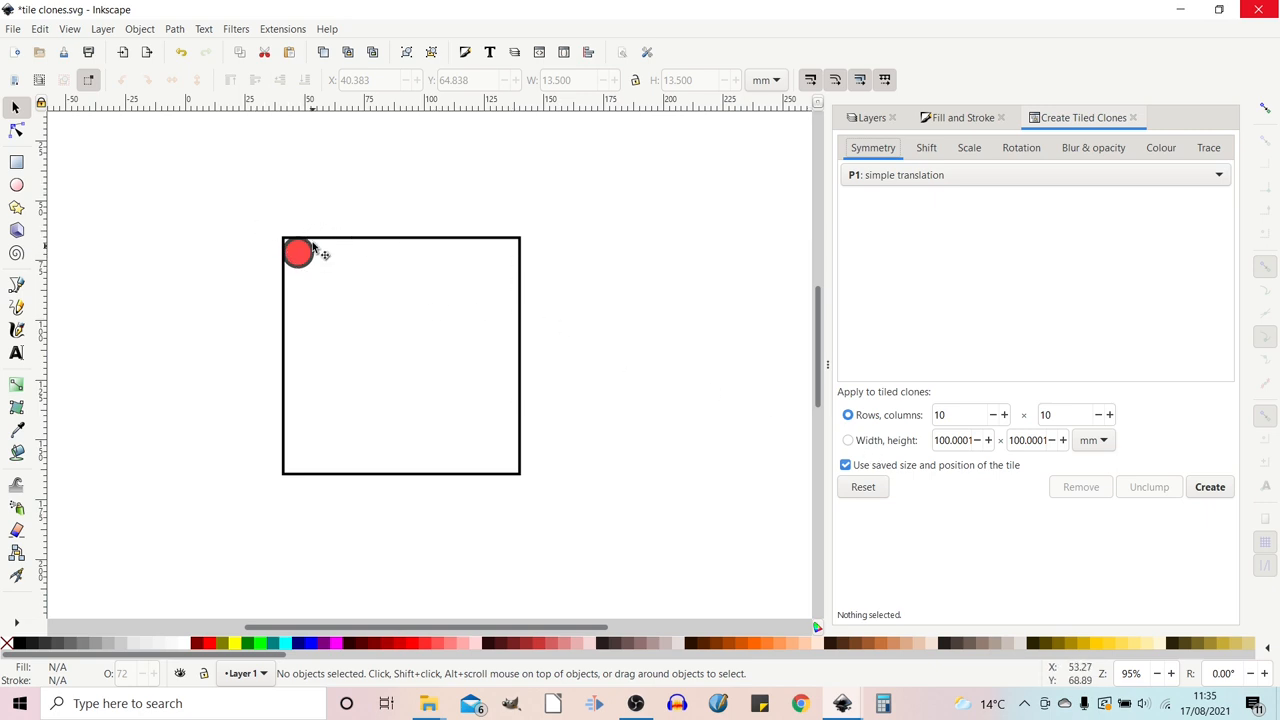
{"action": "mouse_move", "coordinate": [324, 262]}
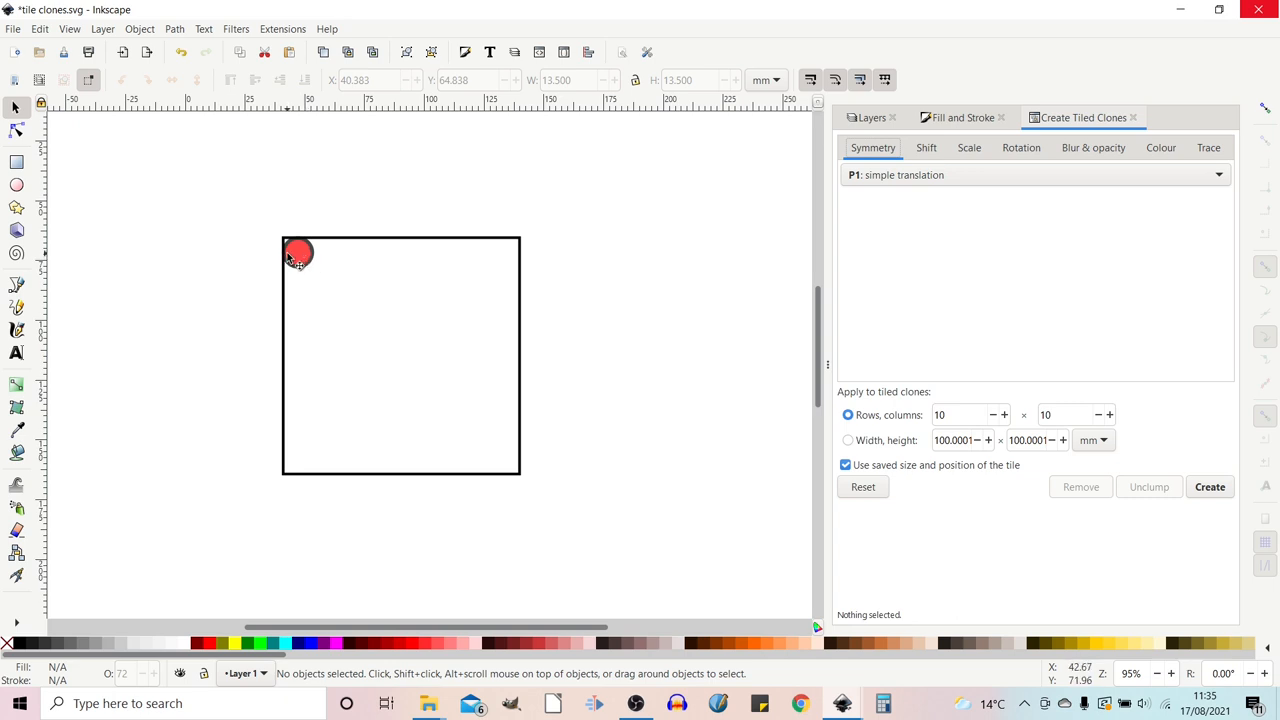
{"action": "mouse_move", "coordinate": [904, 428]}
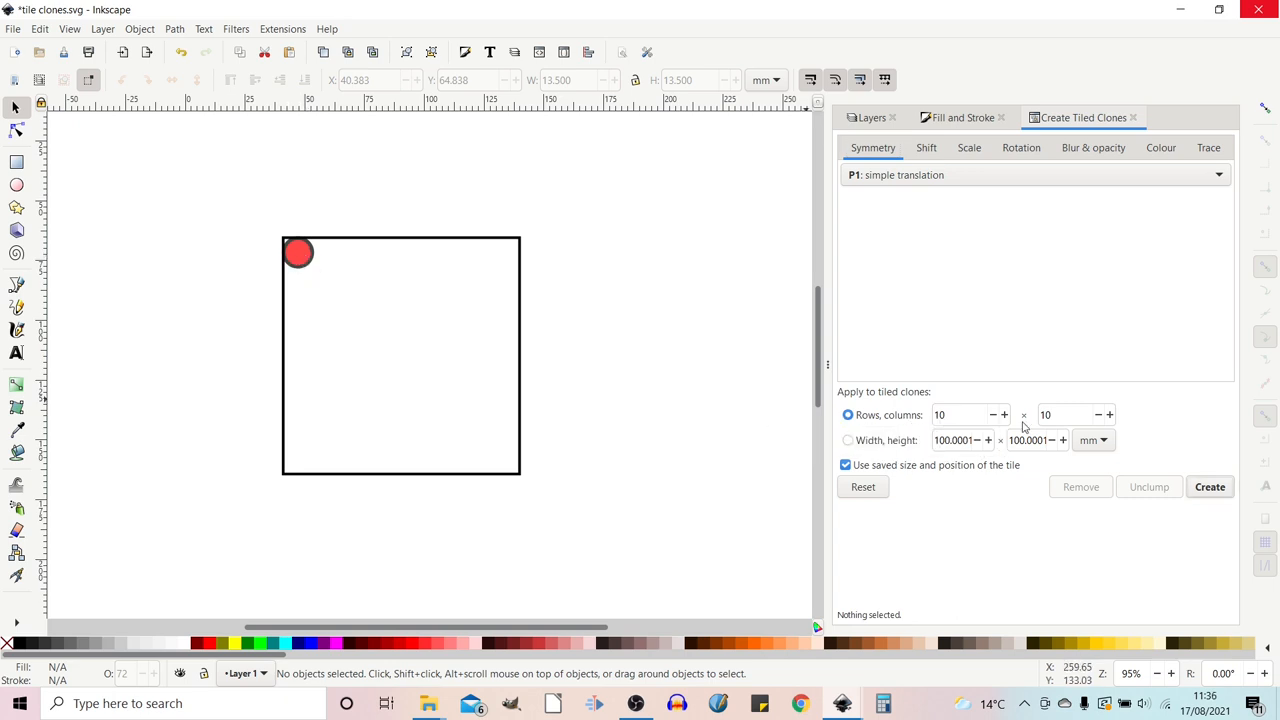
{"action": "mouse_move", "coordinate": [736, 320]}
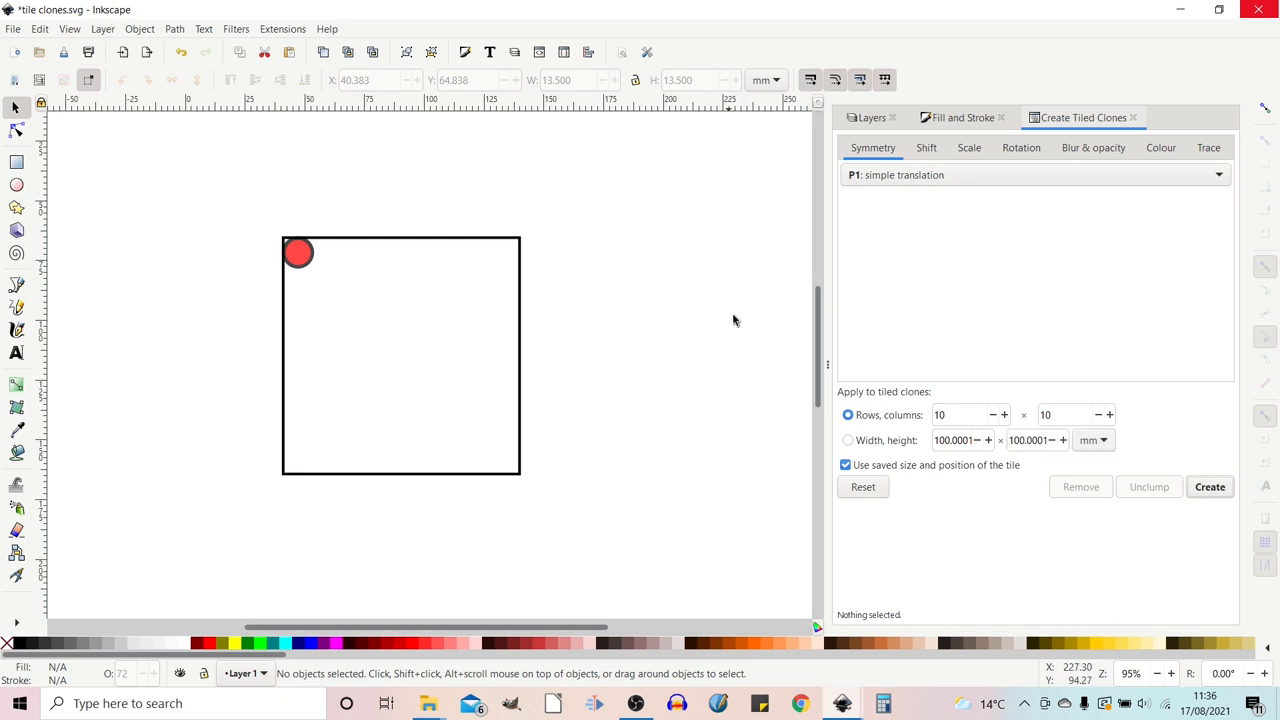
{"action": "mouse_move", "coordinate": [812, 404]}
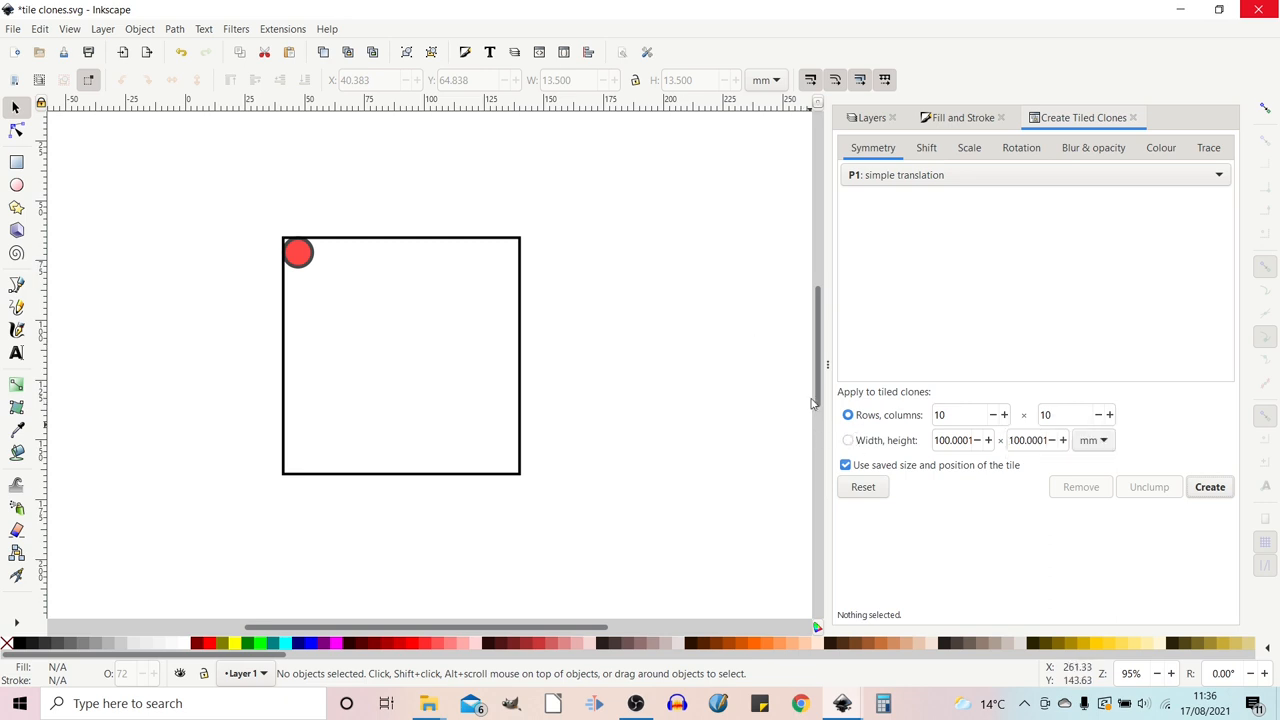
- Tile the selected red circle into a 10 by 10 grid of 100 P1 clones
{"action": "left_click", "coordinate": [298, 252]}
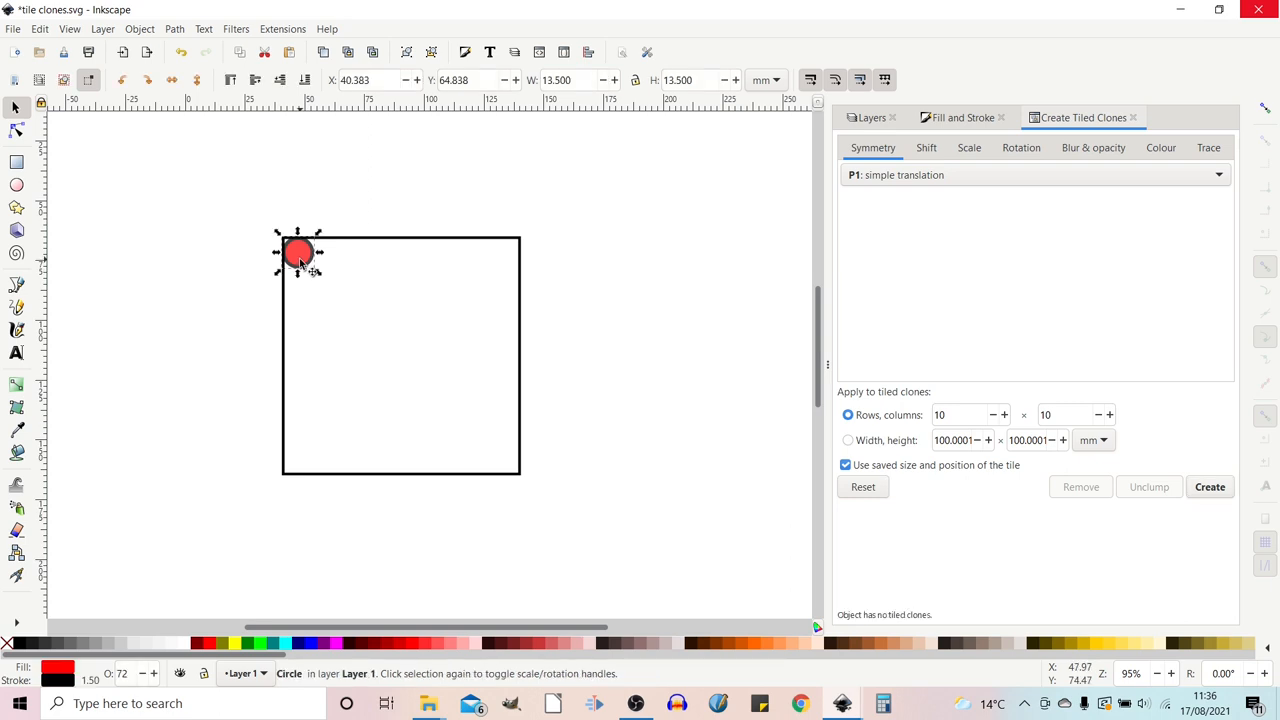
{"action": "mouse_move", "coordinate": [658, 460]}
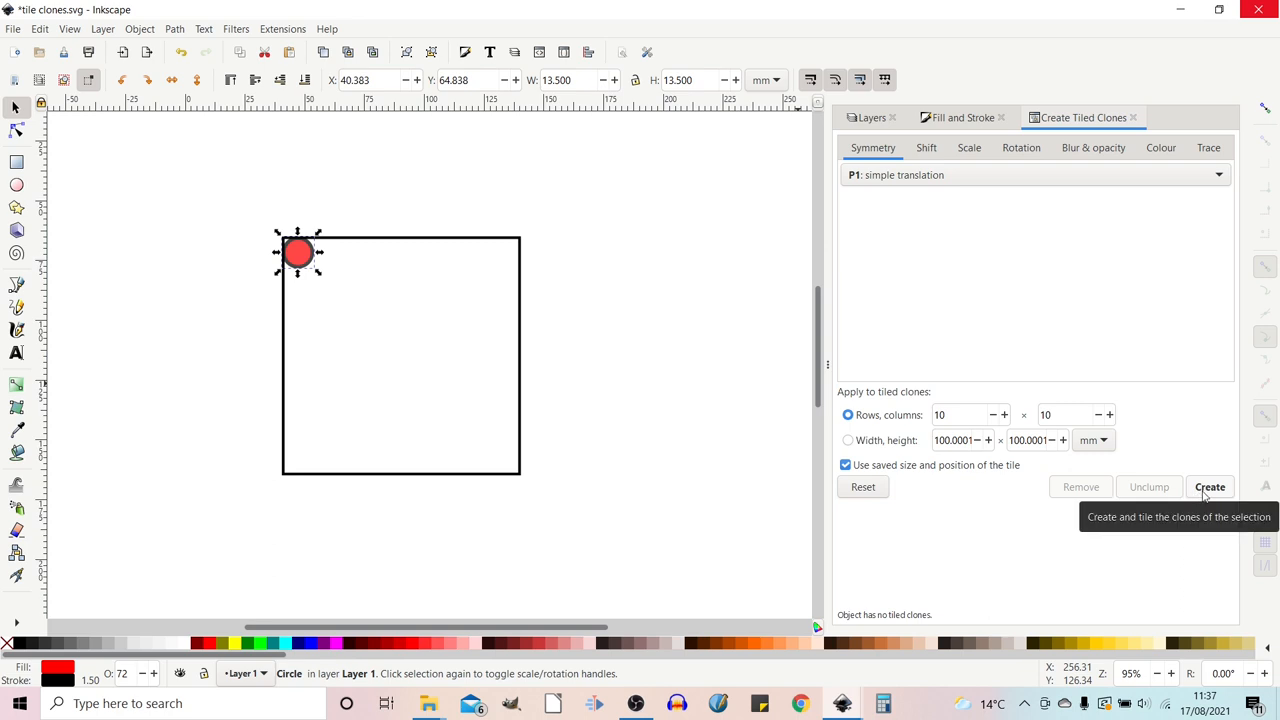
{"action": "left_click", "coordinate": [1210, 488]}
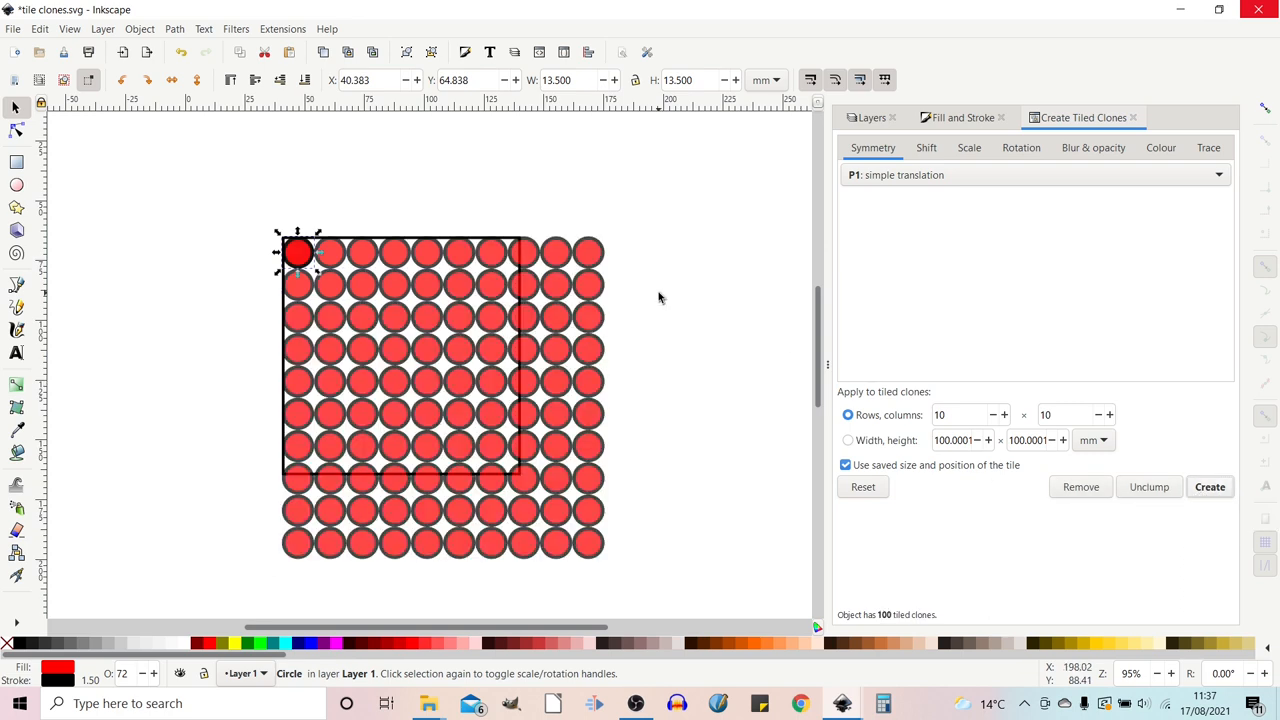
{"action": "mouse_move", "coordinate": [524, 358]}
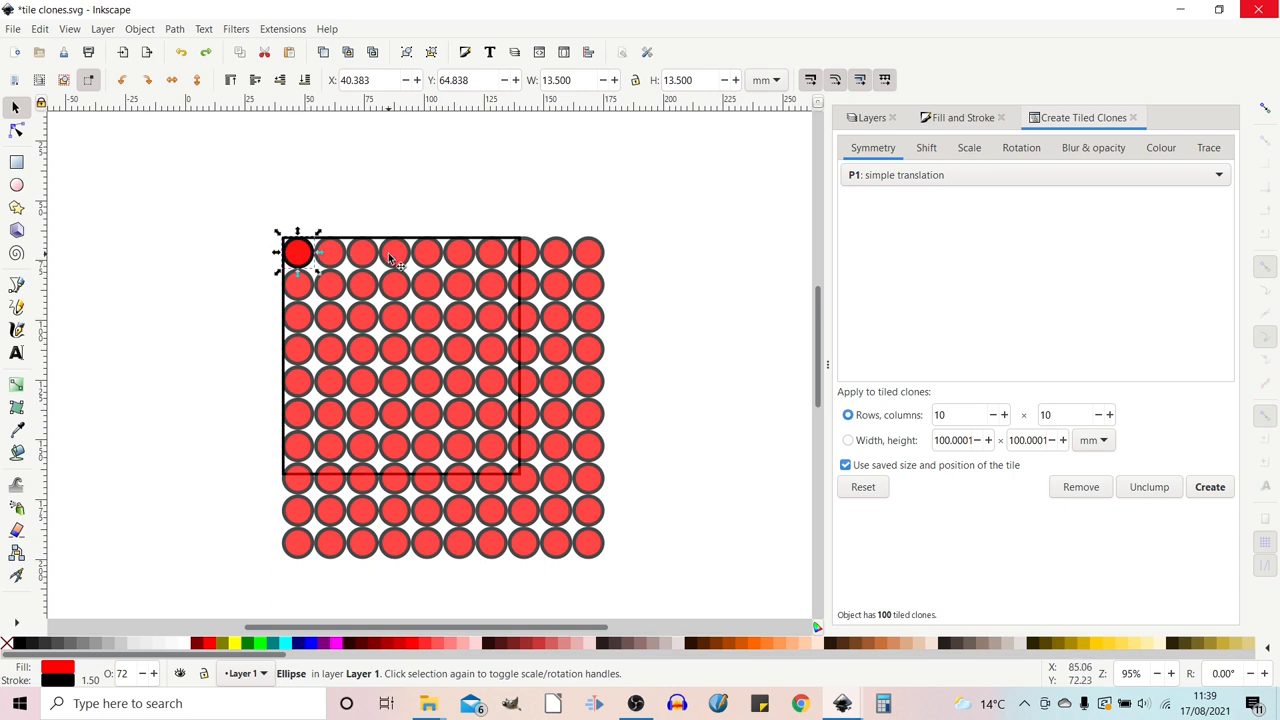
{"action": "mouse_move", "coordinate": [524, 508]}
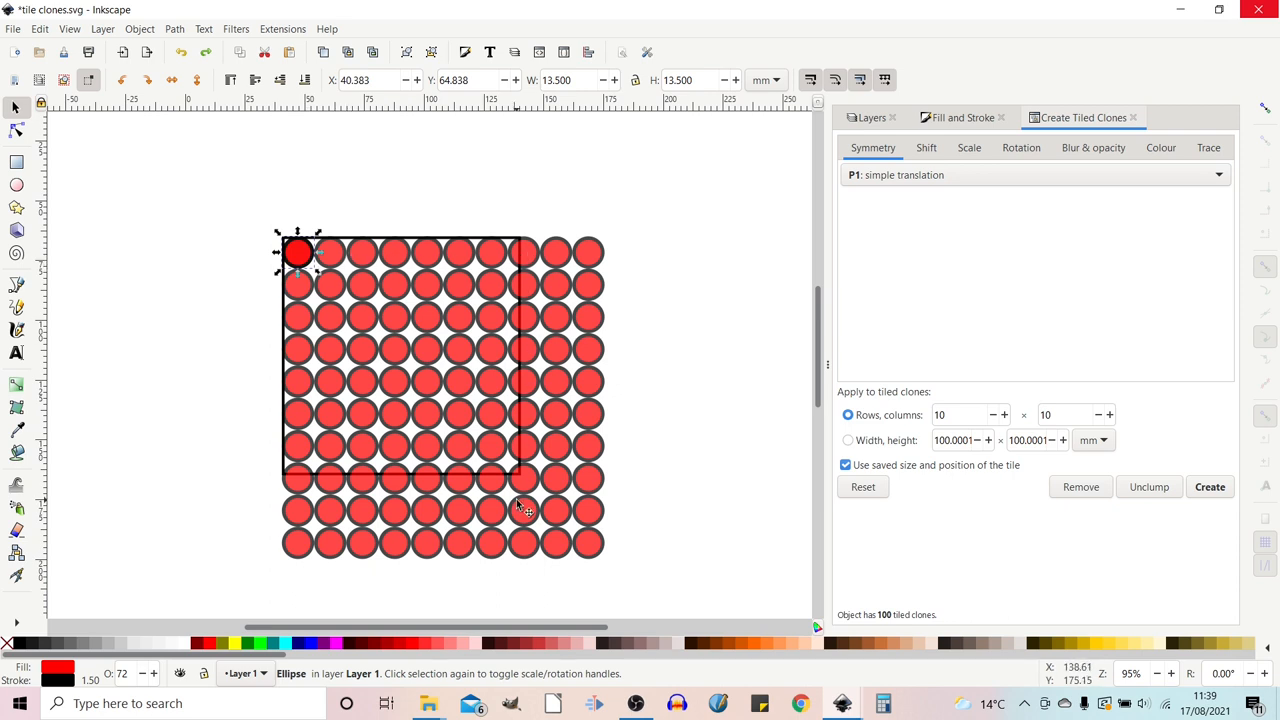
{"action": "mouse_move", "coordinate": [488, 492]}
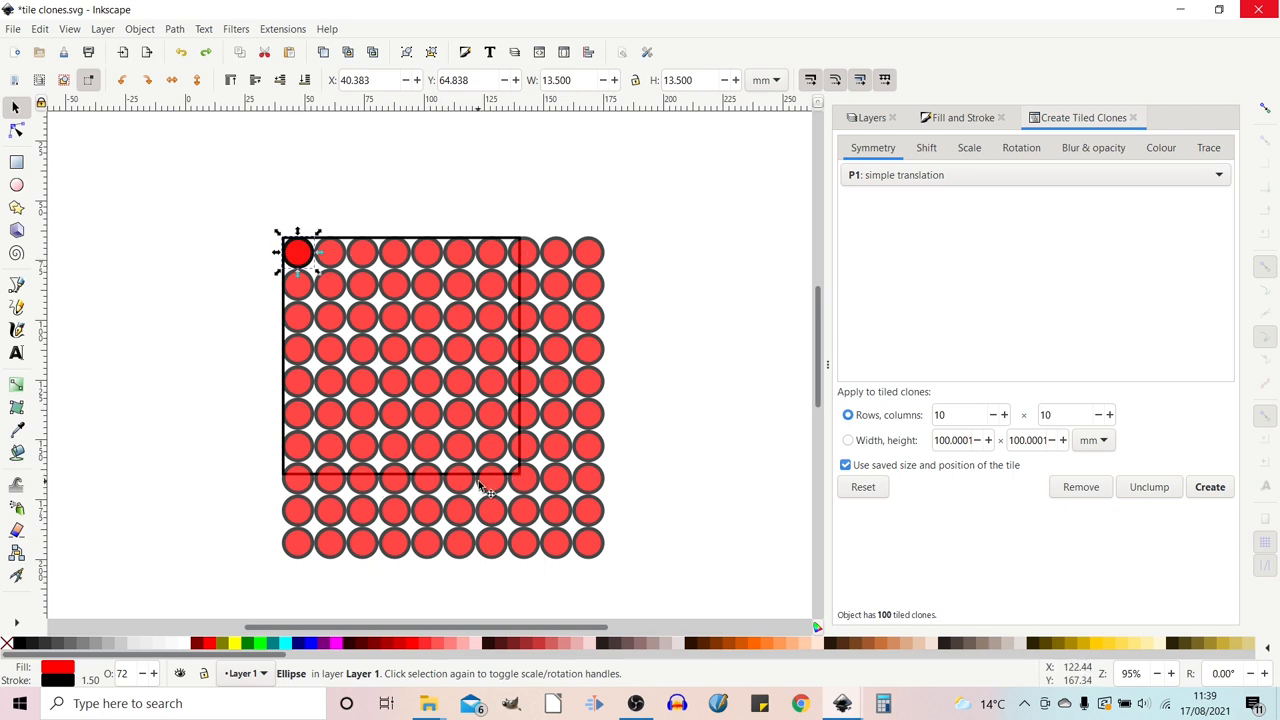
{"action": "mouse_move", "coordinate": [488, 278]}
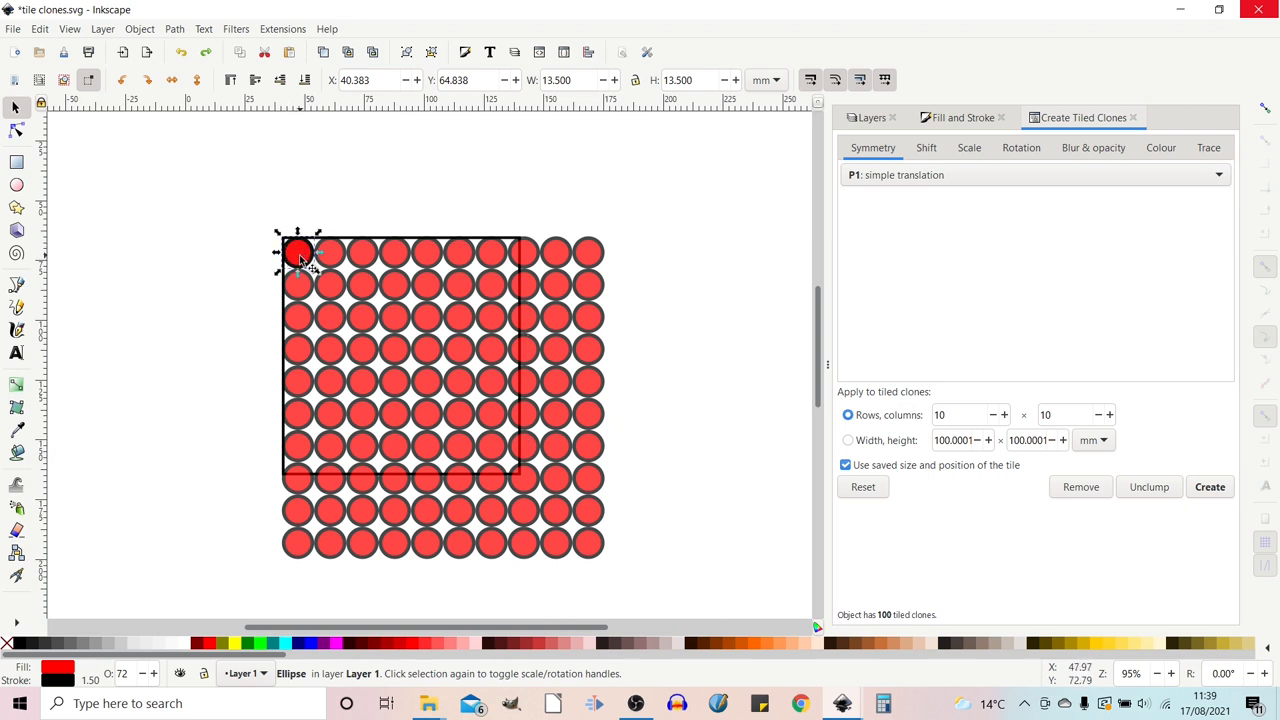
- Move a corner clone to the left of the grid and reselect the original circle
{"action": "left_click", "coordinate": [298, 252]}
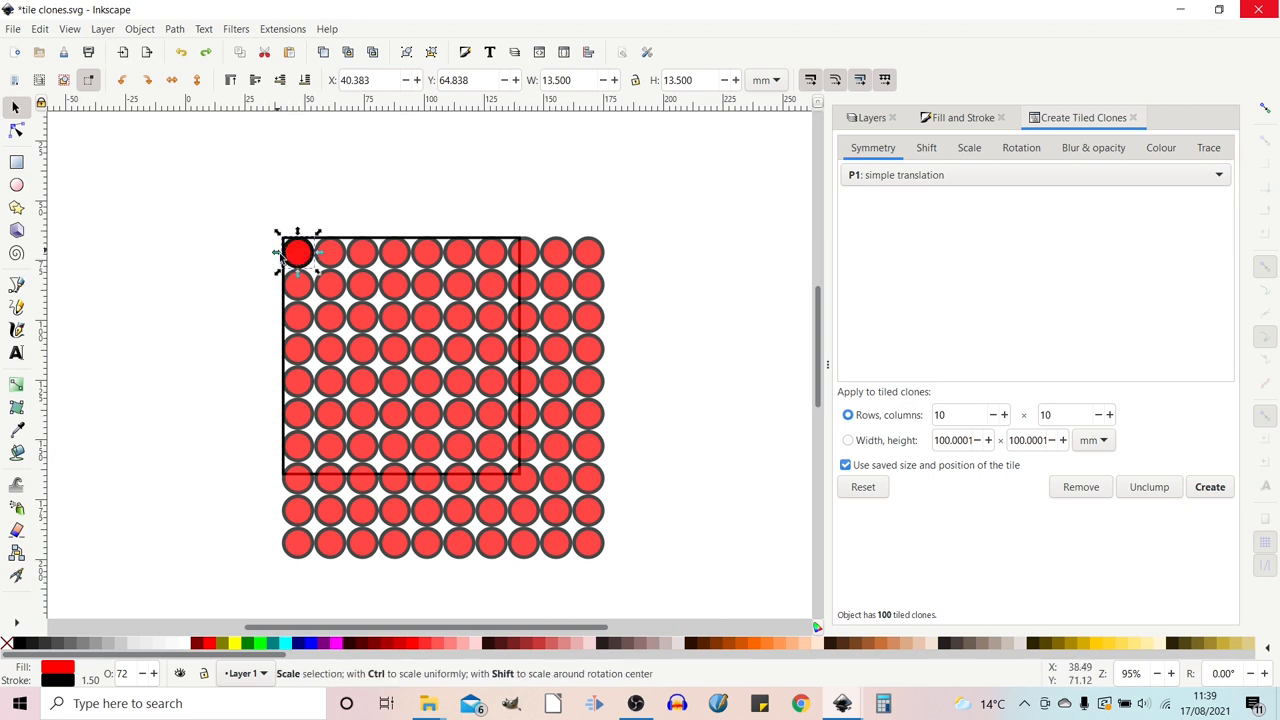
{"action": "left_click", "coordinate": [300, 252]}
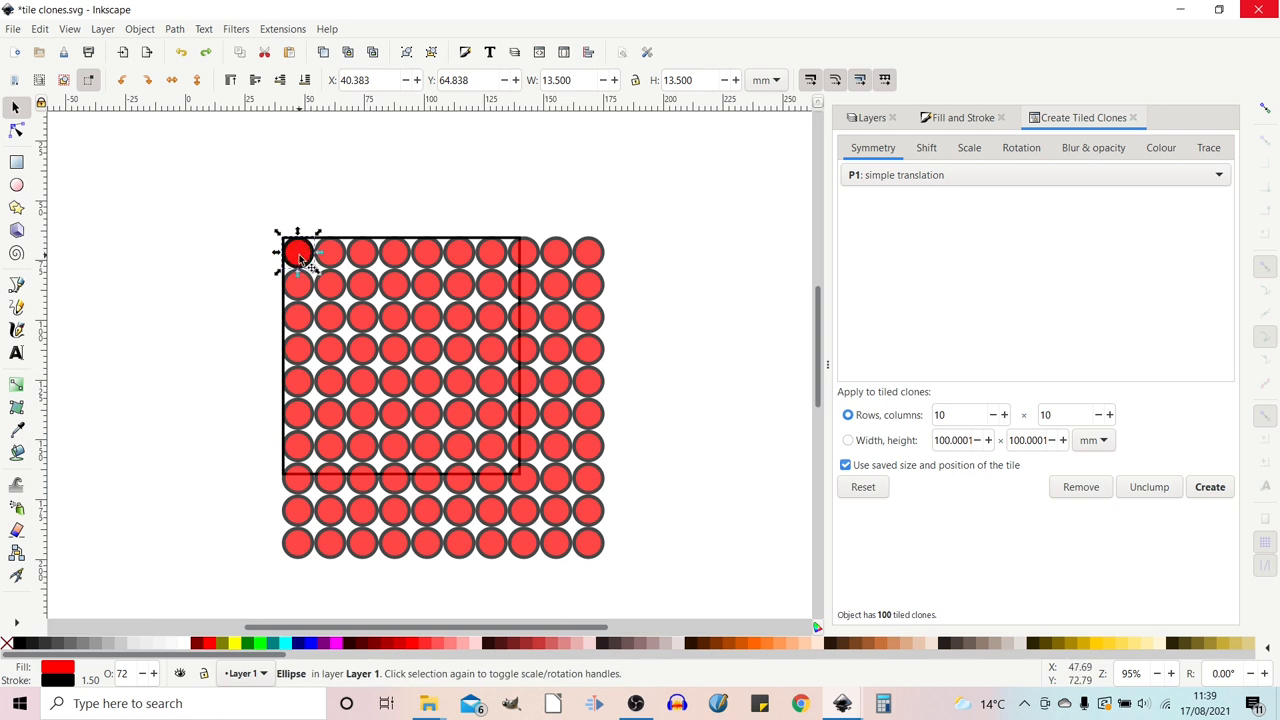
{"action": "mouse_move", "coordinate": [304, 264]}
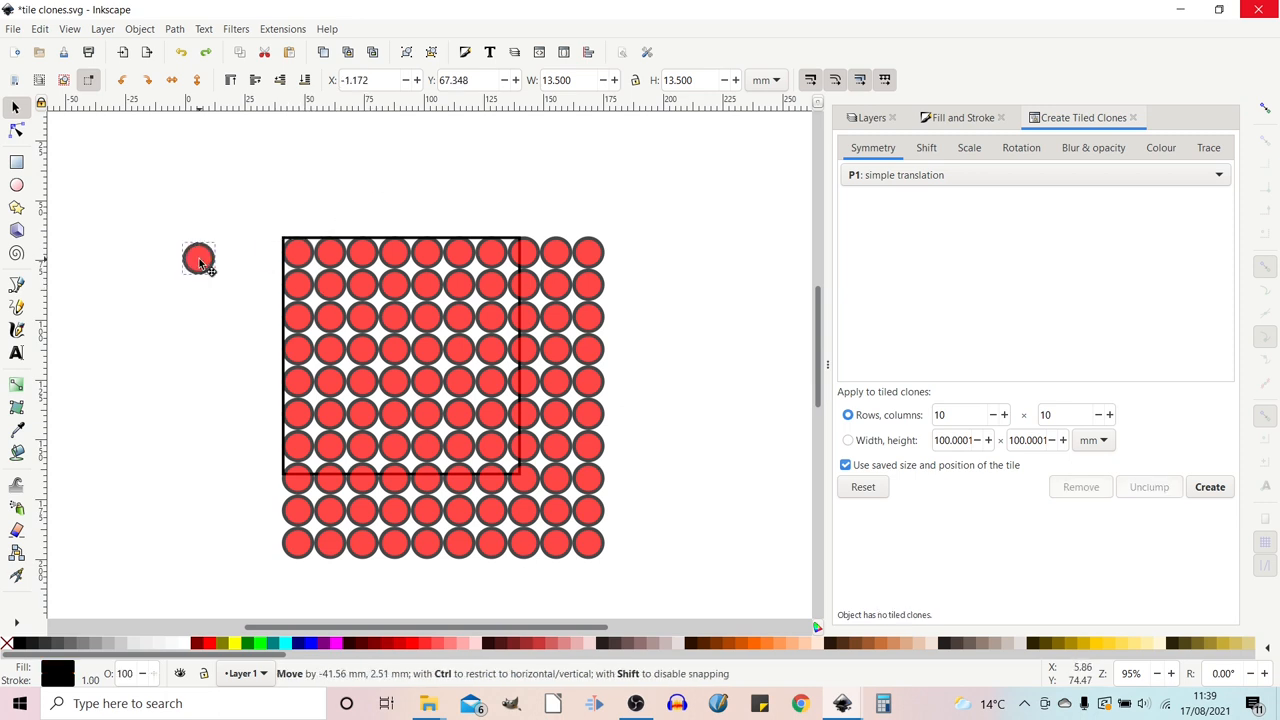
{"action": "left_click", "coordinate": [198, 258]}
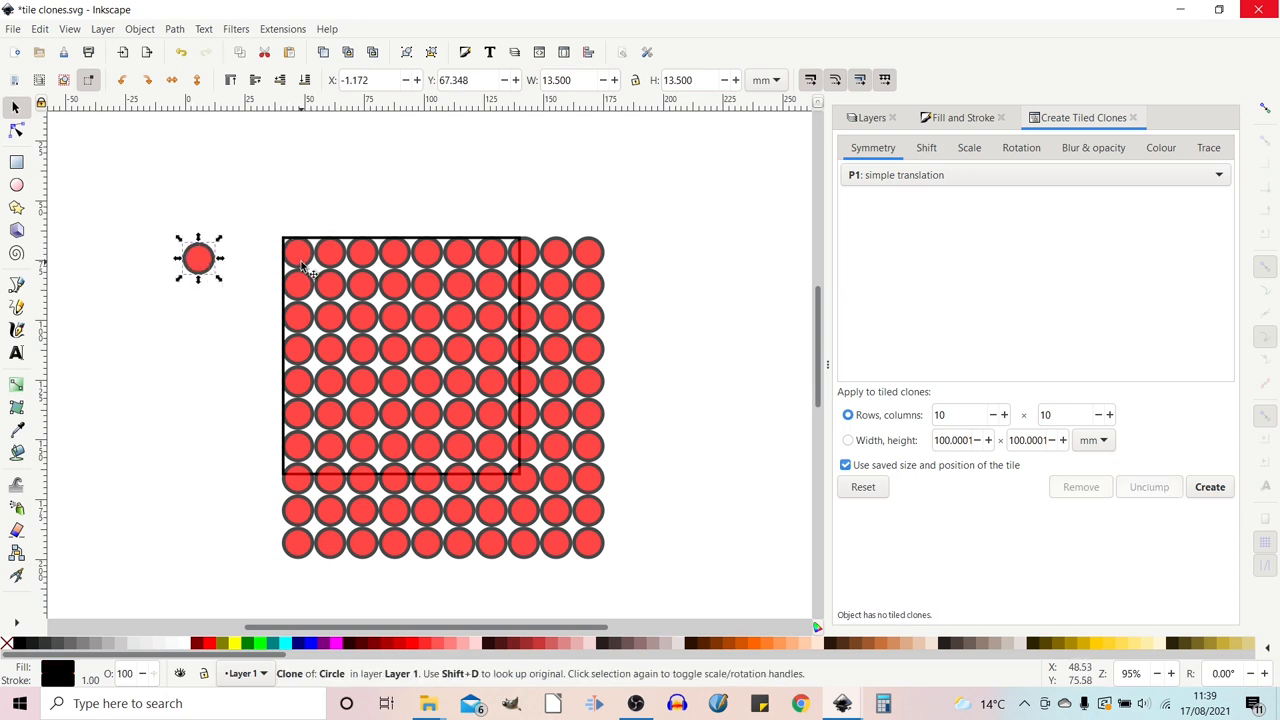
{"action": "mouse_move", "coordinate": [302, 264]}
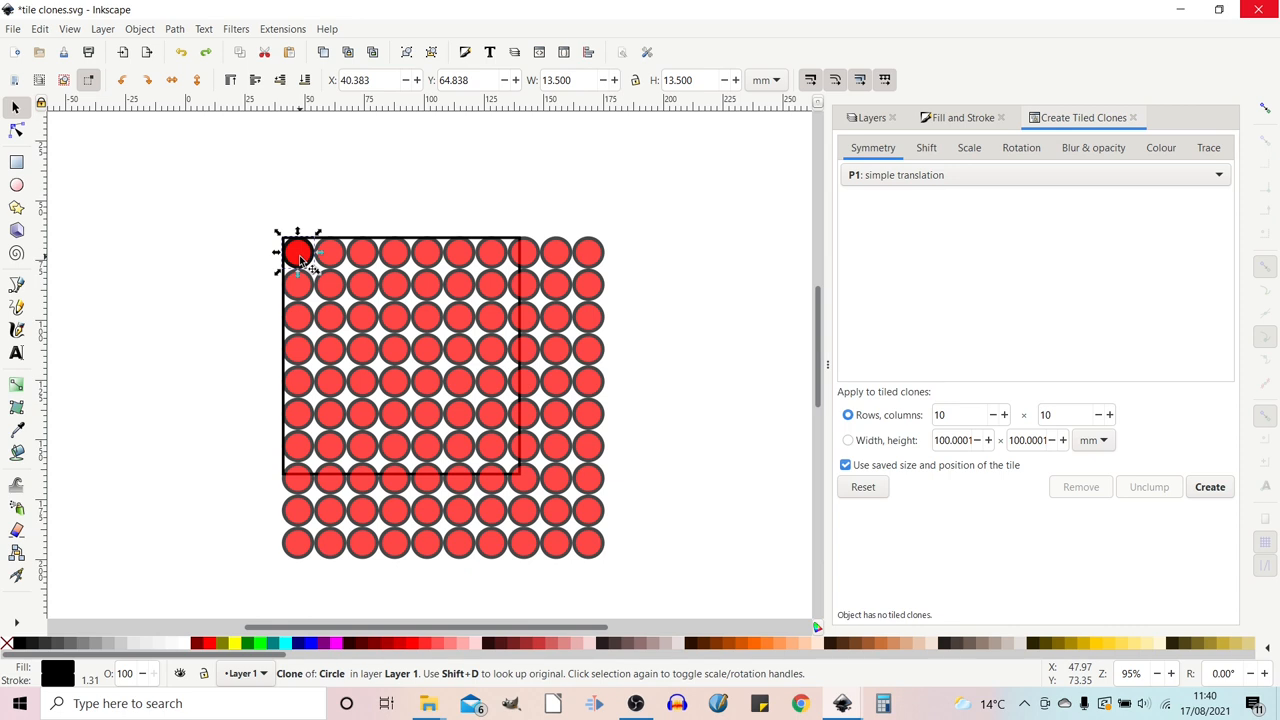
{"action": "left_click_drag", "start_coordinate": [300, 252], "coordinate": [222, 256]}
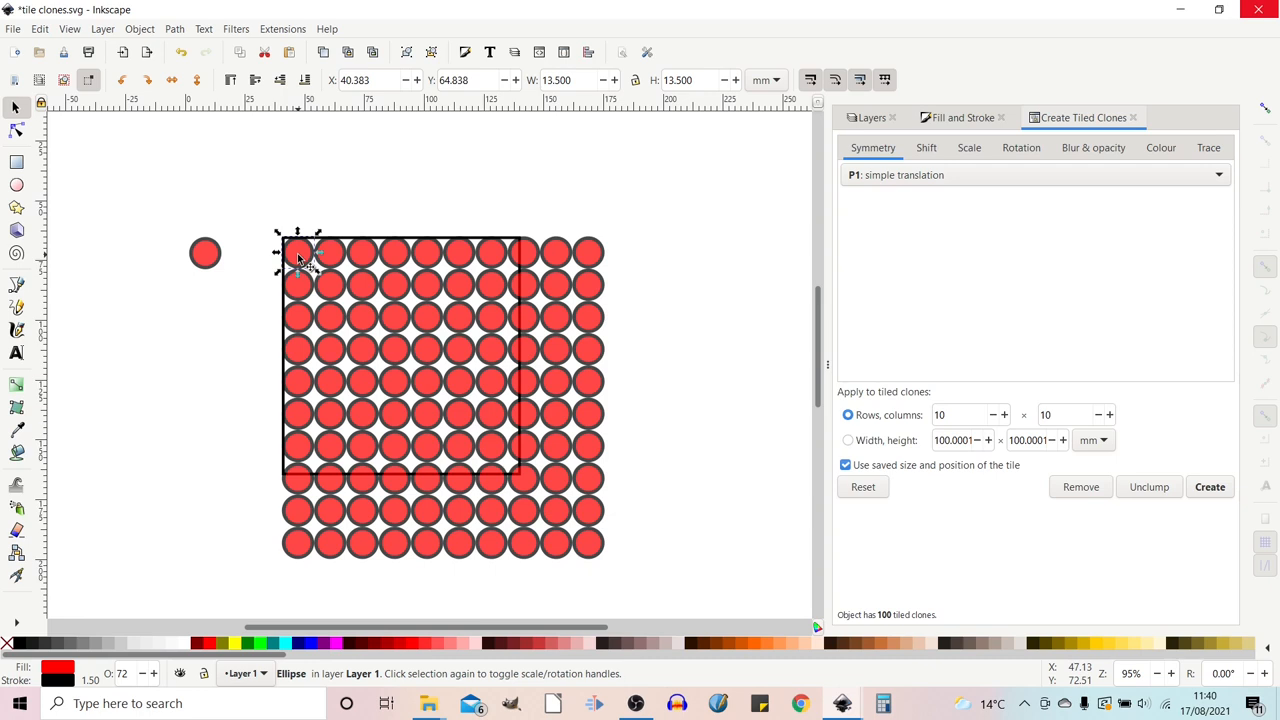
{"action": "left_click", "coordinate": [298, 252]}
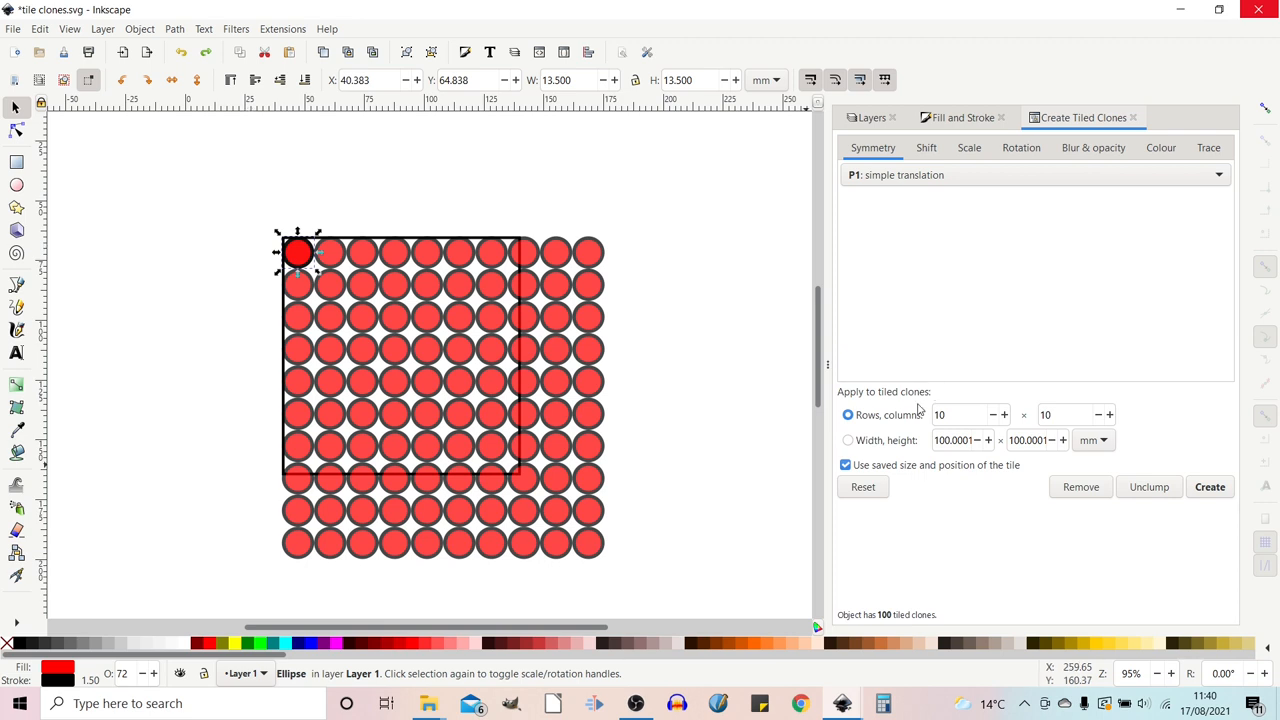
{"action": "mouse_move", "coordinate": [940, 414]}
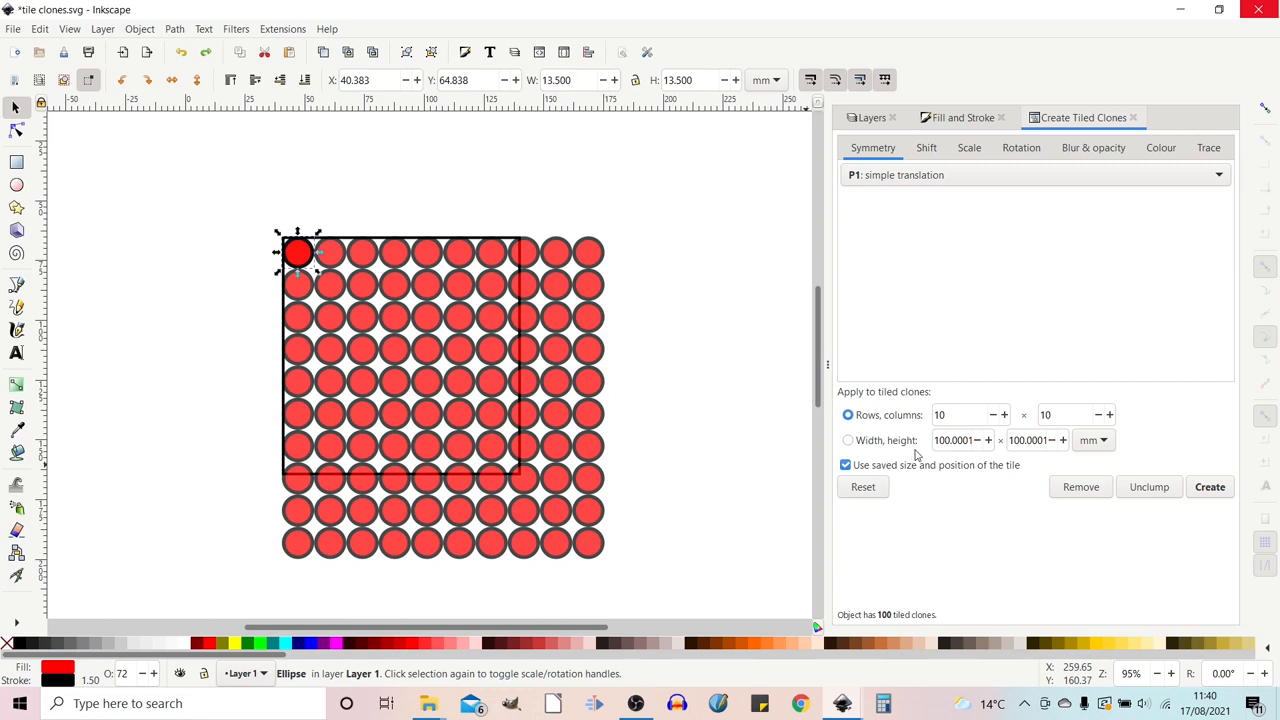
- Regenerate the clones to fill a fixed 100 mm width and height, giving 64 circles
{"action": "left_click", "coordinate": [848, 440]}
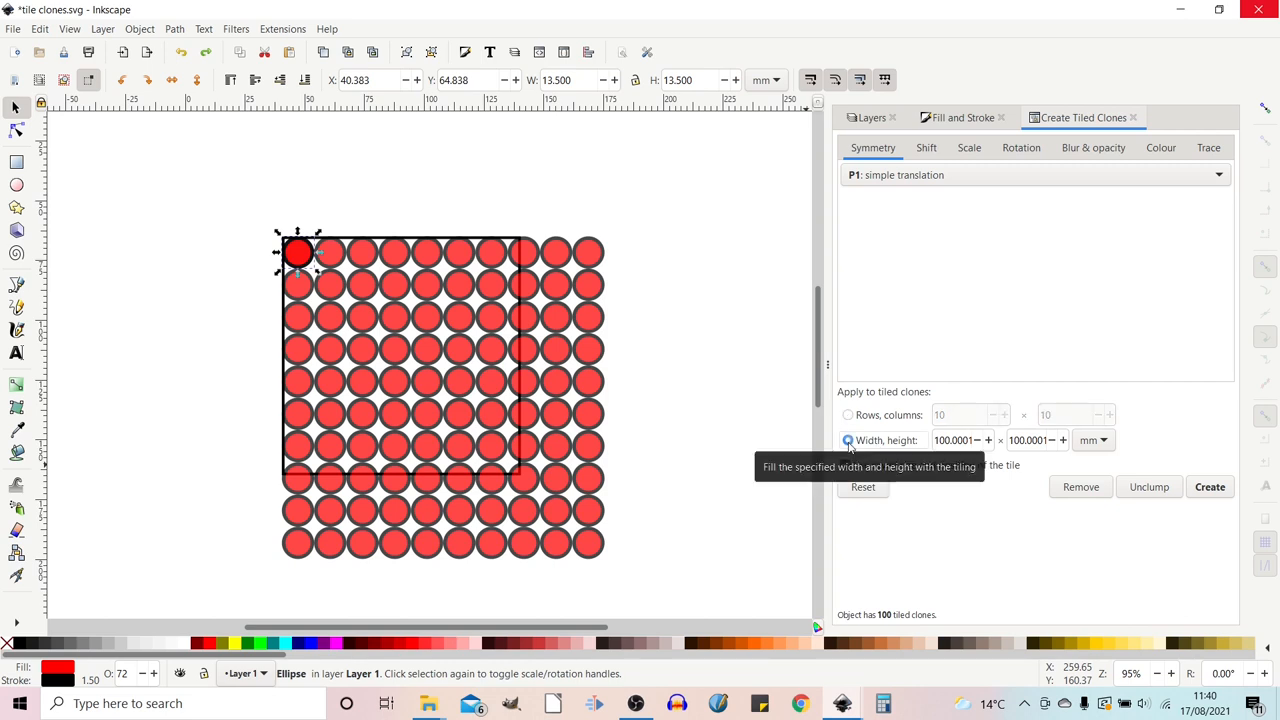
{"action": "left_click", "coordinate": [848, 440]}
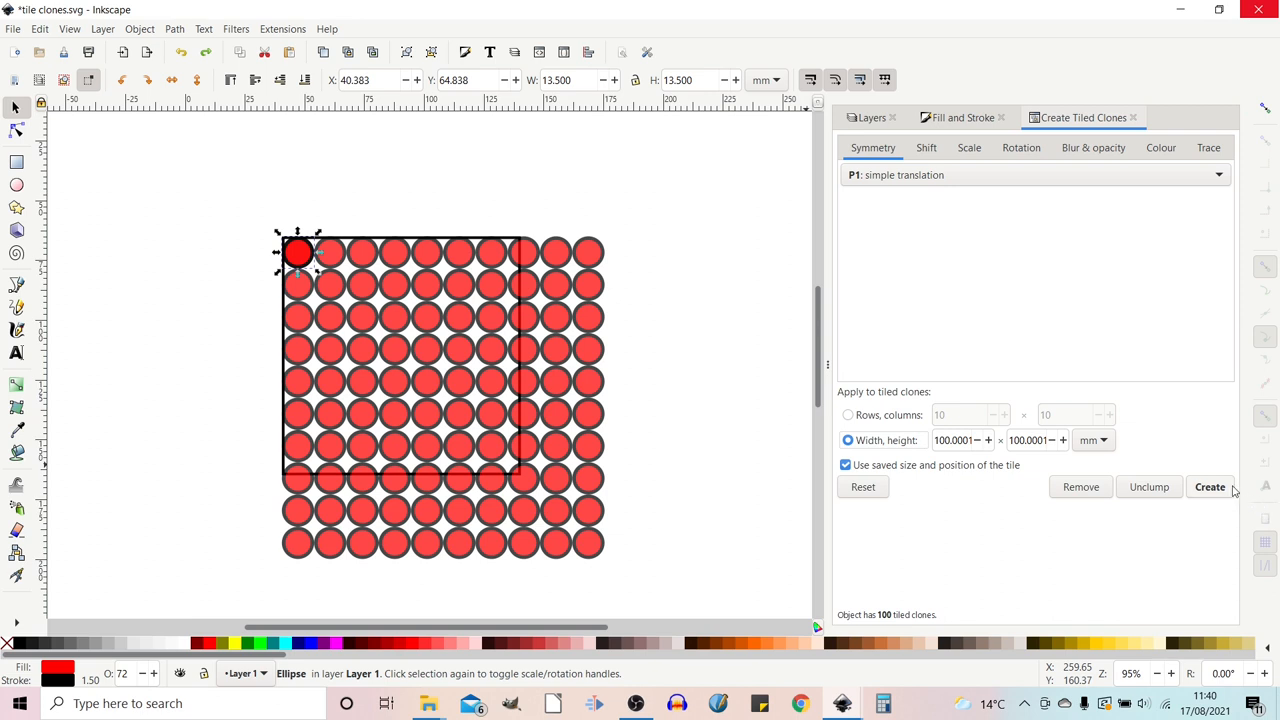
{"action": "left_click", "coordinate": [1210, 488]}
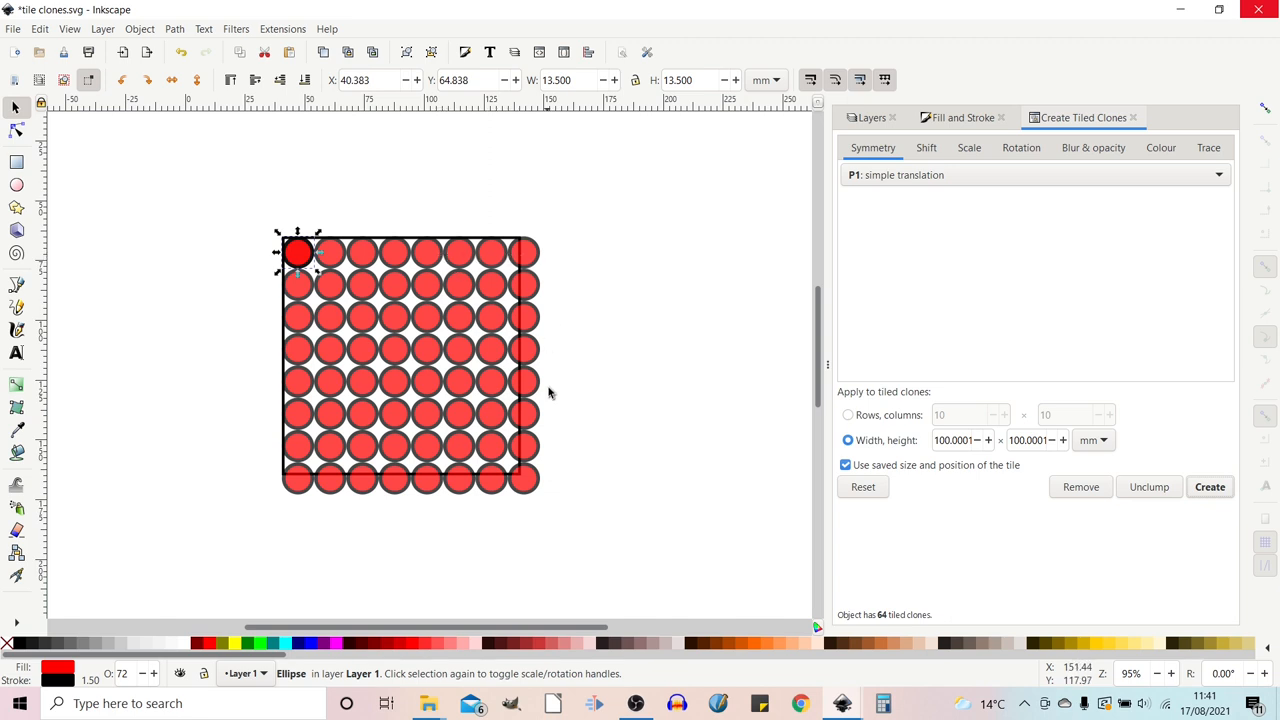
{"action": "mouse_move", "coordinate": [544, 236]}
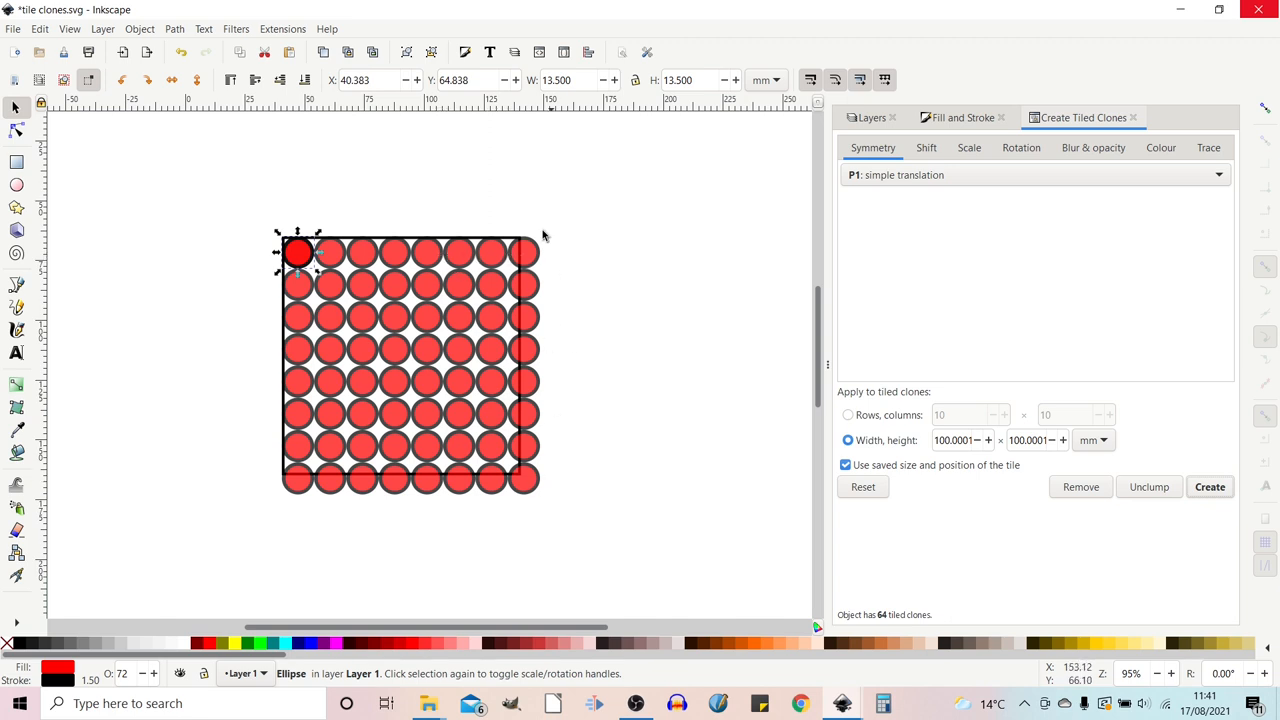
{"action": "mouse_move", "coordinate": [300, 490]}
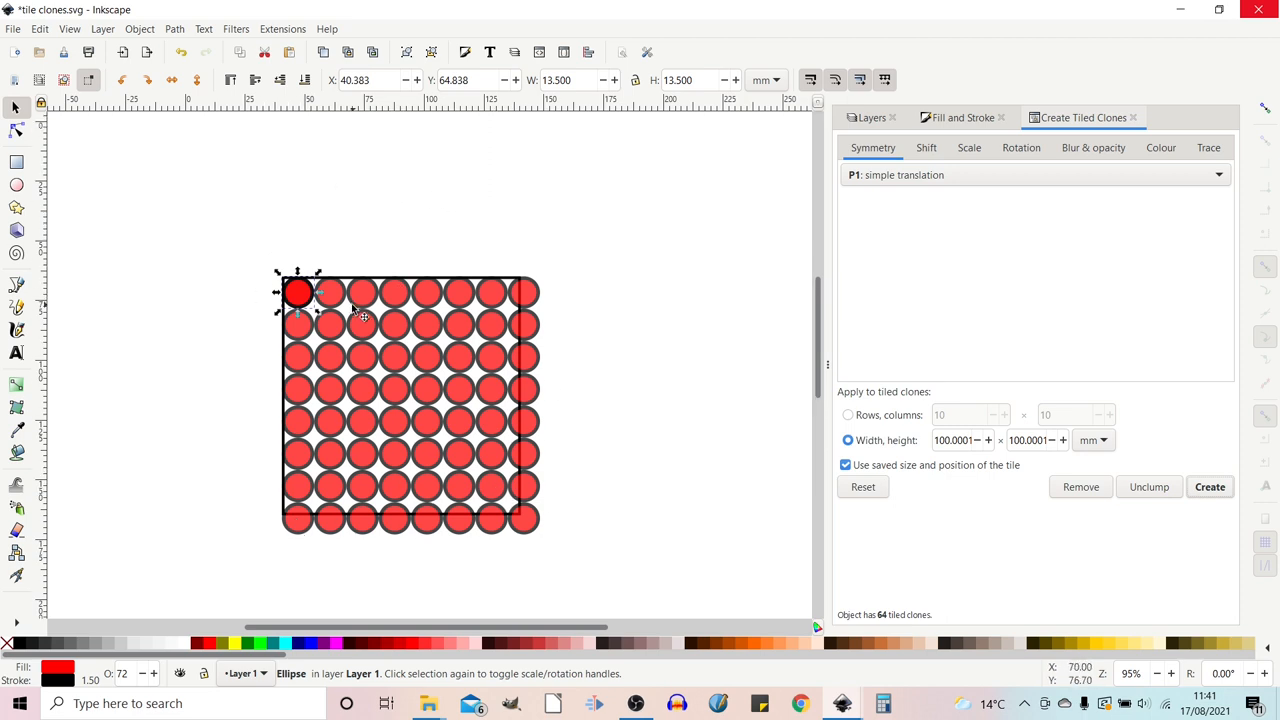
{"action": "mouse_move", "coordinate": [340, 308]}
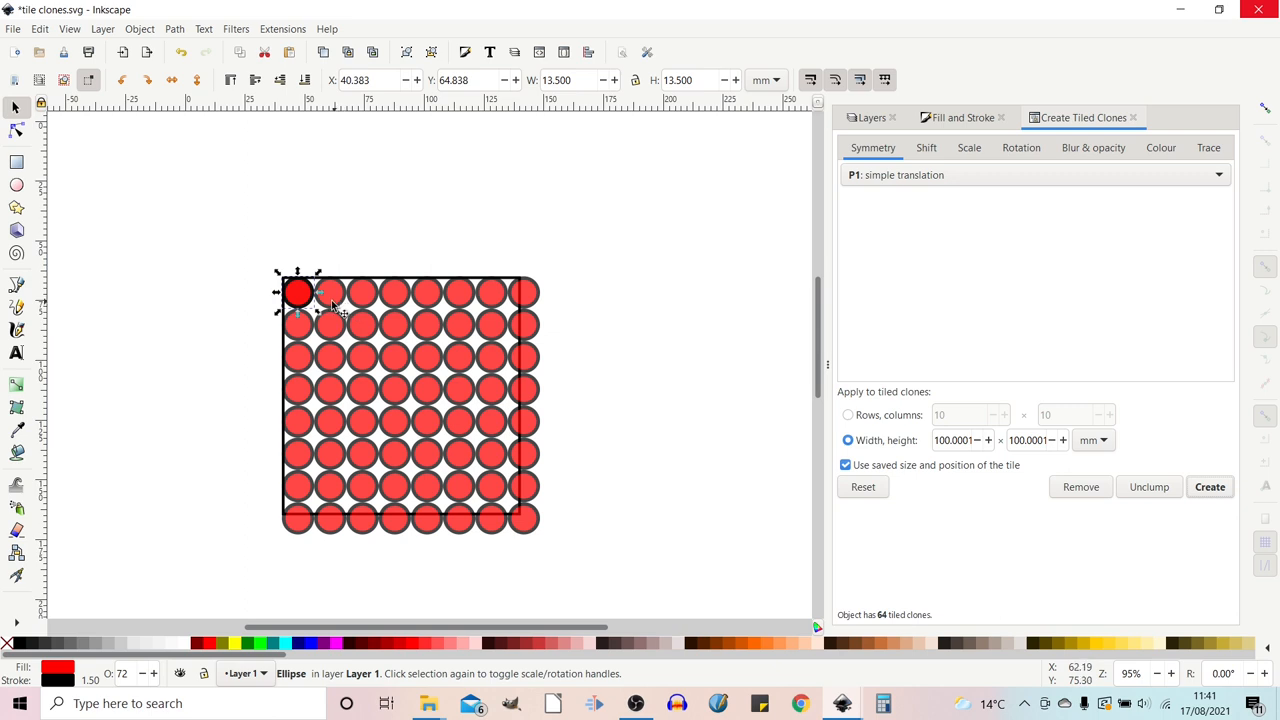
{"action": "mouse_move", "coordinate": [356, 312]}
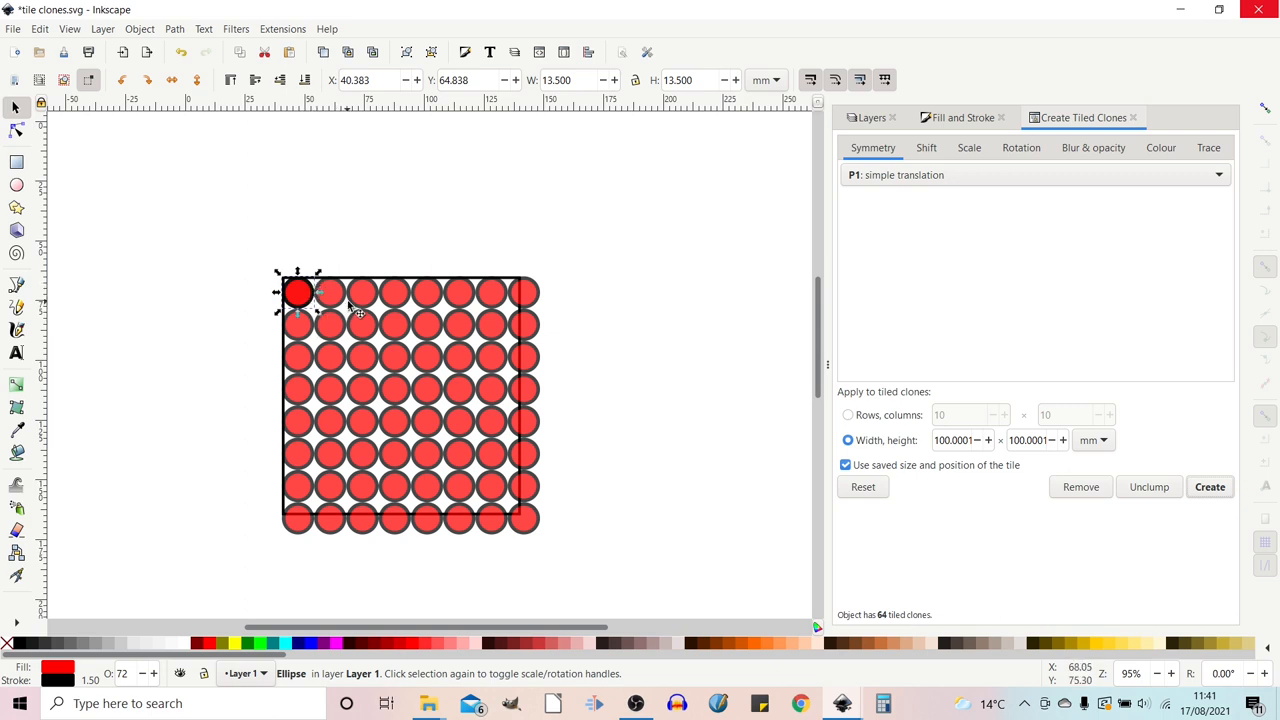
{"action": "mouse_move", "coordinate": [318, 312]}
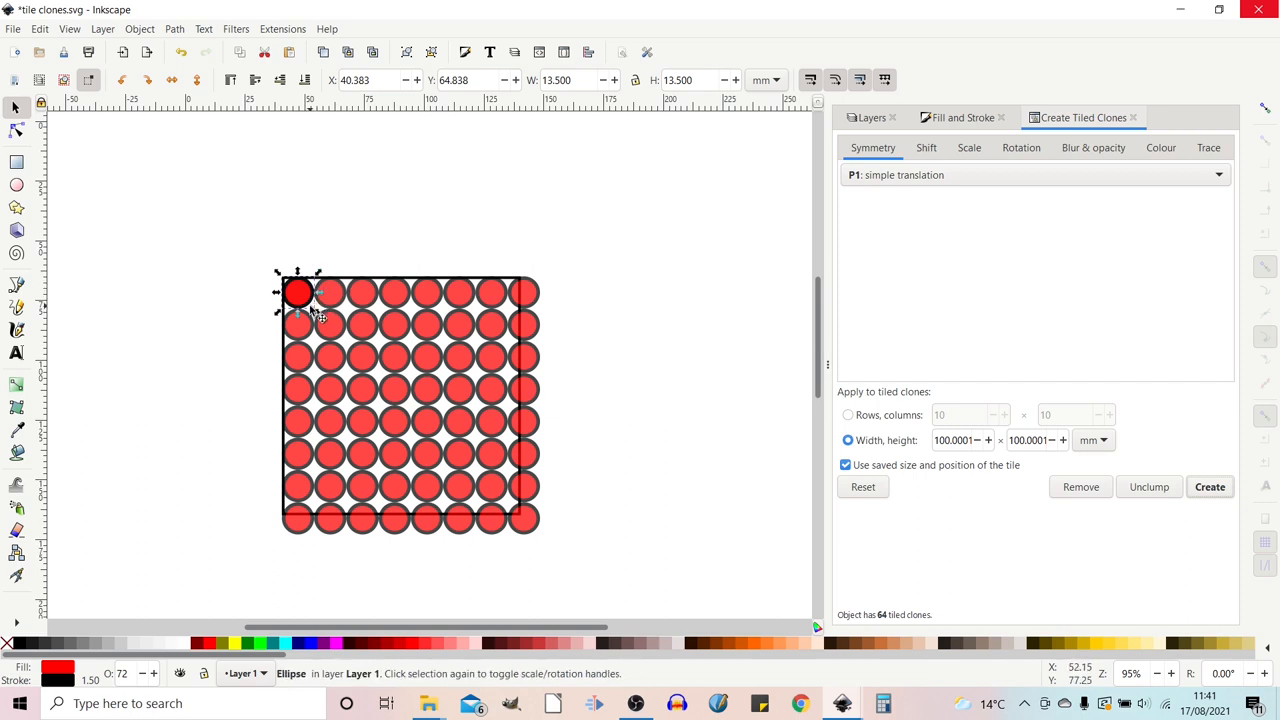
{"action": "mouse_move", "coordinate": [310, 316]}
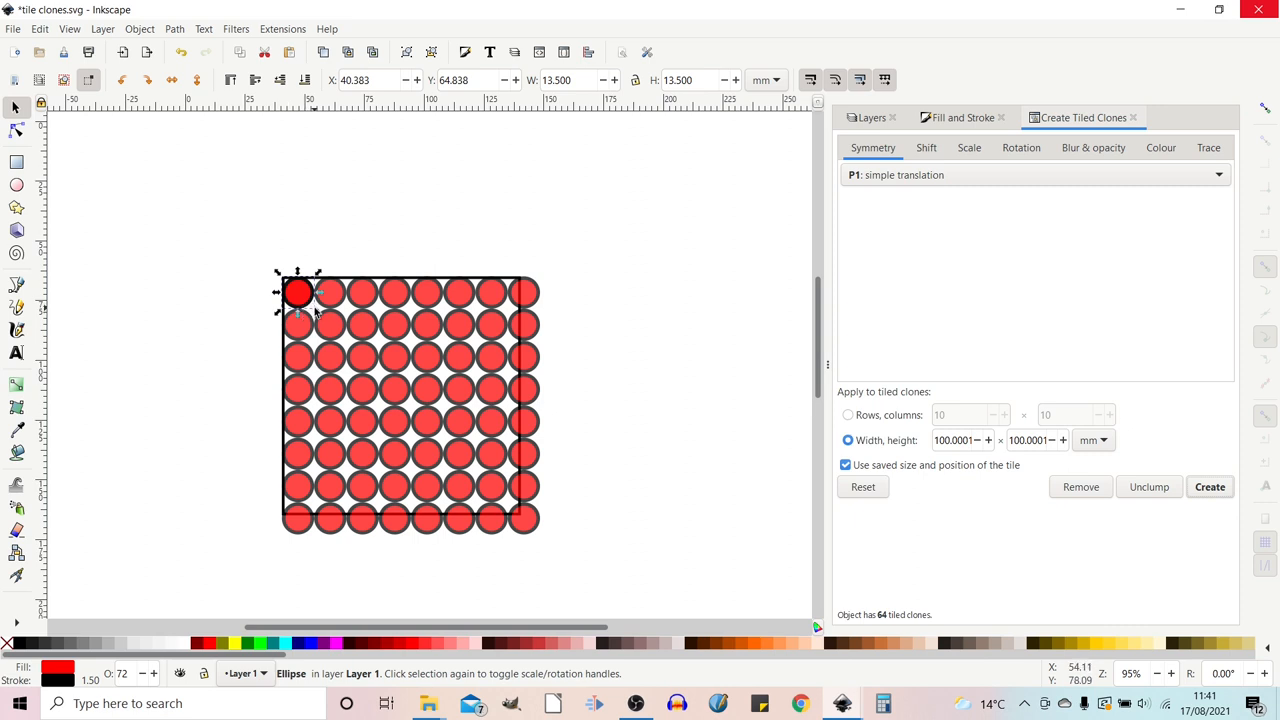
{"action": "mouse_move", "coordinate": [110, 600]}
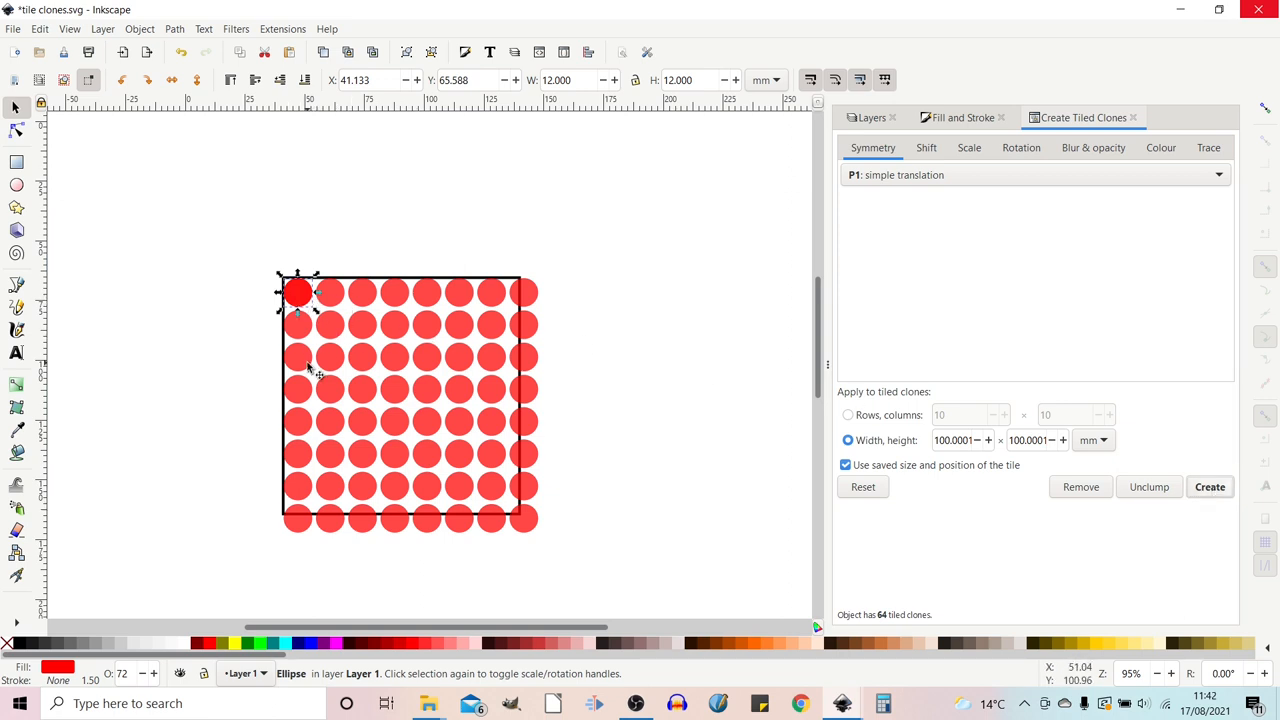
{"action": "mouse_move", "coordinate": [936, 478]}
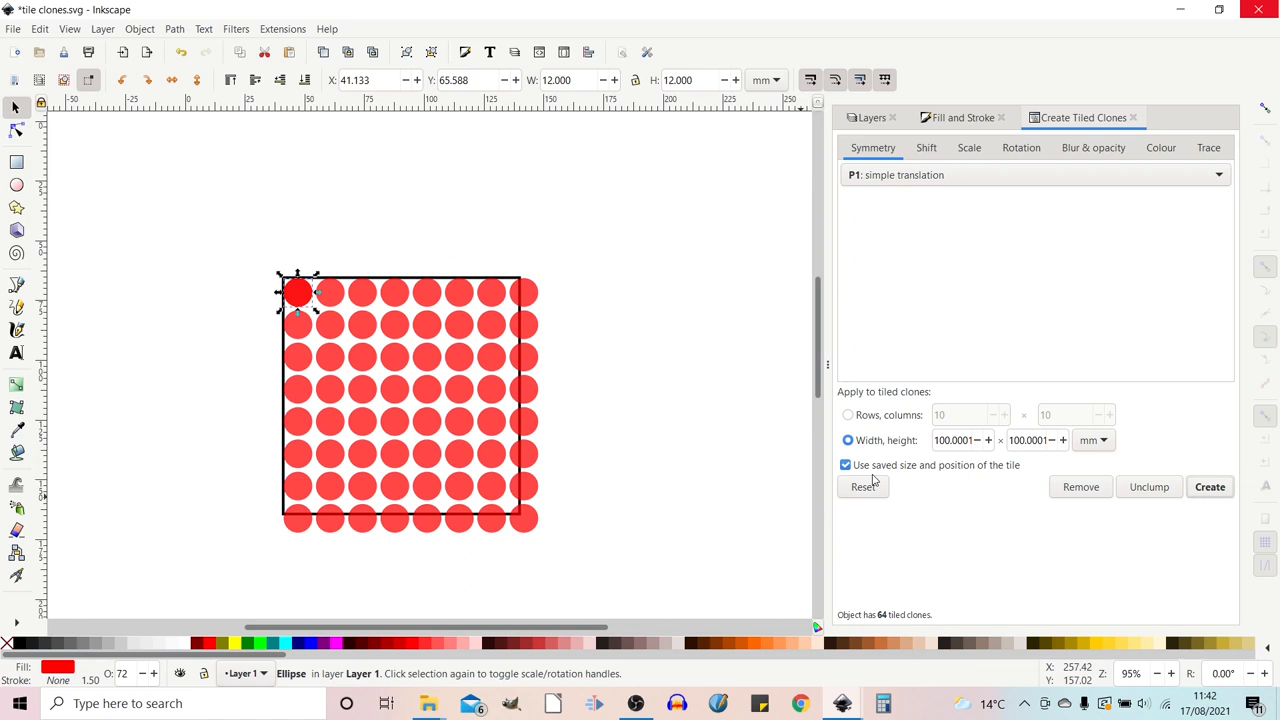
- Stop reusing the tile's saved size and re-tile the outline-free circle into 81 clones
{"action": "left_click", "coordinate": [846, 464]}
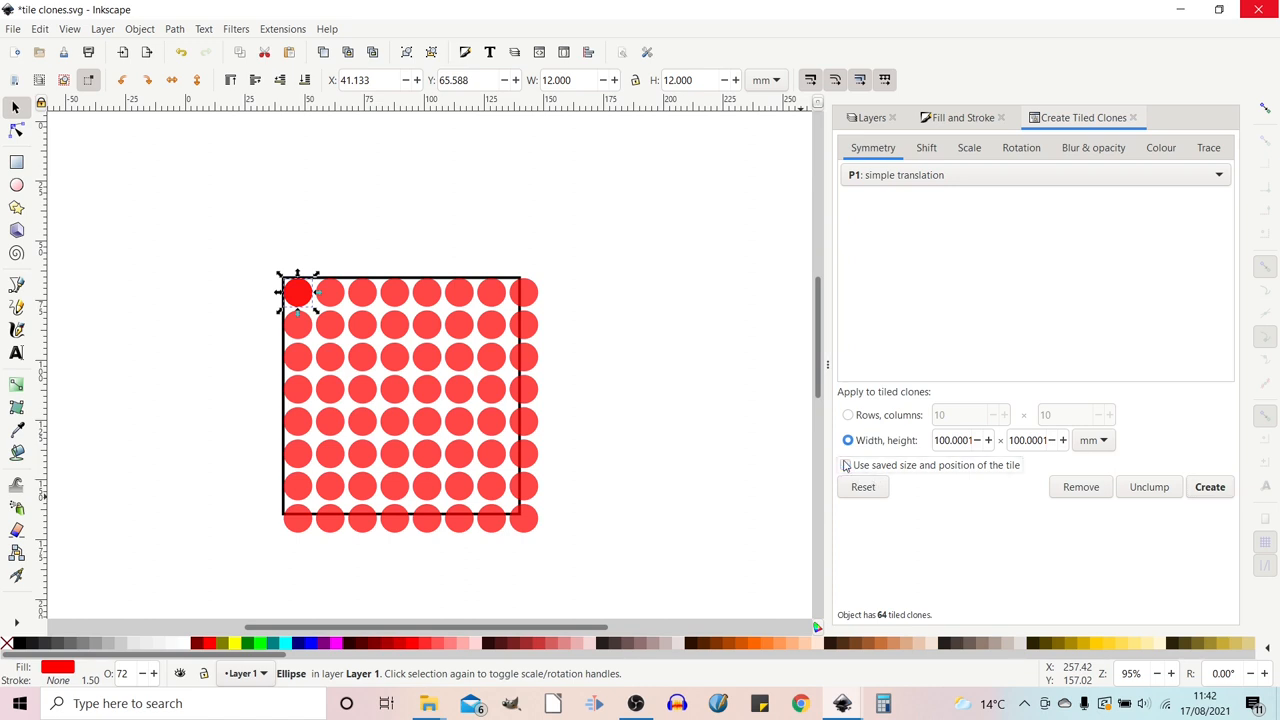
{"action": "left_click", "coordinate": [1208, 488]}
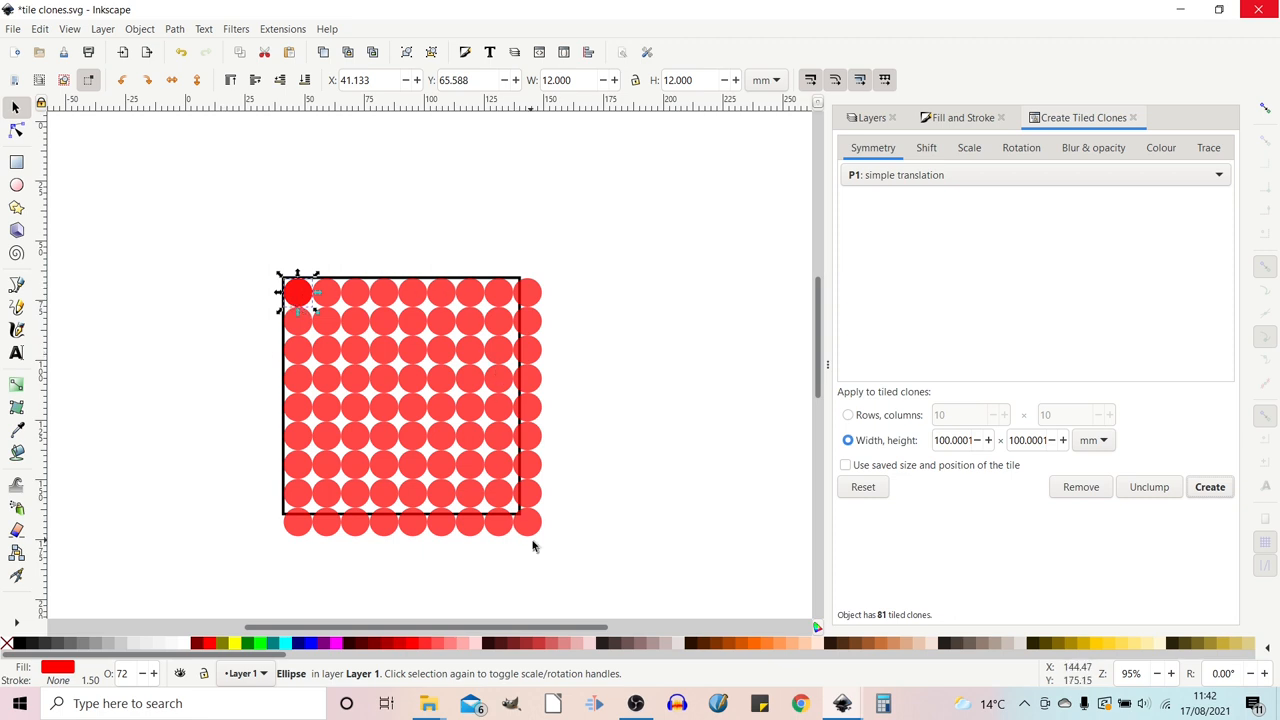
{"action": "mouse_move", "coordinate": [540, 390]}
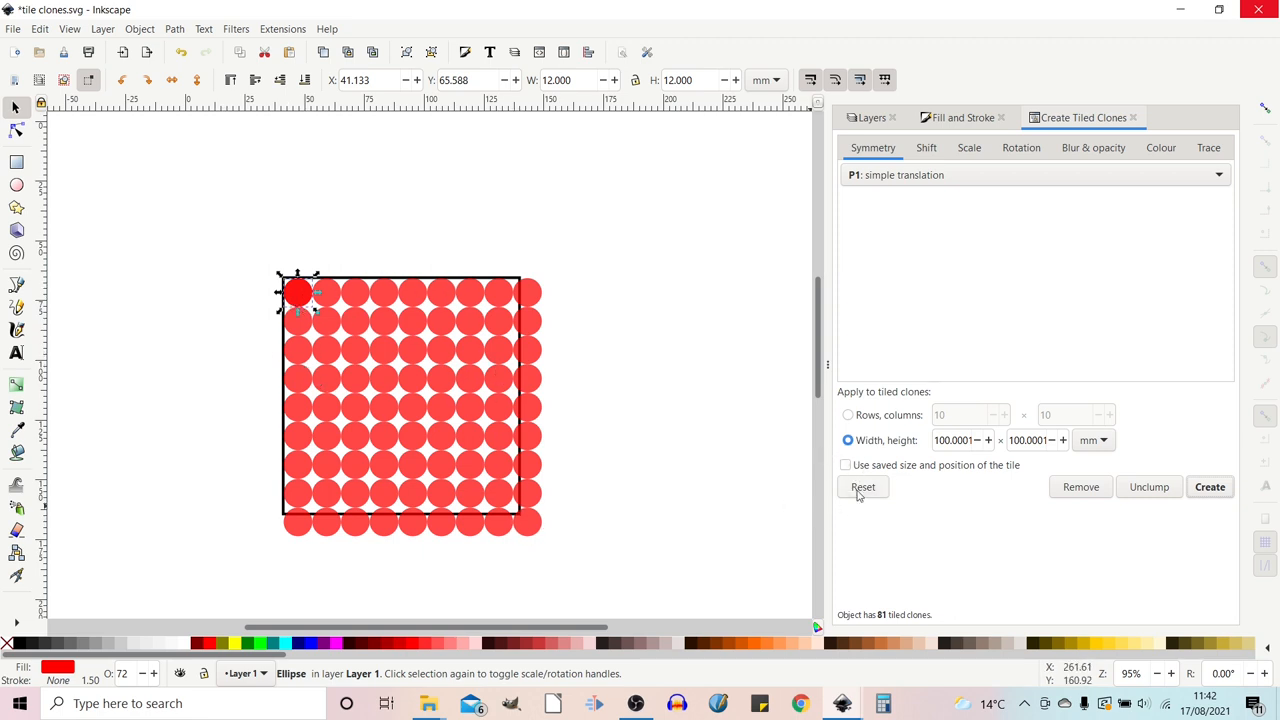
{"action": "mouse_move", "coordinate": [846, 464]}
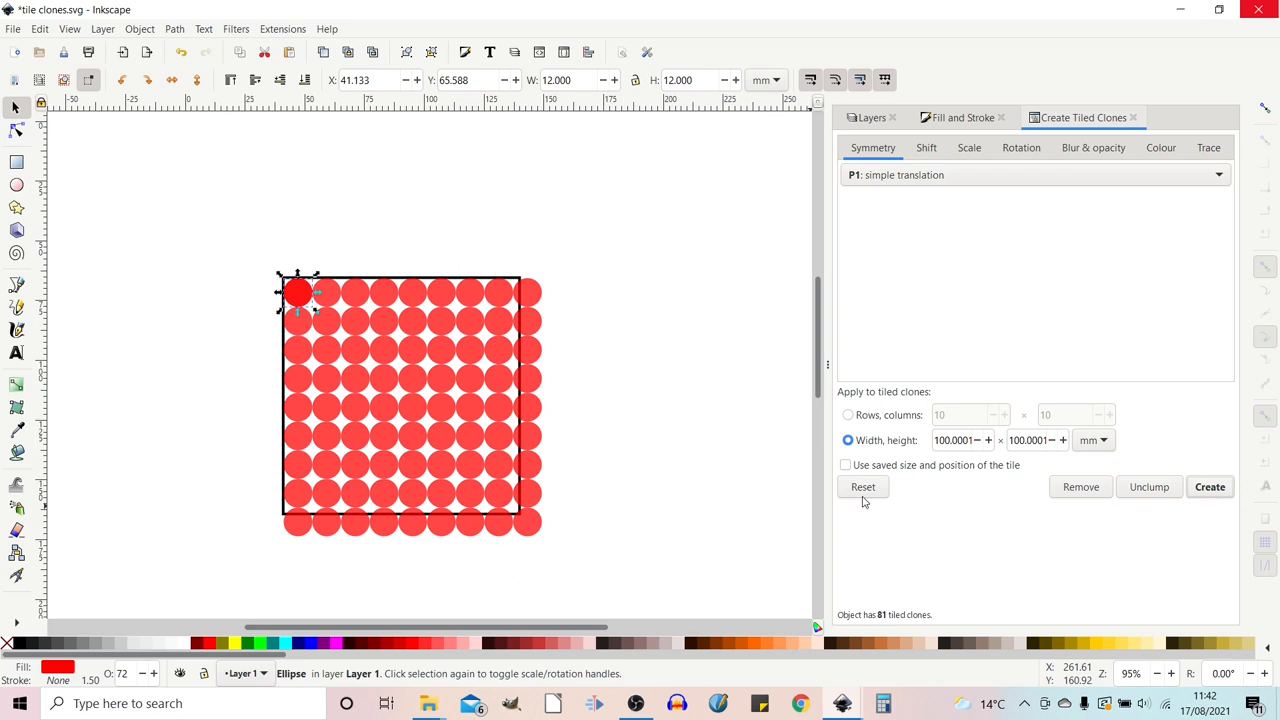
{"action": "mouse_move", "coordinate": [840, 220]}
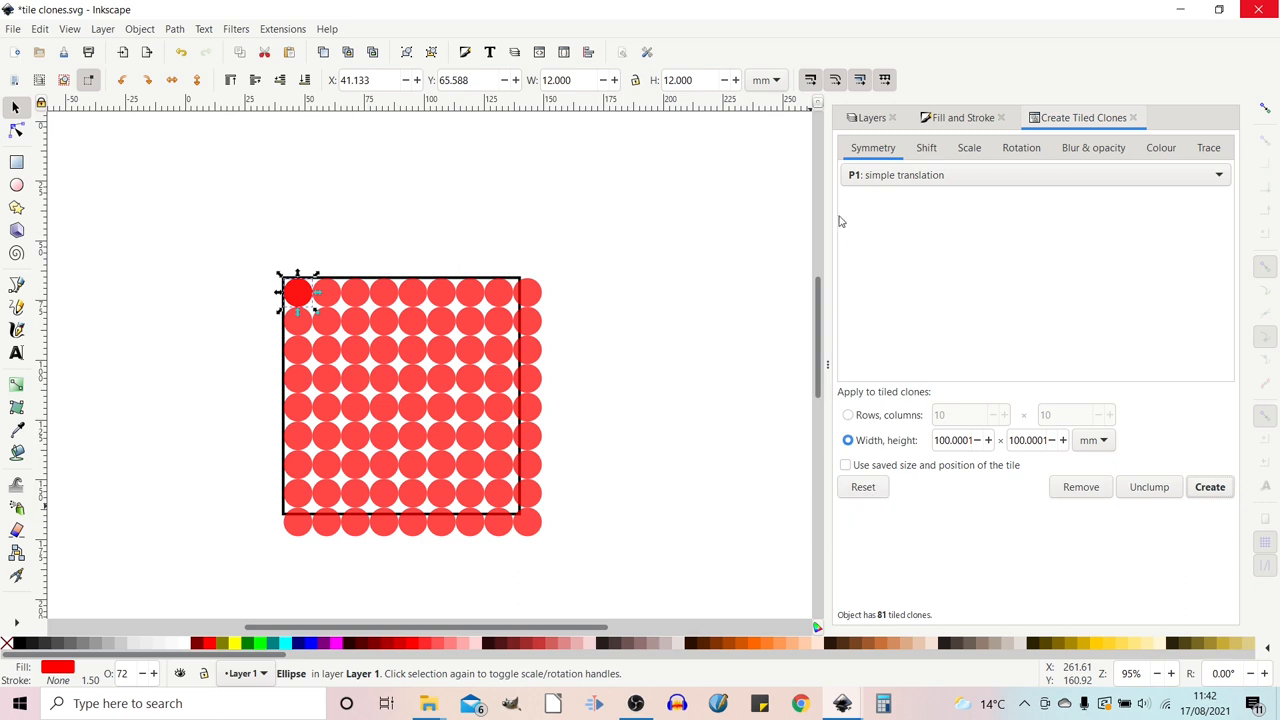
- Check the per-row shift settings, remove the circle's tiled clones and recreate them
{"action": "left_click", "coordinate": [926, 148]}
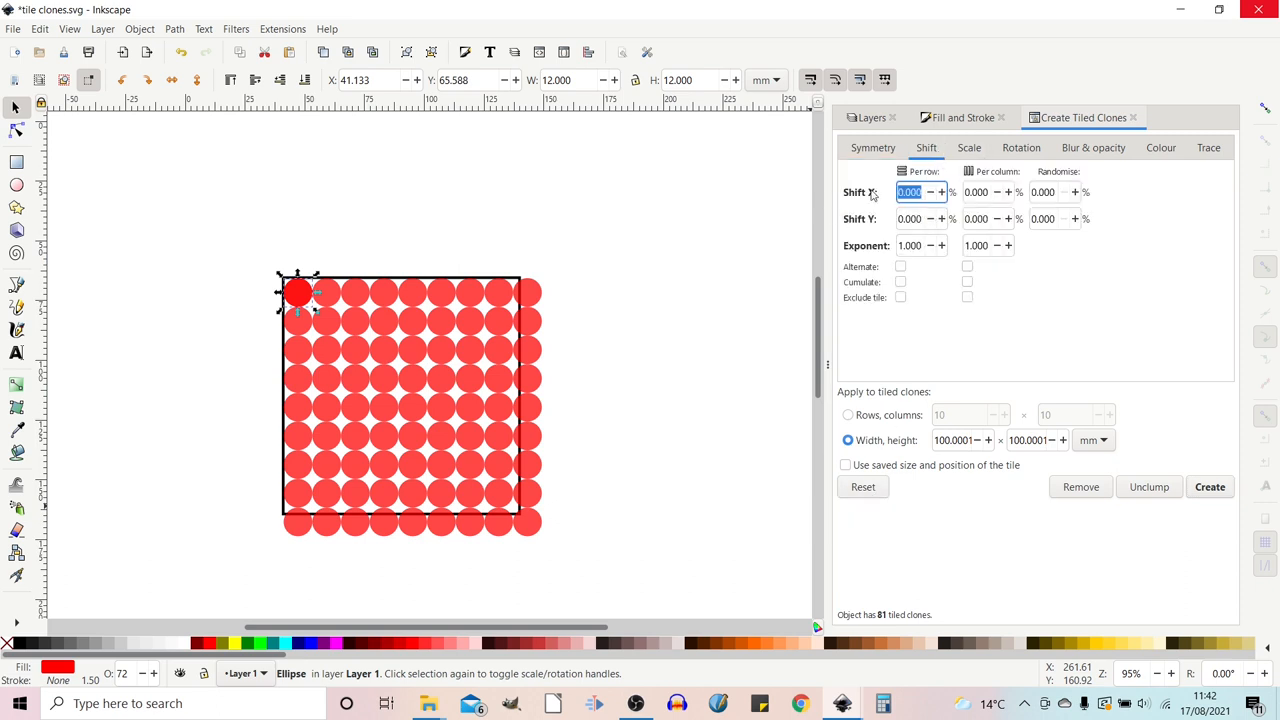
{"action": "type", "text": "10.000"}
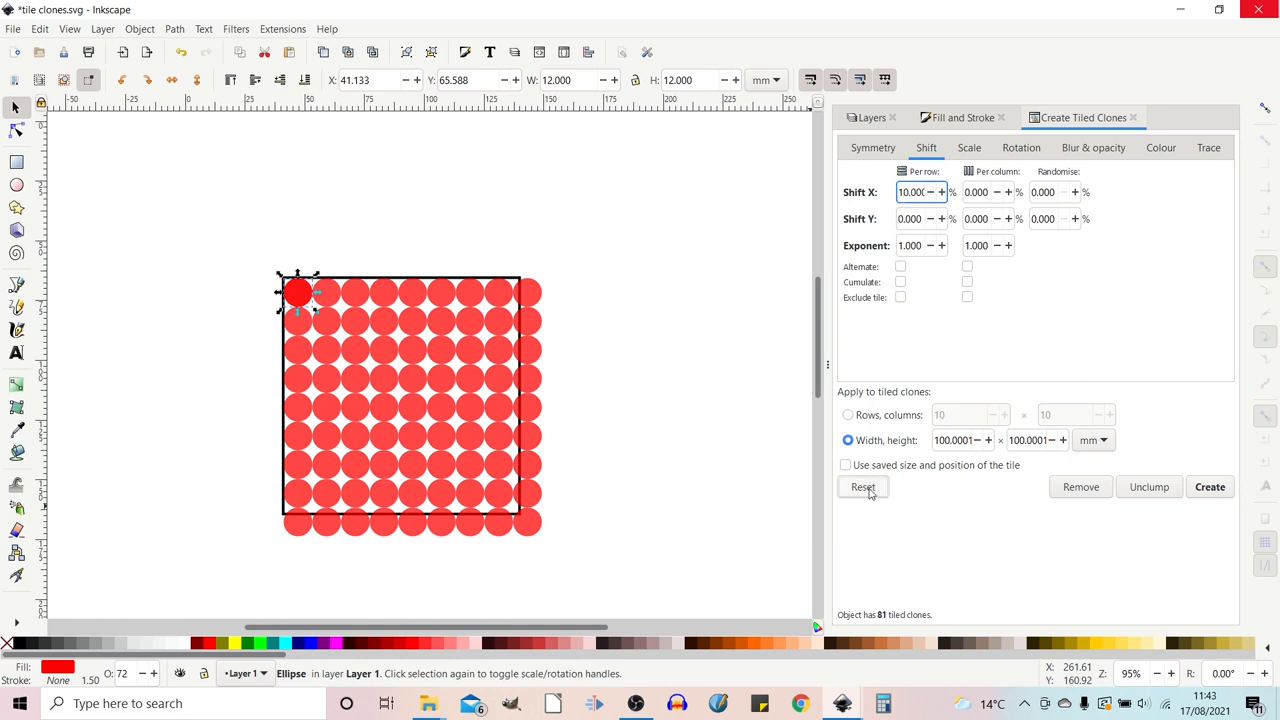
{"action": "left_click", "coordinate": [862, 488]}
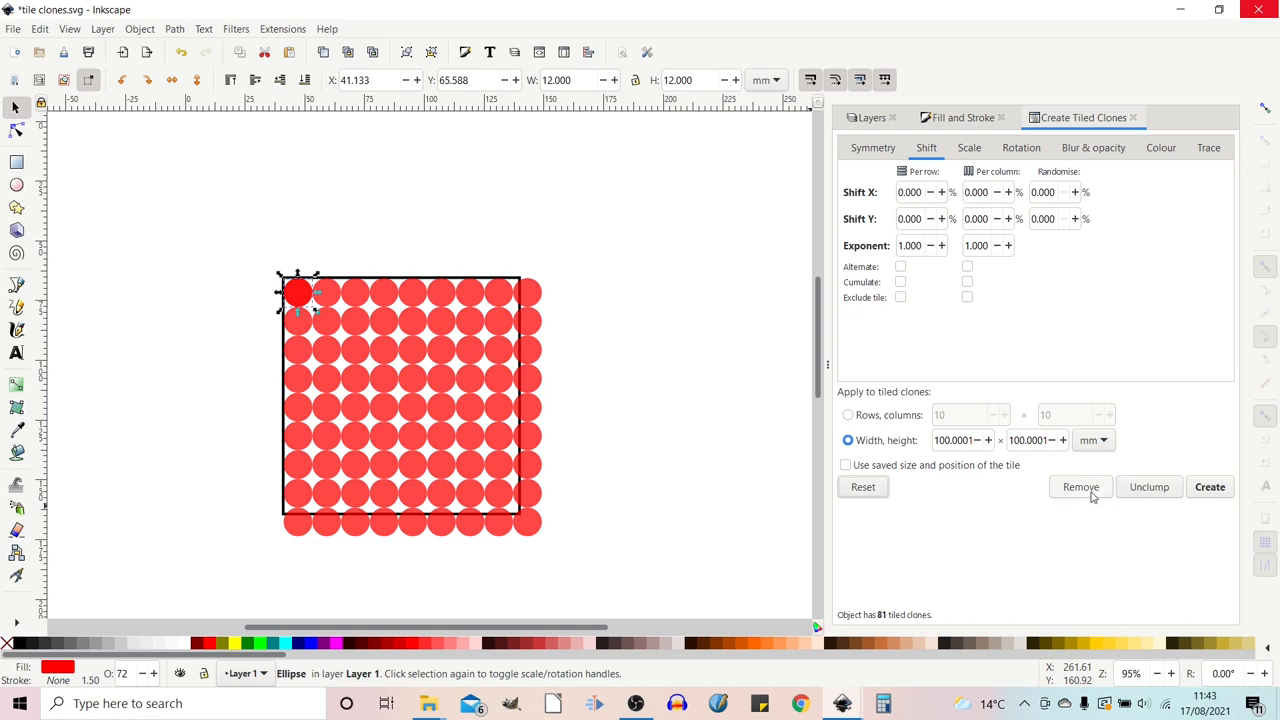
{"action": "mouse_move", "coordinate": [1080, 490]}
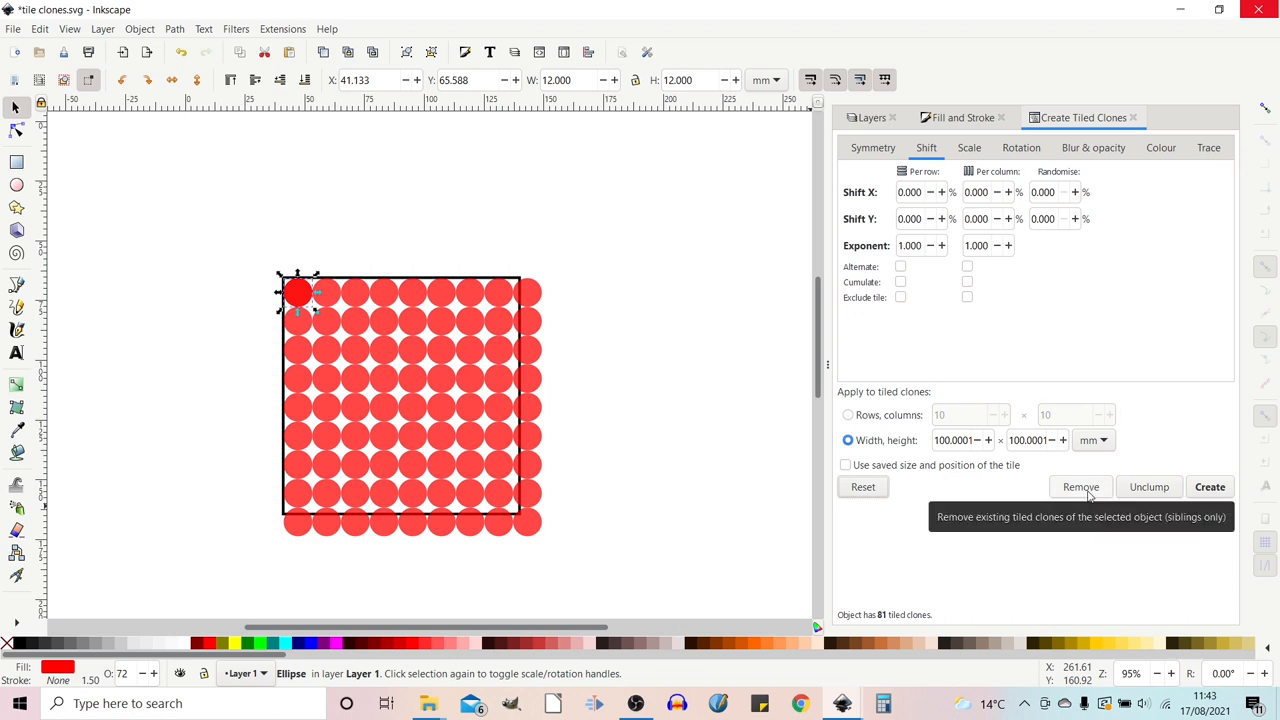
{"action": "left_click", "coordinate": [1080, 488]}
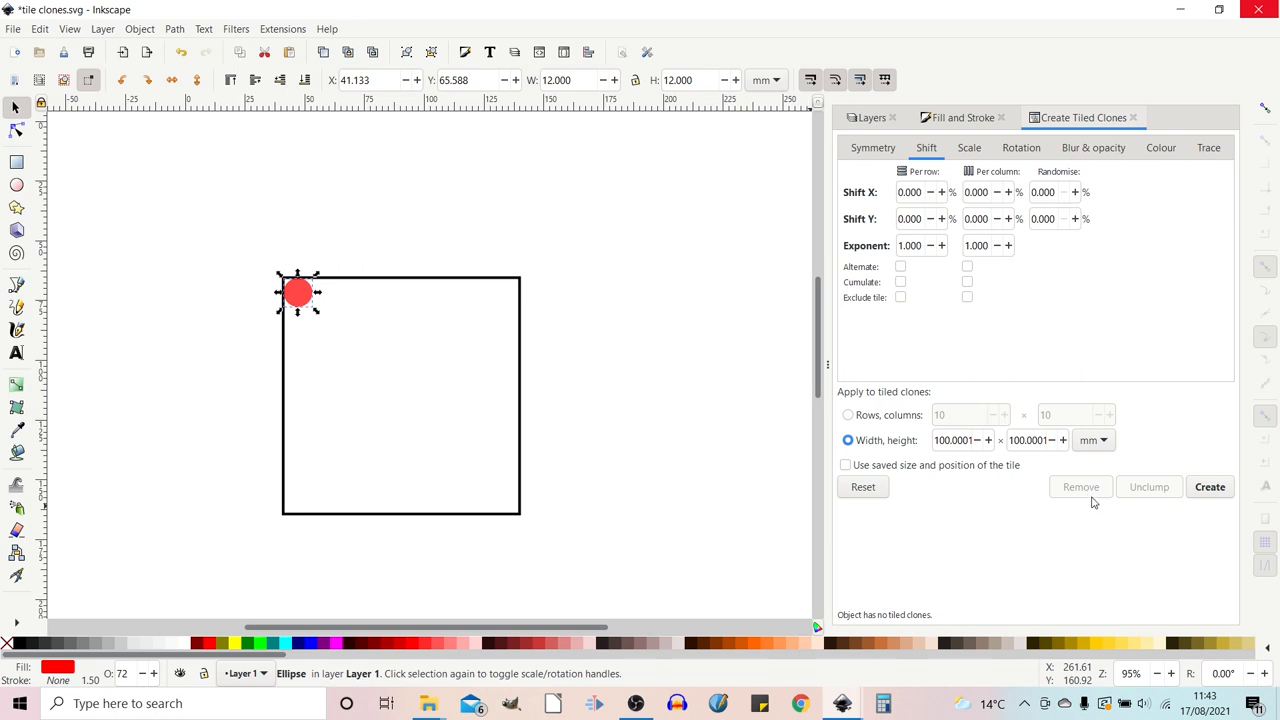
{"action": "left_click", "coordinate": [1210, 488]}
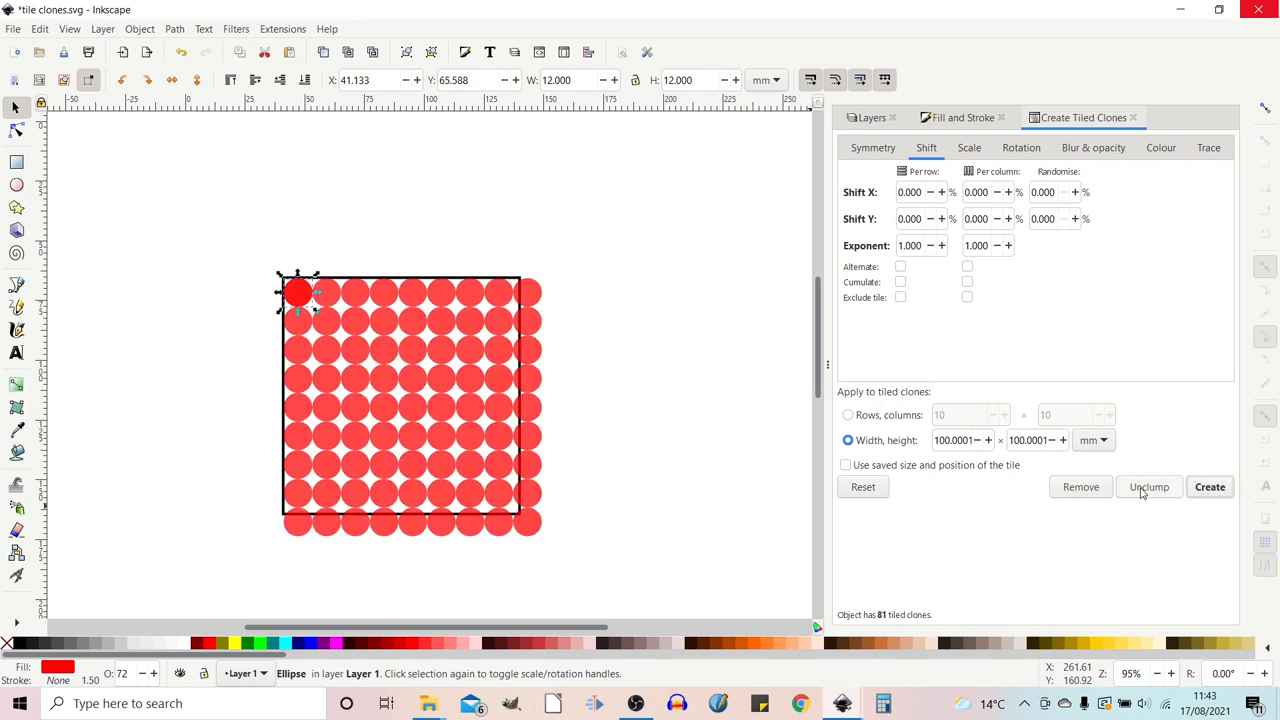
- Unclump the clone grid repeatedly into an irregular arrangement
{"action": "left_click", "coordinate": [1148, 488]}
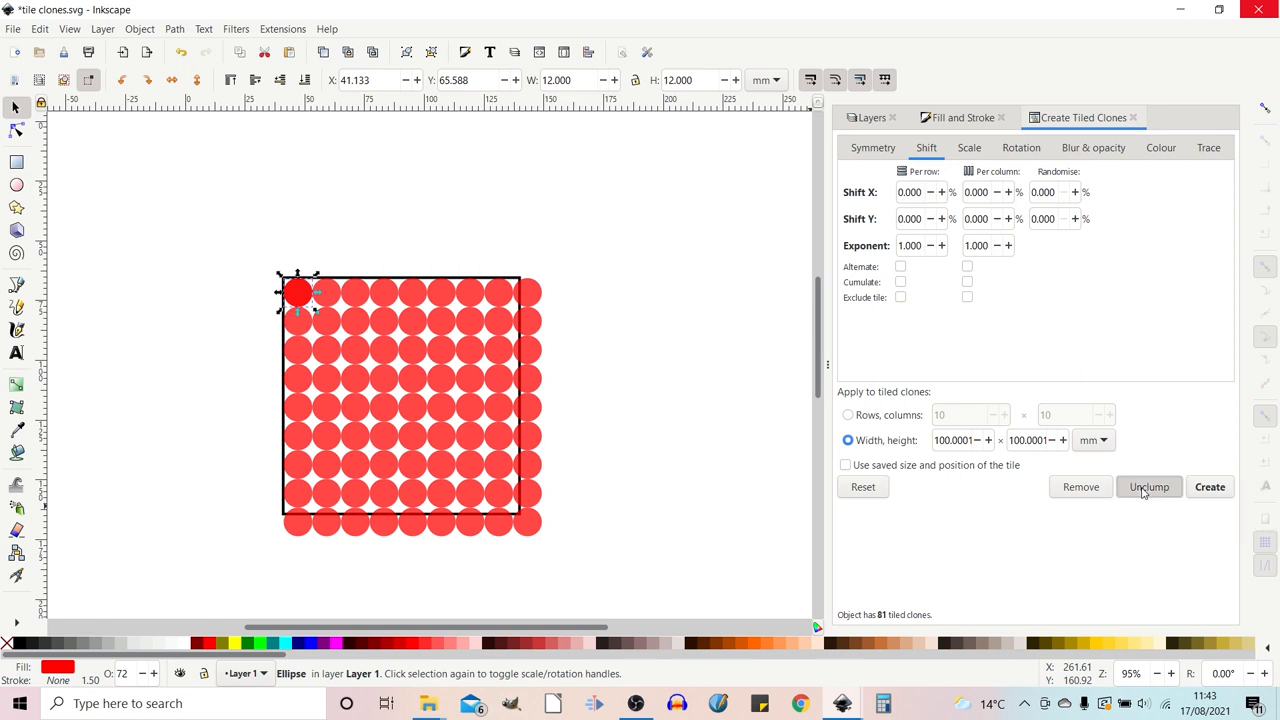
{"action": "left_click", "coordinate": [1148, 488]}
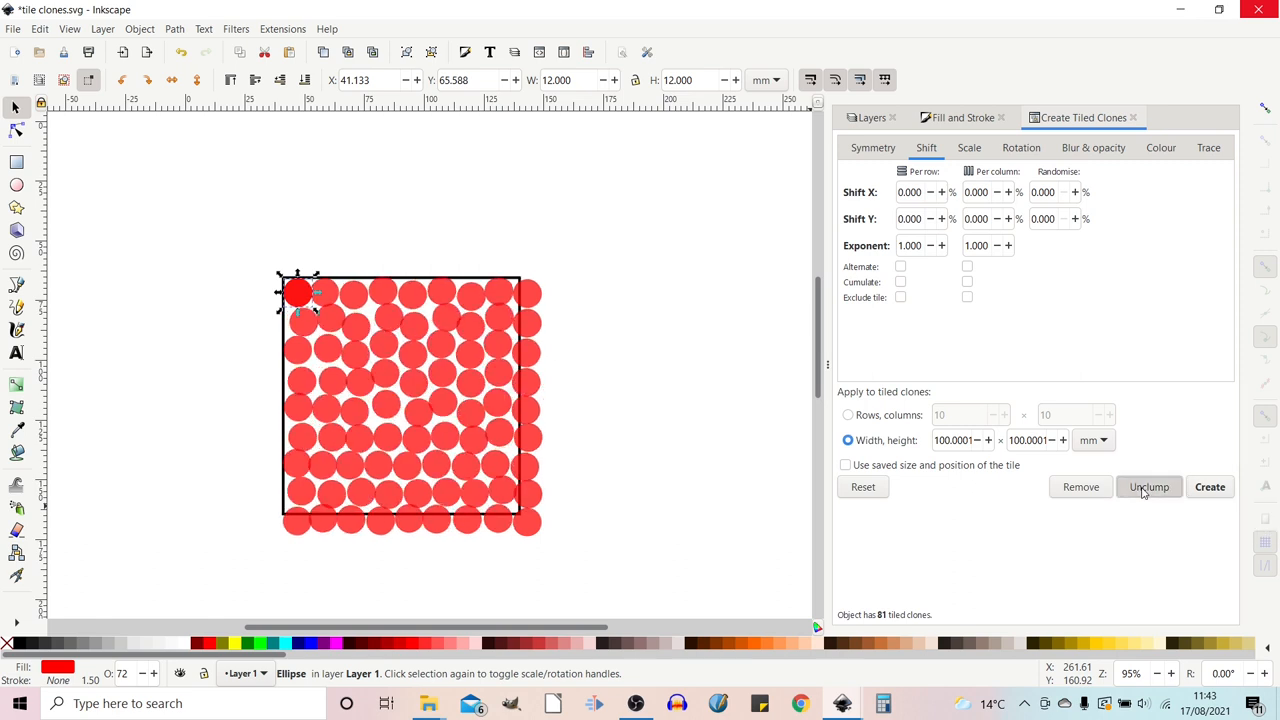
{"action": "left_click", "coordinate": [1148, 488]}
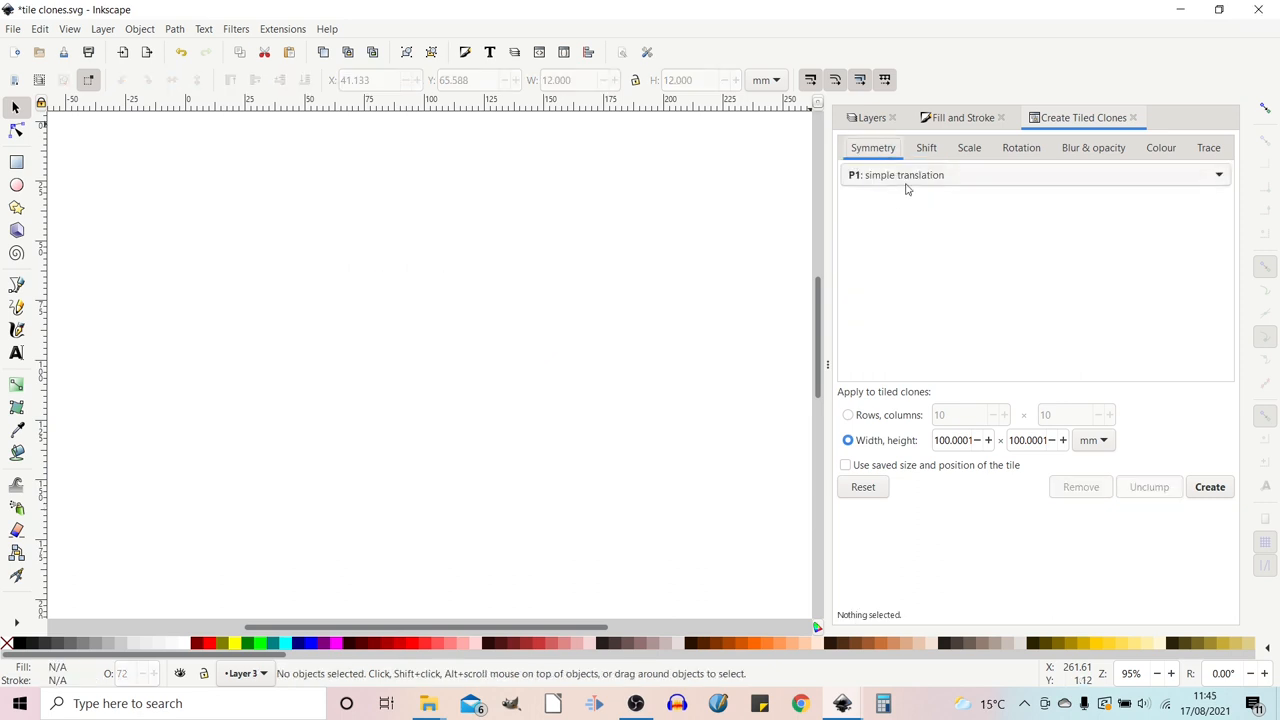
- Draw a small red square and tile it by rows and columns into a 10 by 10 grid of 100 outlined clones
{"action": "left_click", "coordinate": [924, 148]}
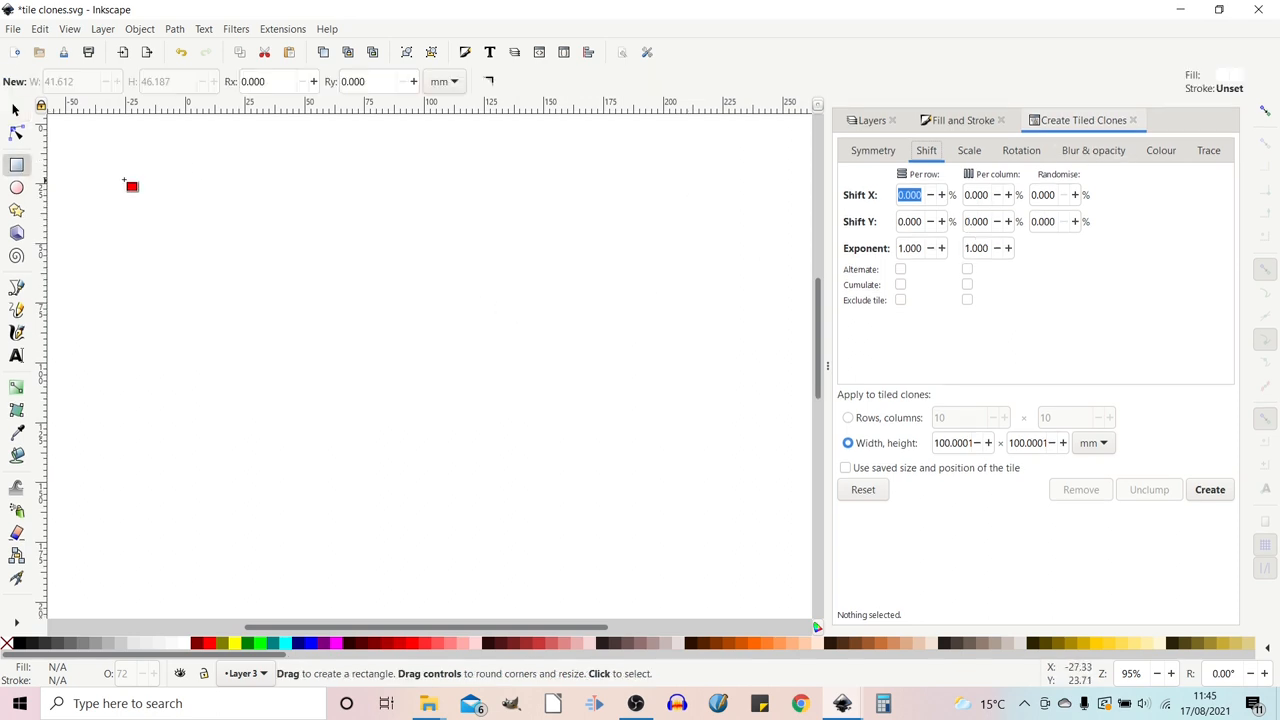
{"action": "left_click_drag", "start_coordinate": [124, 184], "coordinate": [170, 216]}
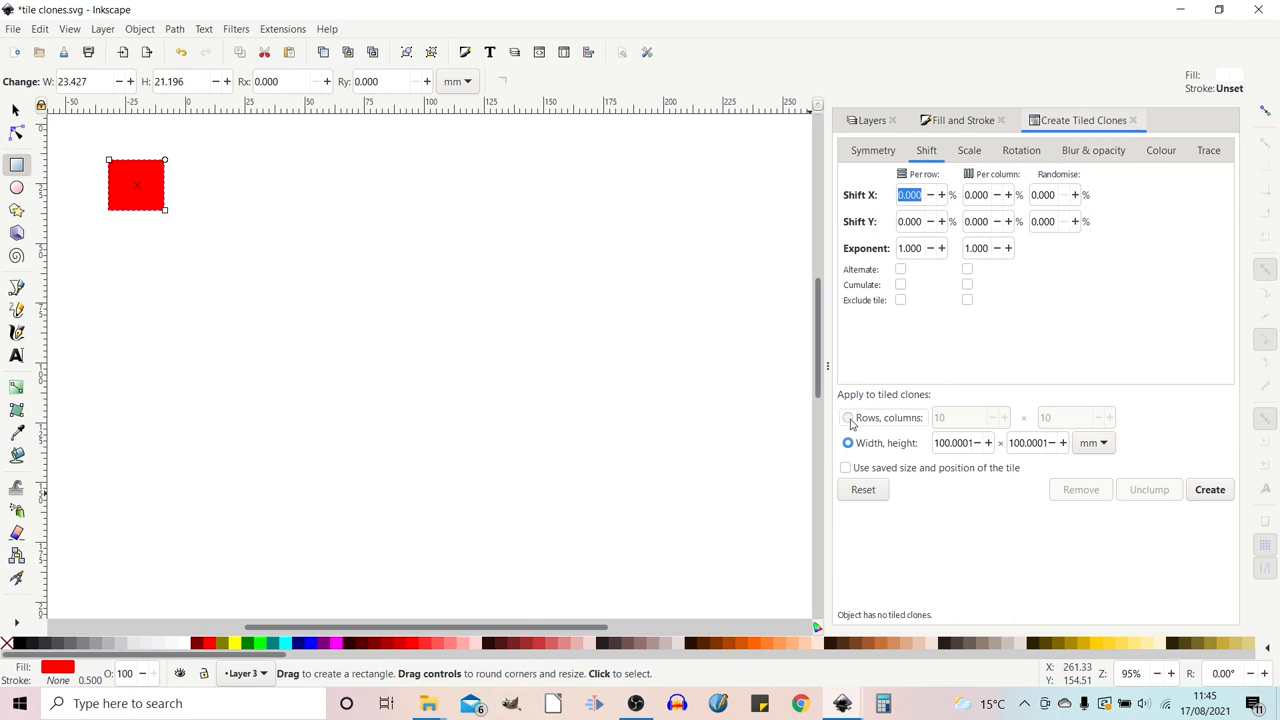
{"action": "left_click", "coordinate": [848, 418]}
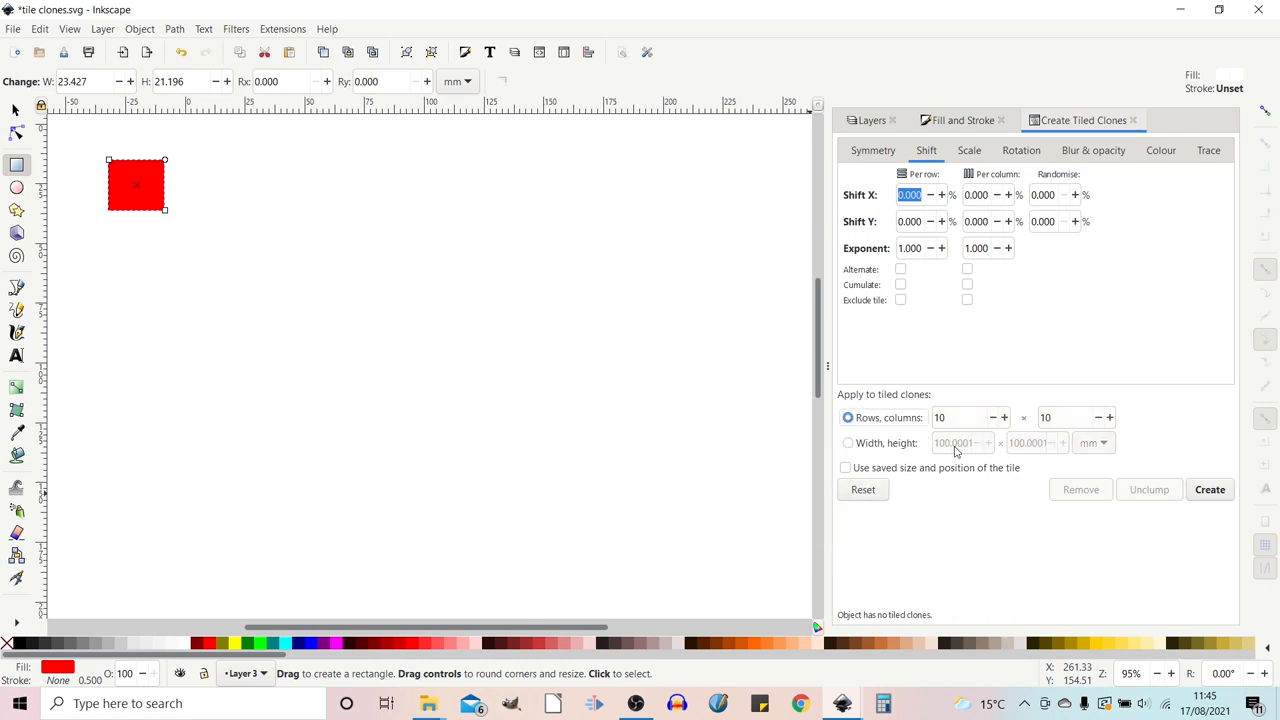
{"action": "left_click", "coordinate": [1210, 488]}
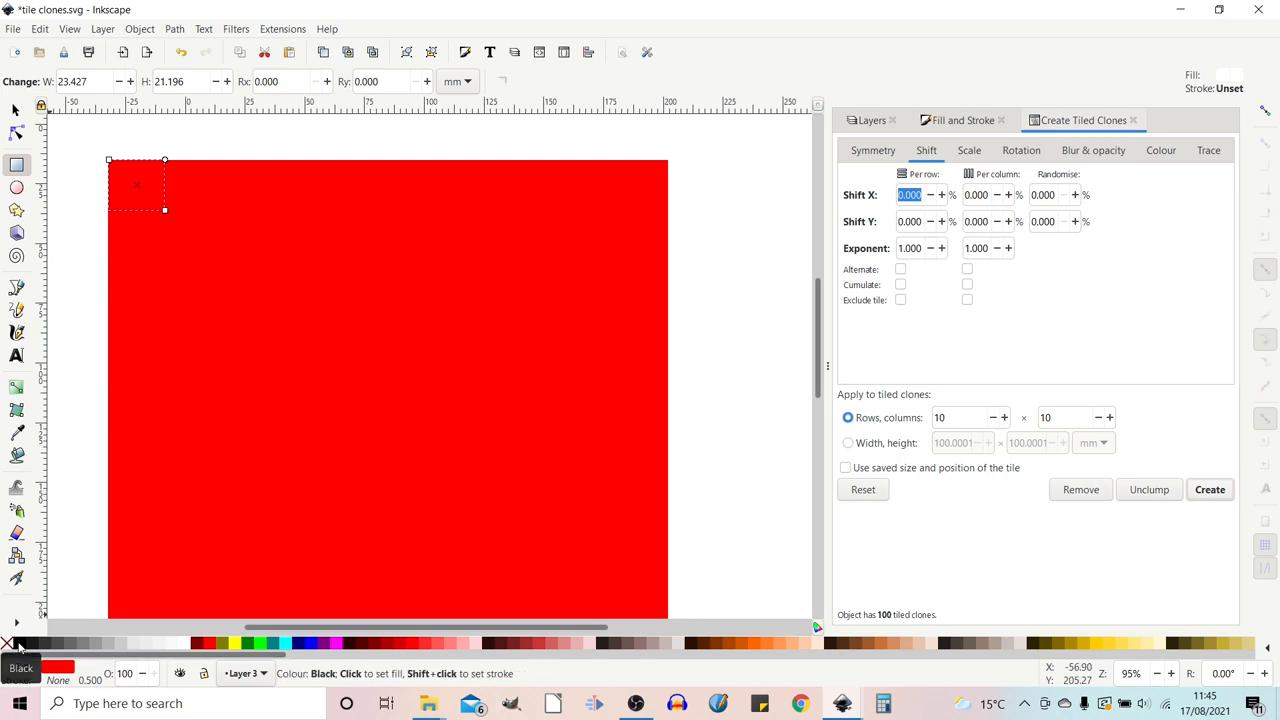
{"action": "left_click", "coordinate": [1208, 488]}
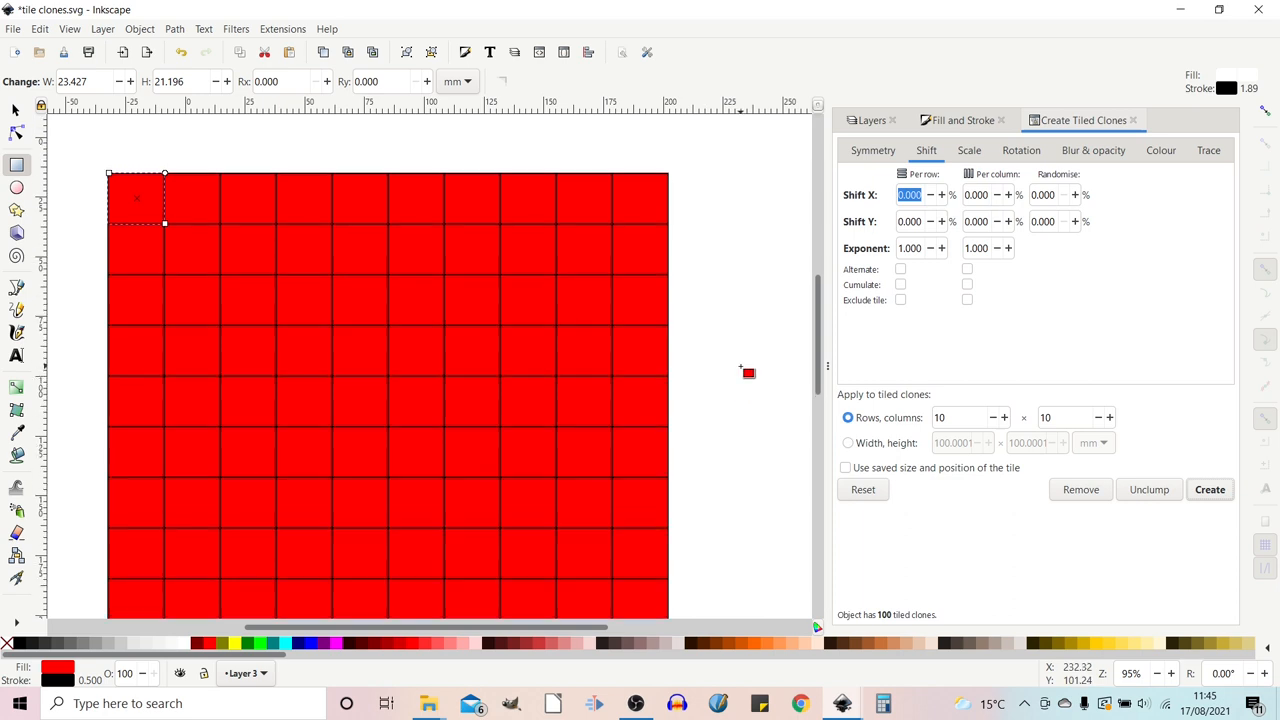
{"action": "scroll", "scroll_direction": "down", "scroll_amount": 3}
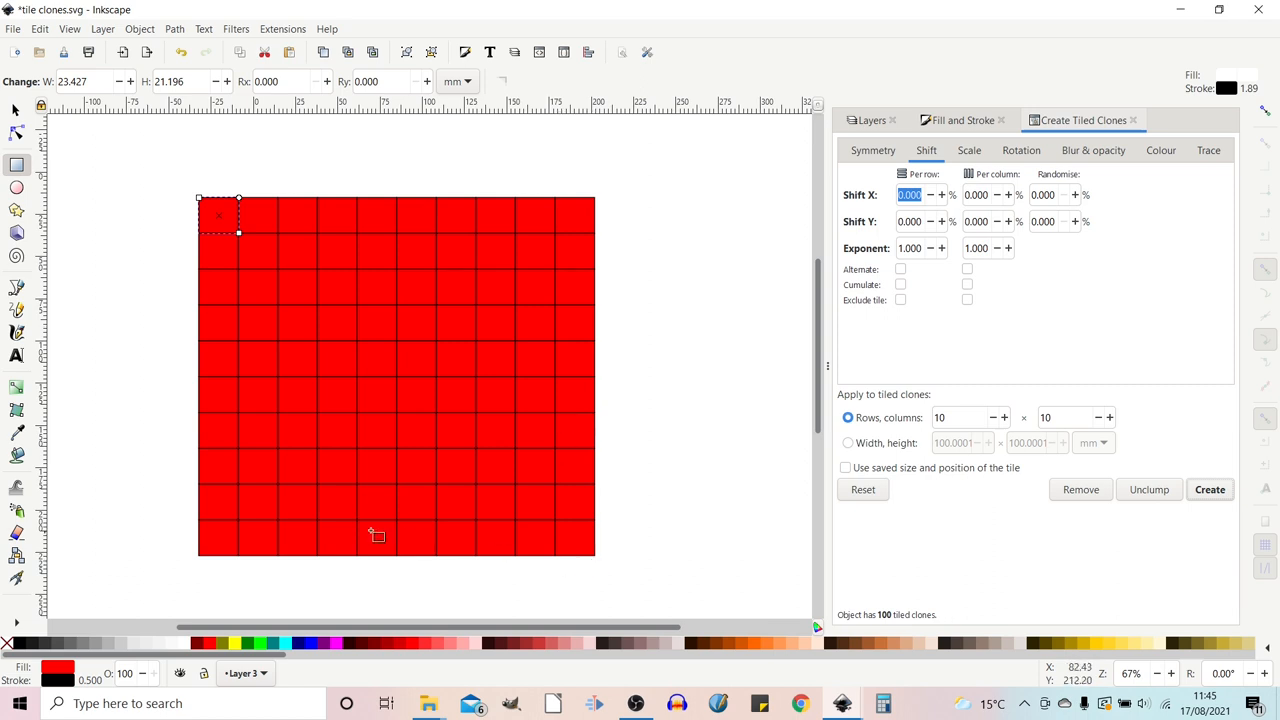
{"action": "mouse_move", "coordinate": [472, 272]}
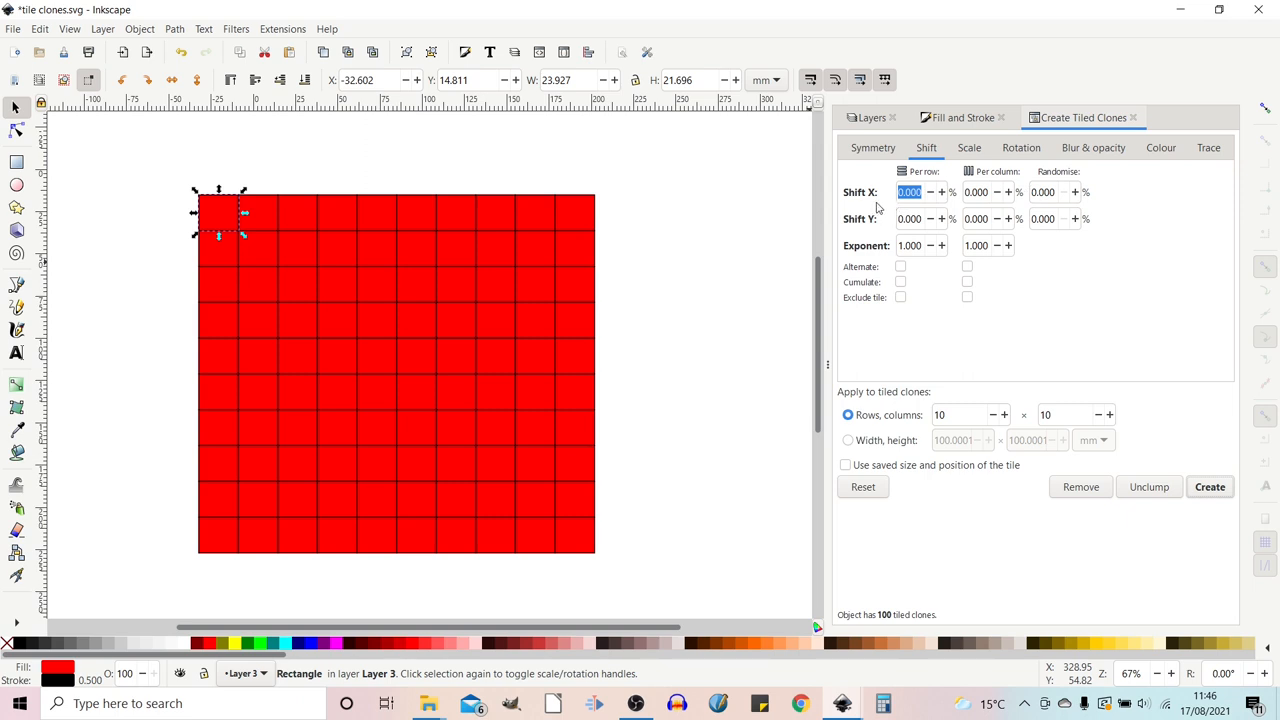
{"action": "mouse_move", "coordinate": [276, 218]}
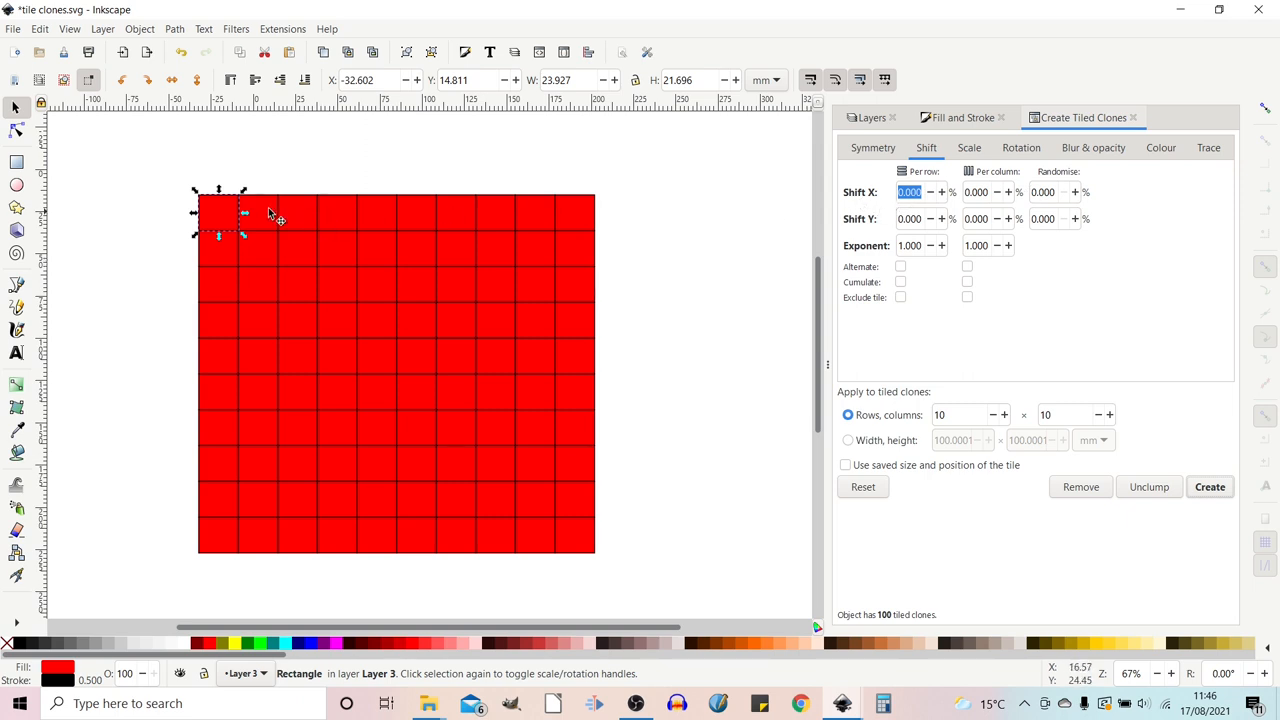
{"action": "mouse_move", "coordinate": [250, 224]}
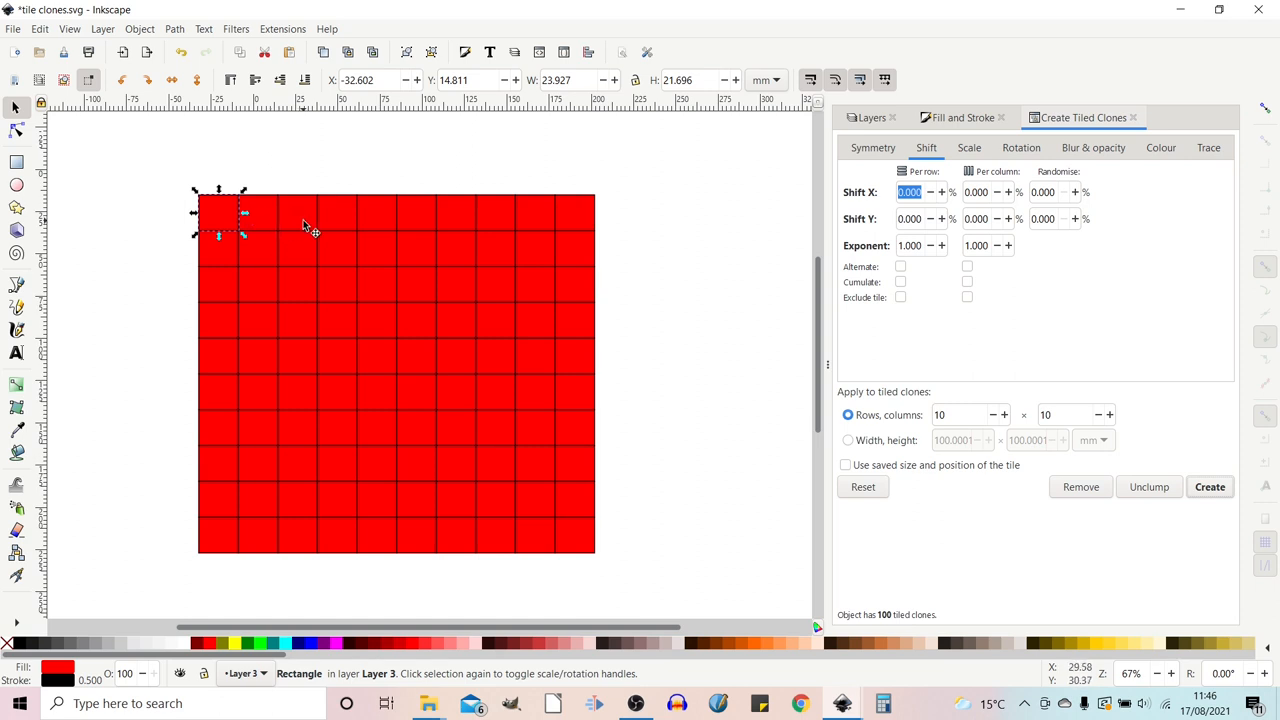
{"action": "mouse_move", "coordinate": [688, 280]}
{"action": "type", "text": "100"}
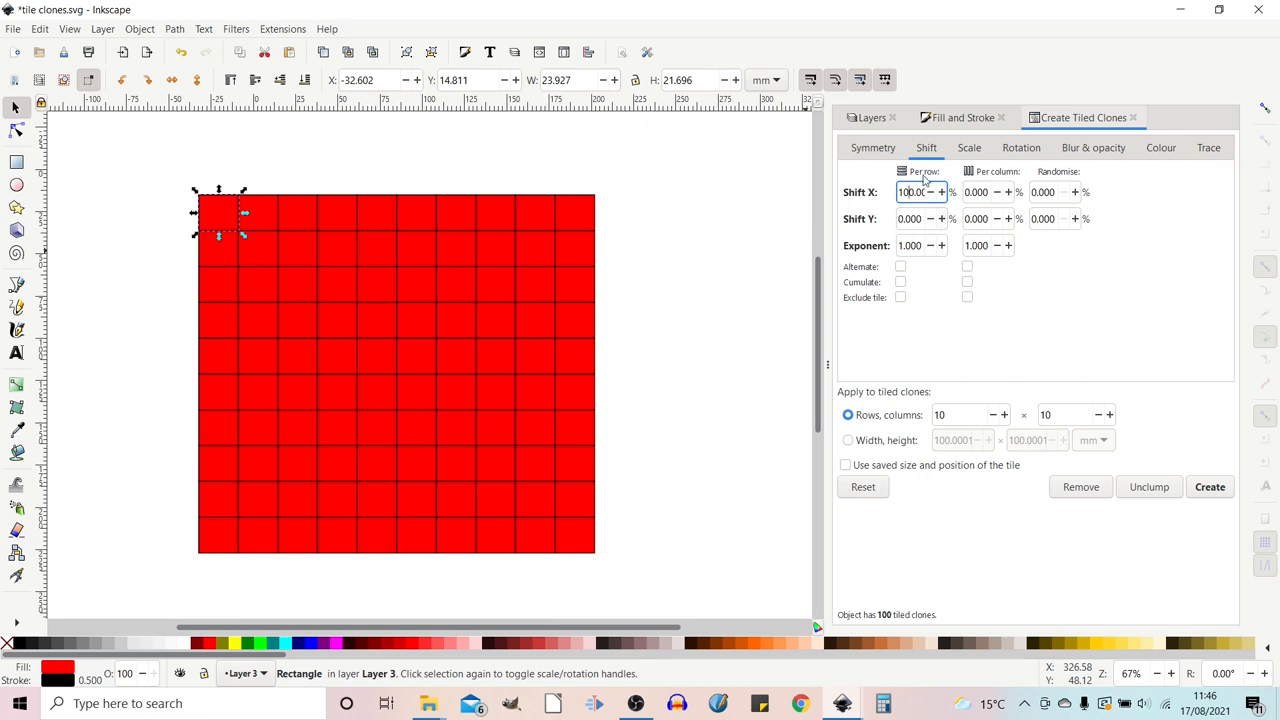
{"action": "mouse_move", "coordinate": [1234, 528]}
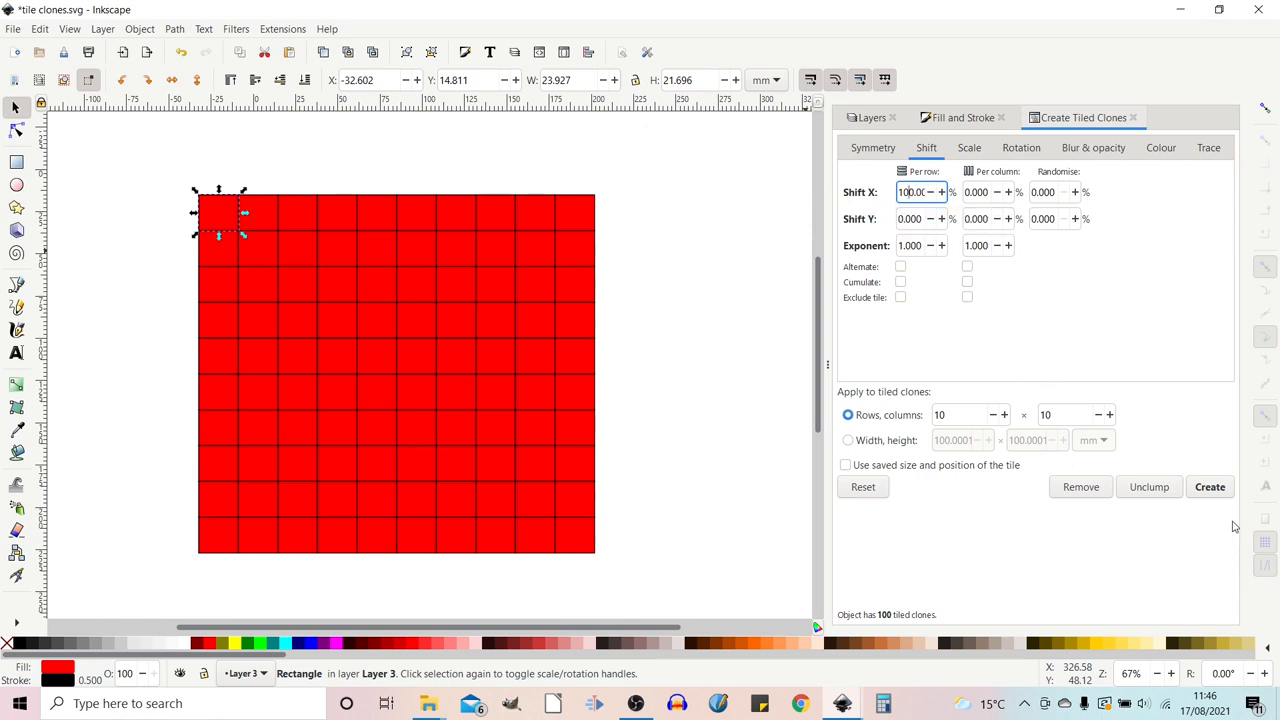
- Recreate the 100 square clones with 10% row and column shifts for even gaps
{"action": "left_click", "coordinate": [1208, 488]}
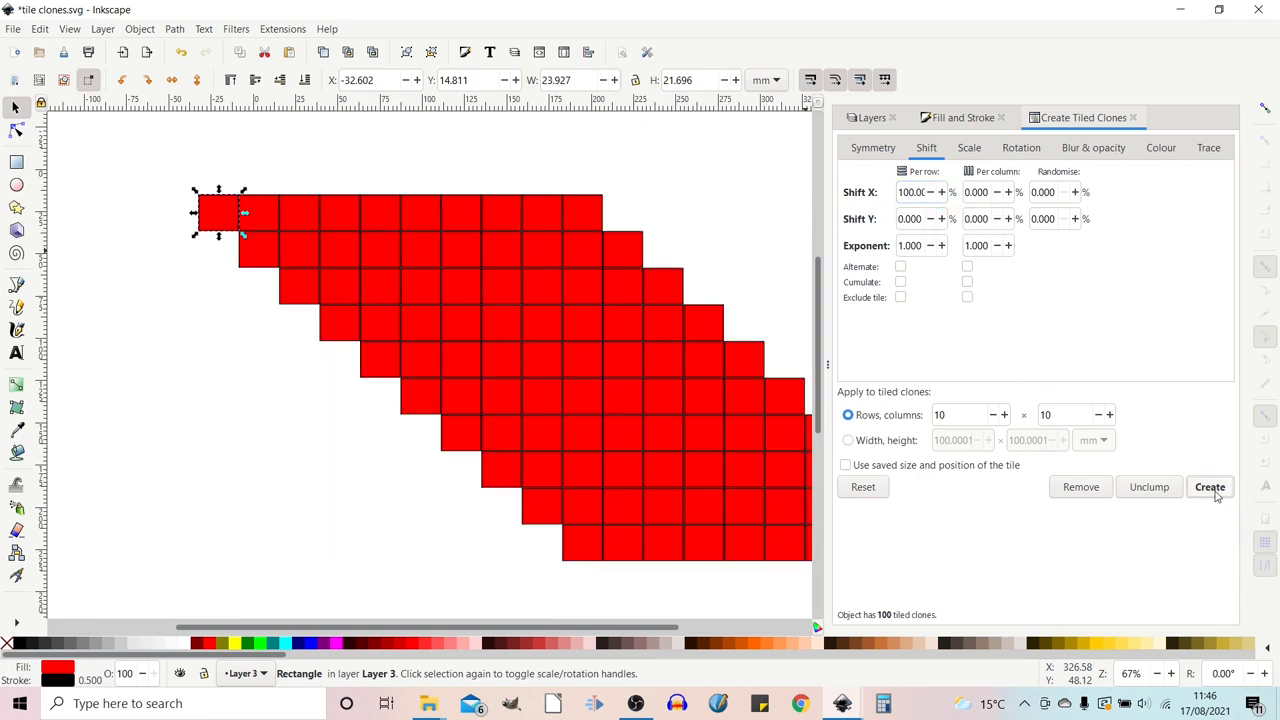
{"action": "left_click", "coordinate": [1208, 488]}
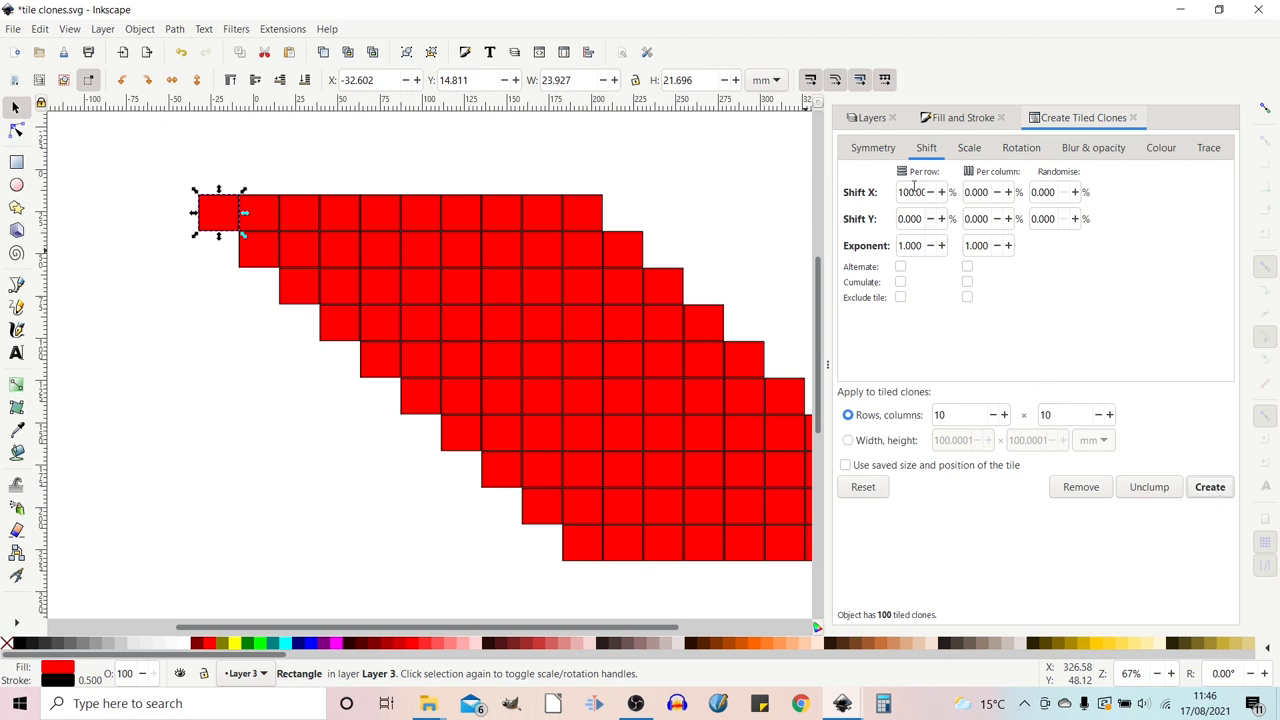
{"action": "mouse_move", "coordinate": [910, 192]}
{"action": "type", "text": "10.000"}
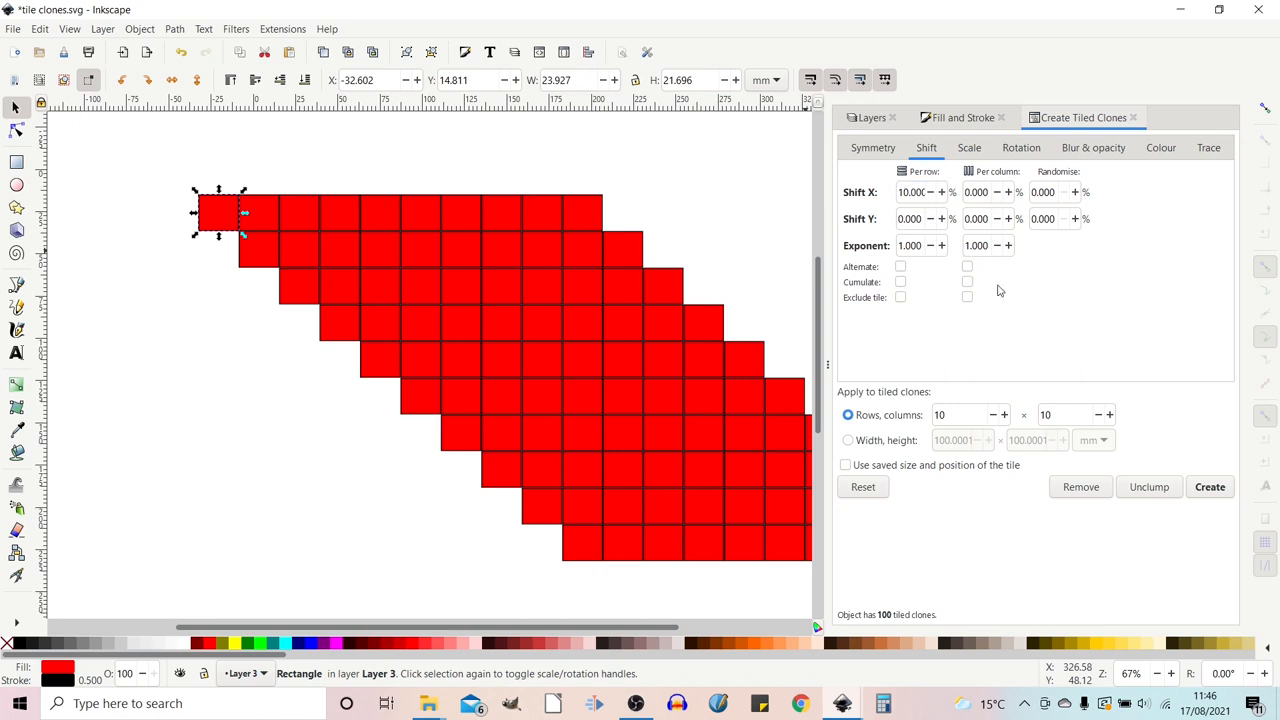
{"action": "left_click", "coordinate": [1210, 488]}
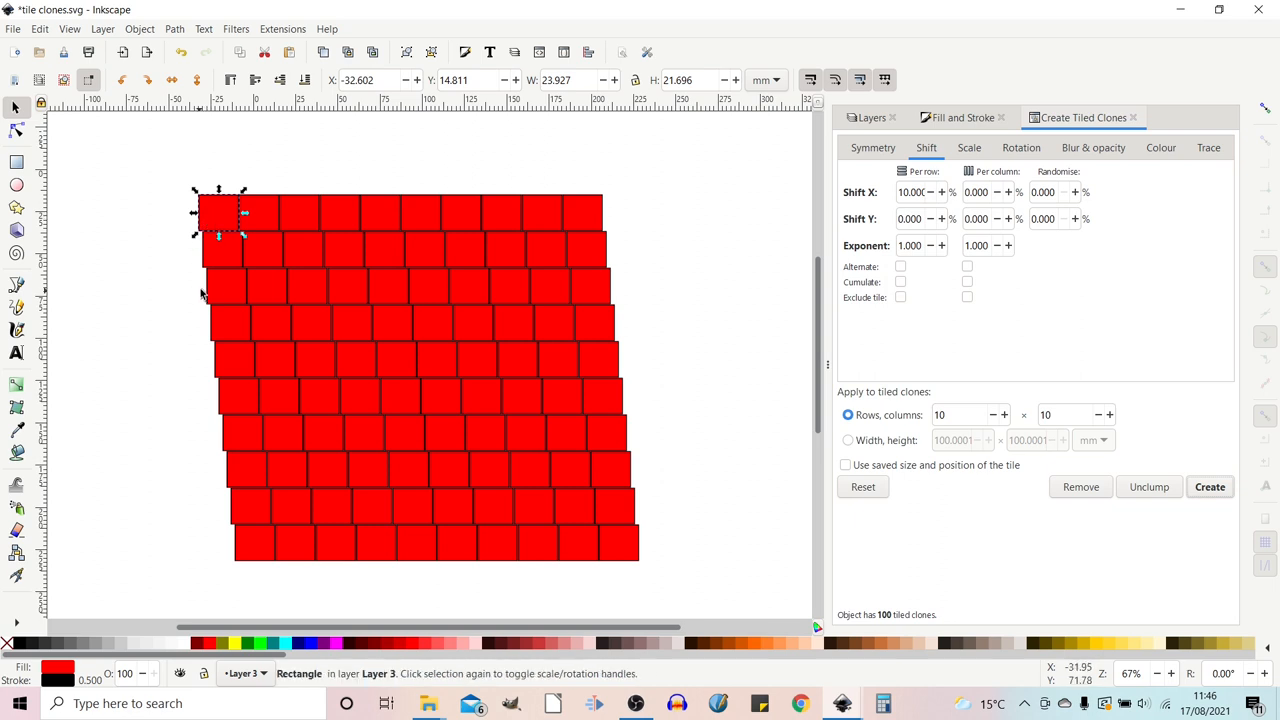
{"action": "mouse_move", "coordinate": [212, 280]}
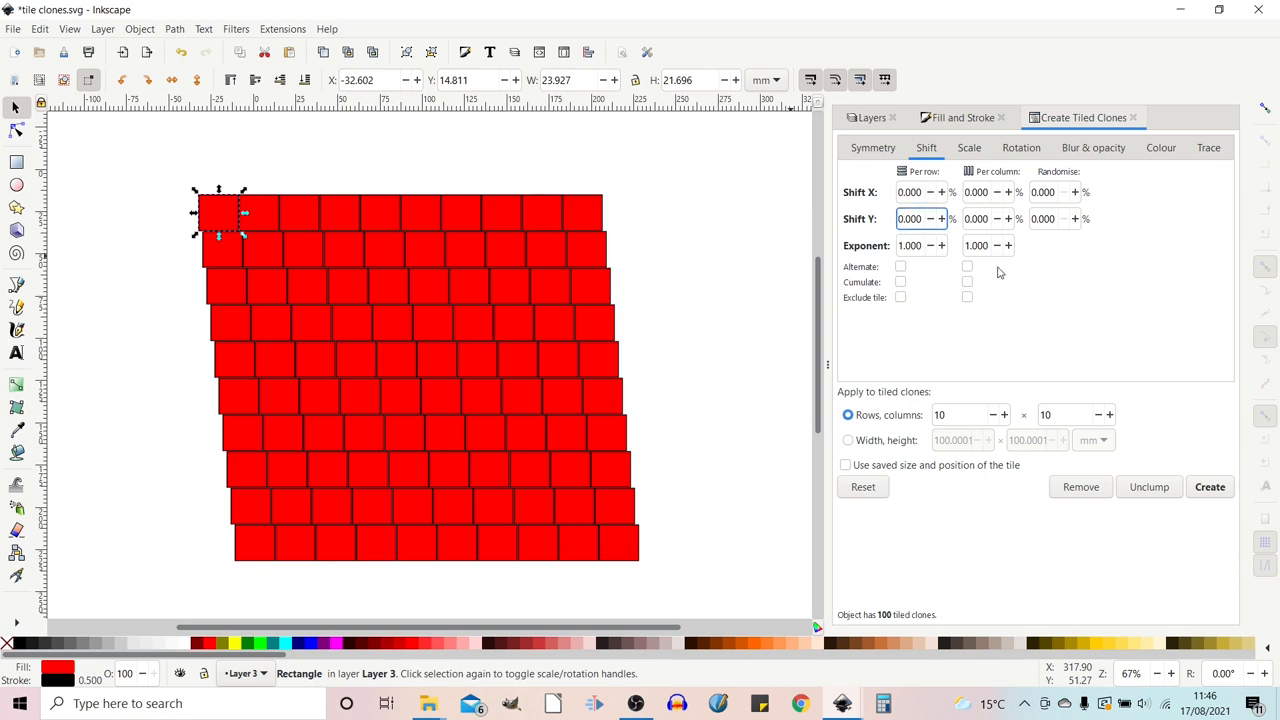
{"action": "type", "text": "10.000"}
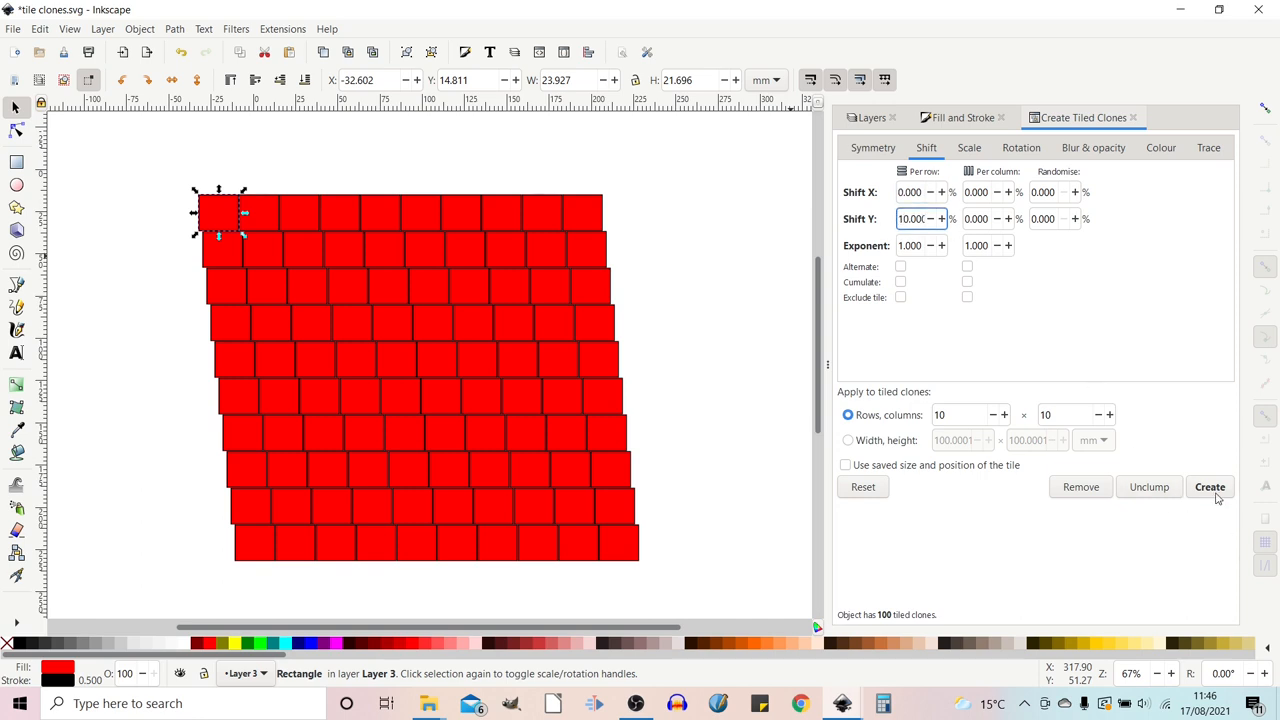
{"action": "left_click", "coordinate": [1210, 488]}
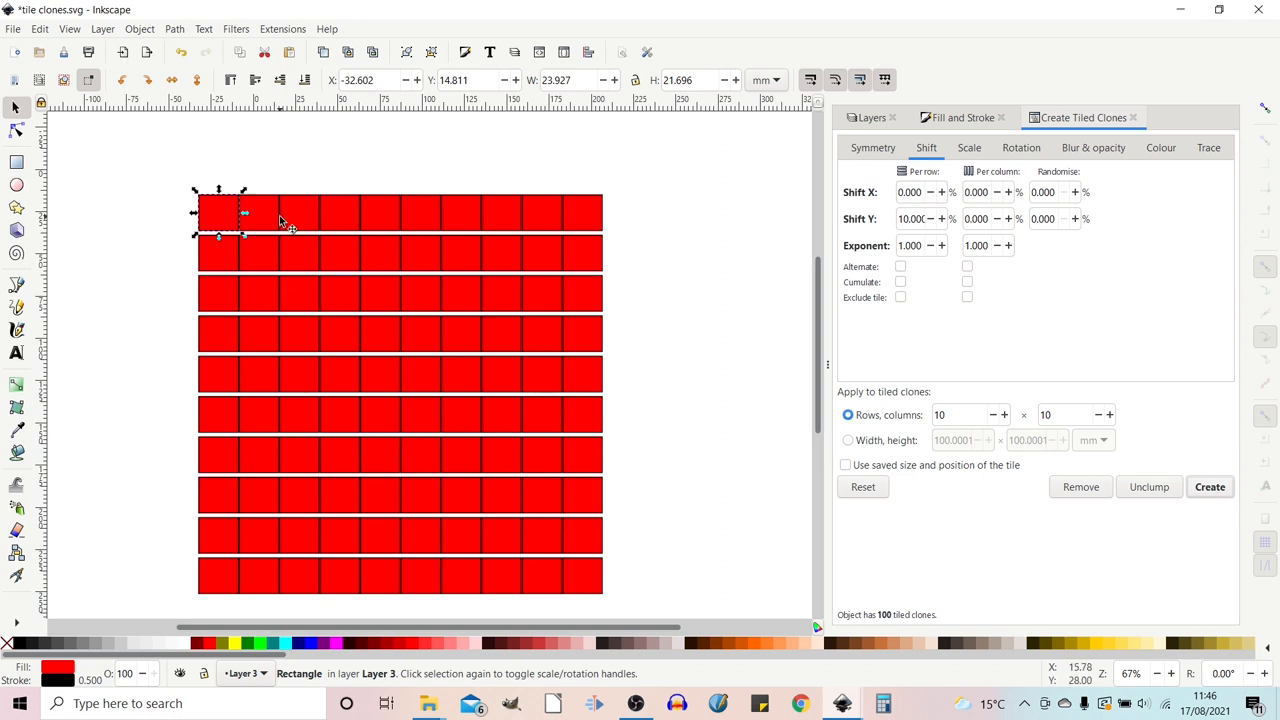
{"action": "mouse_move", "coordinate": [440, 312]}
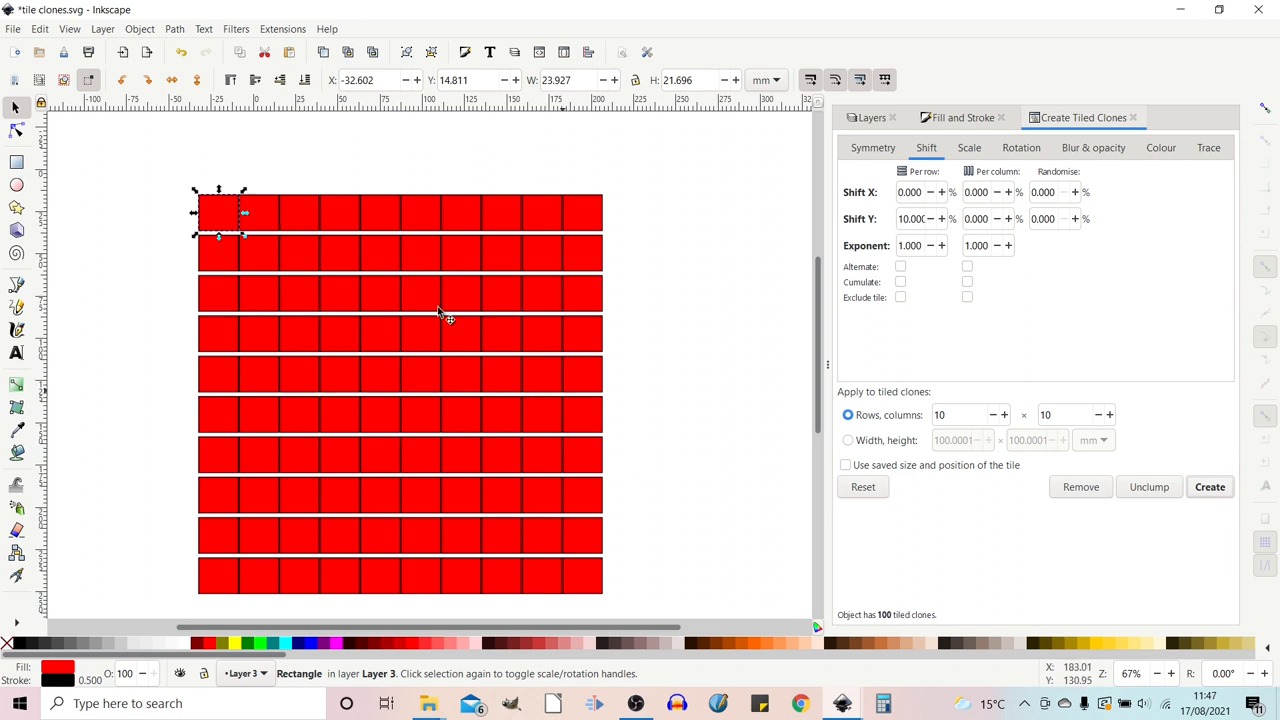
{"action": "mouse_move", "coordinate": [770, 274]}
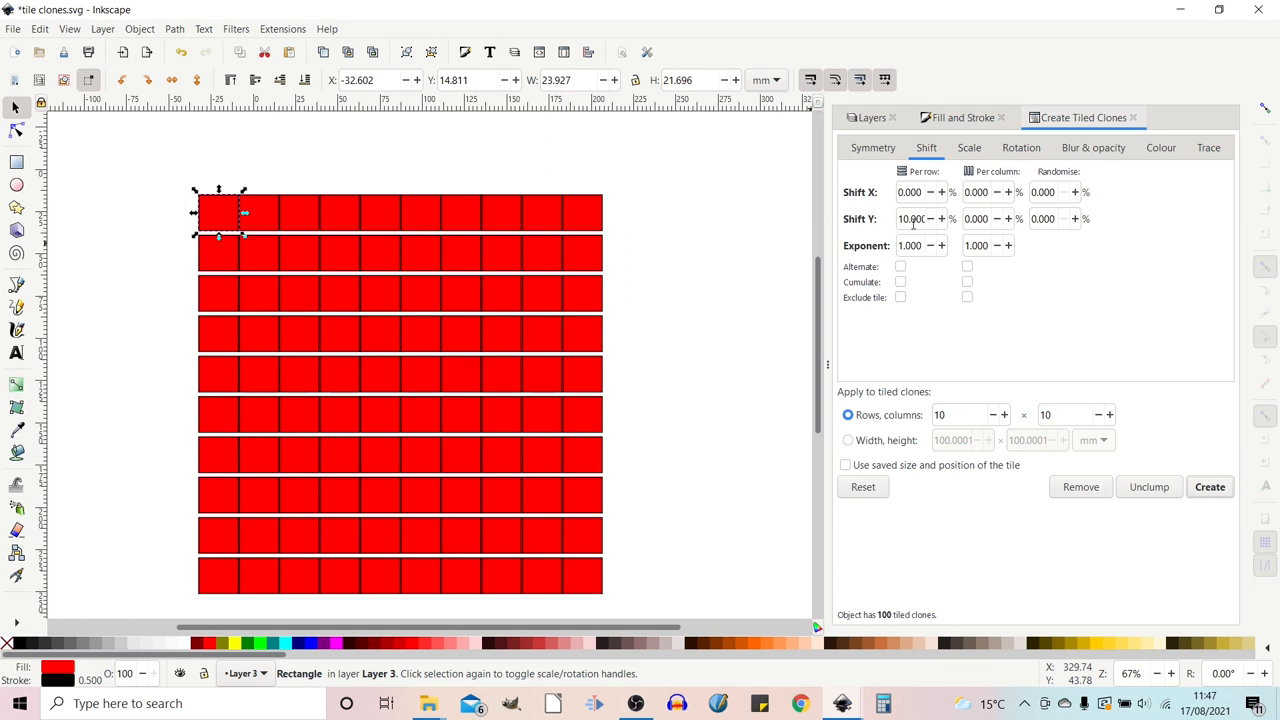
{"action": "mouse_move", "coordinate": [910, 218]}
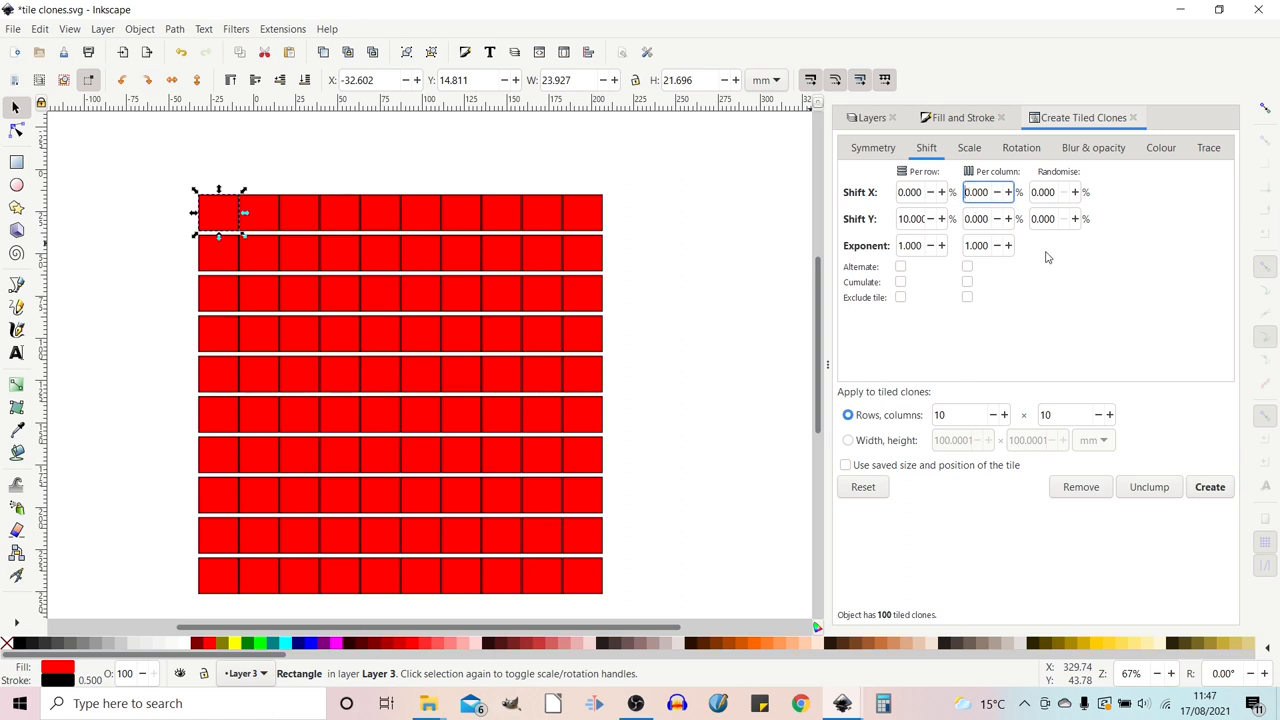
{"action": "type", "text": "10.000"}
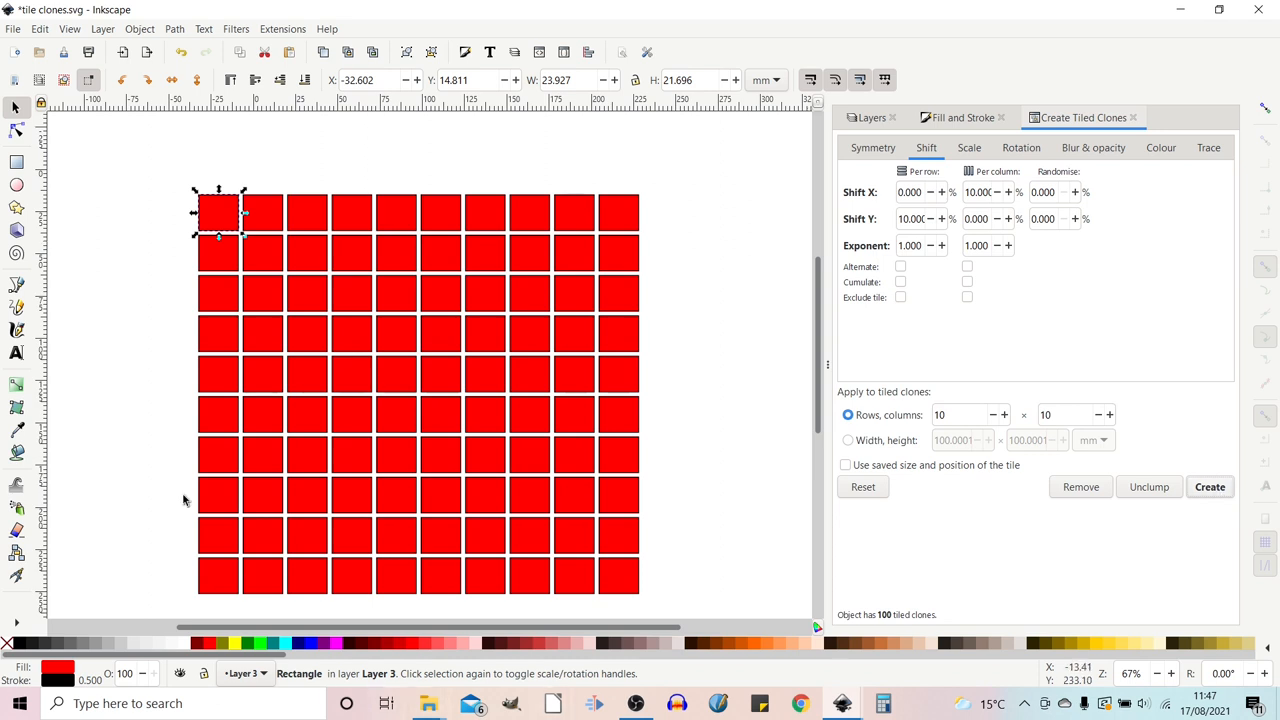
{"action": "mouse_move", "coordinate": [576, 548]}
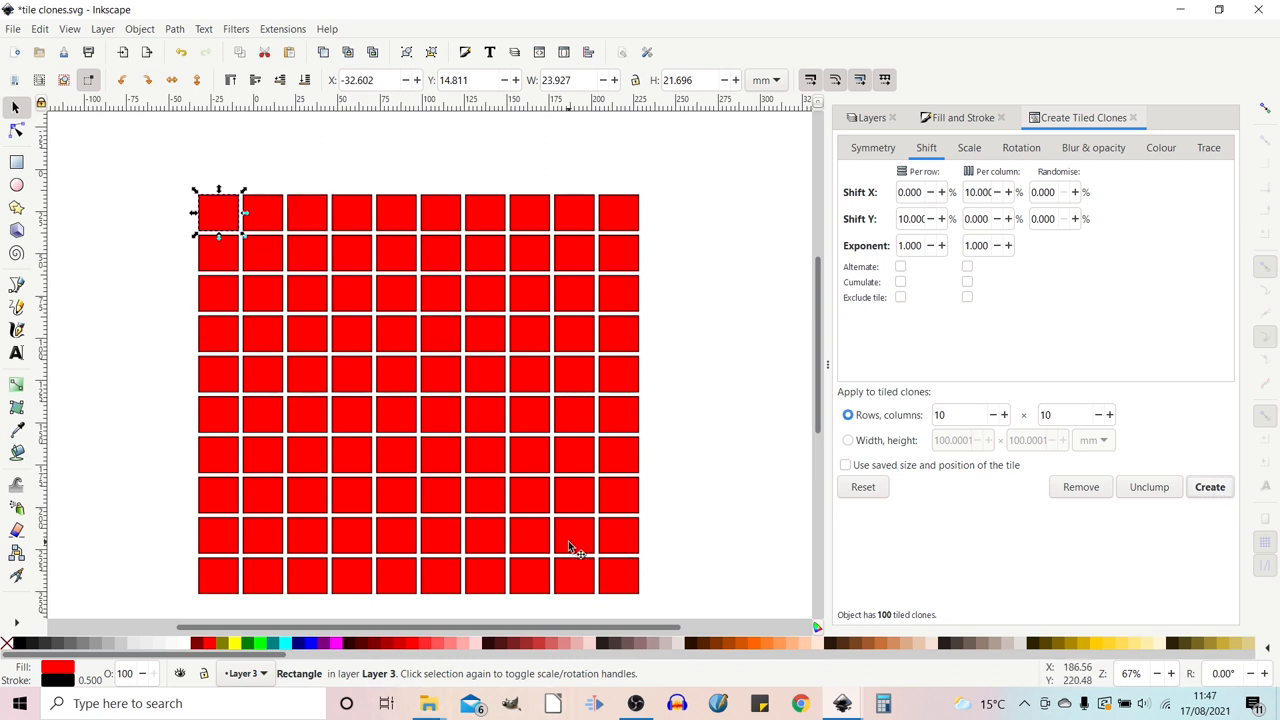
{"action": "mouse_move", "coordinate": [920, 212]}
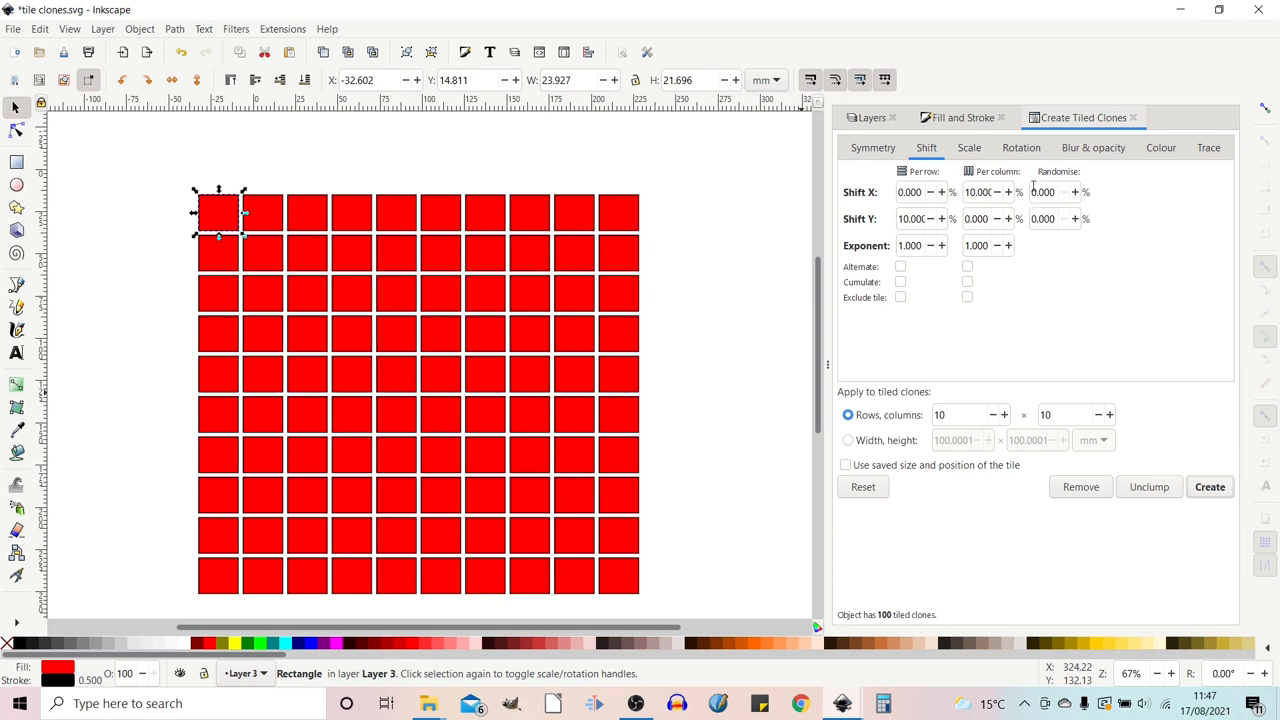
- Randomize Shift X and Y by 10% to scatter the clones, then start resetting the horizontal value
{"action": "left_click", "coordinate": [1050, 192]}
{"action": "type", "text": "10.000"}
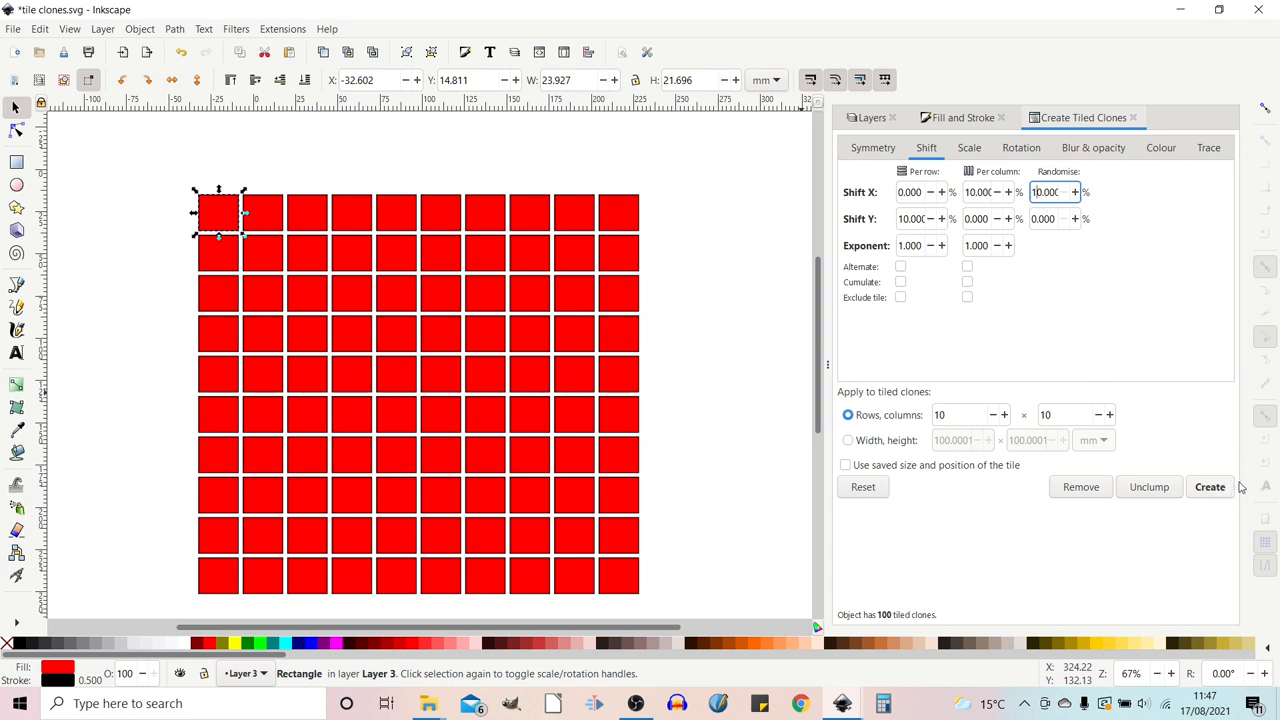
{"action": "left_click", "coordinate": [1208, 488]}
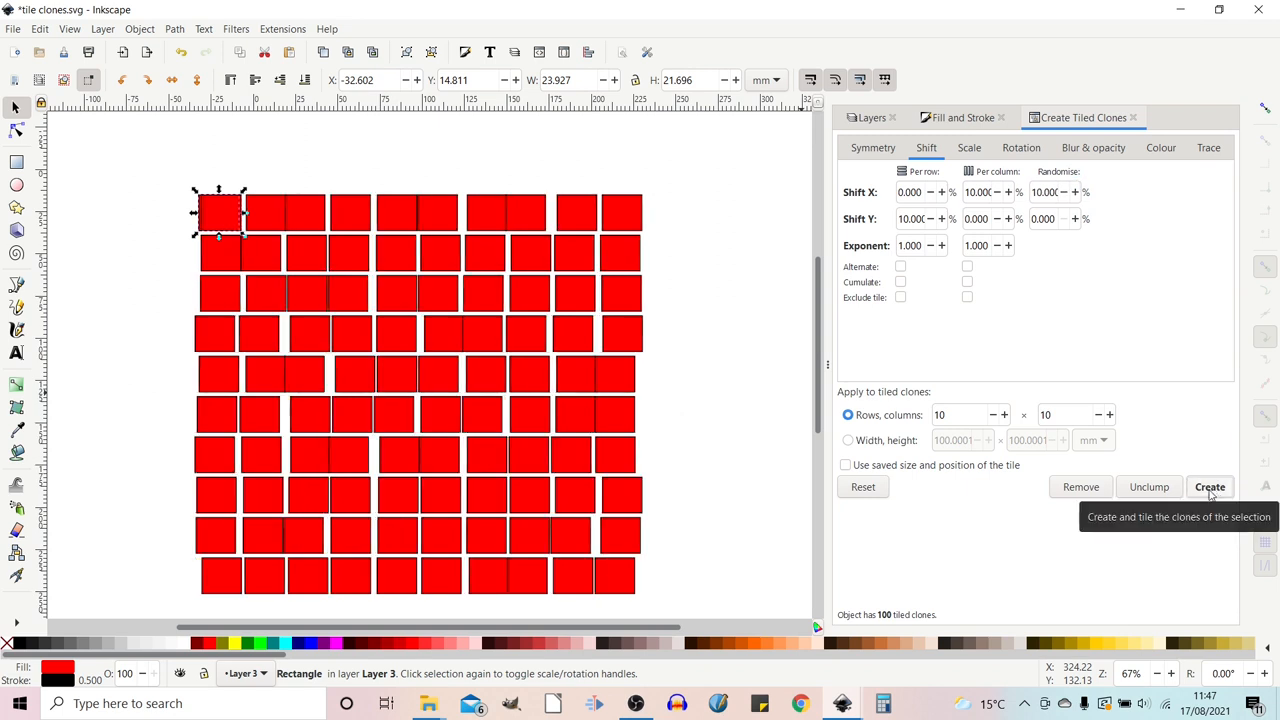
{"action": "mouse_move", "coordinate": [668, 224]}
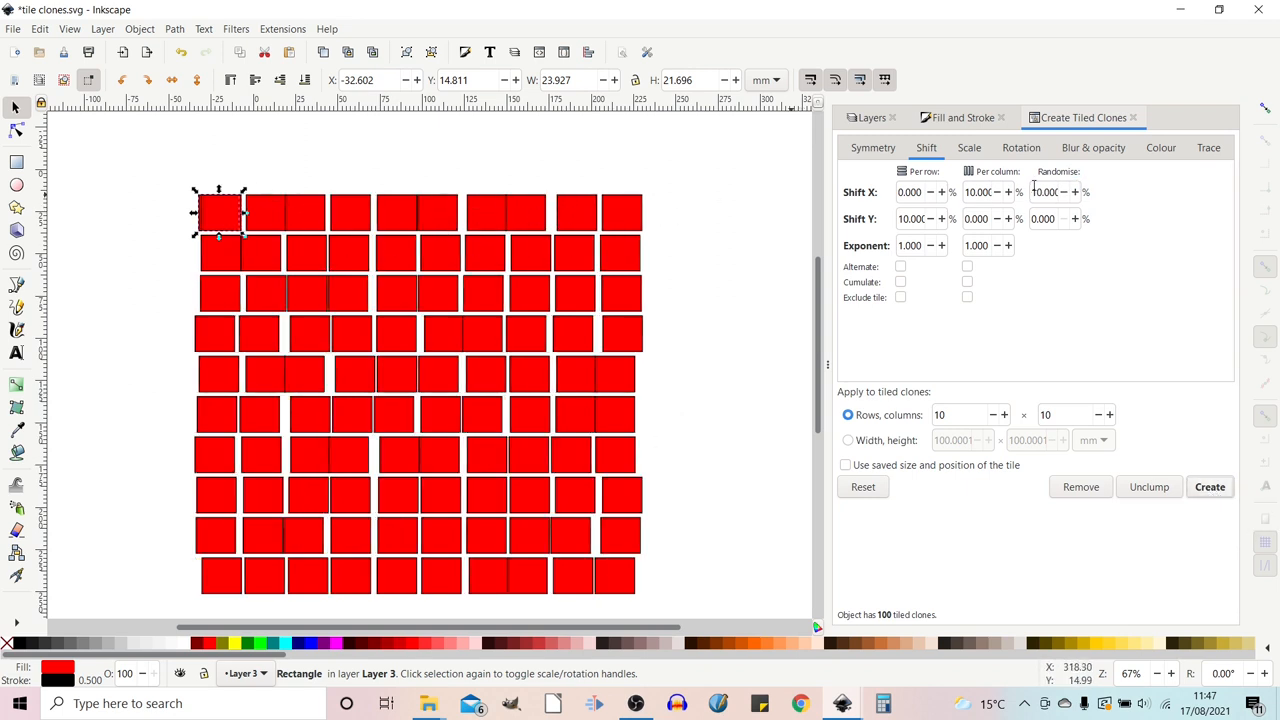
{"action": "left_click", "coordinate": [1050, 218]}
{"action": "type", "text": "10.000"}
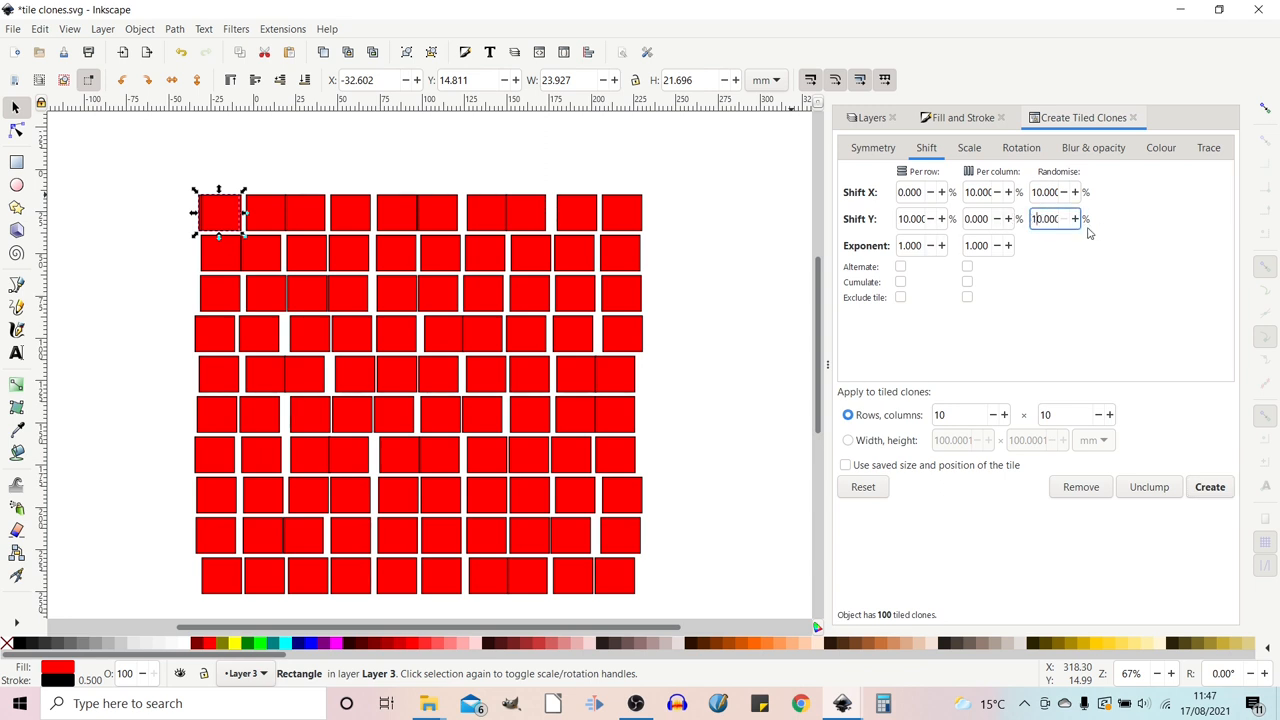
{"action": "left_click", "coordinate": [1210, 488]}
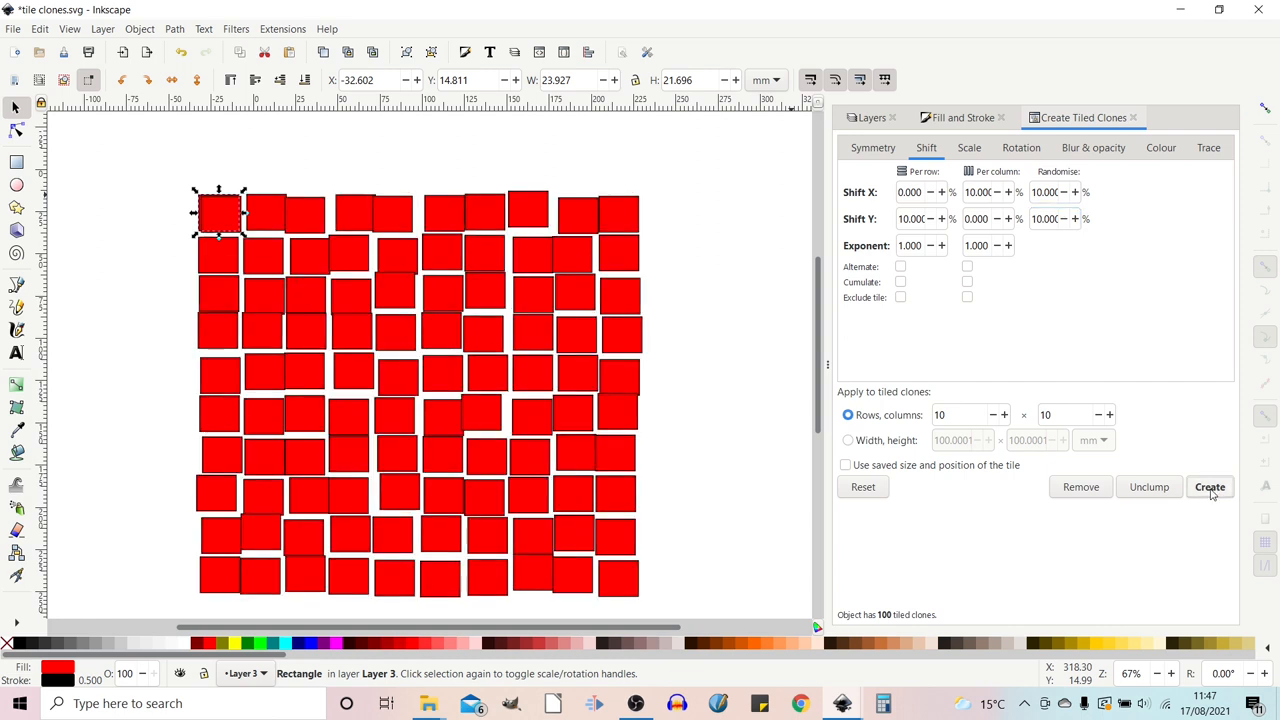
{"action": "mouse_move", "coordinate": [940, 518]}
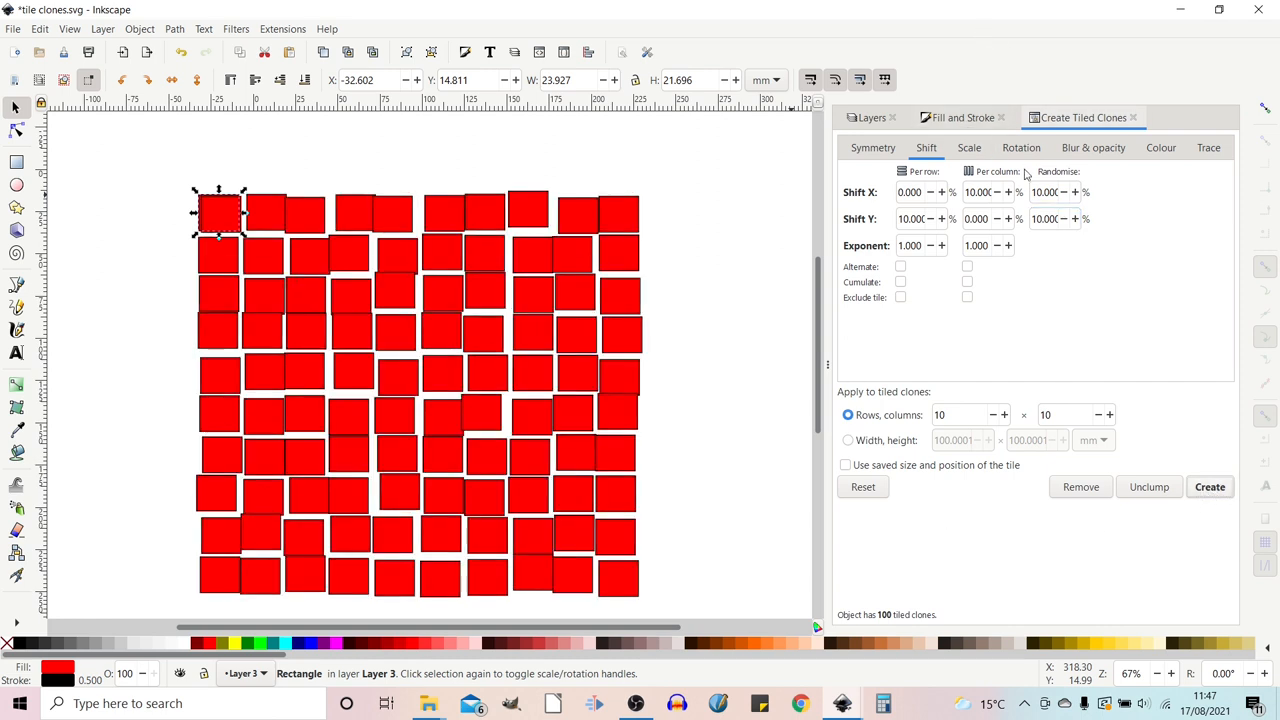
{"action": "left_click", "coordinate": [1044, 192]}
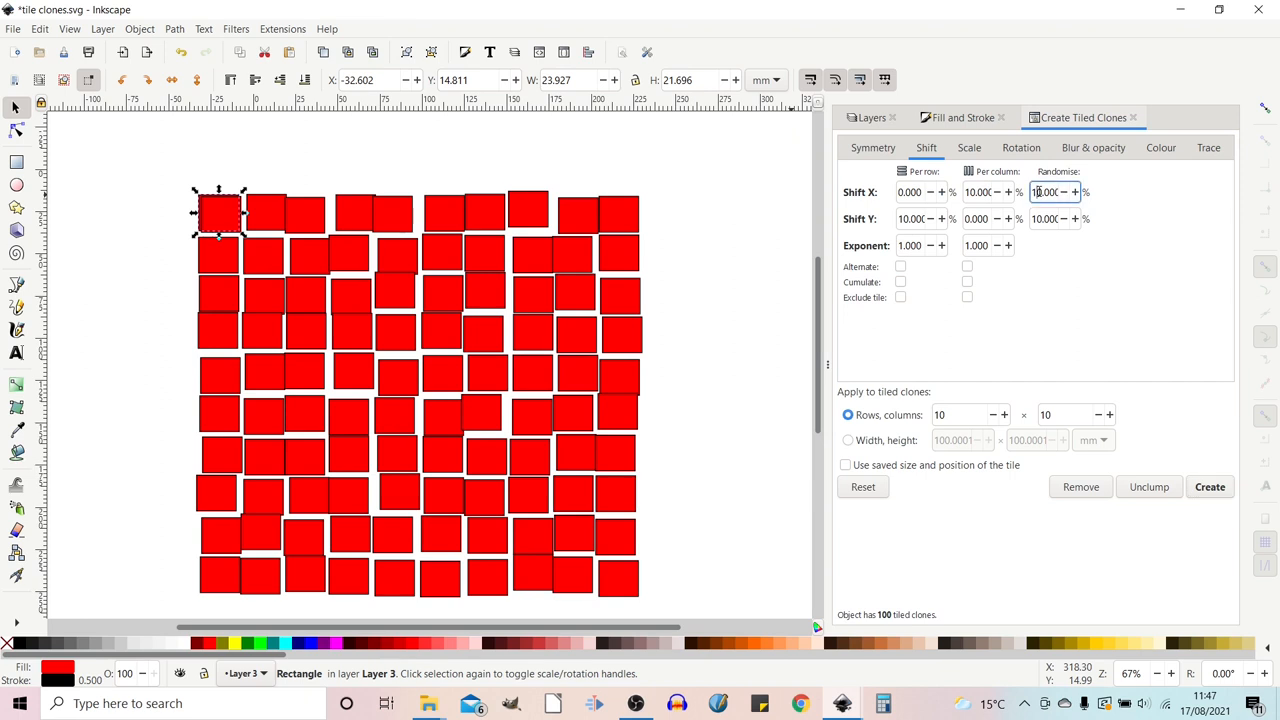
{"action": "left_click", "coordinate": [1048, 192]}
{"action": "type", "text": "0.000"}
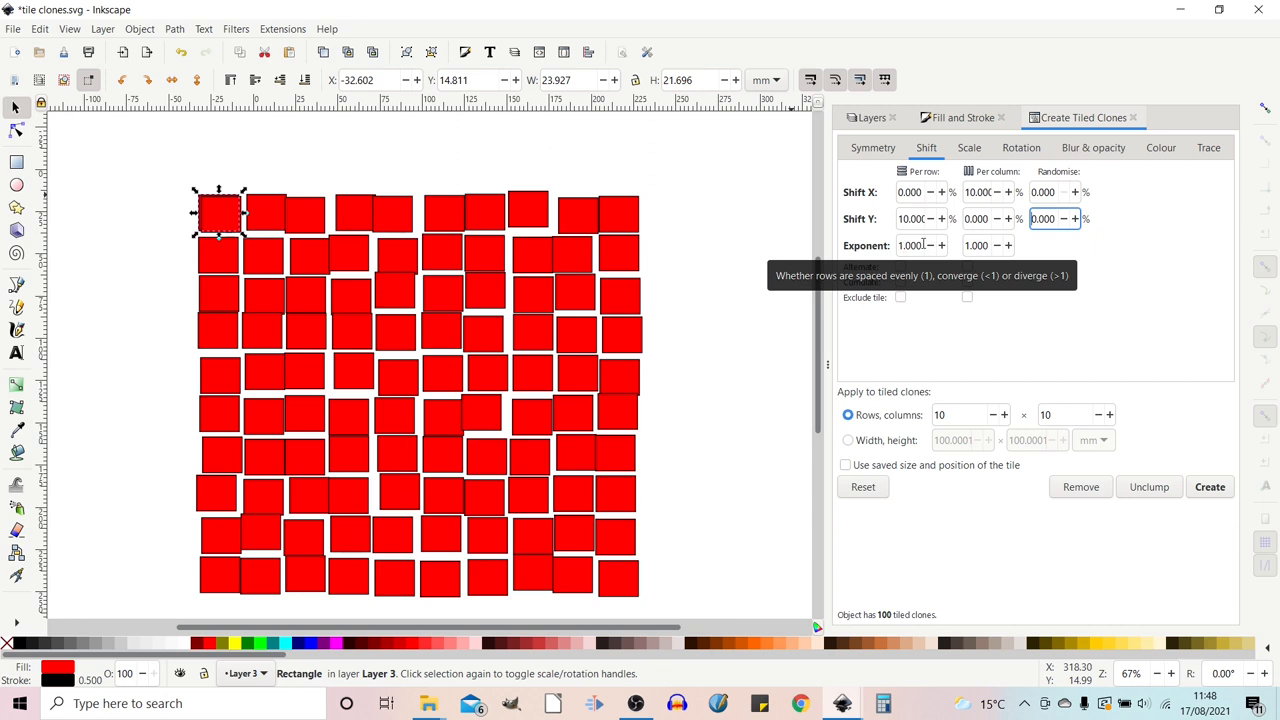
- Try a row Exponent of 1.5, then restore it to 1 and regenerate the even grid
{"action": "left_click", "coordinate": [910, 244]}
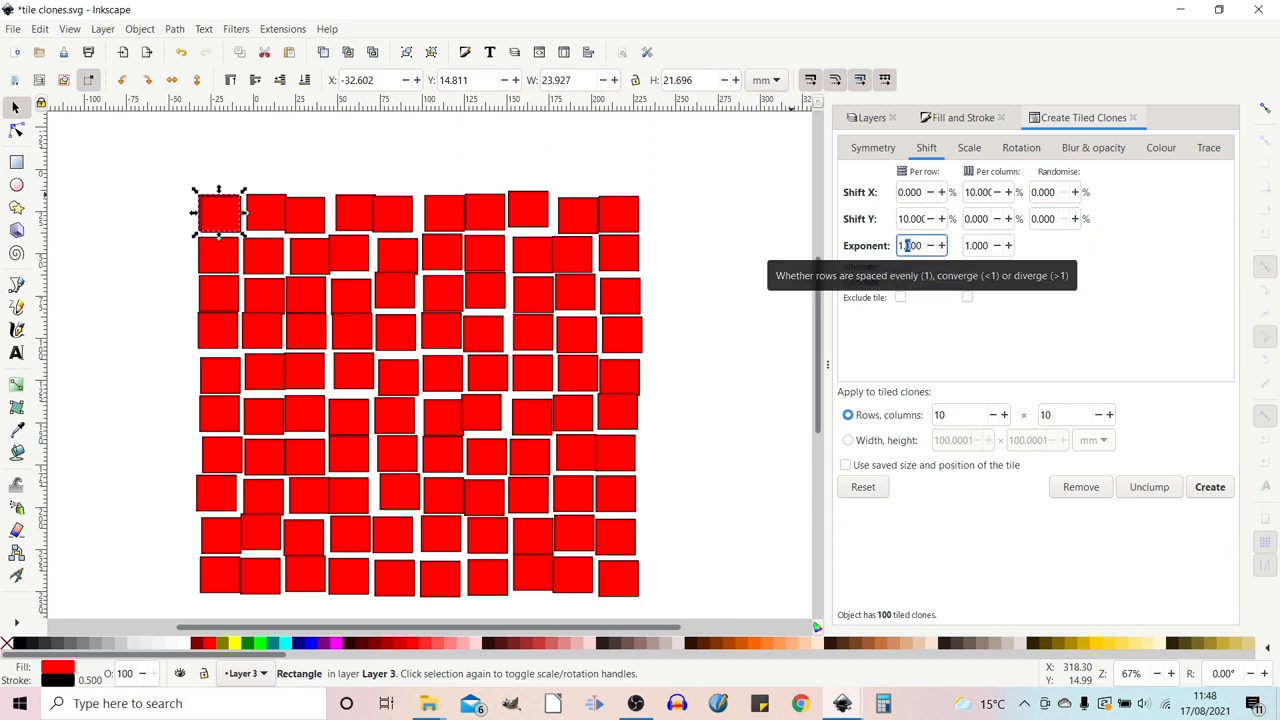
{"action": "type", "text": "1.500"}
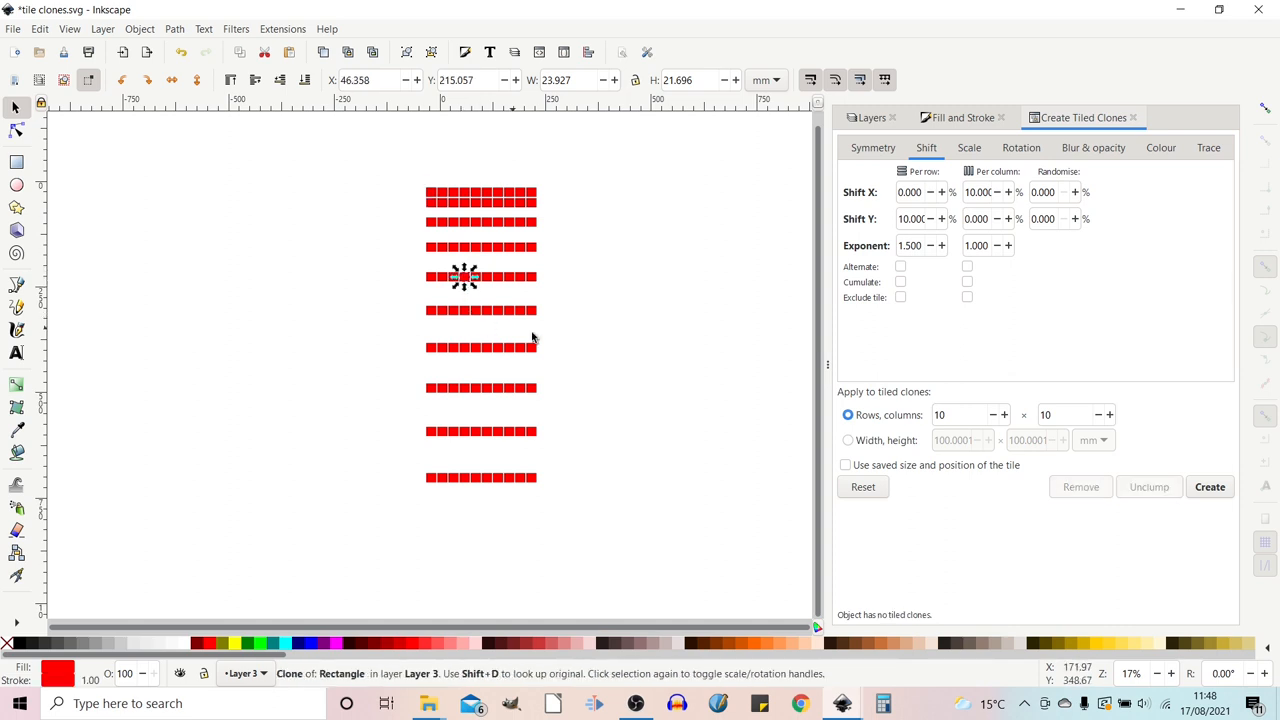
{"action": "left_click", "coordinate": [1208, 488]}
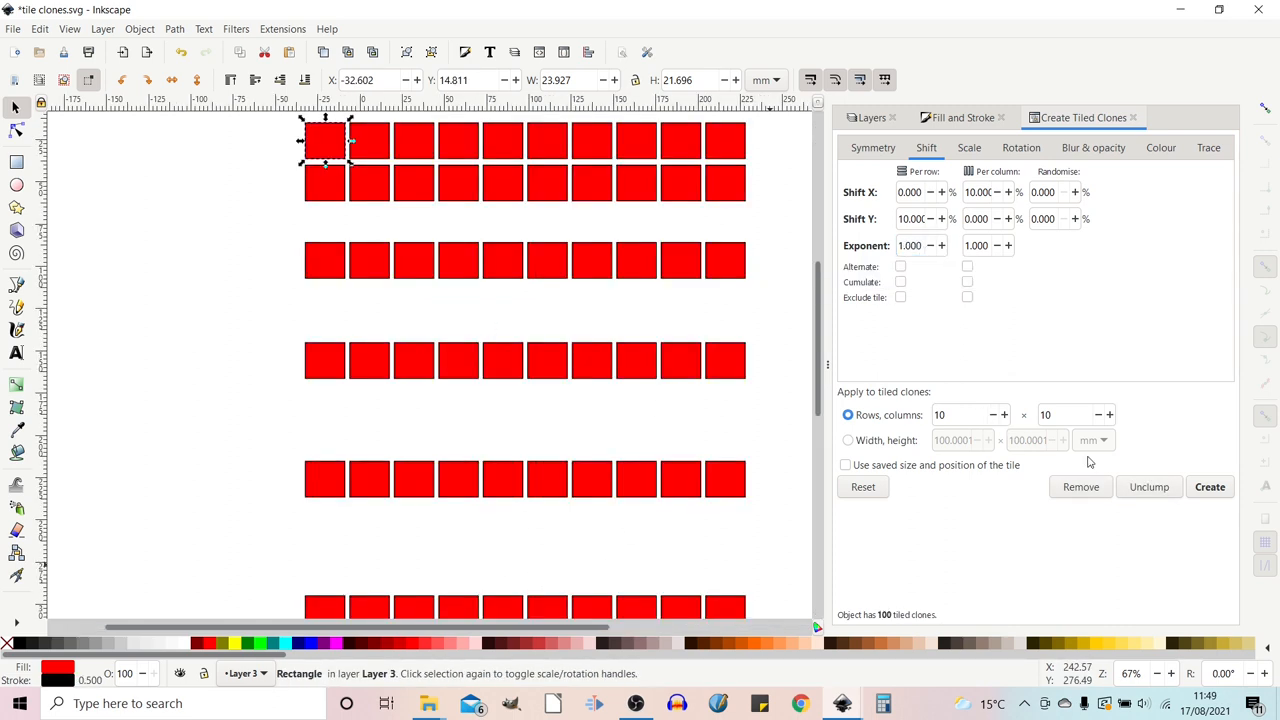
{"action": "left_click", "coordinate": [1208, 488]}
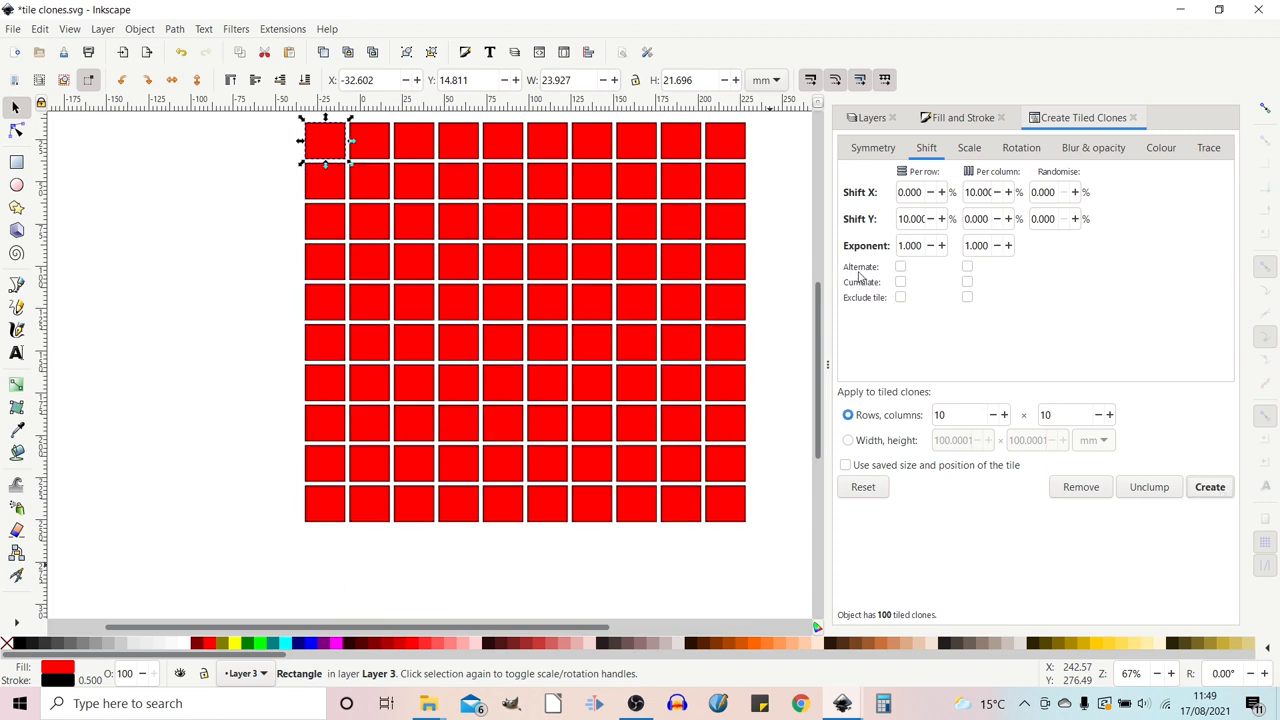
{"action": "mouse_move", "coordinate": [900, 268]}
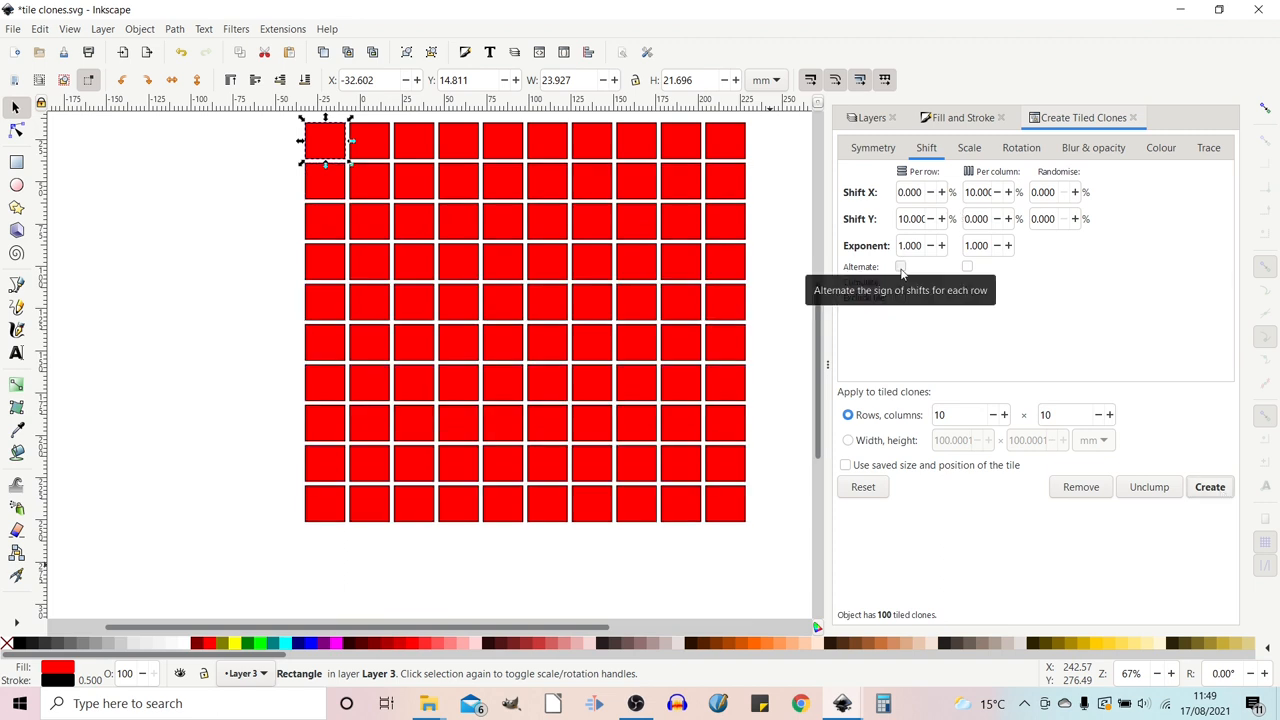
- Tick Alternate shifts for rows and for columns, regenerating the clones after each
{"action": "left_click", "coordinate": [900, 266]}
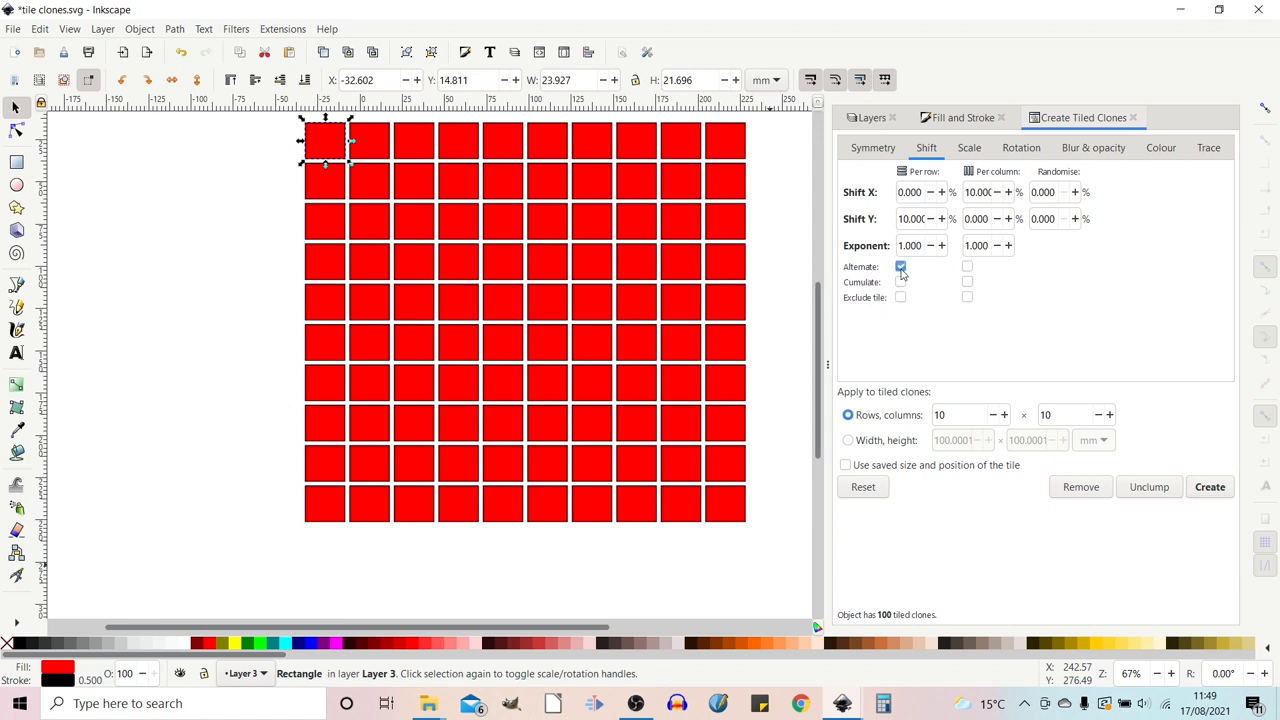
{"action": "left_click", "coordinate": [900, 266]}
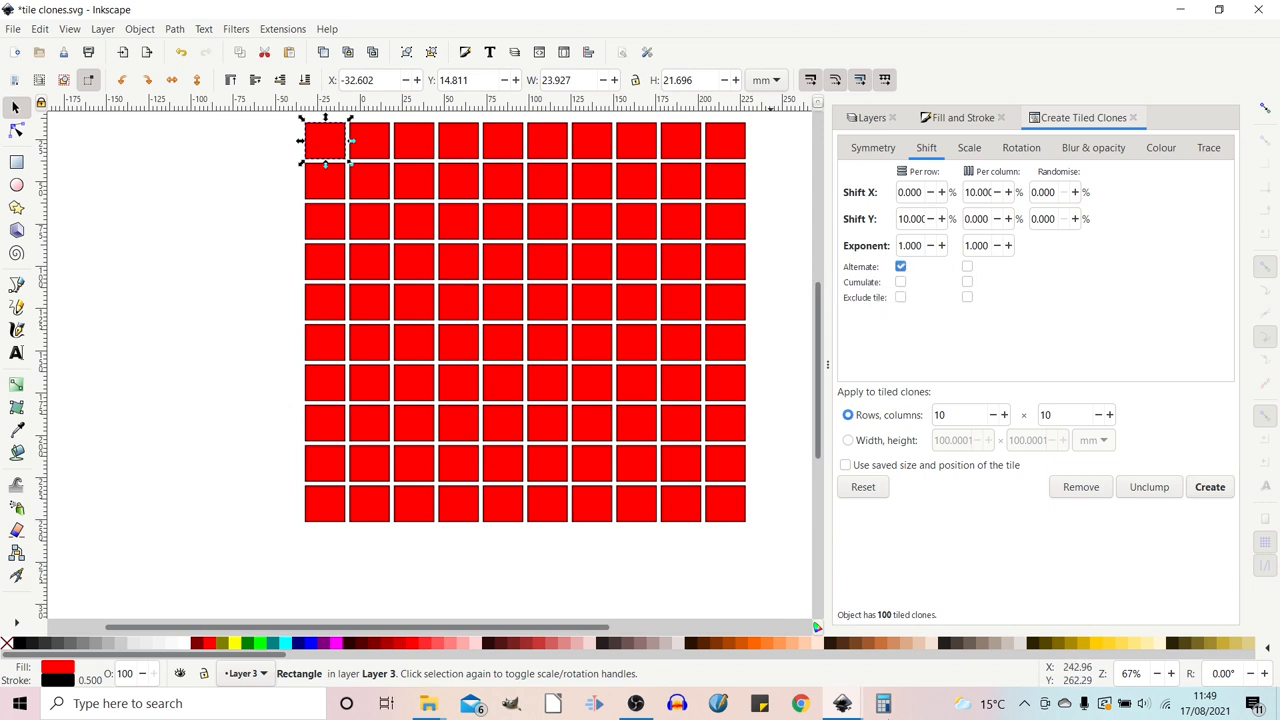
{"action": "left_click", "coordinate": [1208, 488]}
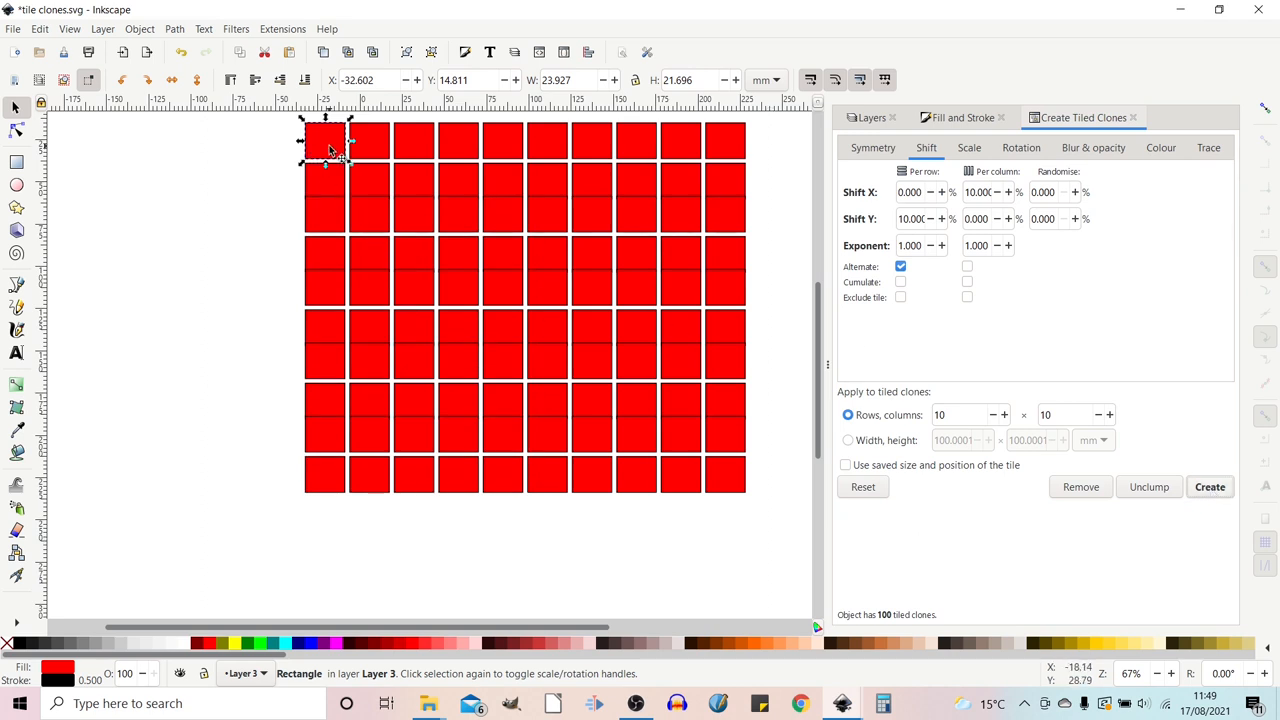
{"action": "mouse_move", "coordinate": [336, 188]}
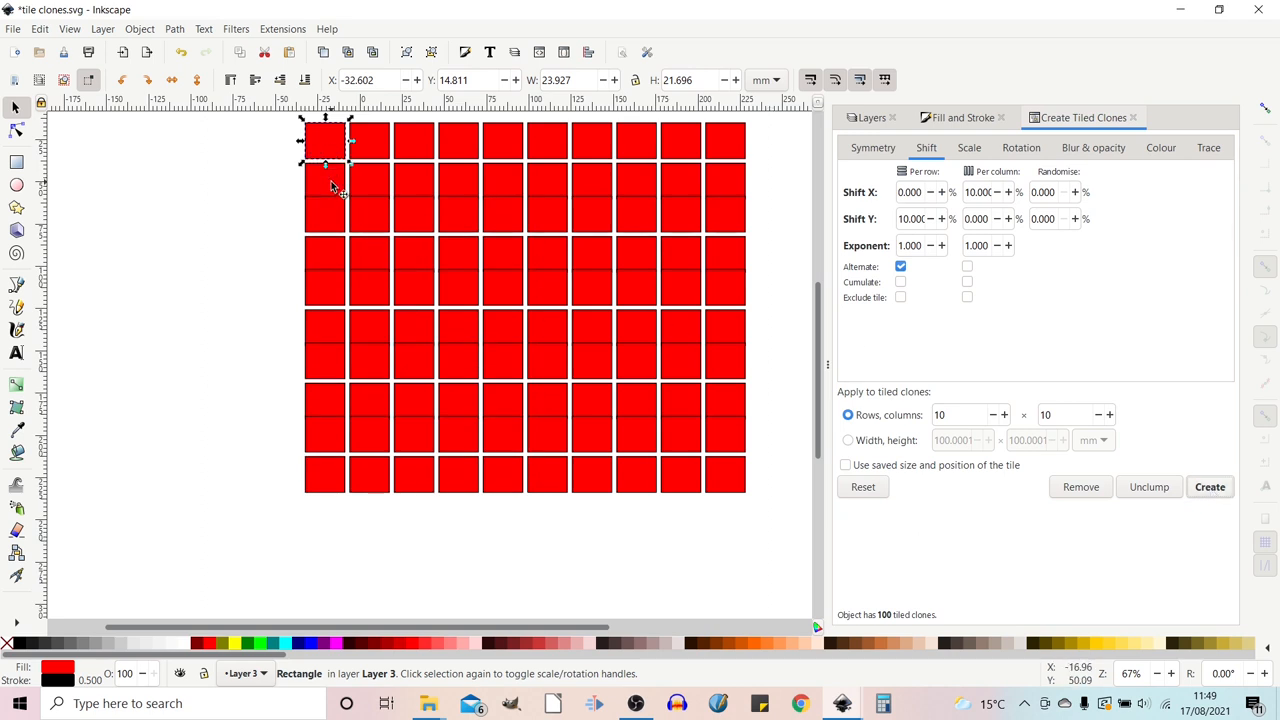
{"action": "mouse_move", "coordinate": [336, 212]}
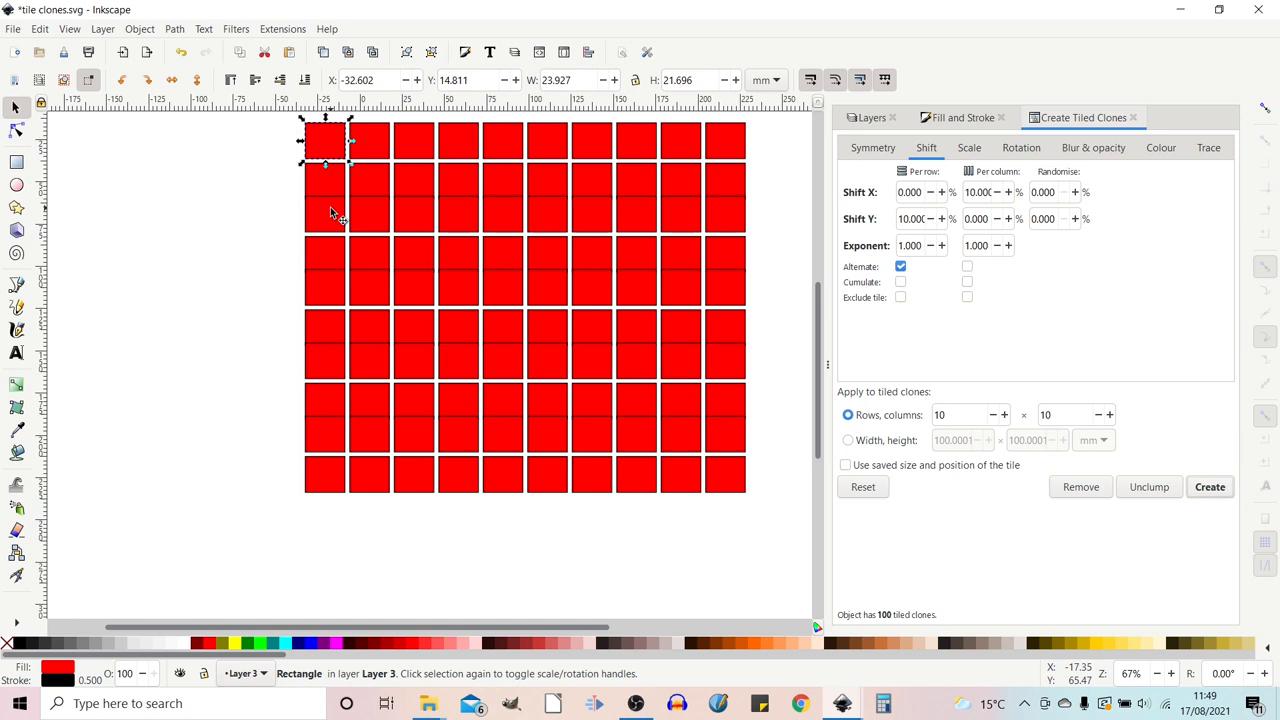
{"action": "mouse_move", "coordinate": [330, 290]}
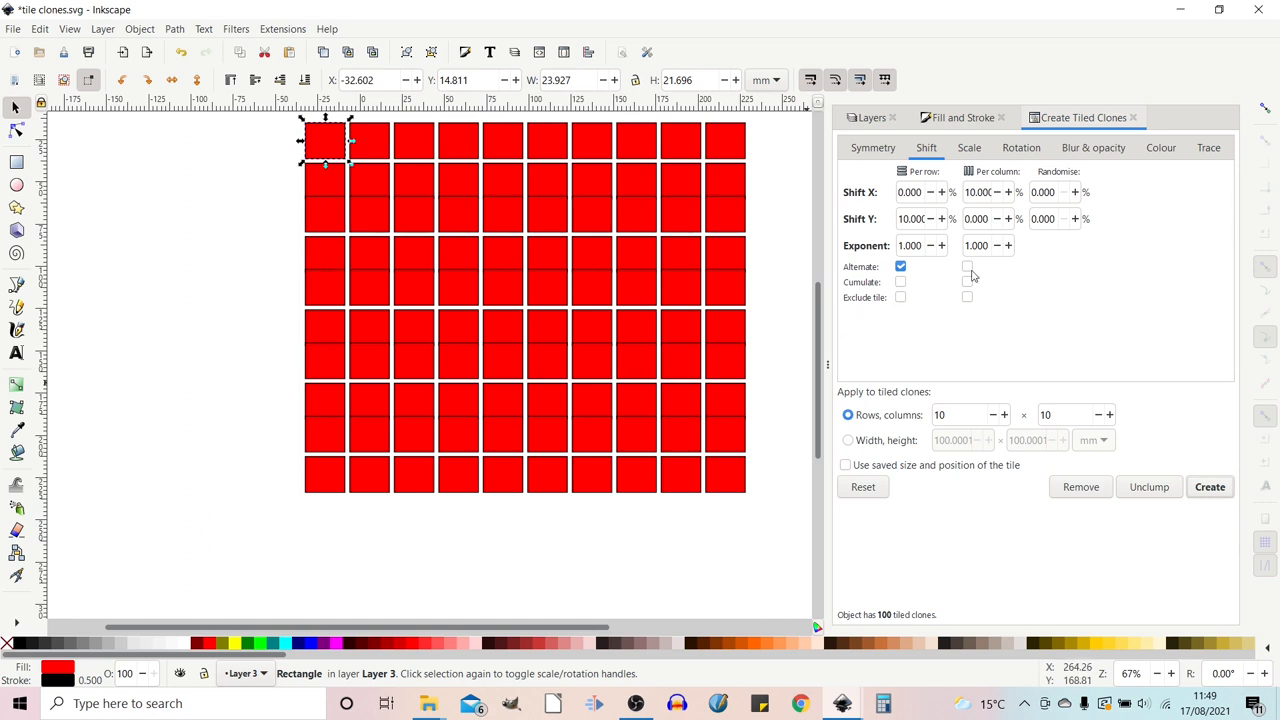
{"action": "left_click", "coordinate": [968, 266]}
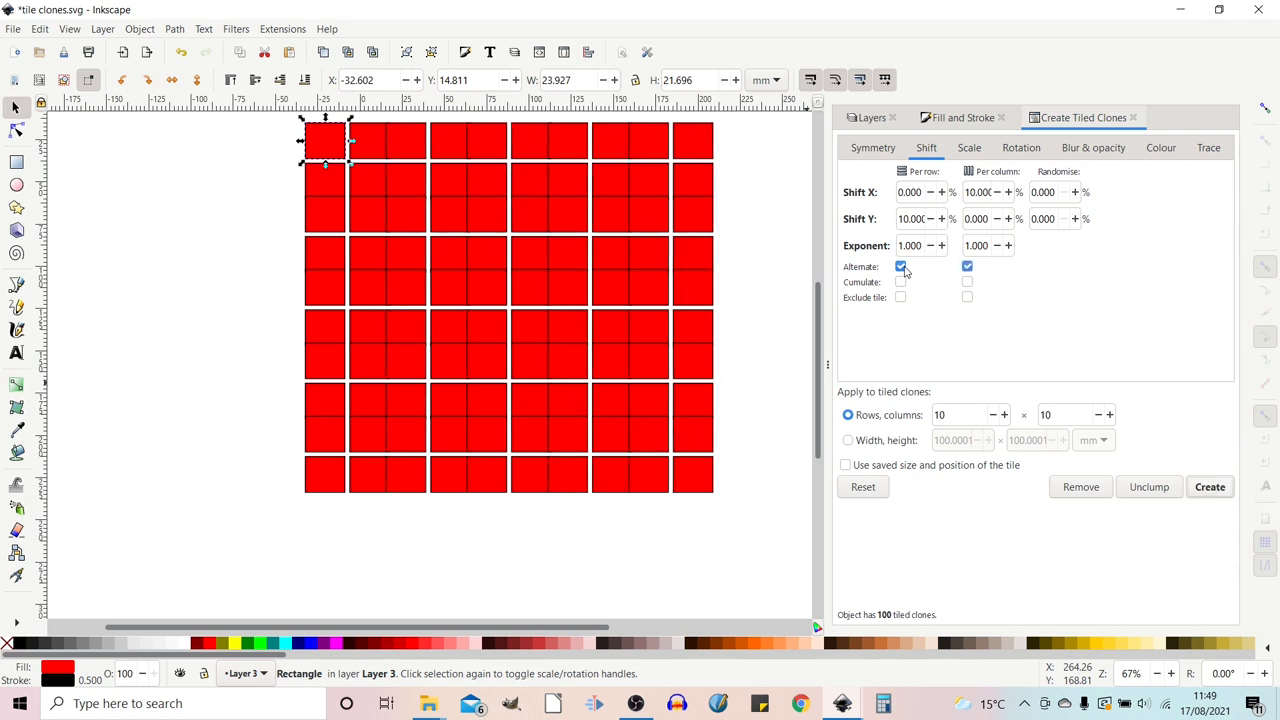
{"action": "left_click", "coordinate": [900, 266]}
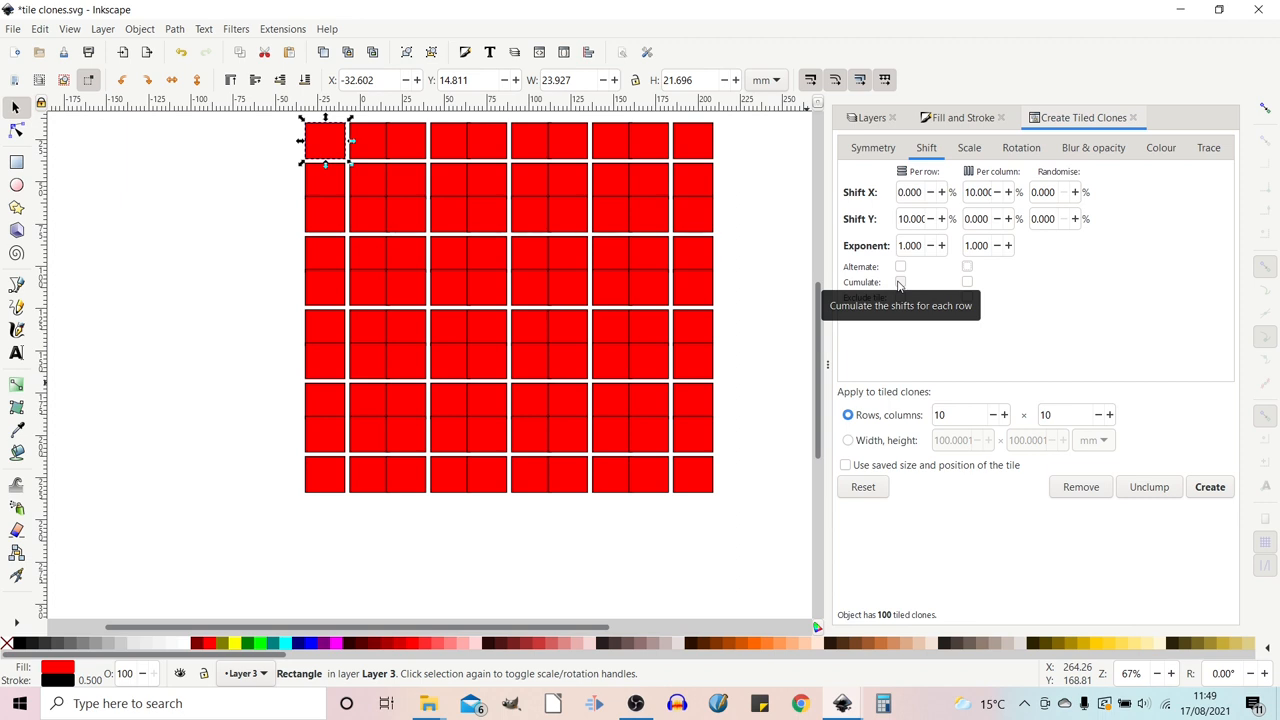
{"action": "mouse_move", "coordinate": [896, 358]}
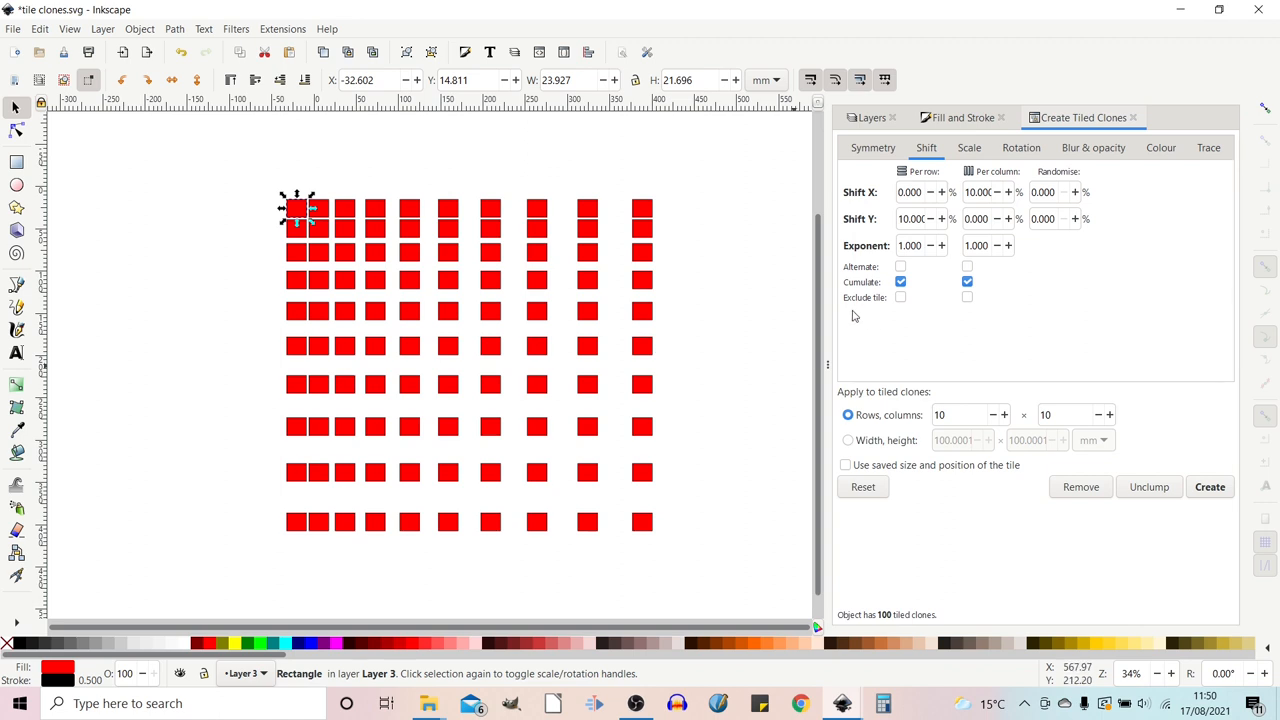
{"action": "mouse_move", "coordinate": [868, 320]}
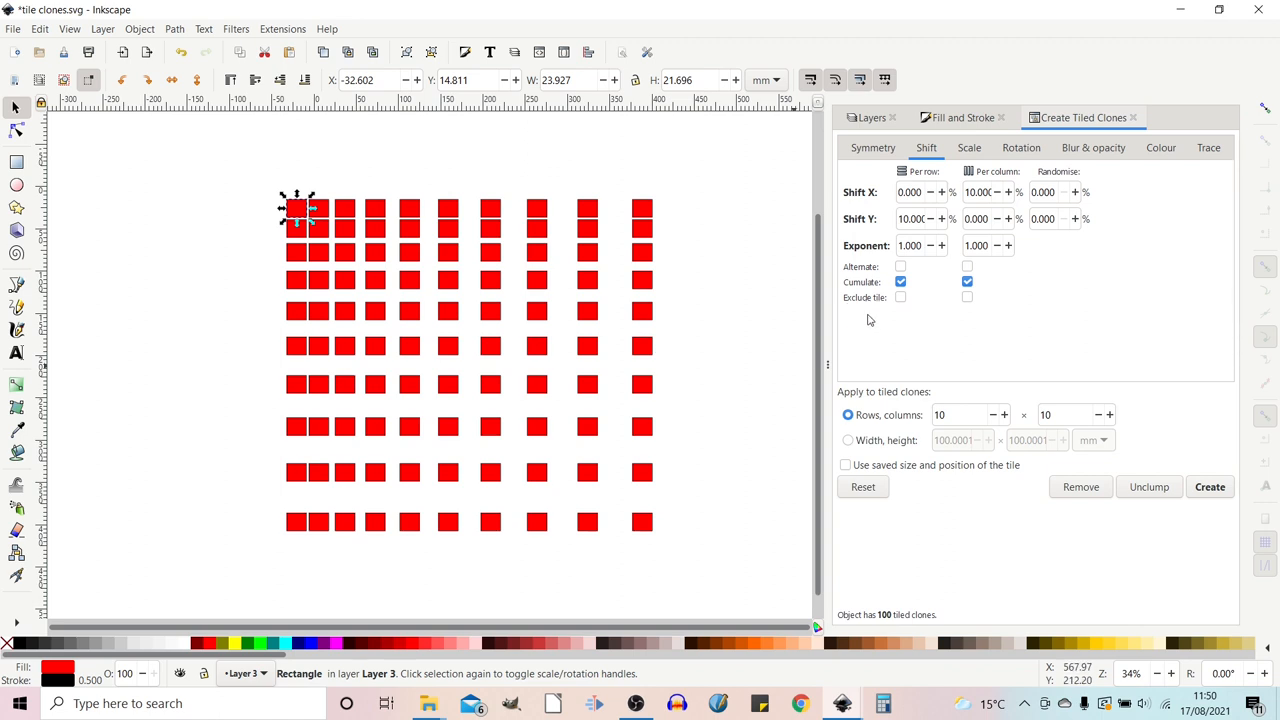
{"action": "mouse_move", "coordinate": [872, 316]}
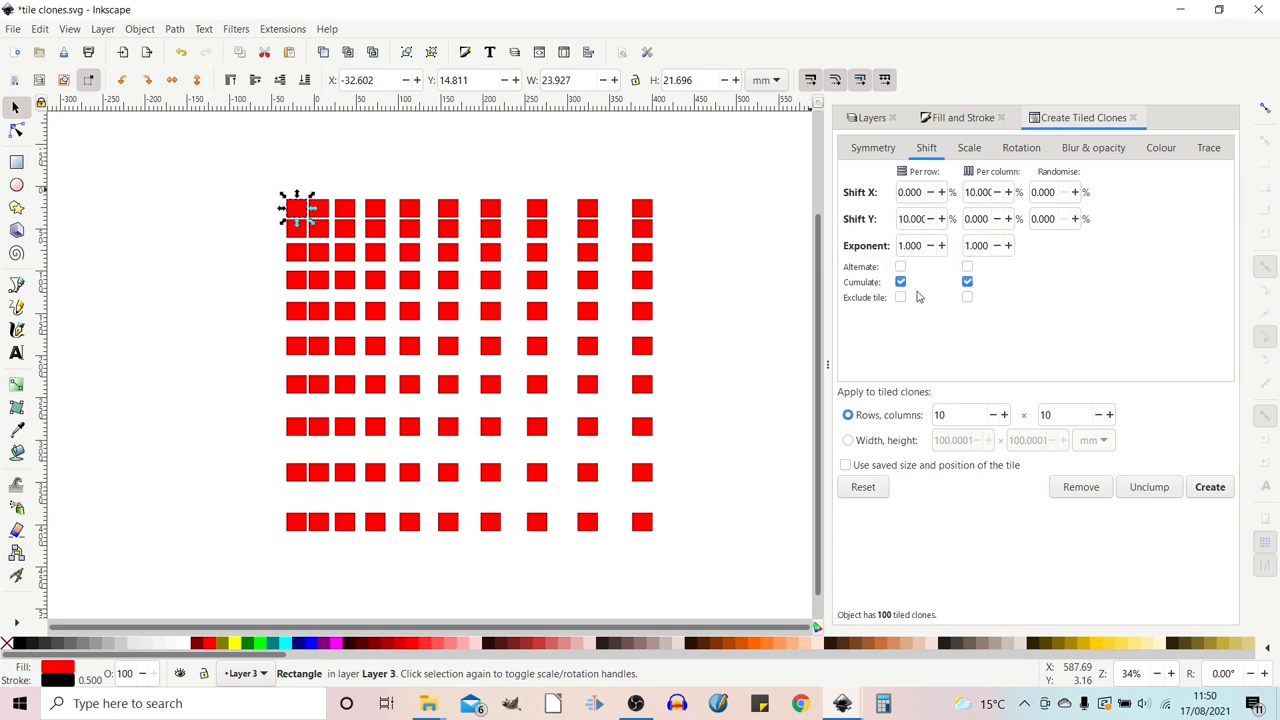
- Try Exclude tile for row and column shifts, then clear it so the grid is evenly spaced
{"action": "left_click", "coordinate": [900, 280]}
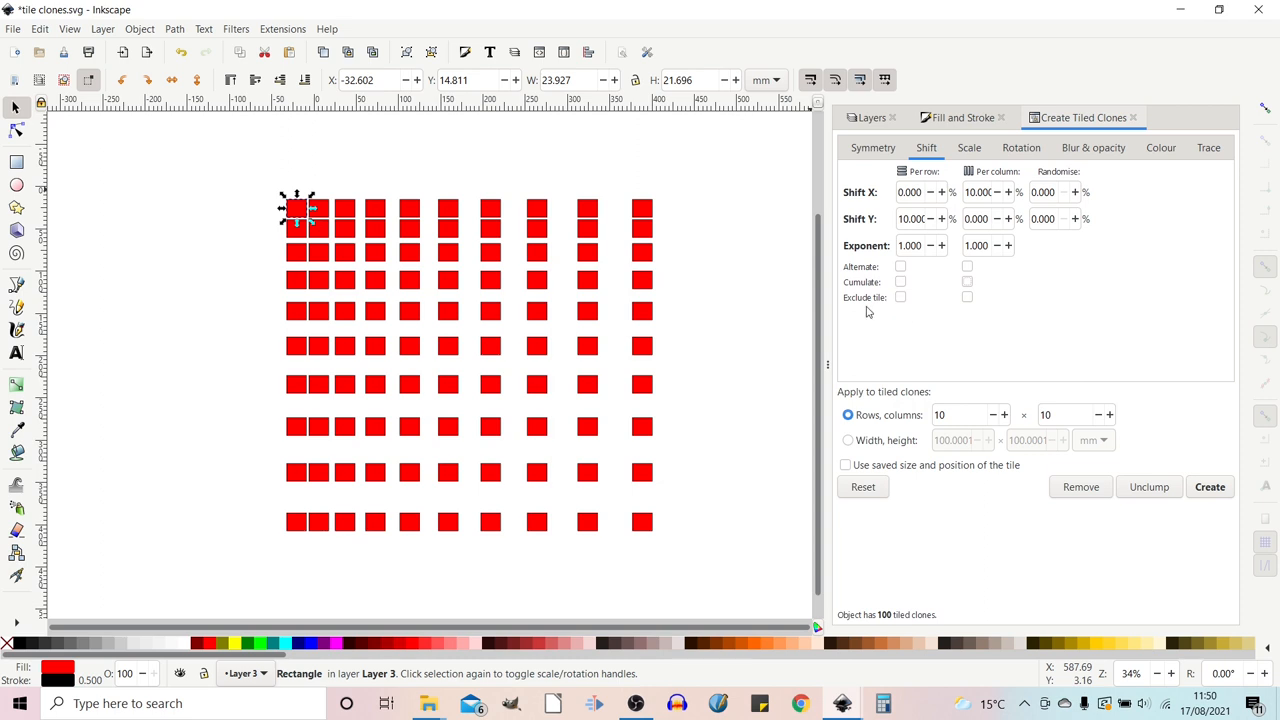
{"action": "left_click", "coordinate": [900, 296]}
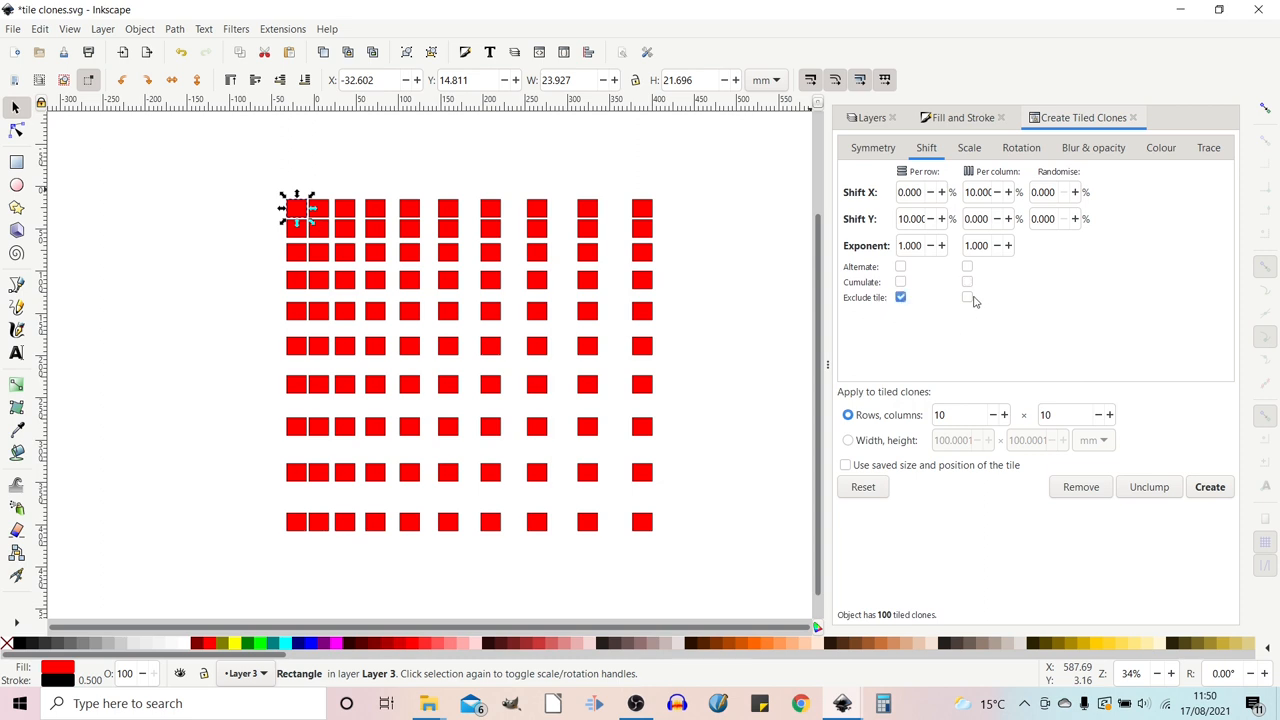
{"action": "left_click", "coordinate": [968, 296]}
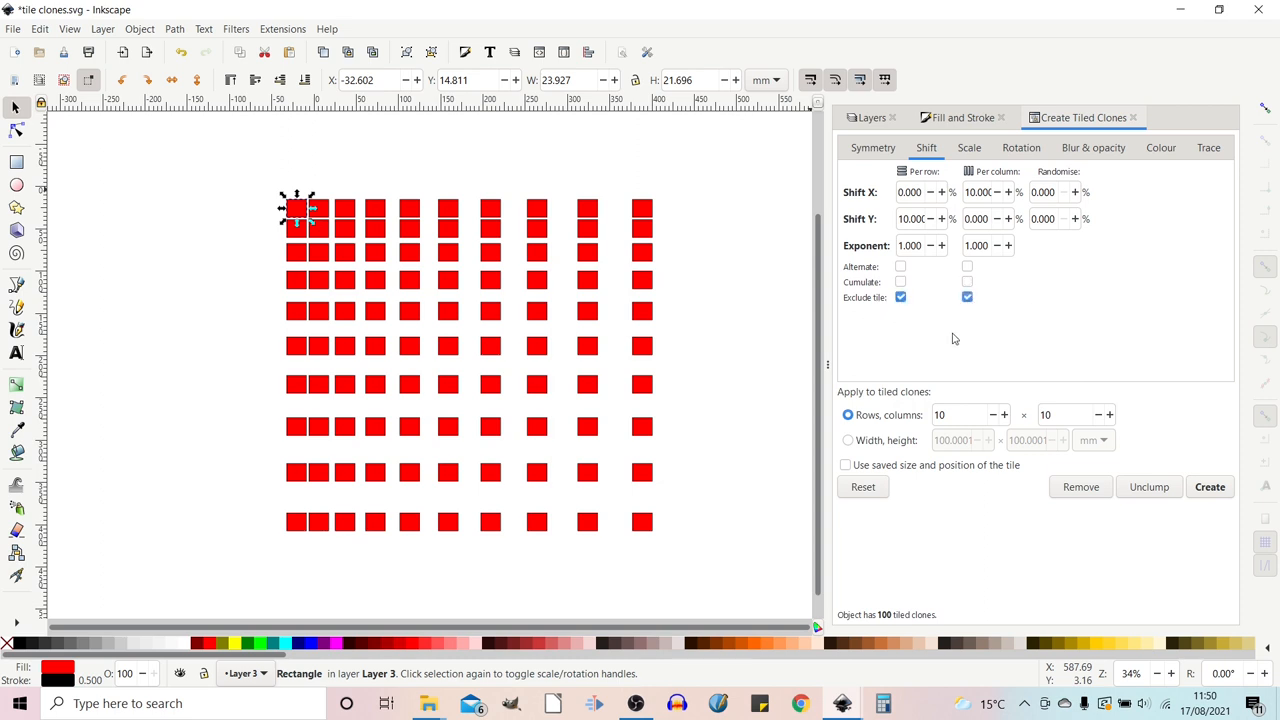
{"action": "mouse_move", "coordinate": [336, 278]}
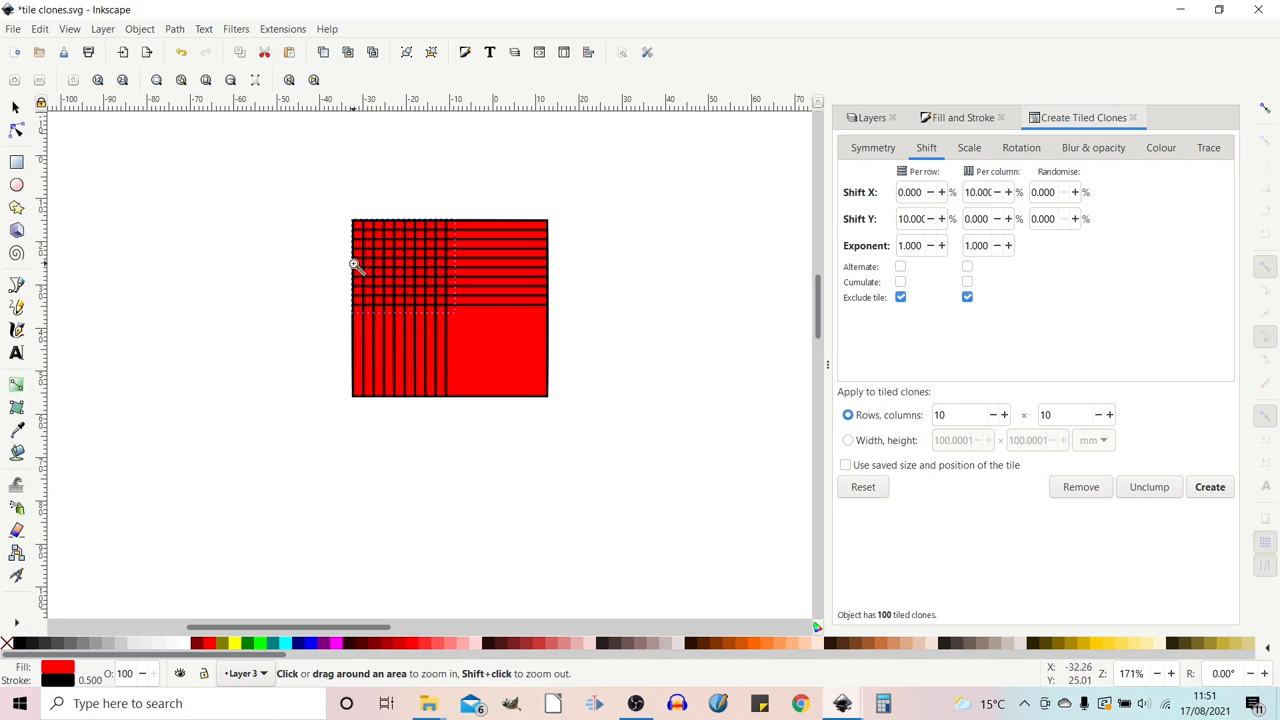
{"action": "mouse_move", "coordinate": [500, 312]}
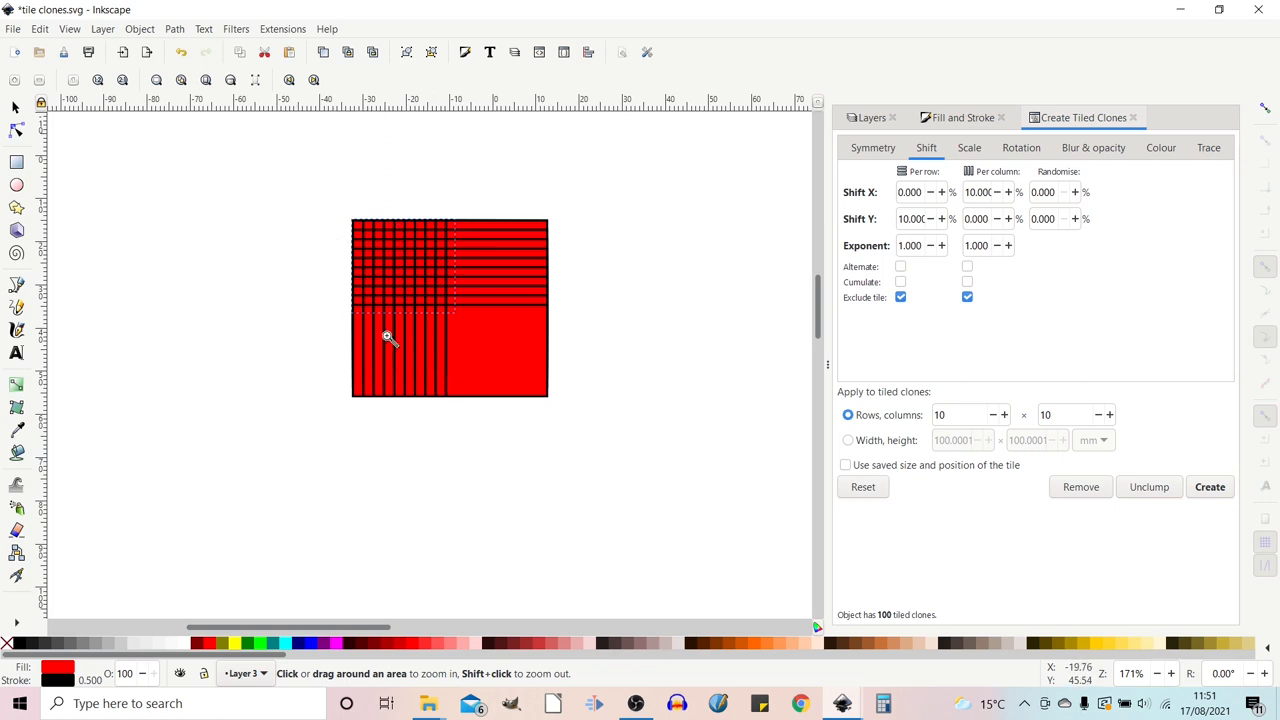
{"action": "mouse_move", "coordinate": [488, 374]}
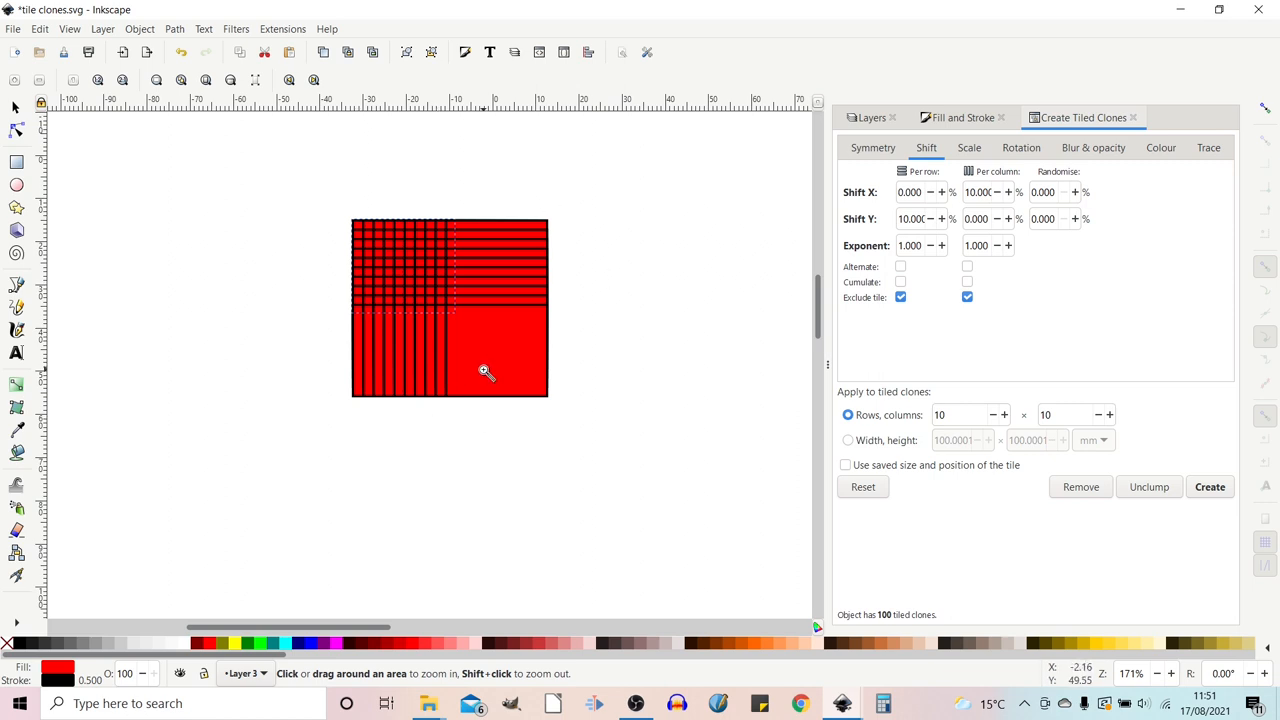
{"action": "mouse_move", "coordinate": [492, 348]}
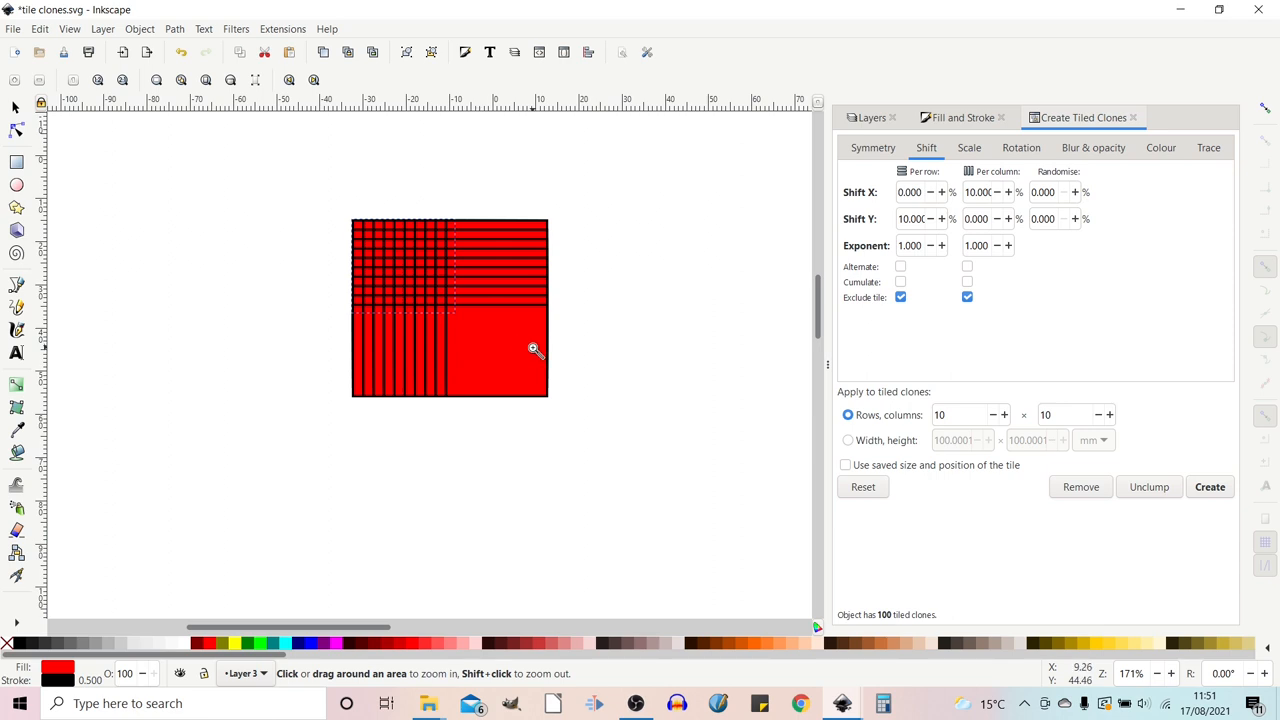
{"action": "mouse_move", "coordinate": [896, 328]}
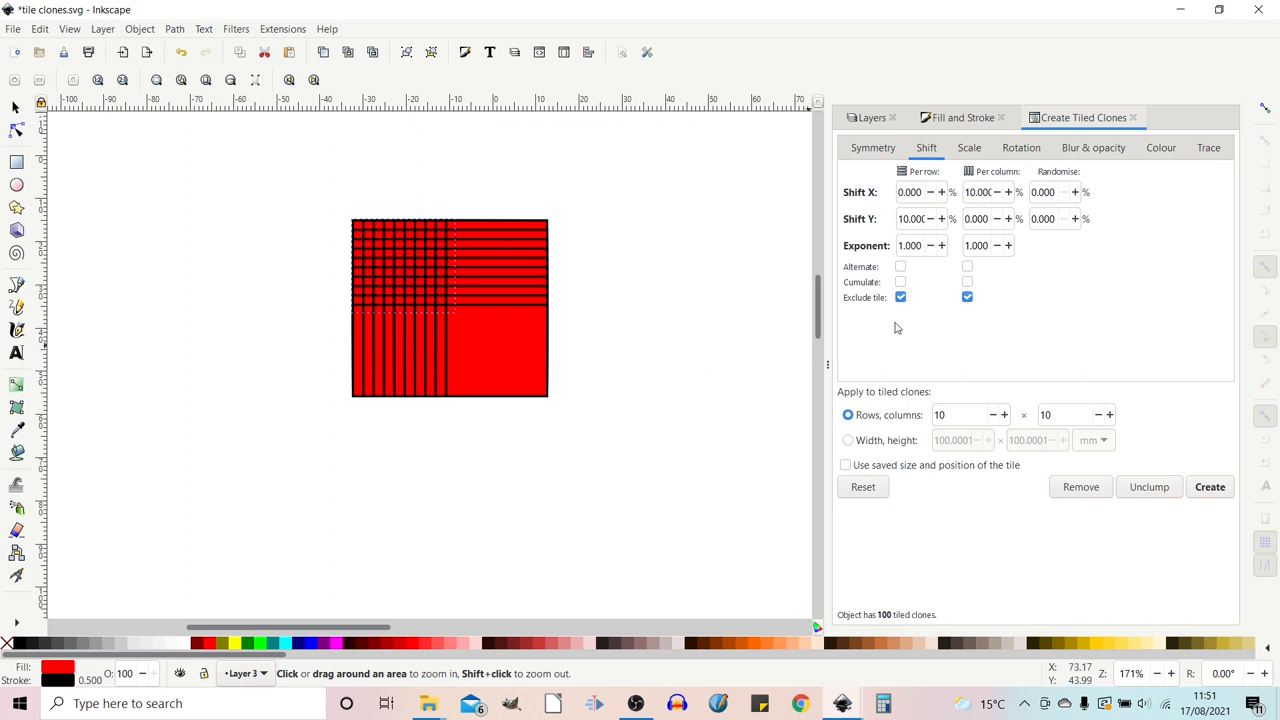
{"action": "left_click", "coordinate": [900, 296]}
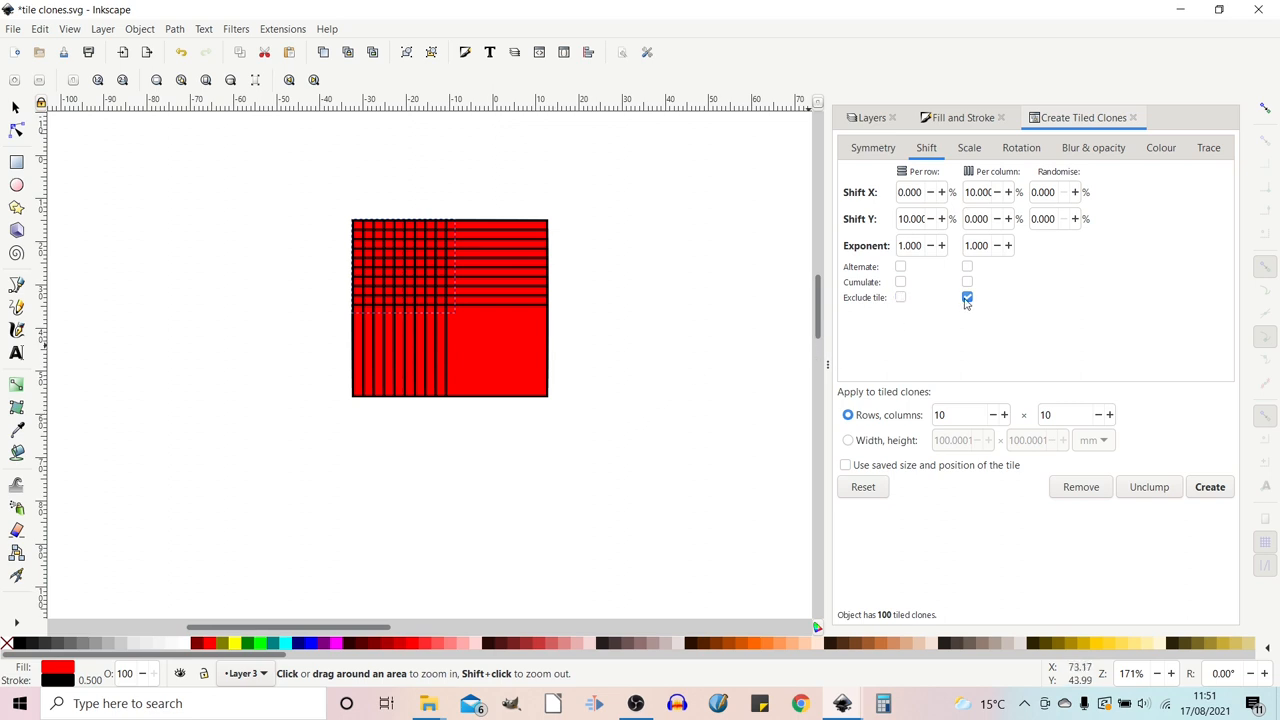
{"action": "left_click", "coordinate": [968, 296]}
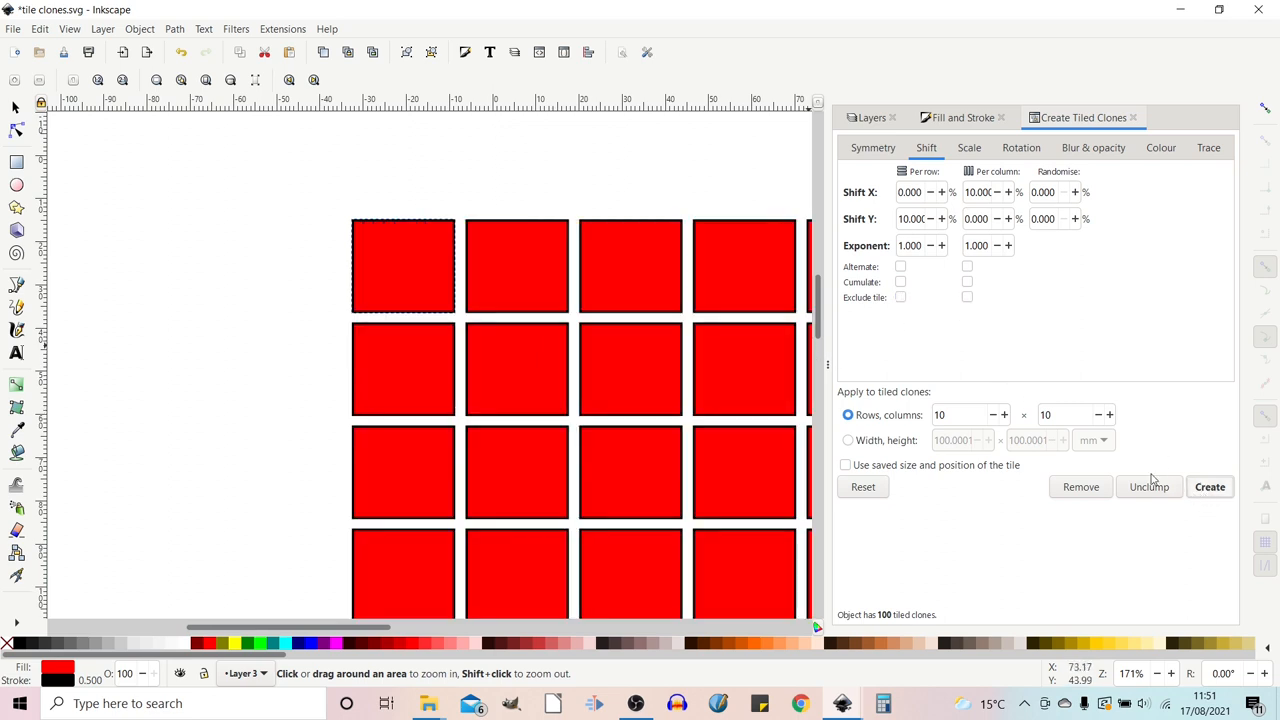
{"action": "mouse_move", "coordinate": [608, 520]}
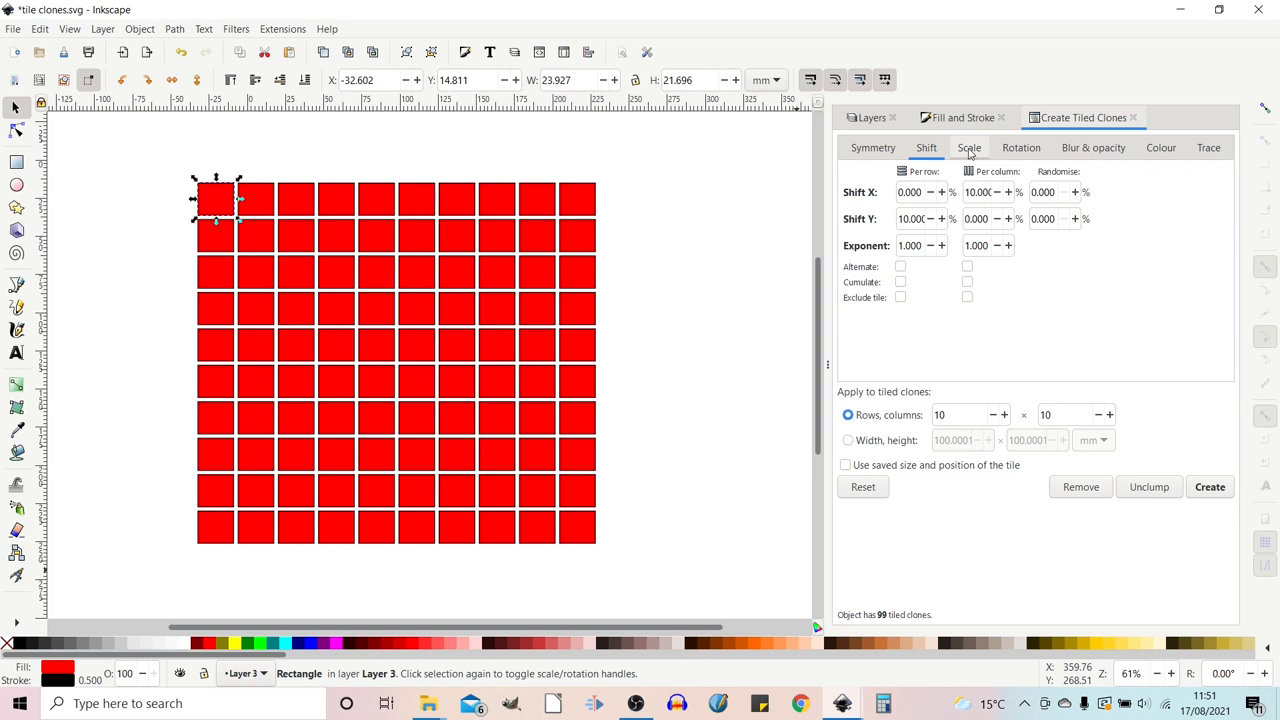
- Regenerate the clones from the Scale settings, then enable cumulative shifting and toggle the column one
{"action": "left_click", "coordinate": [968, 148]}
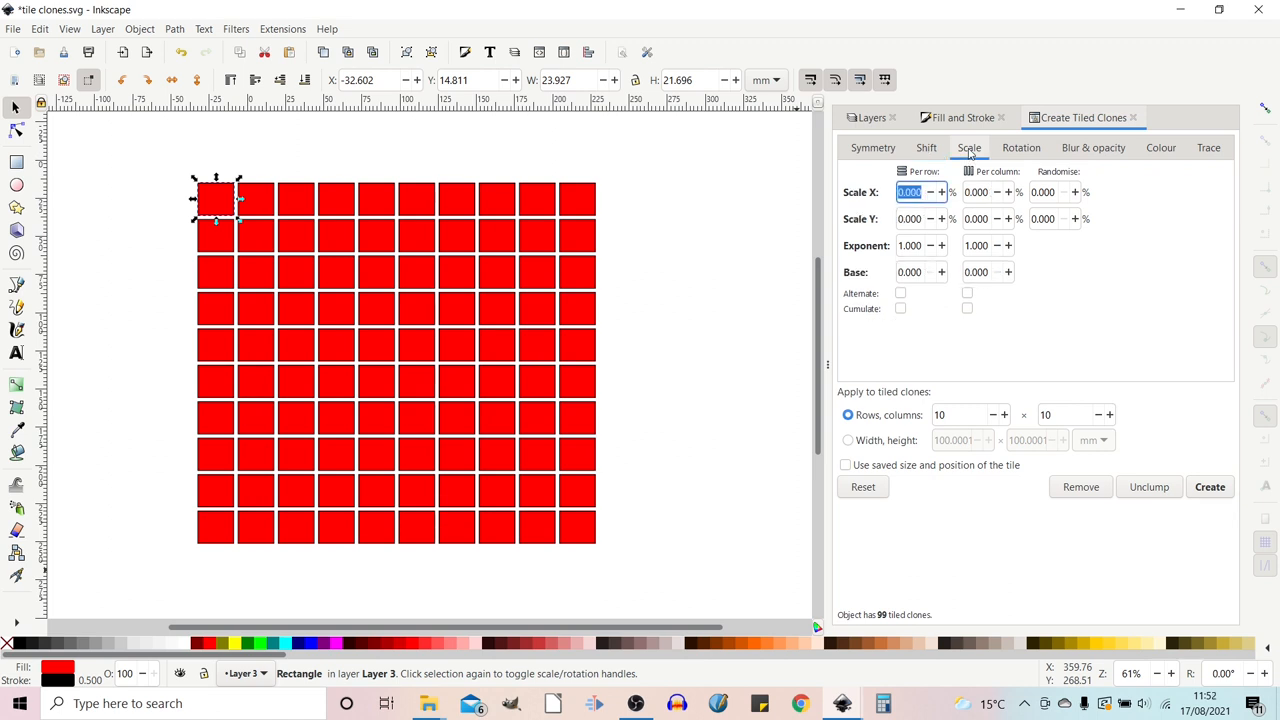
{"action": "mouse_move", "coordinate": [872, 208]}
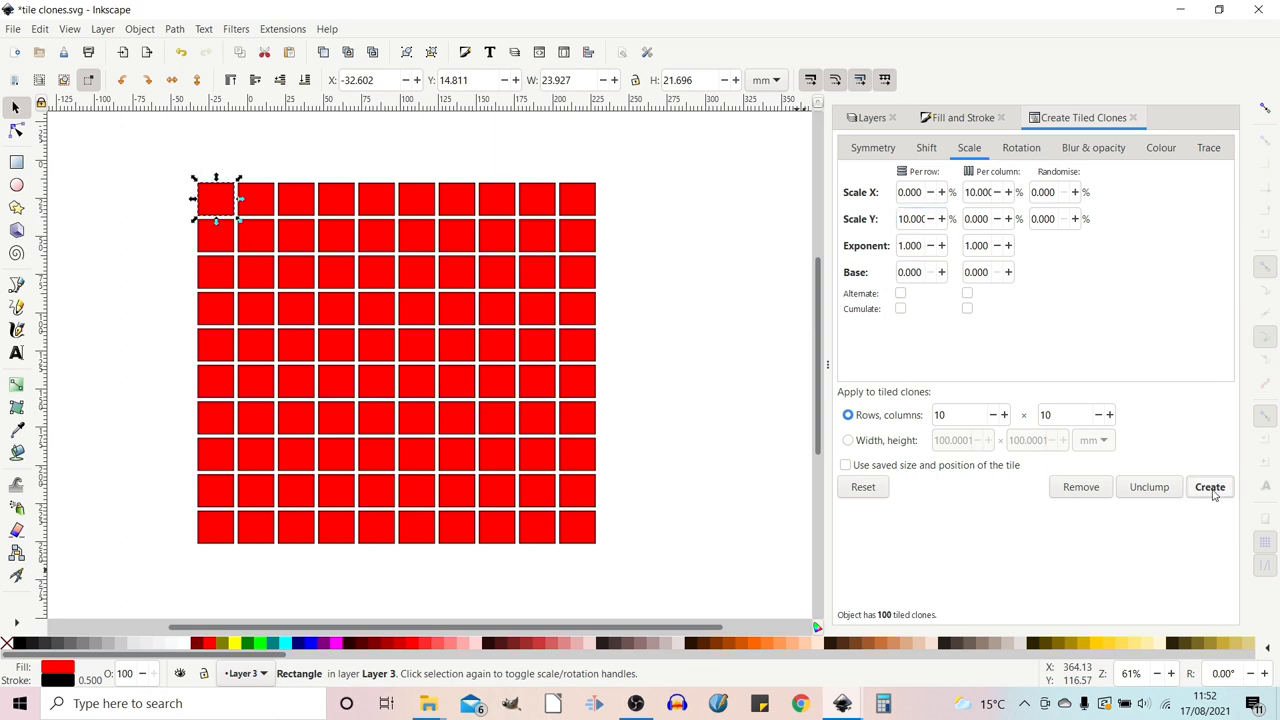
{"action": "left_click", "coordinate": [1210, 488]}
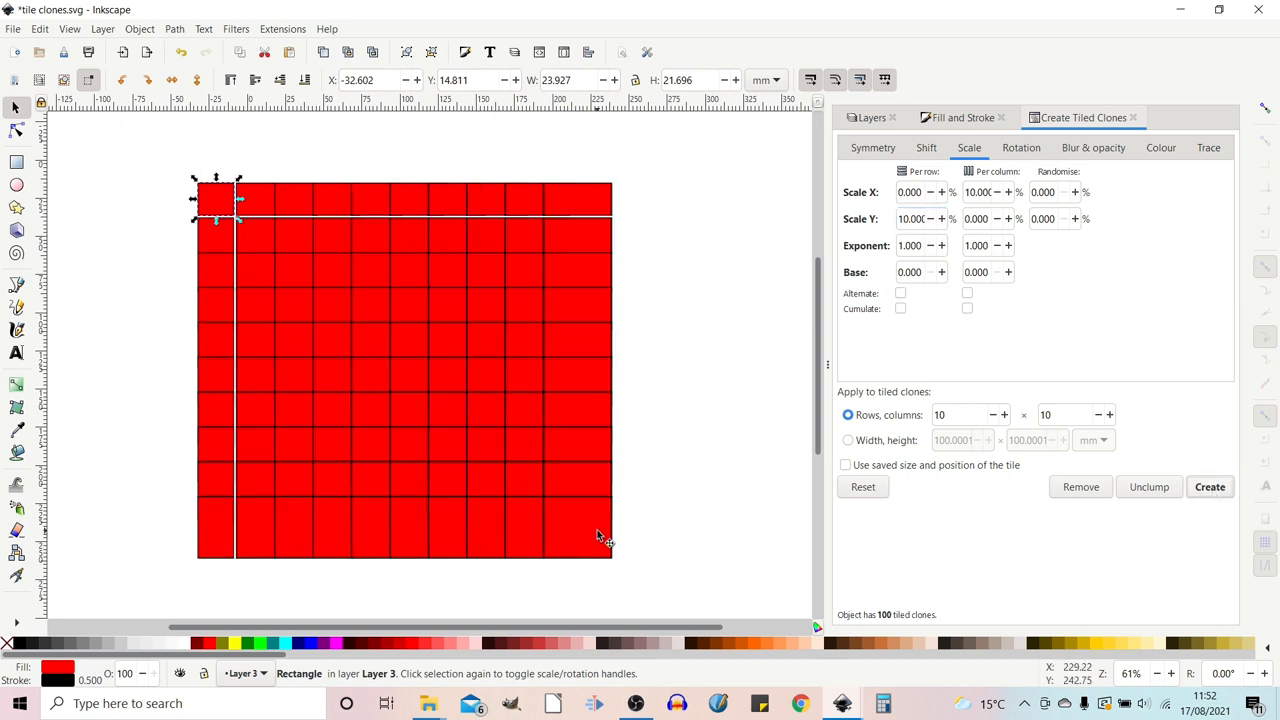
{"action": "mouse_move", "coordinate": [852, 190]}
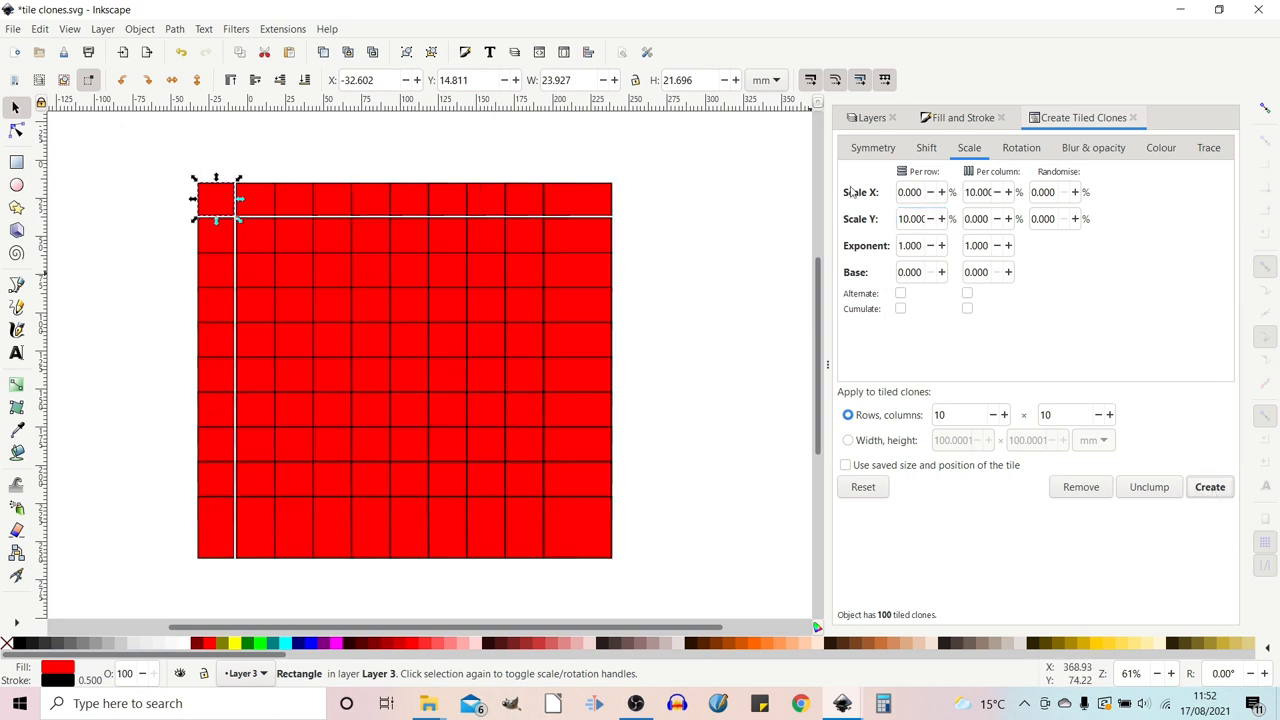
{"action": "left_click", "coordinate": [924, 148]}
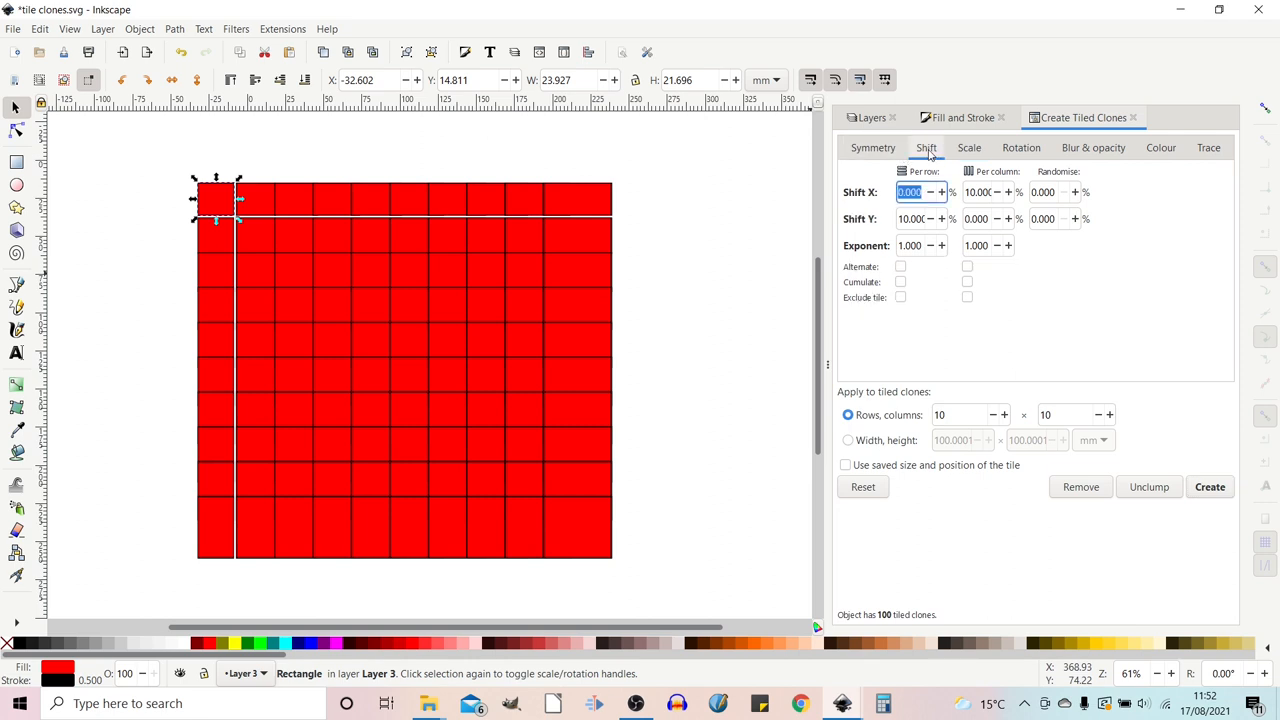
{"action": "mouse_move", "coordinate": [910, 276]}
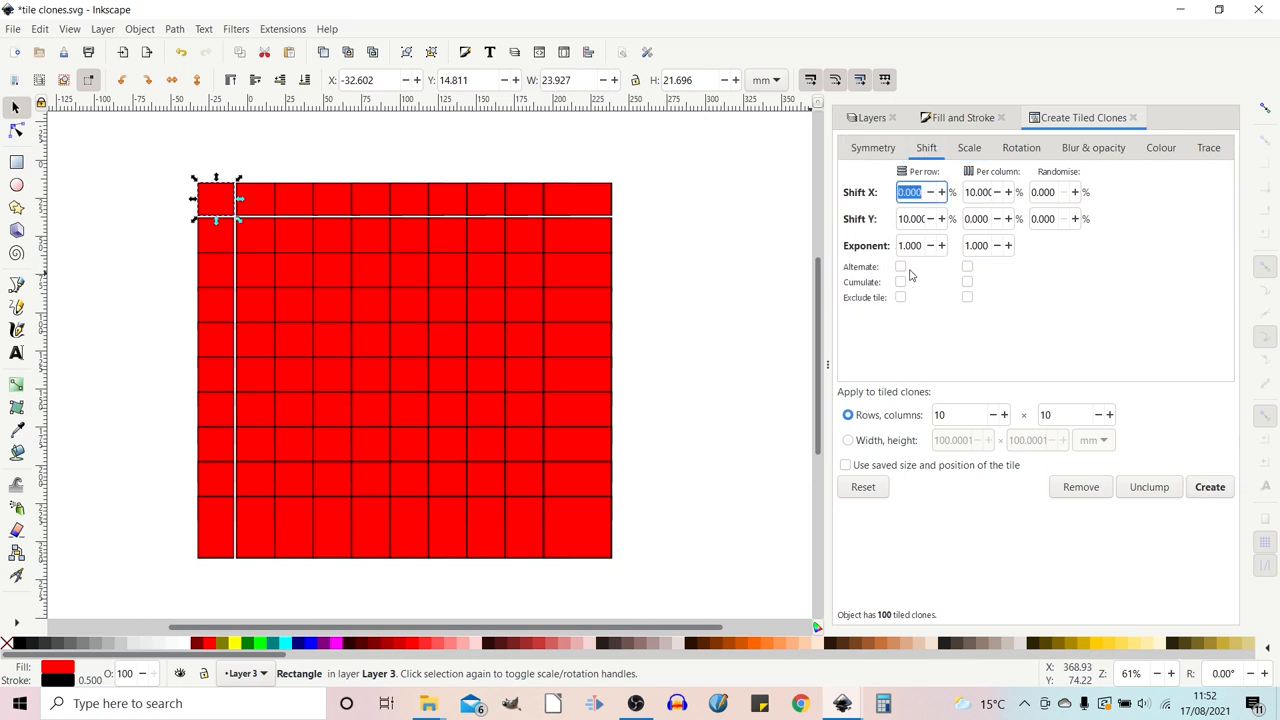
{"action": "left_click", "coordinate": [900, 280]}
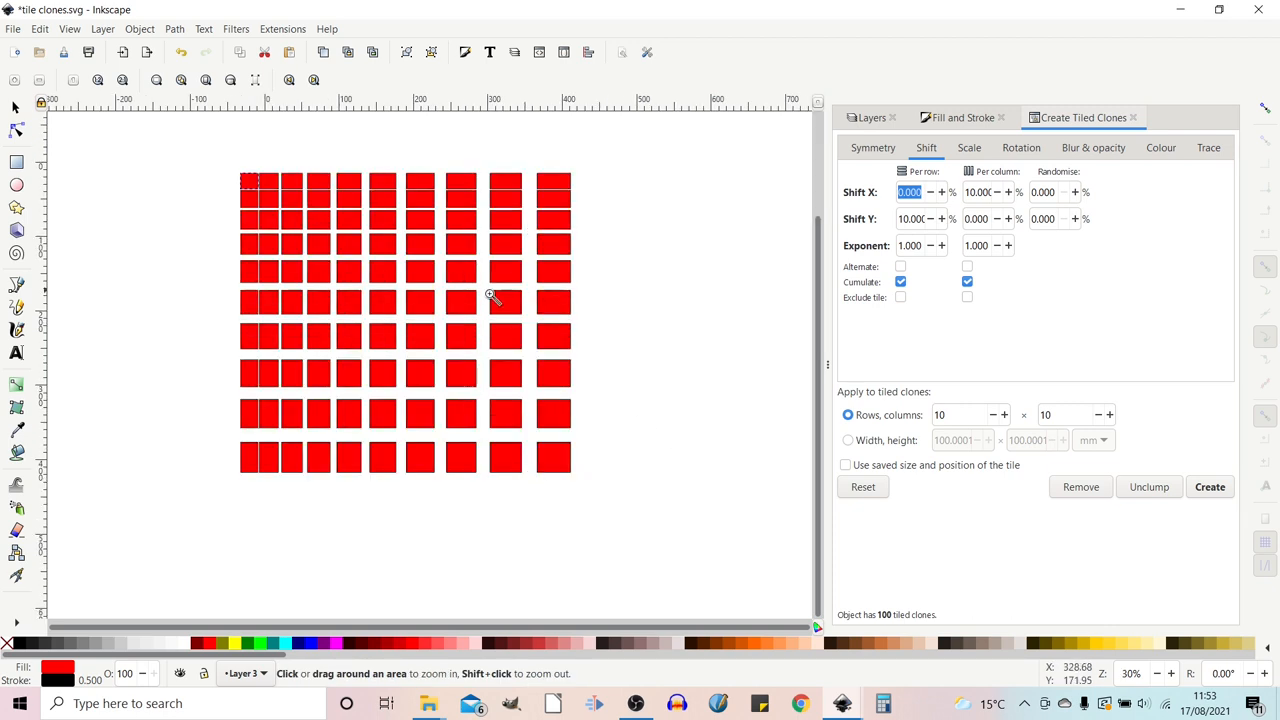
{"action": "mouse_move", "coordinate": [574, 494]}
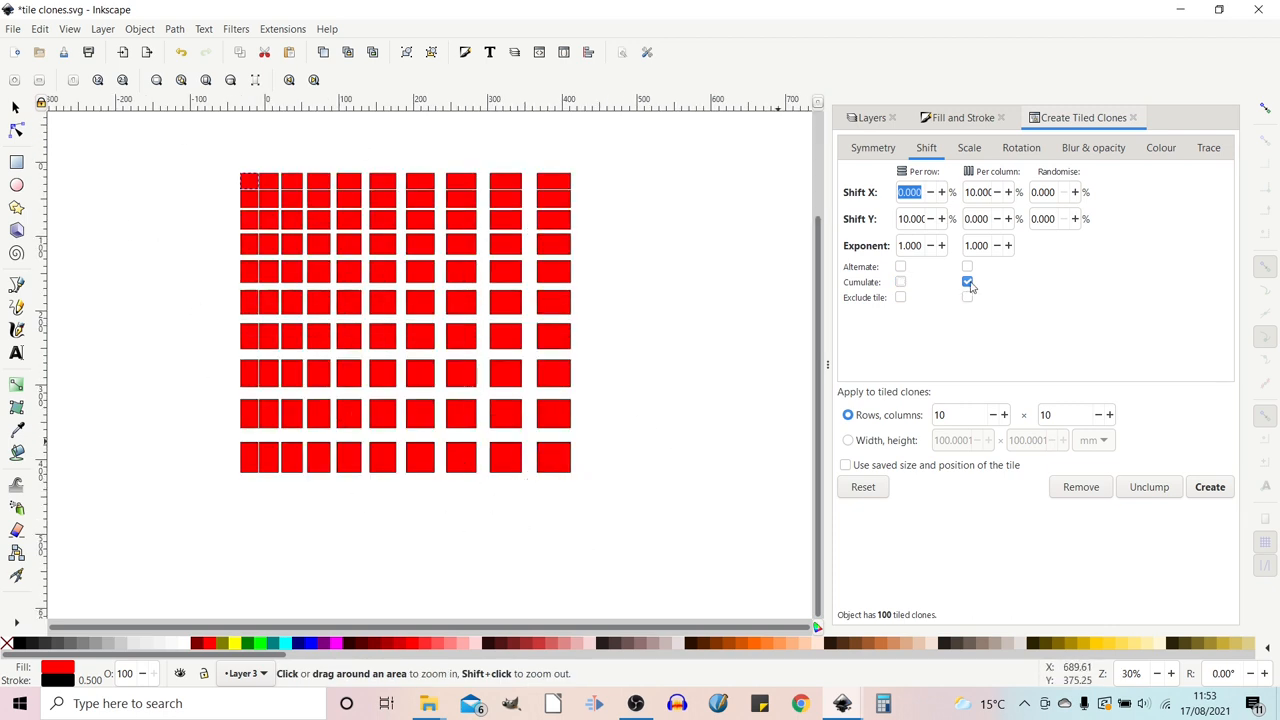
{"action": "left_click", "coordinate": [968, 148]}
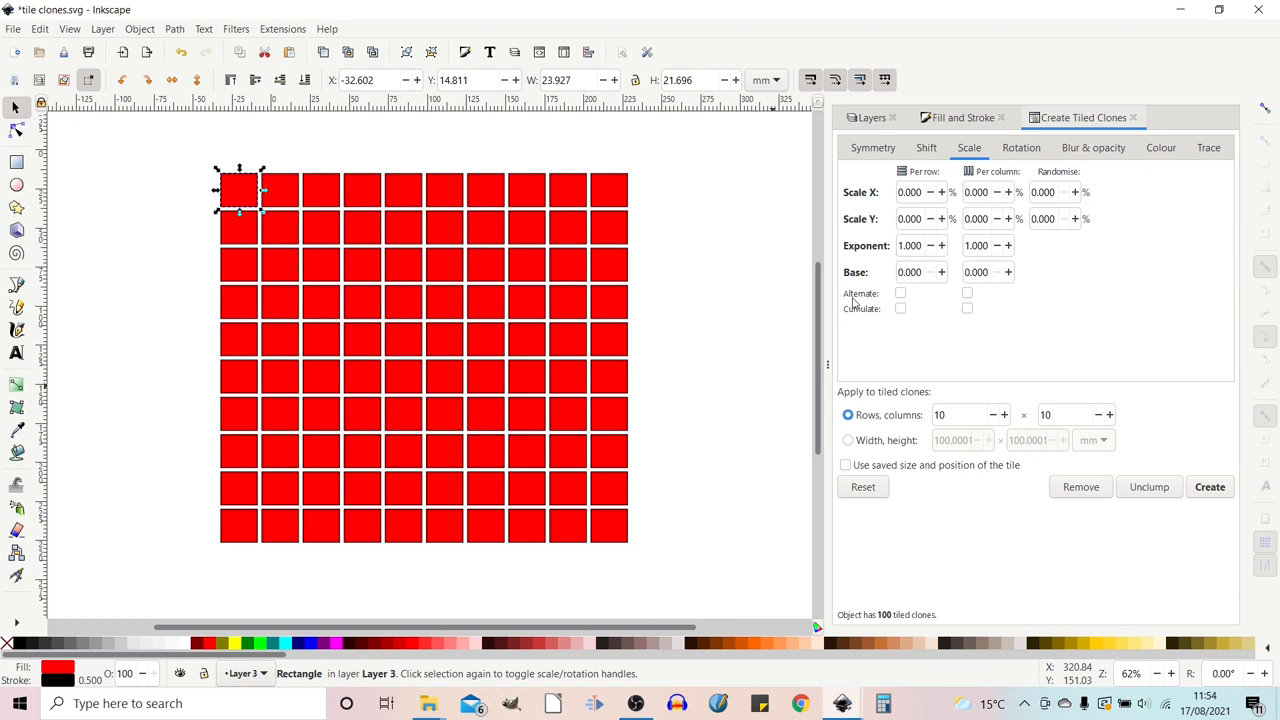
{"action": "mouse_move", "coordinate": [896, 324]}
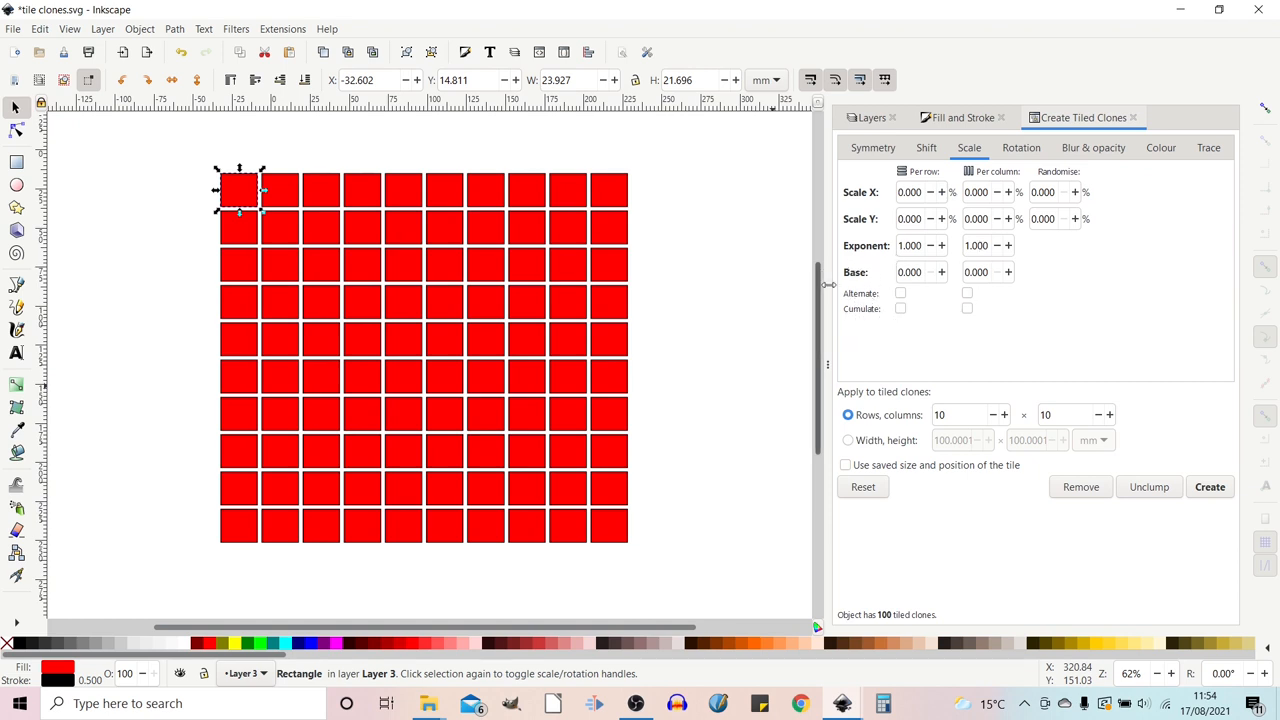
{"action": "mouse_move", "coordinate": [924, 296]}
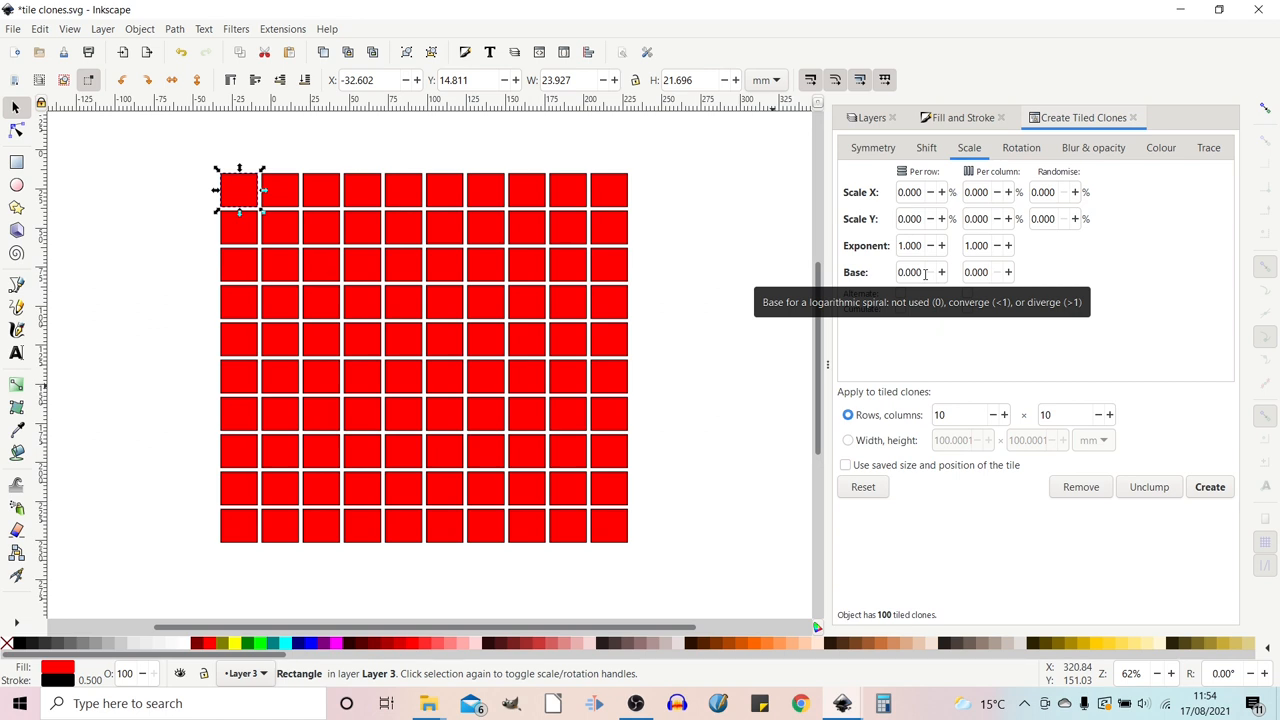
{"action": "mouse_move", "coordinate": [924, 278]}
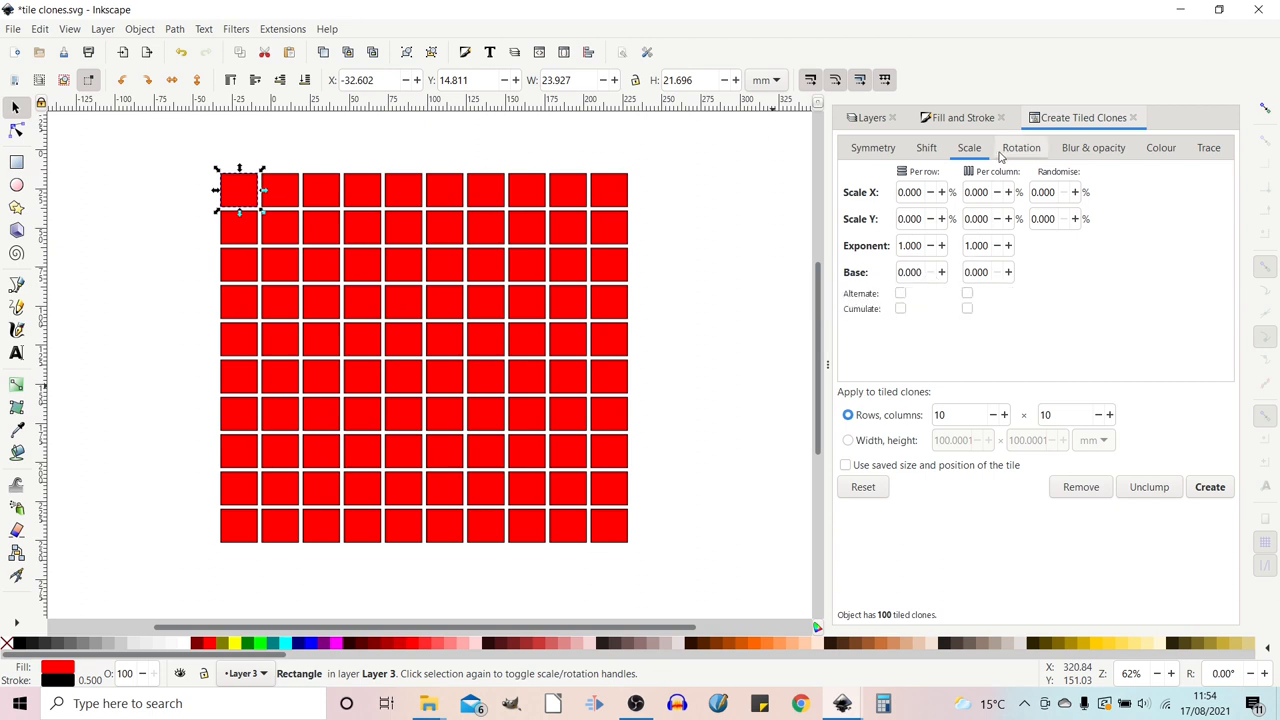
- Show the Rotation settings of the Create Tiled Clones dialog
{"action": "left_click", "coordinate": [1020, 148]}
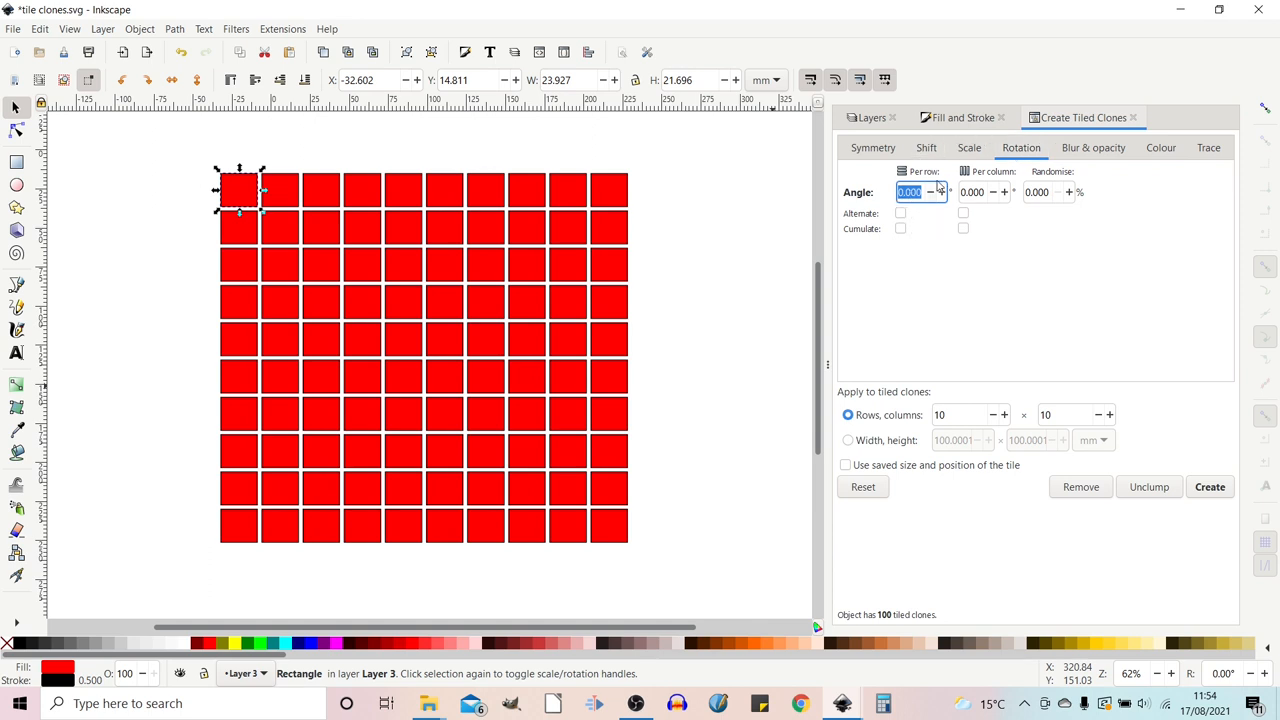
{"action": "mouse_move", "coordinate": [996, 180]}
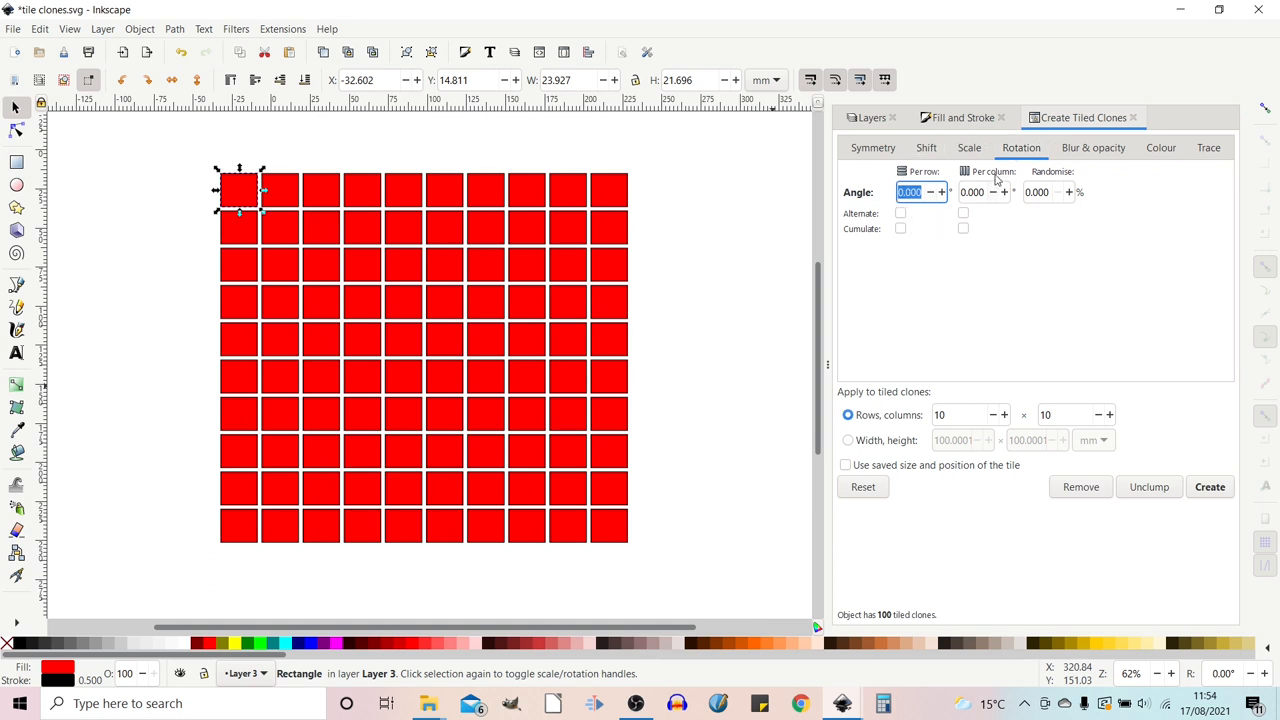
{"action": "mouse_move", "coordinate": [970, 256]}
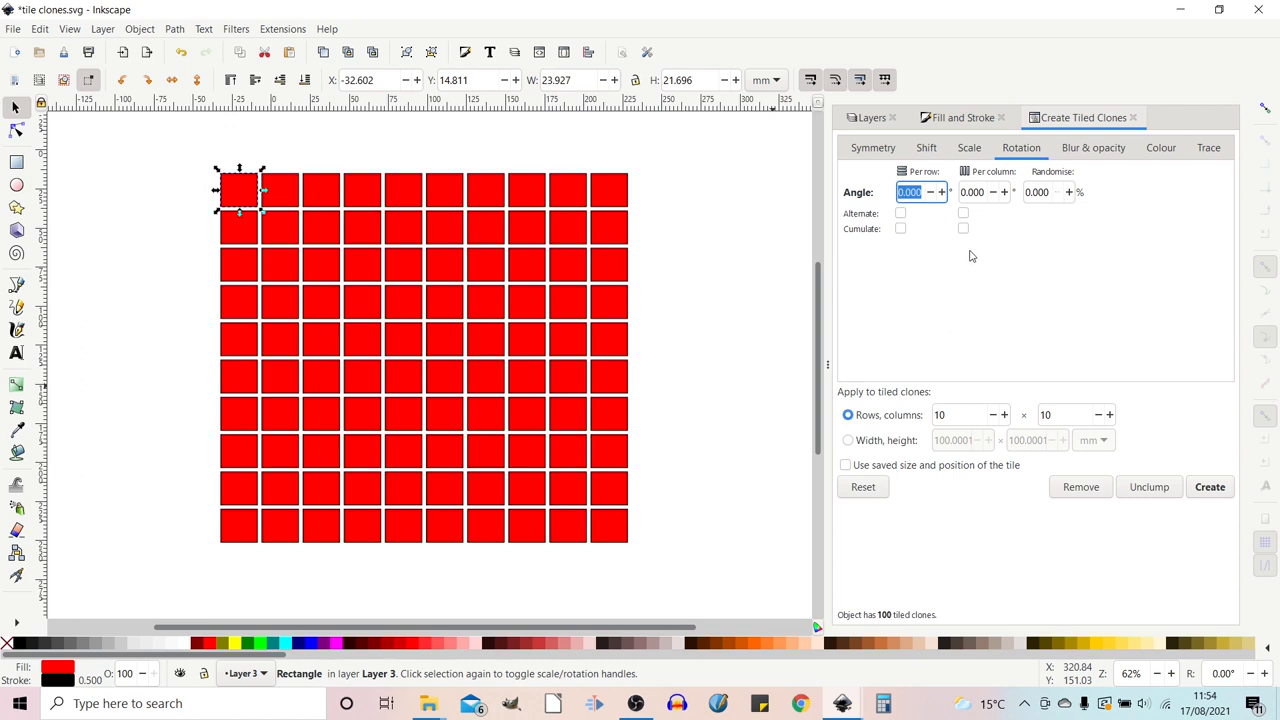
{"action": "mouse_move", "coordinate": [852, 240]}
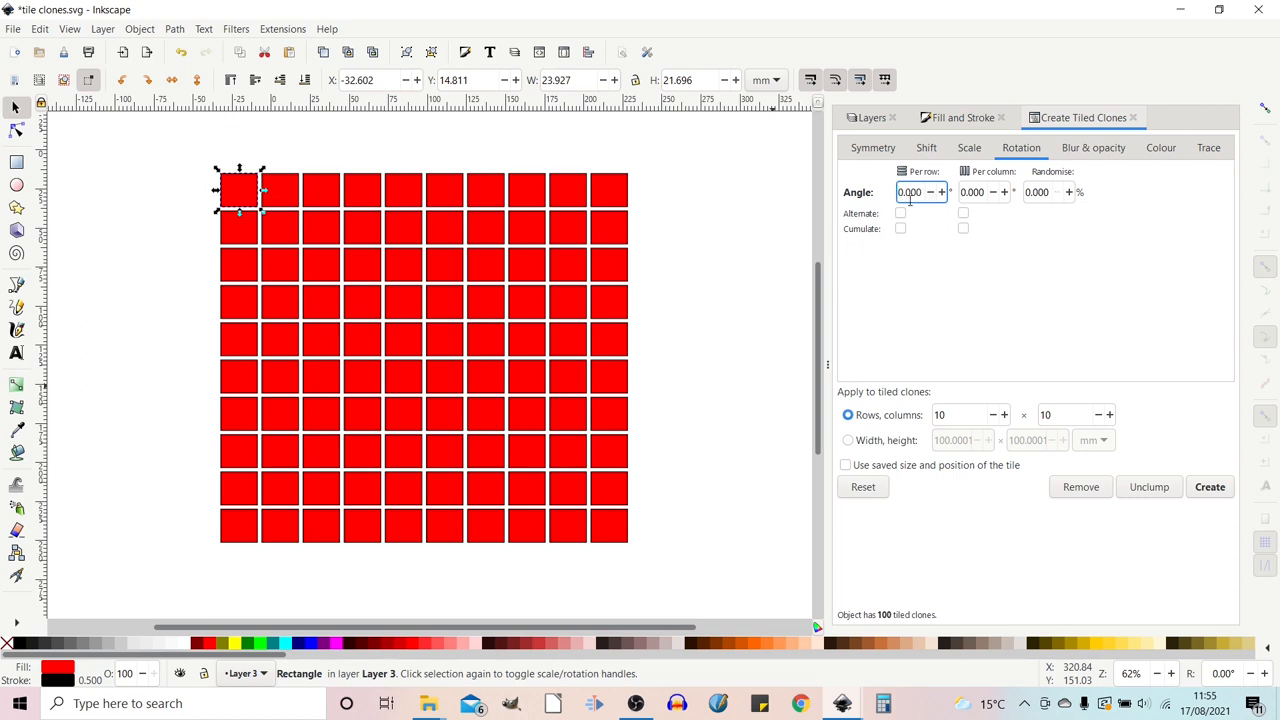
- Set rotation Angle per row to 10 and Randomize to 10%, regenerating the clones
{"action": "type", "text": "10.000"}
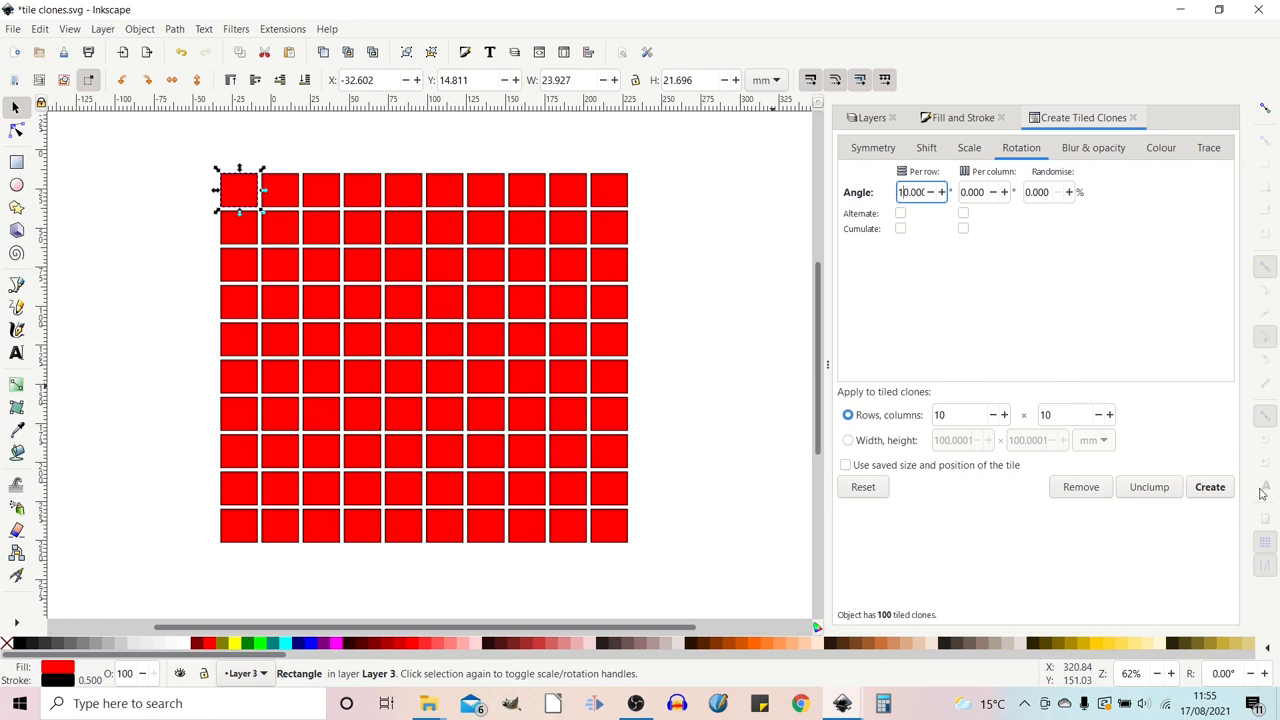
{"action": "left_click", "coordinate": [1210, 488]}
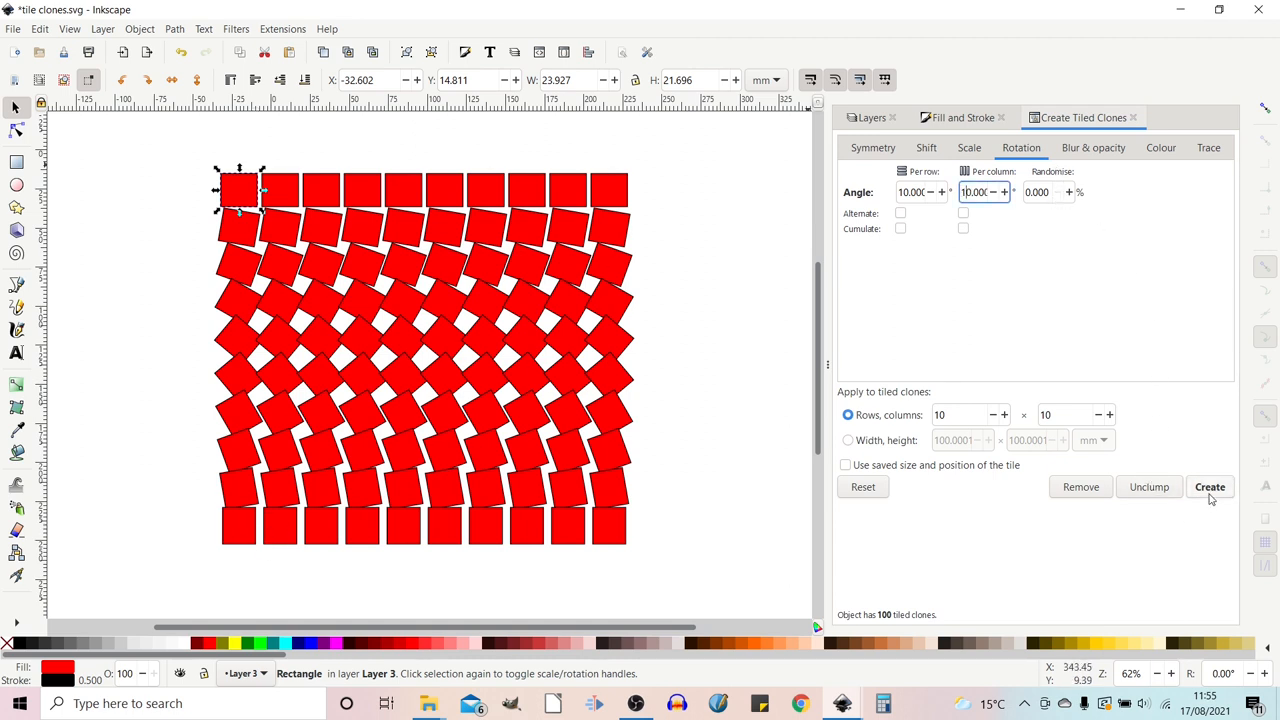
{"action": "left_click", "coordinate": [1210, 488]}
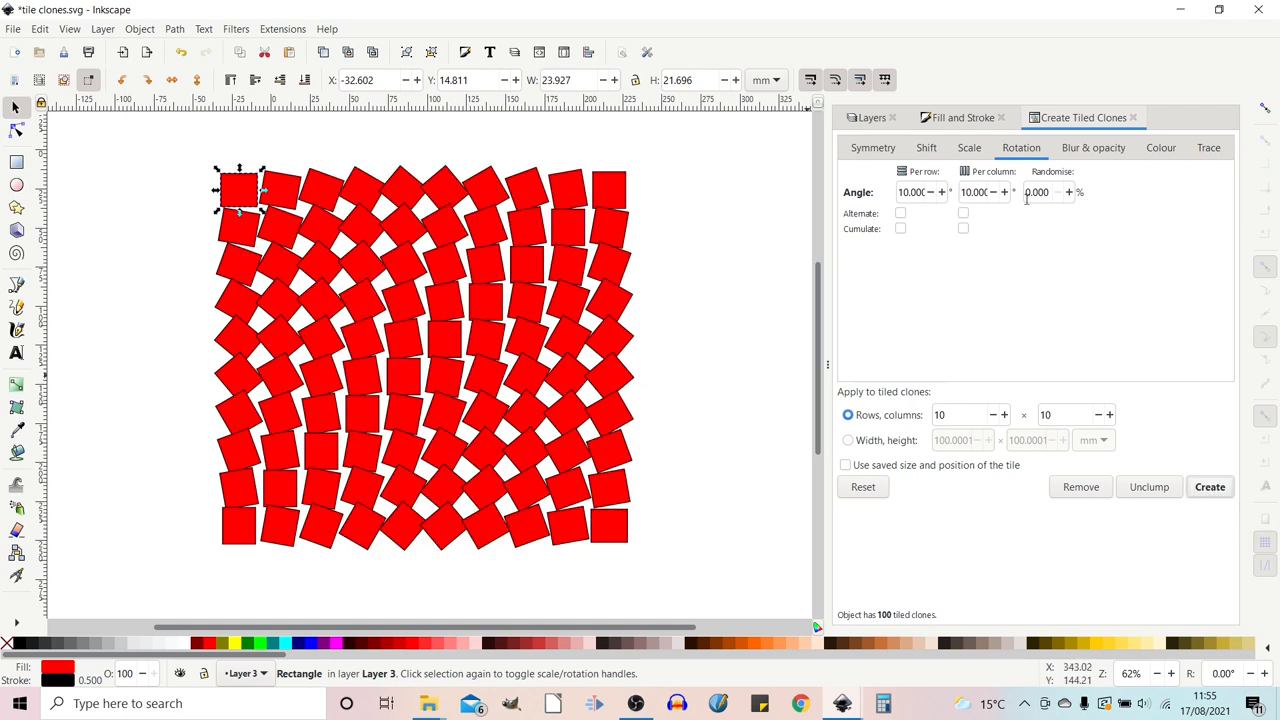
{"action": "type", "text": "10.000"}
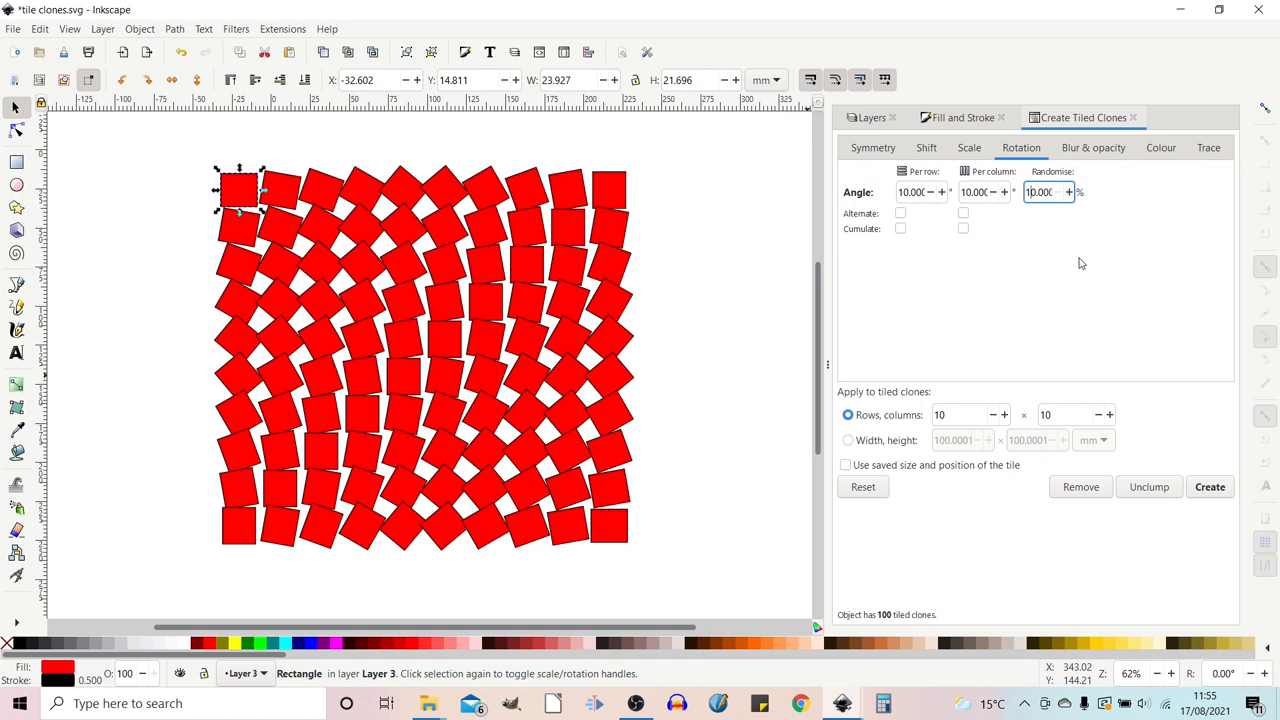
{"action": "left_click", "coordinate": [1208, 488]}
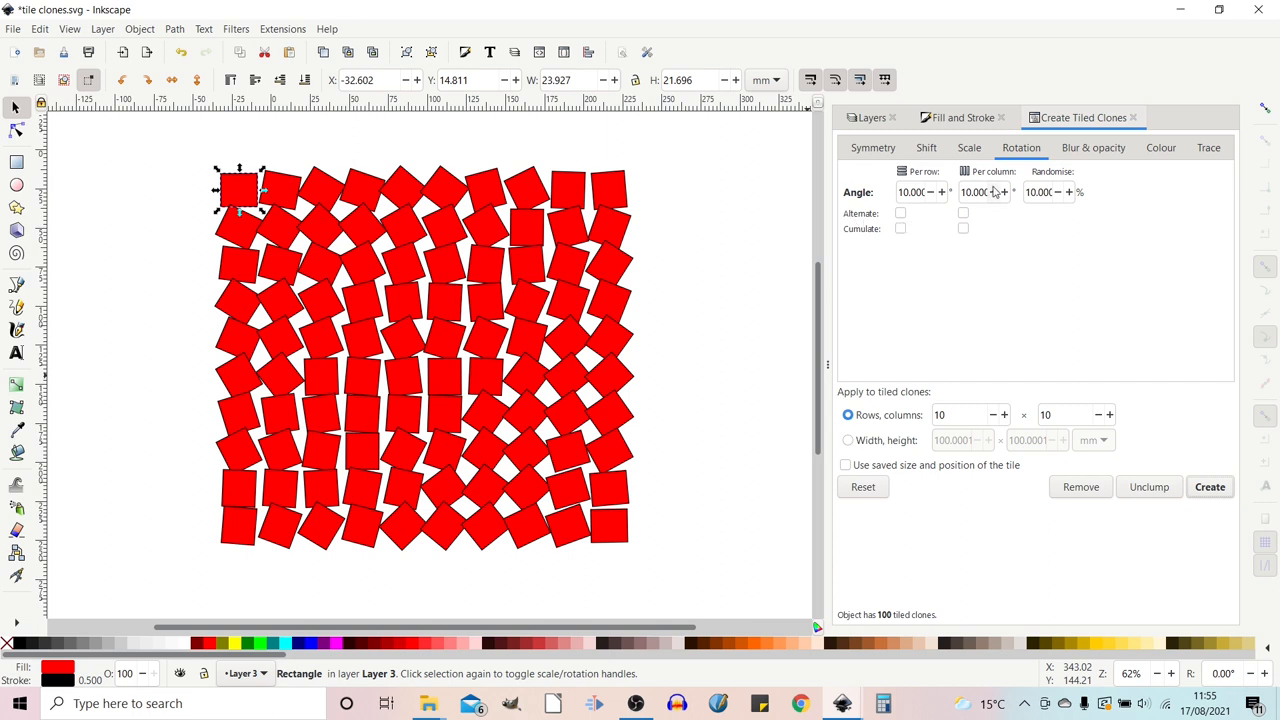
{"action": "left_click", "coordinate": [1044, 192]}
{"action": "type", "text": "0.000"}
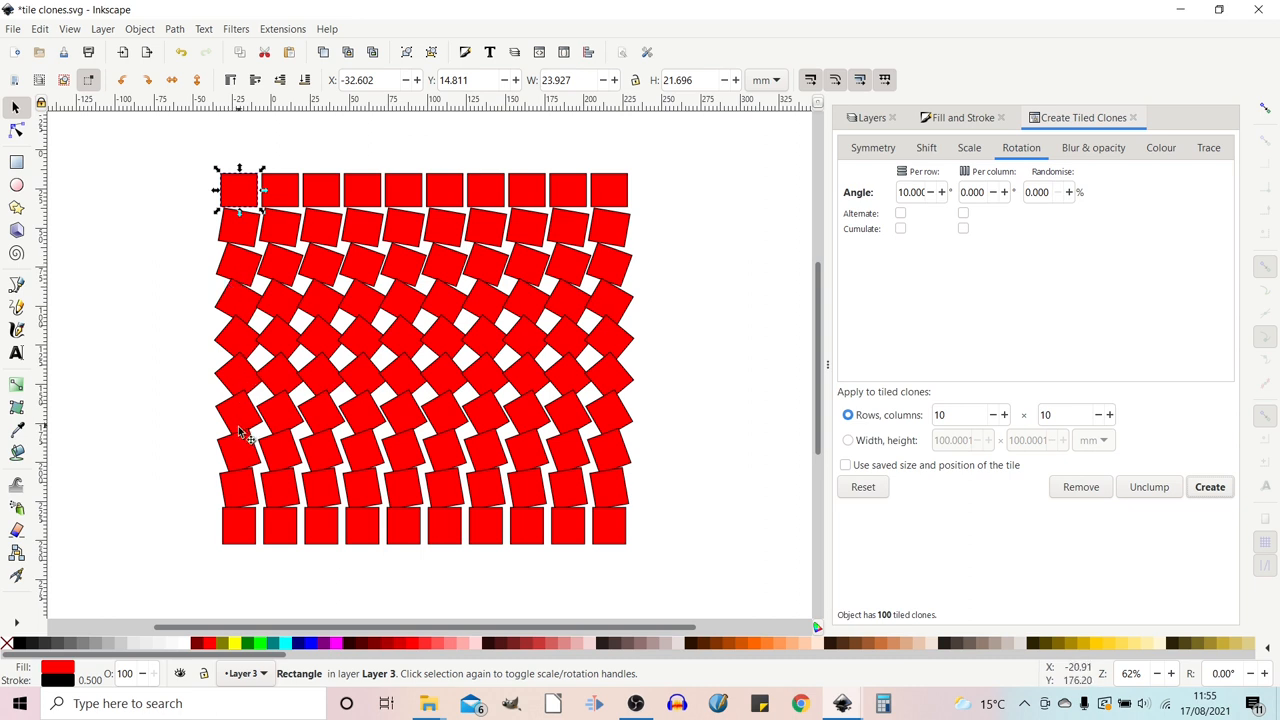
{"action": "mouse_move", "coordinate": [248, 536]}
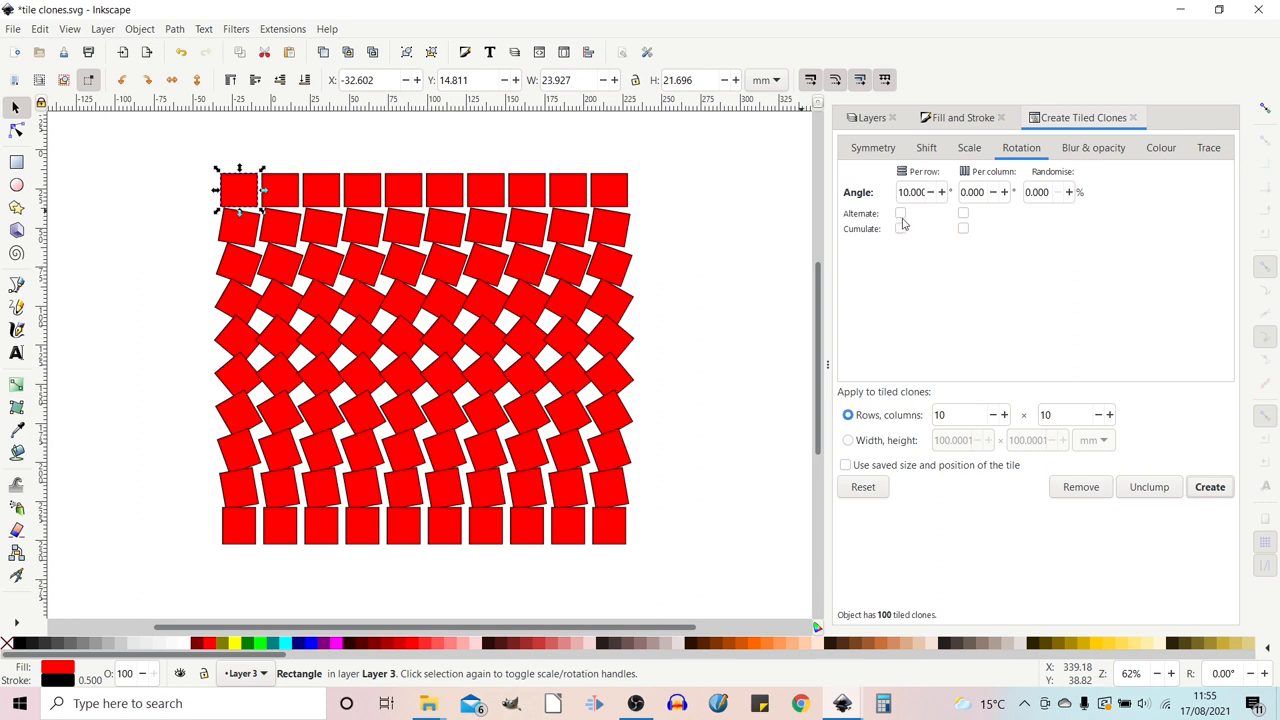
- Try alternating rotation, then switch to cumulative rotation and select the original square
{"action": "left_click", "coordinate": [900, 212]}
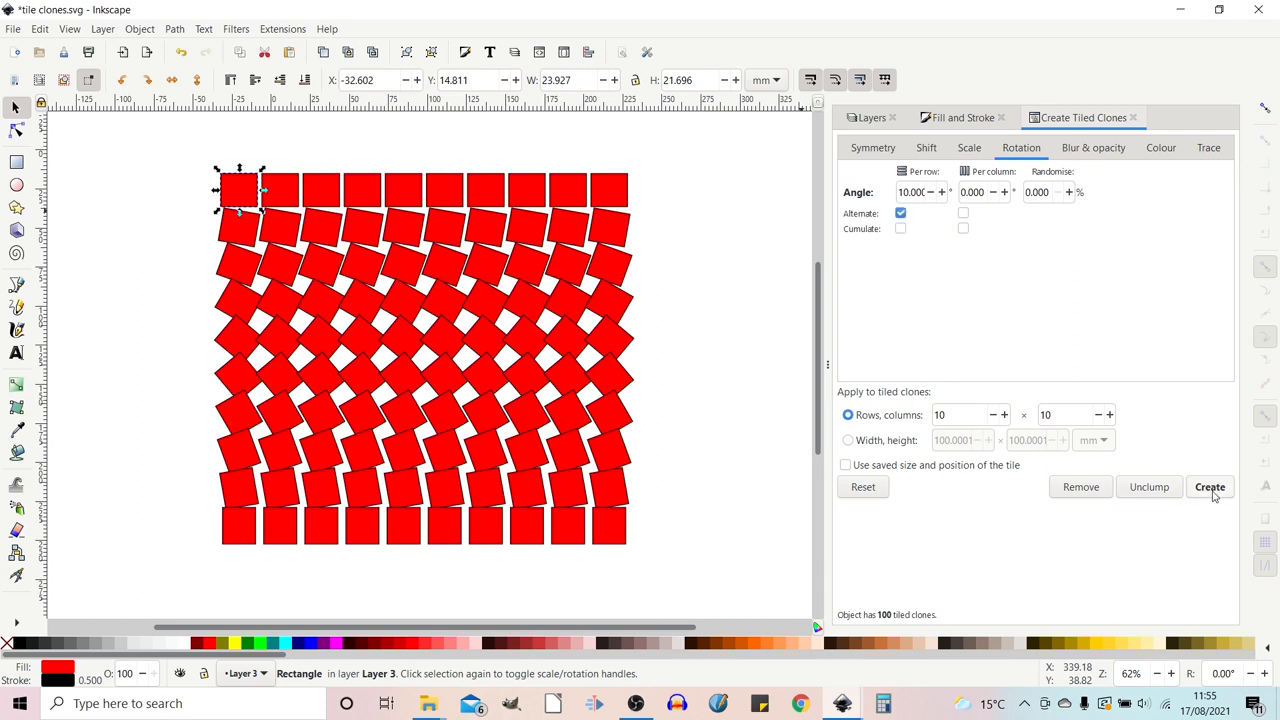
{"action": "left_click", "coordinate": [1210, 488]}
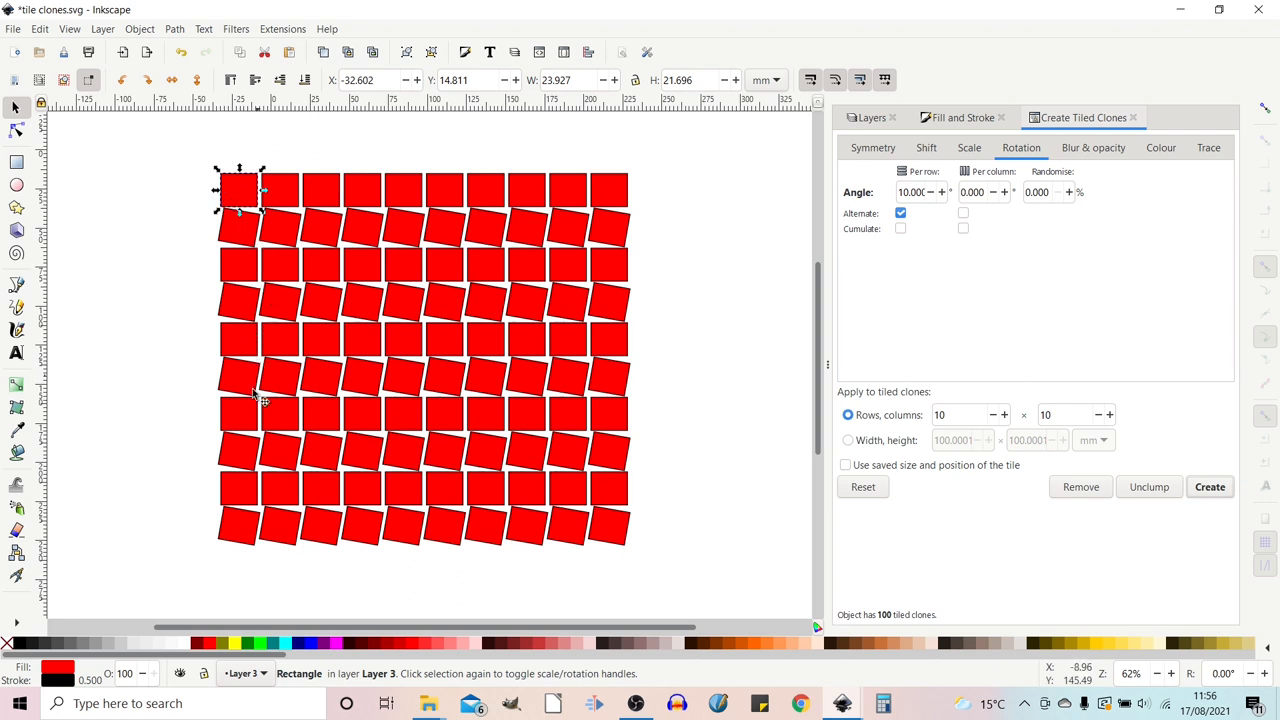
{"action": "mouse_move", "coordinate": [704, 206]}
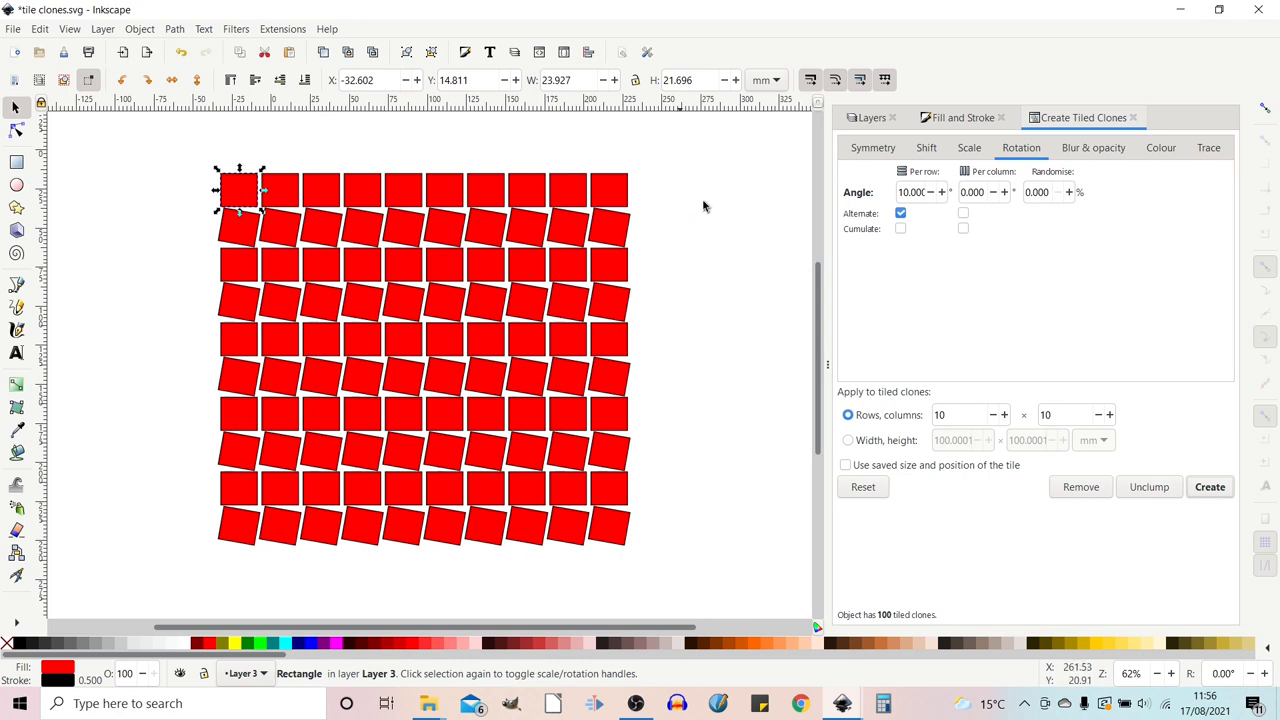
{"action": "left_click", "coordinate": [900, 212]}
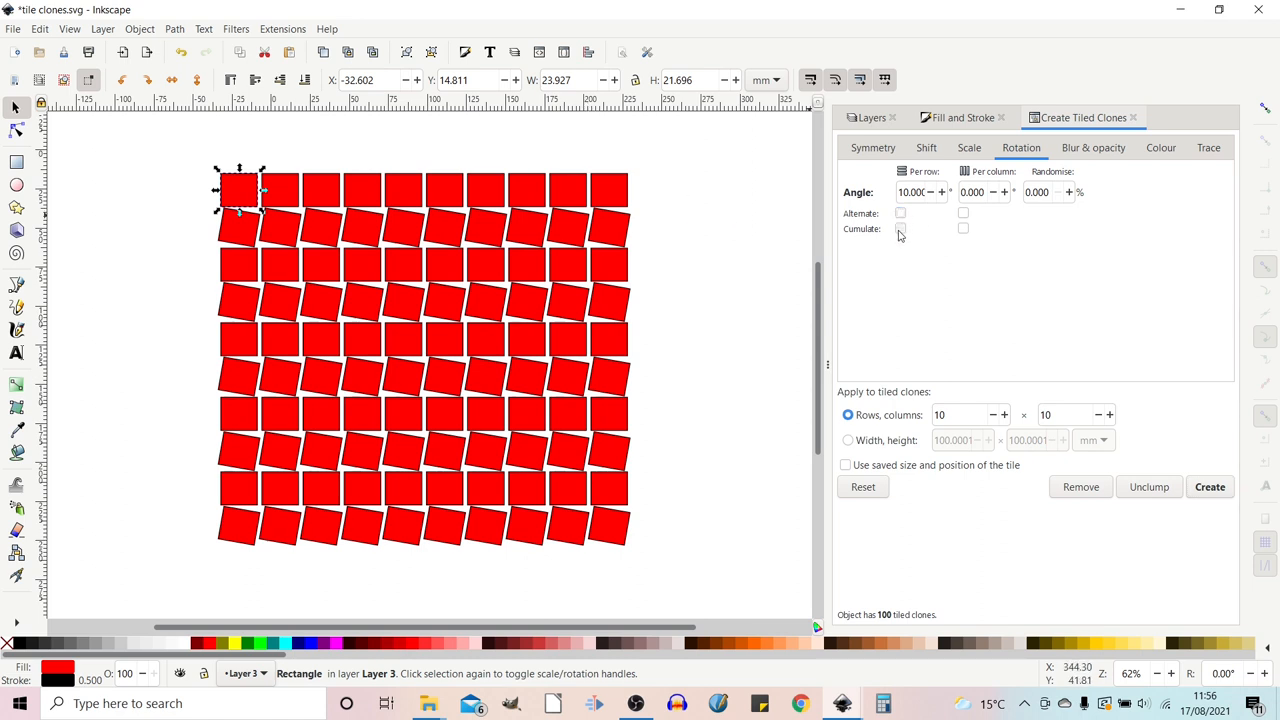
{"action": "left_click", "coordinate": [900, 228]}
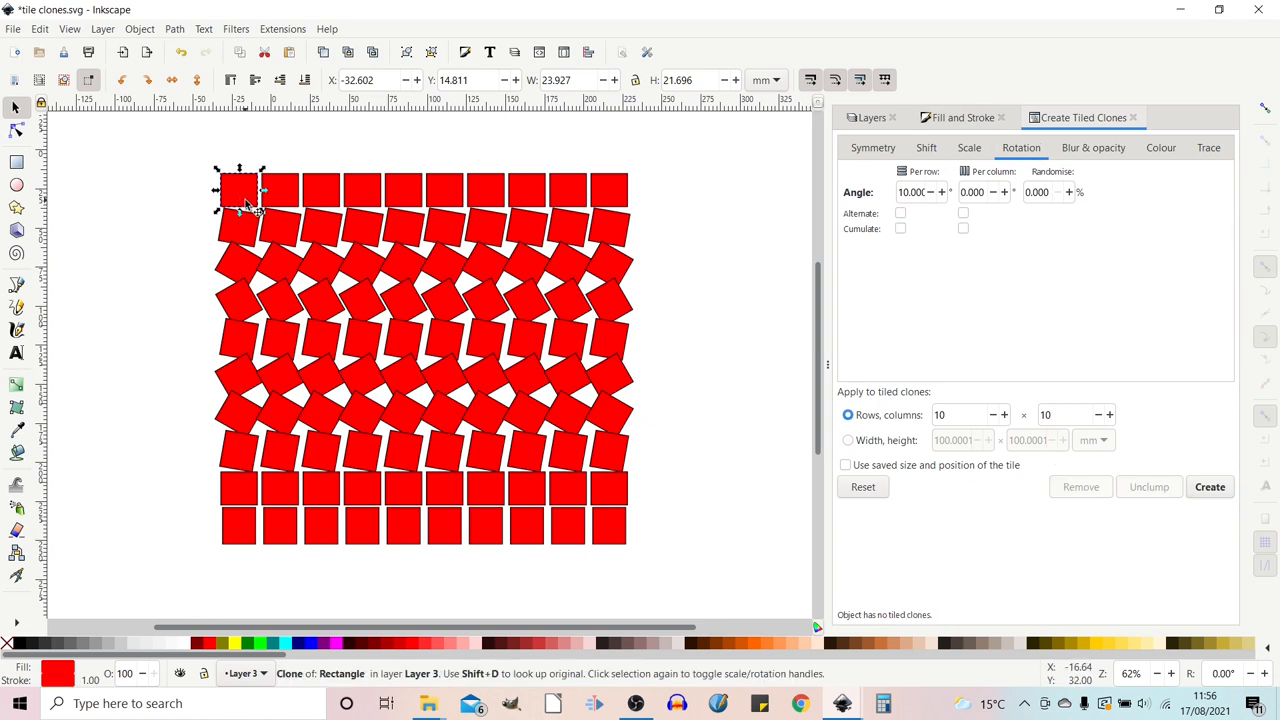
{"action": "left_click_drag", "start_coordinate": [240, 190], "coordinate": [156, 210]}
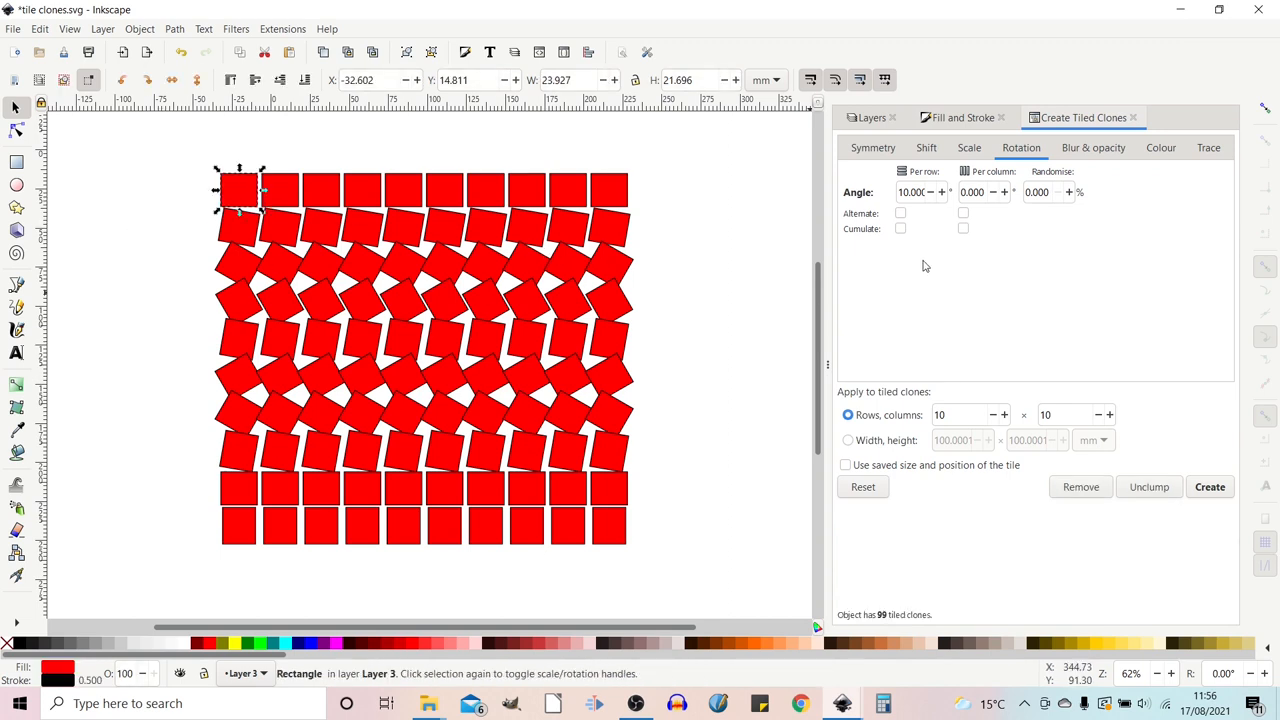
{"action": "mouse_move", "coordinate": [910, 202]}
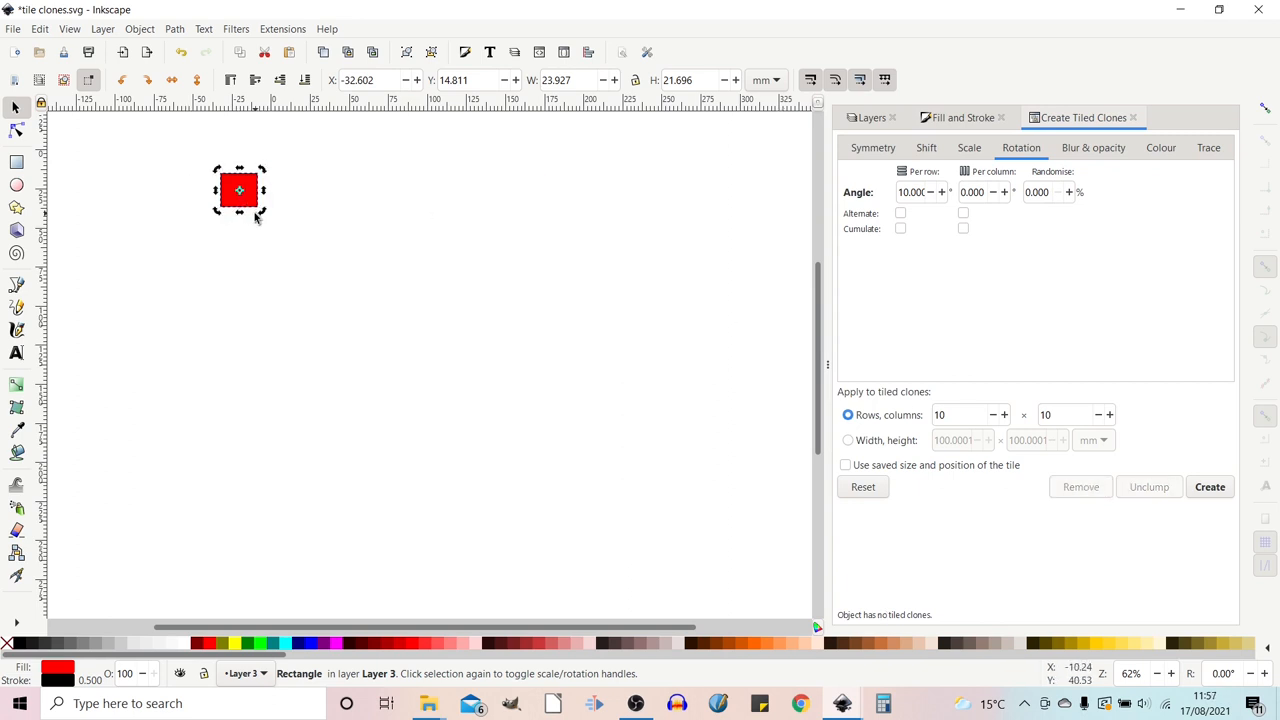
- Move the square's rotation centre below it, set columns to 1 and per-row rotation to 36
{"action": "left_click", "coordinate": [240, 190]}
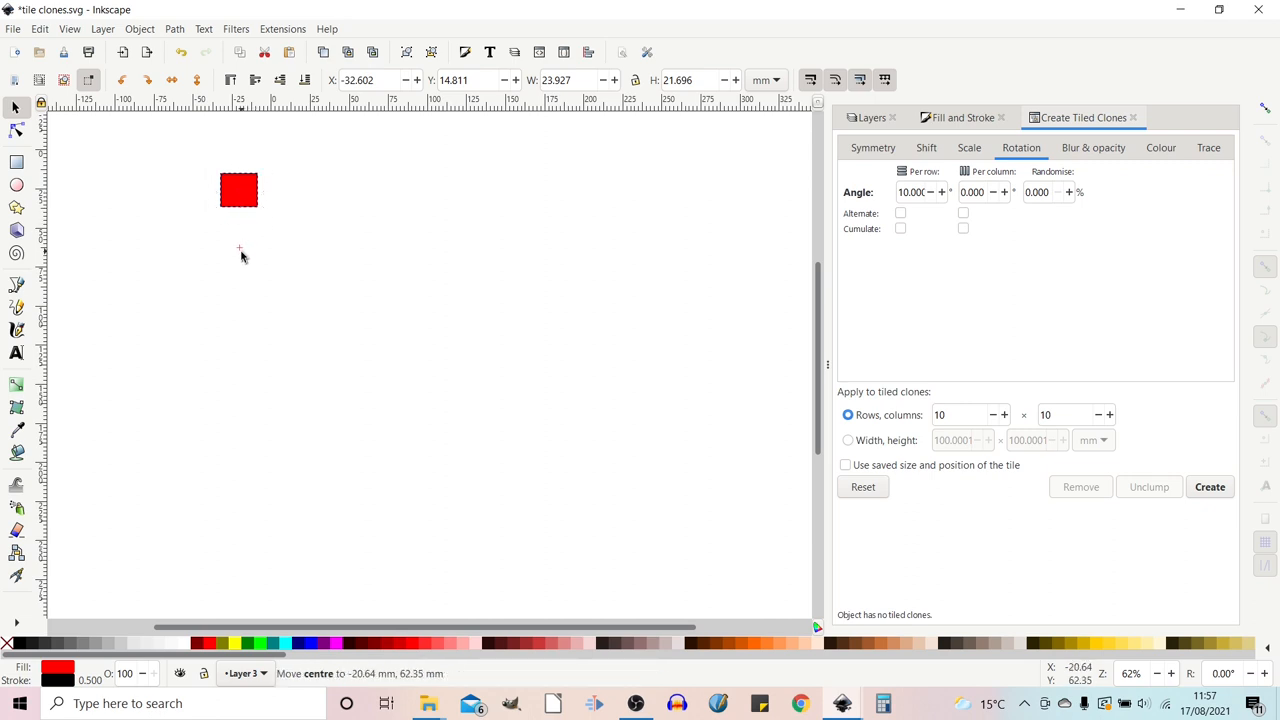
{"action": "left_click", "coordinate": [238, 190]}
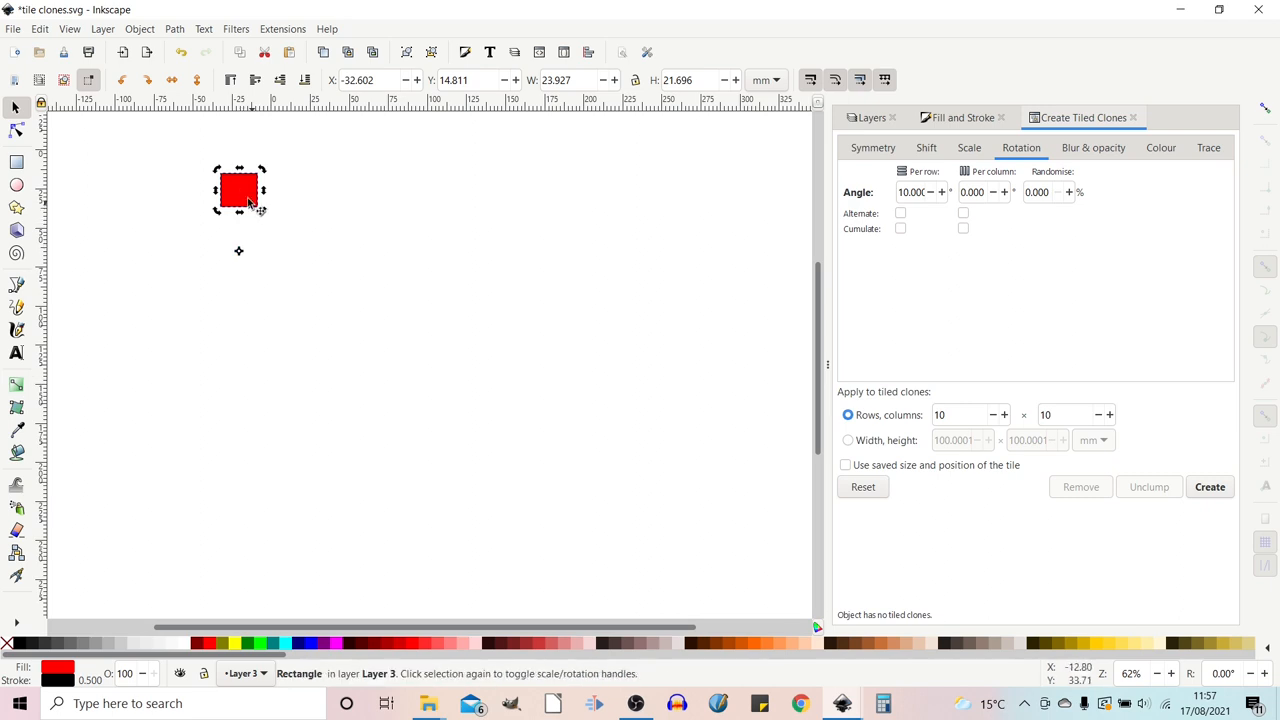
{"action": "mouse_move", "coordinate": [232, 270]}
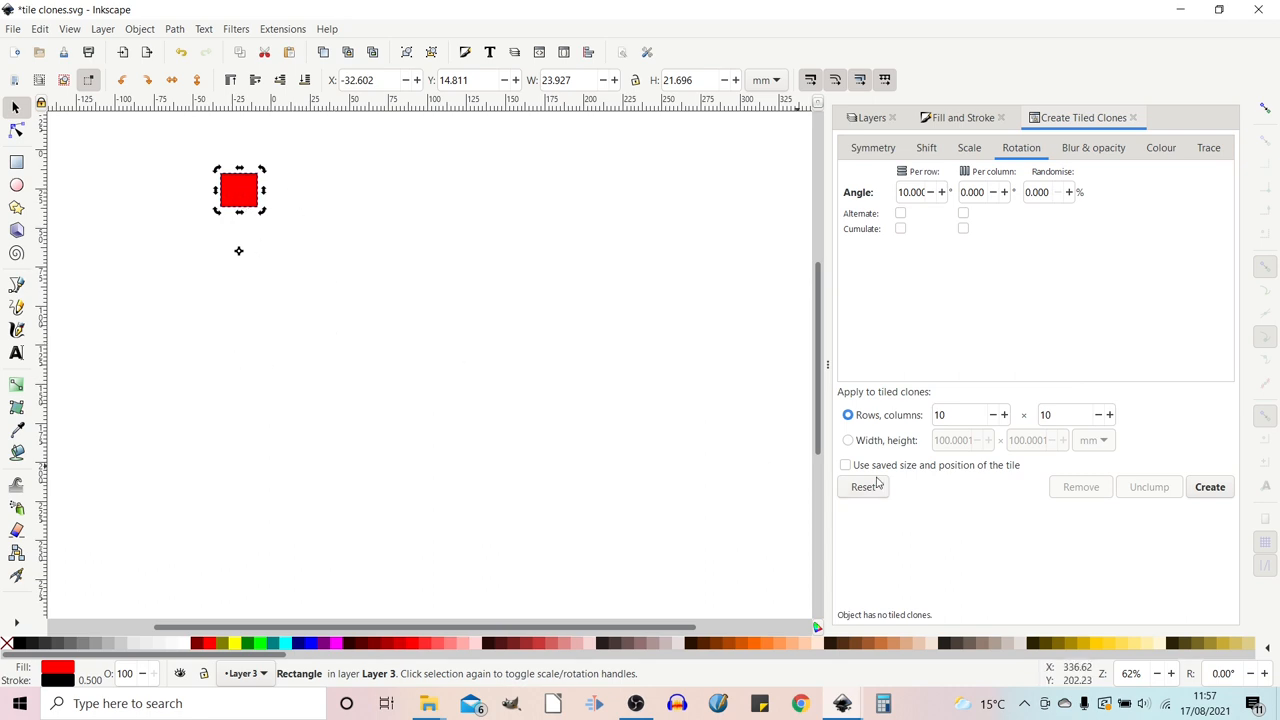
{"action": "left_click", "coordinate": [1064, 414]}
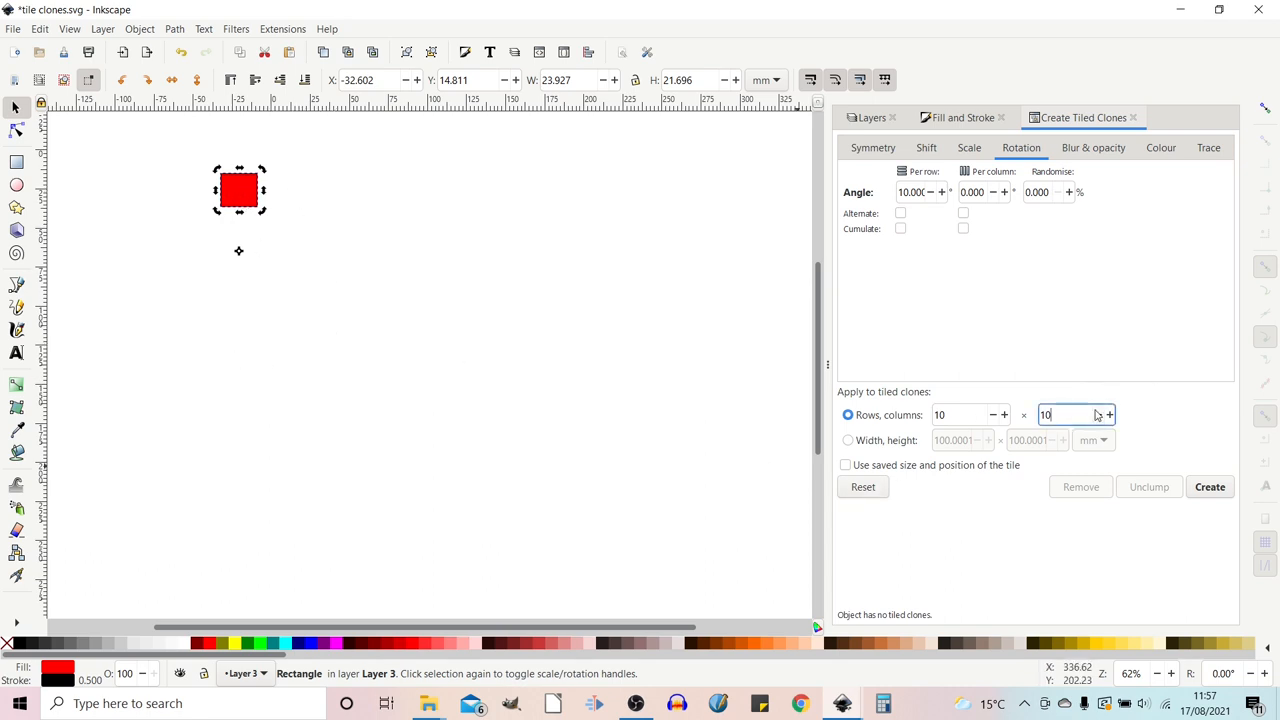
{"action": "type", "text": "1"}
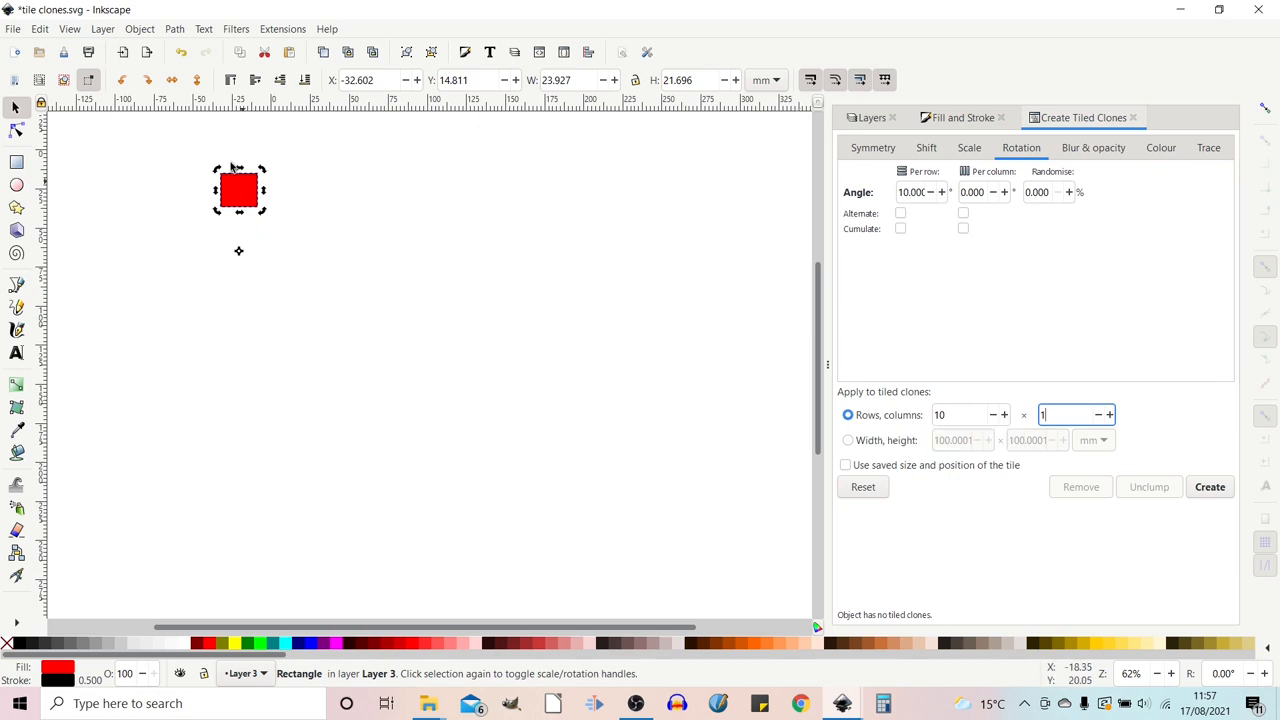
{"action": "mouse_move", "coordinate": [272, 192]}
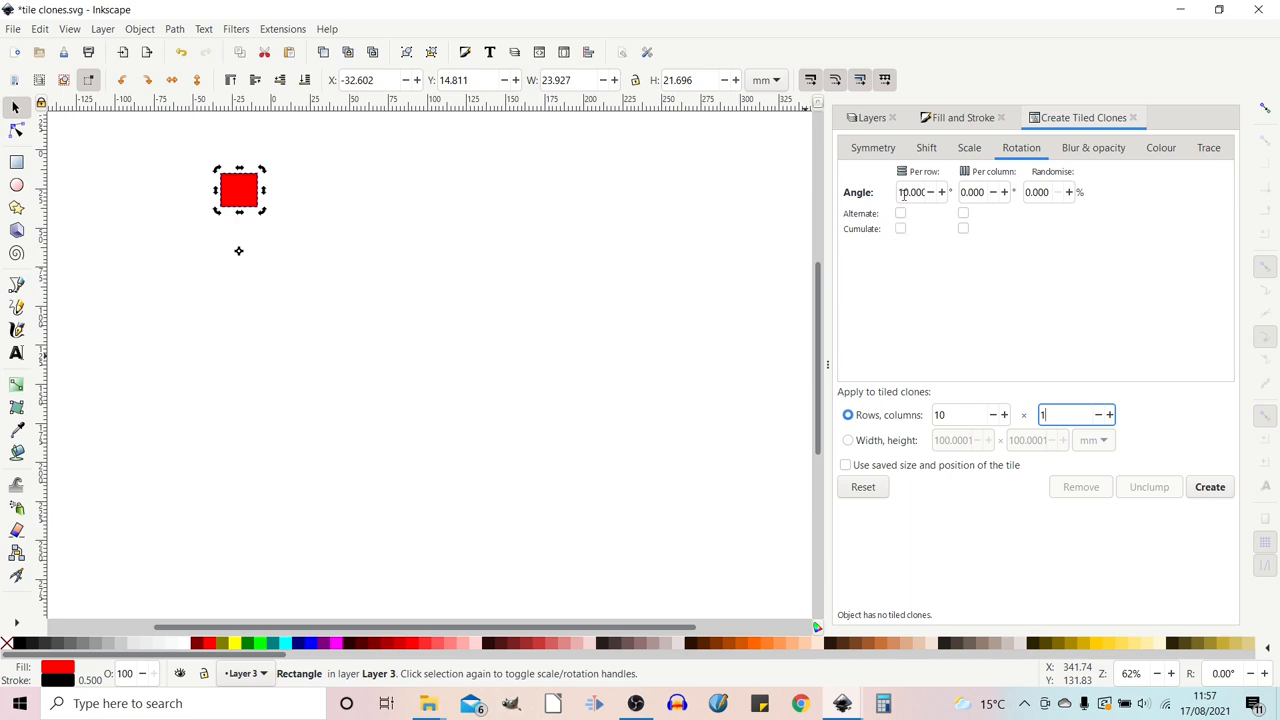
{"action": "mouse_move", "coordinate": [910, 192]}
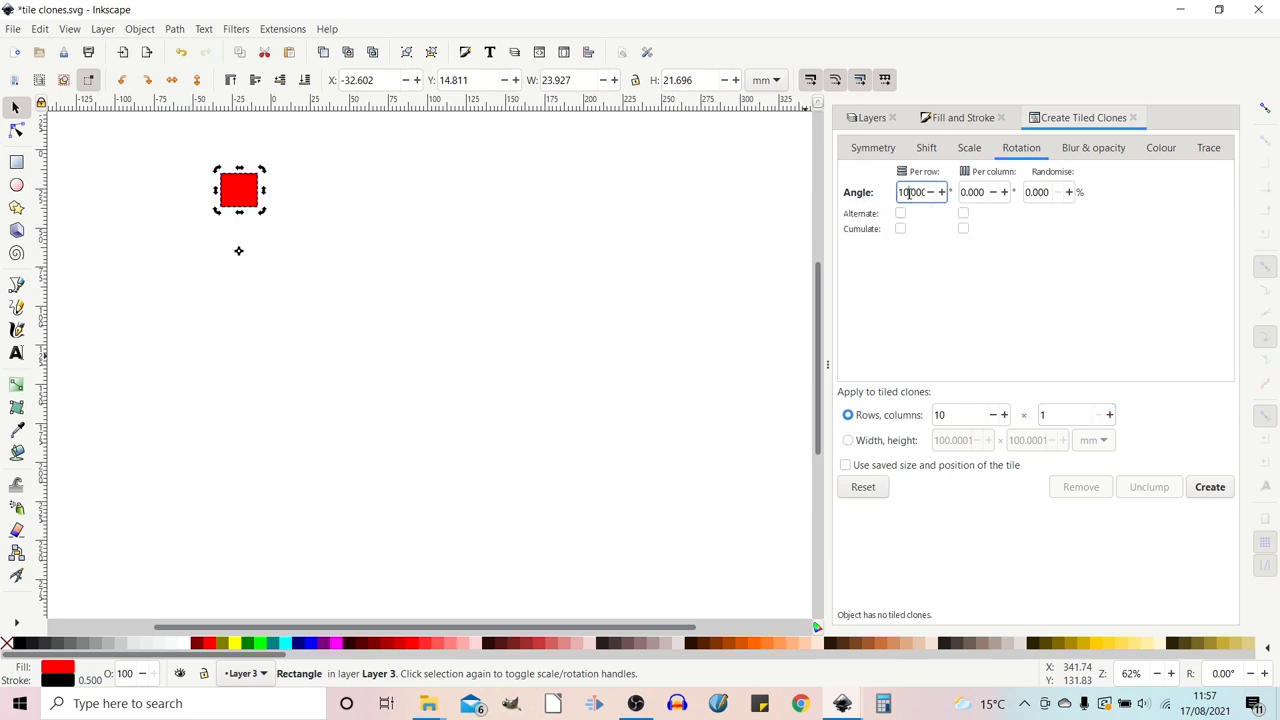
{"action": "triple_click", "coordinate": [920, 192]}
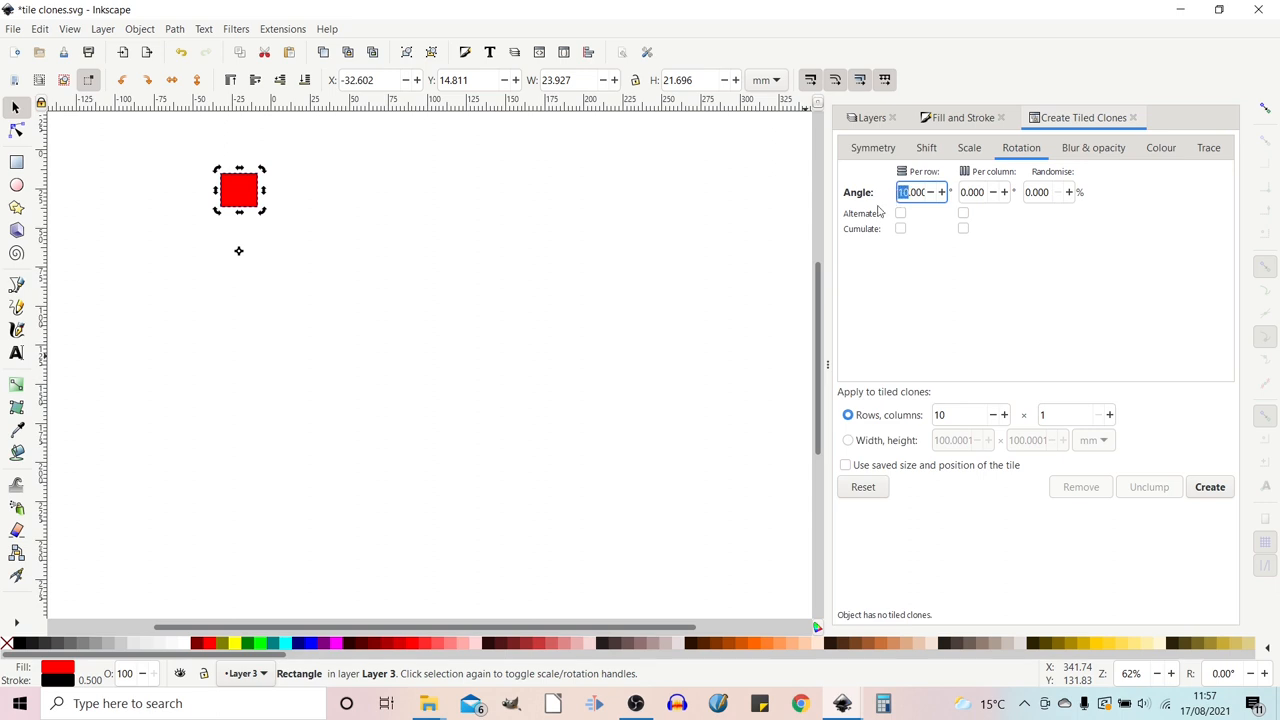
{"action": "type", "text": "36.000"}
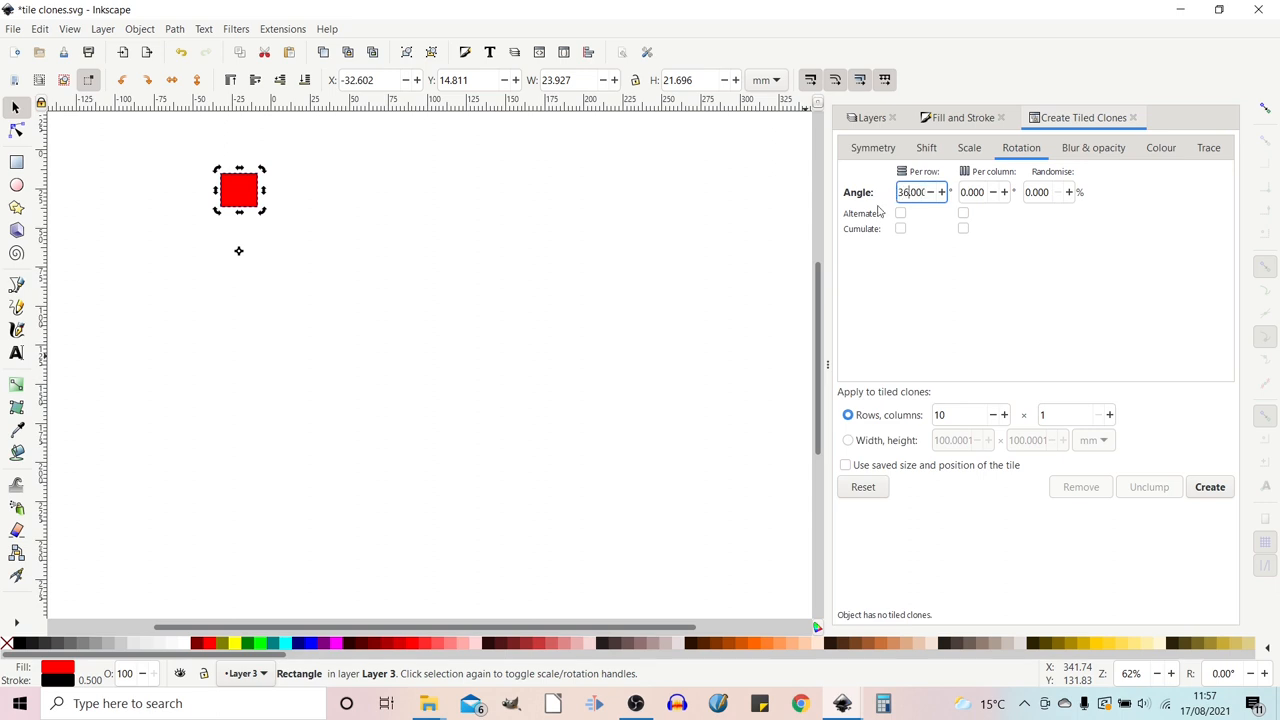
- Exclude the tile from shifting and zero the per-column shift, checking the Scale settings
{"action": "left_click", "coordinate": [926, 148]}
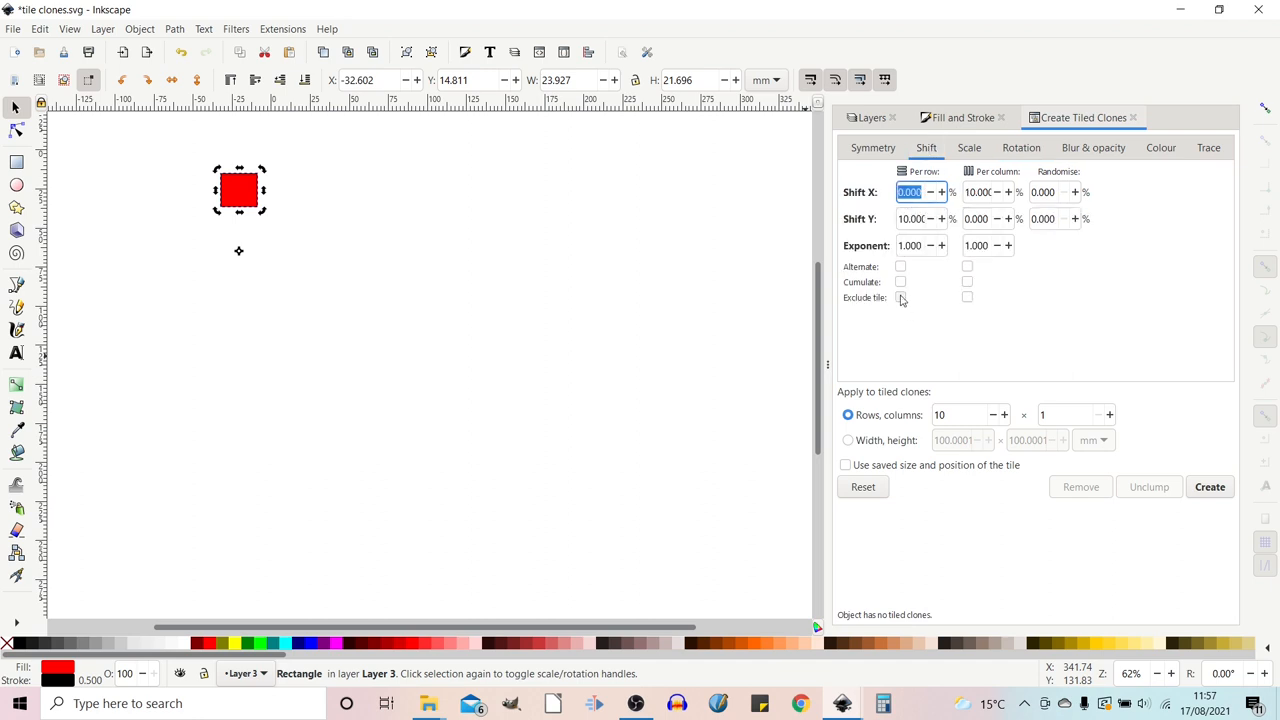
{"action": "left_click", "coordinate": [968, 296]}
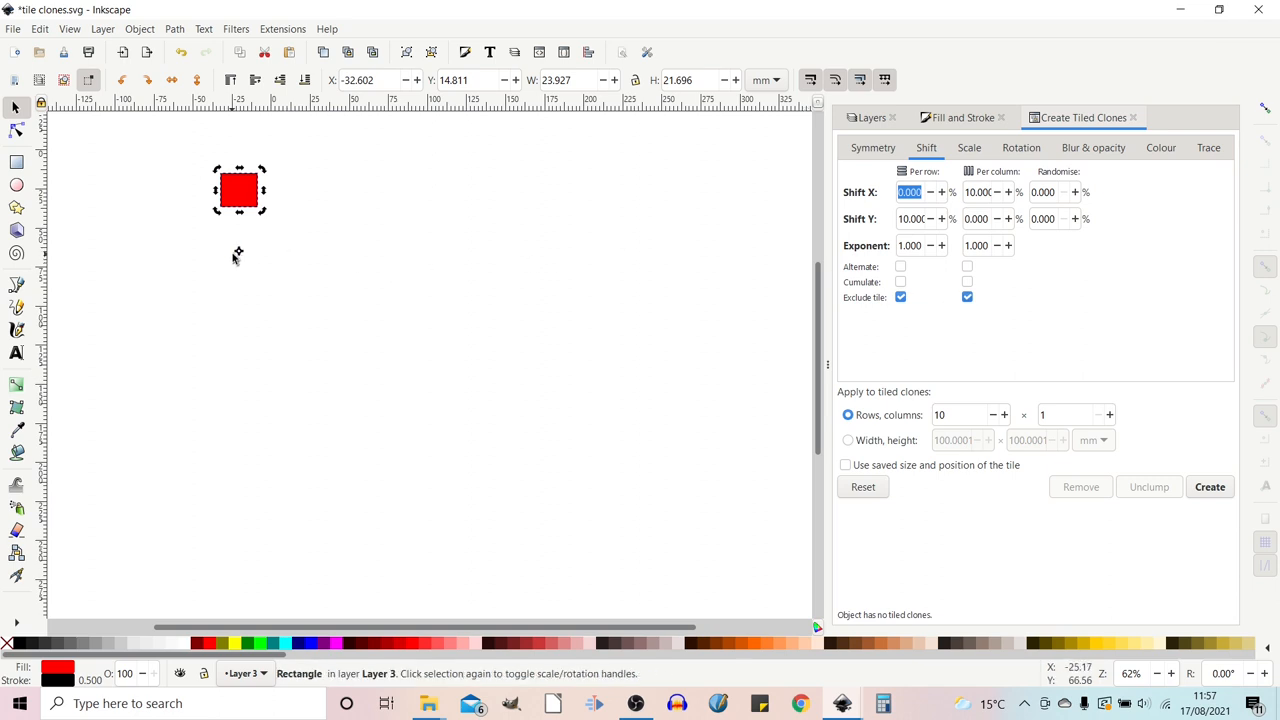
{"action": "mouse_move", "coordinate": [276, 204]}
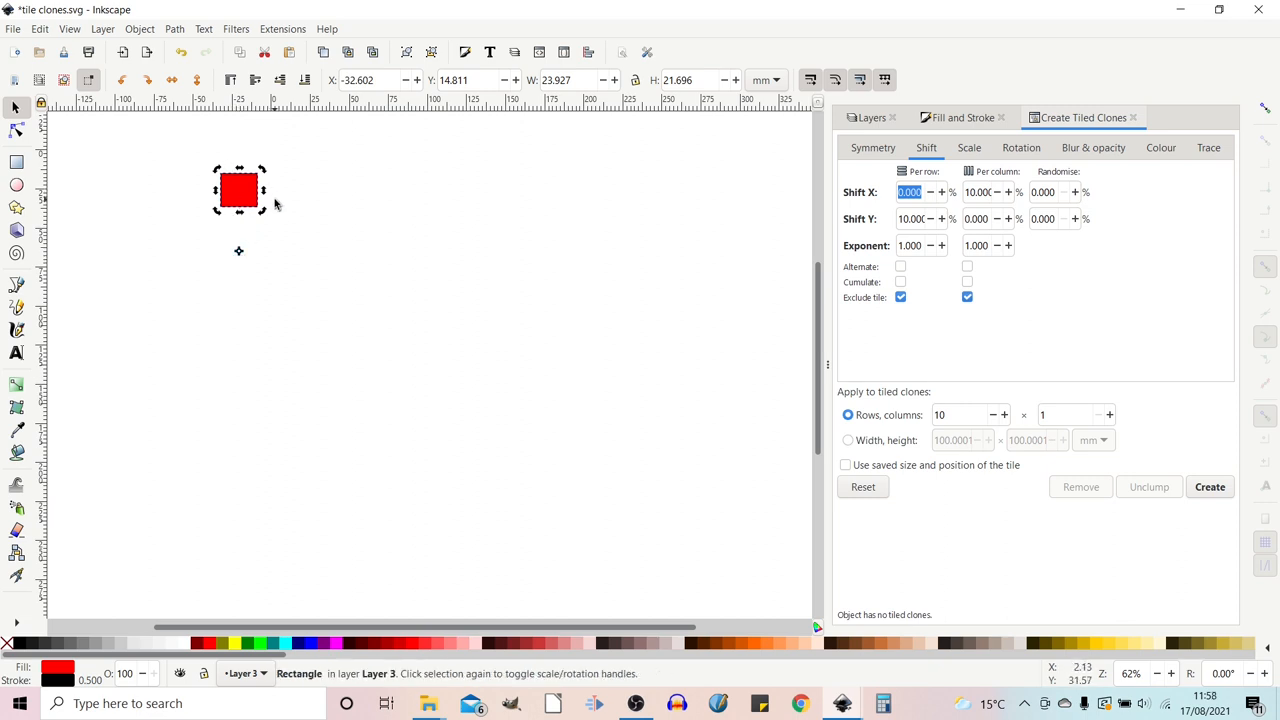
{"action": "mouse_move", "coordinate": [288, 364]}
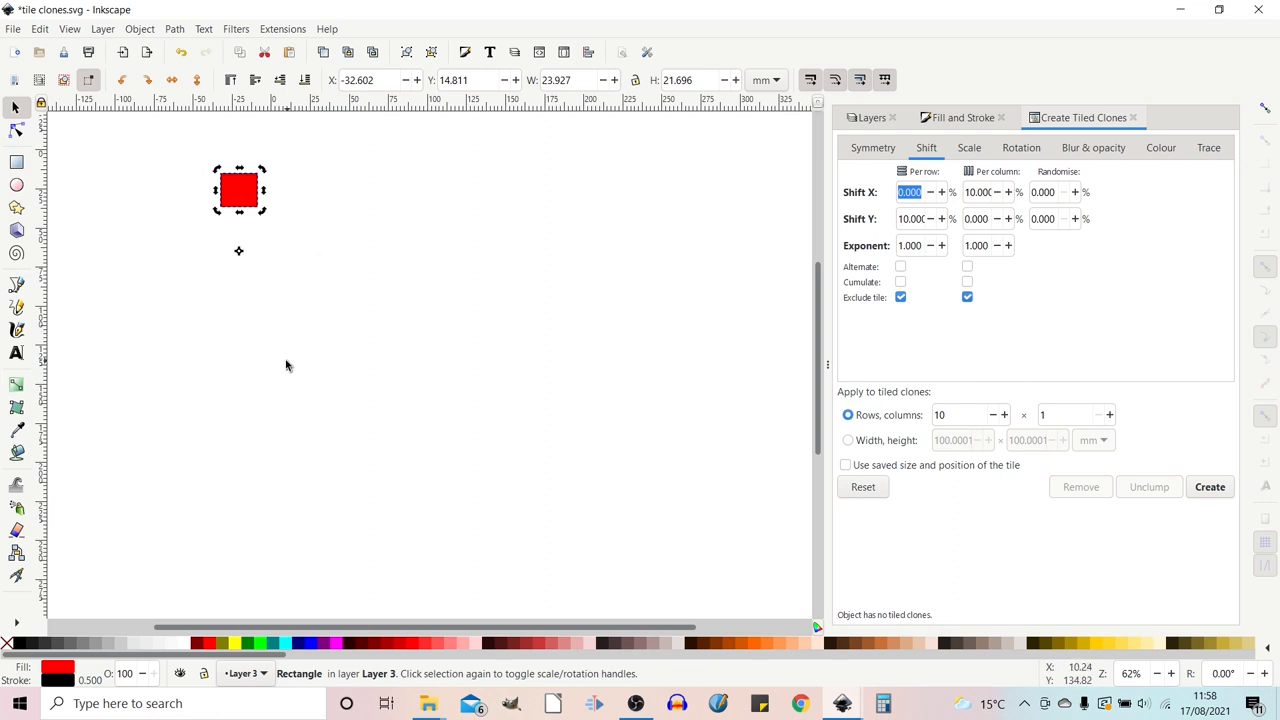
{"action": "mouse_move", "coordinate": [964, 238]}
{"action": "type", "text": "0.000"}
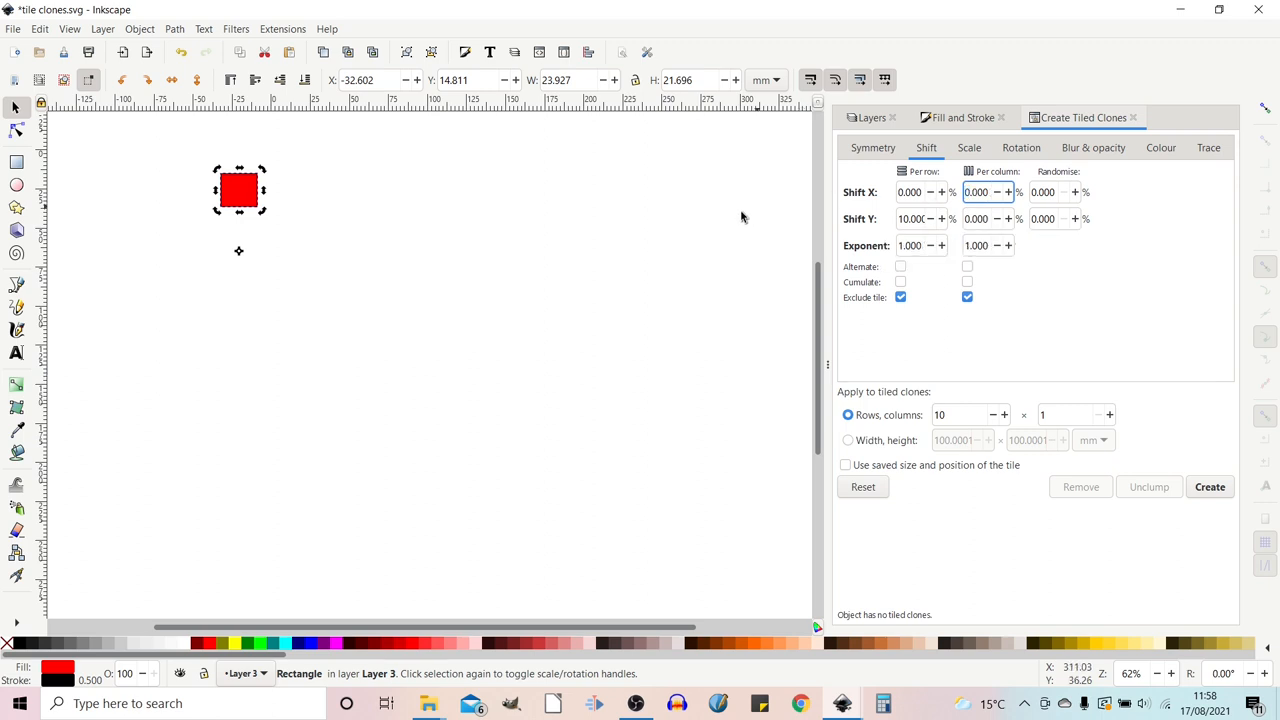
{"action": "left_click", "coordinate": [920, 218]}
{"action": "type", "text": "0.000"}
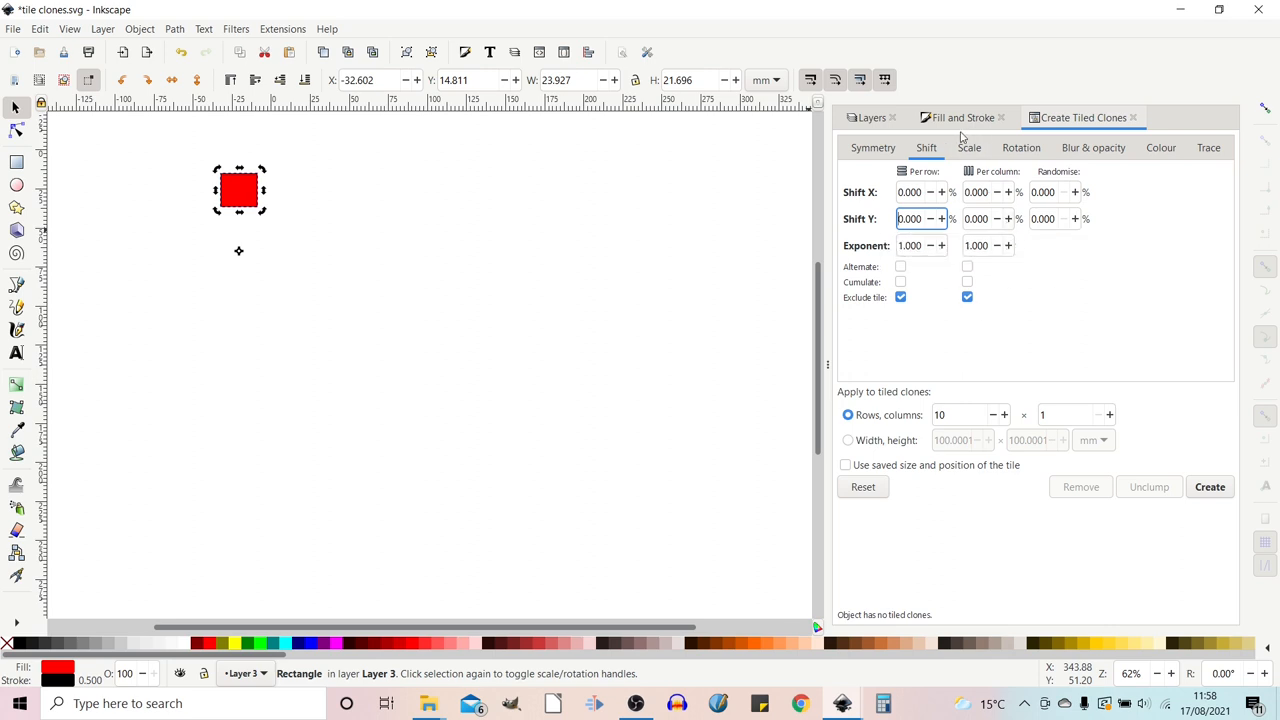
{"action": "mouse_move", "coordinate": [912, 316]}
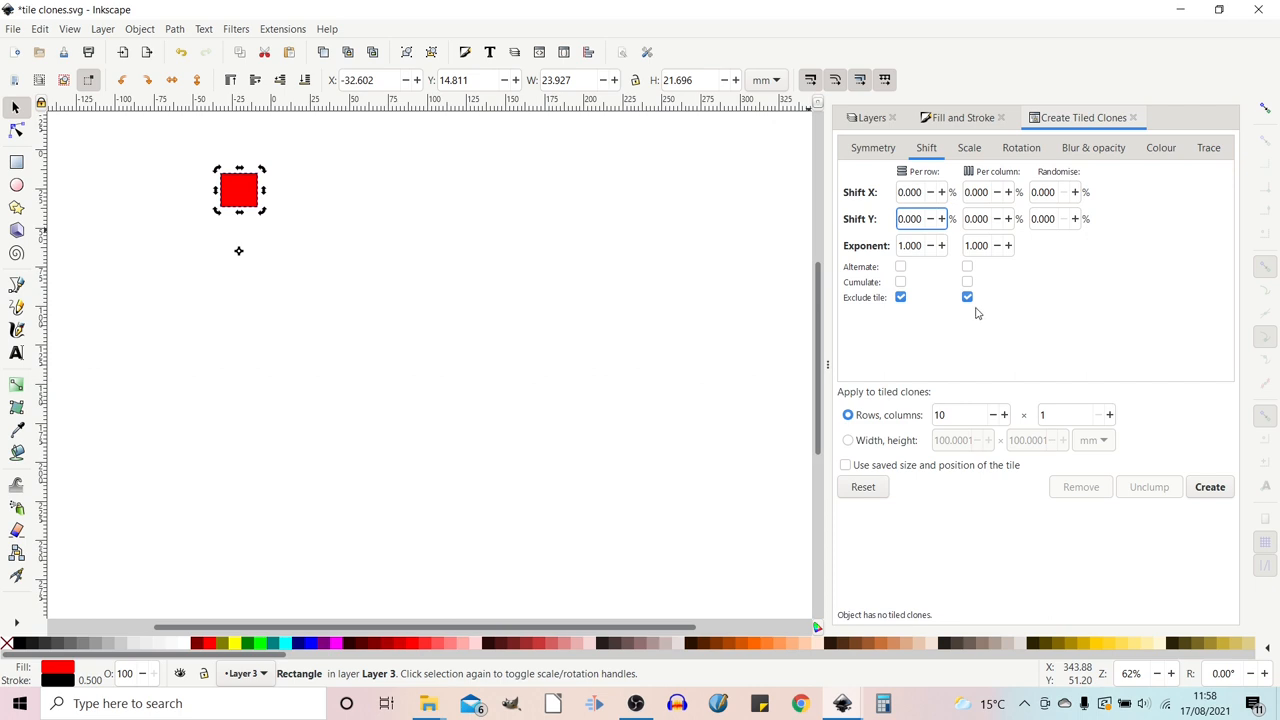
{"action": "left_click", "coordinate": [968, 148]}
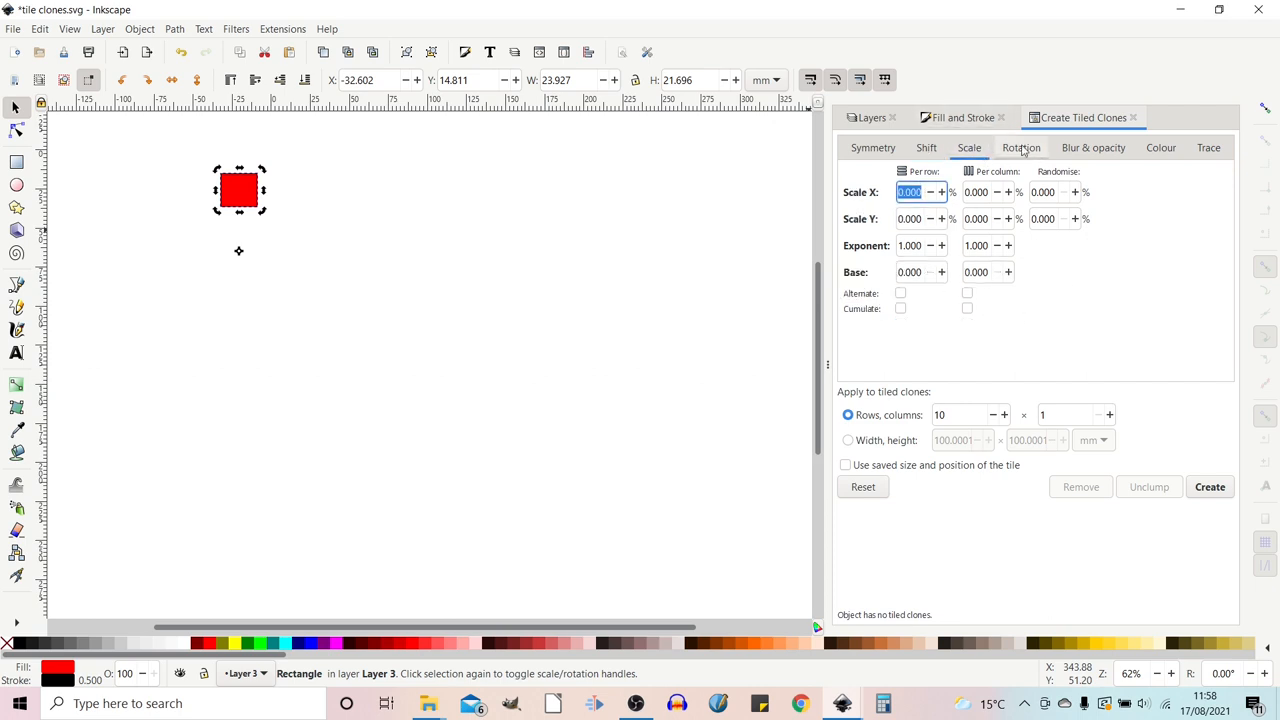
{"action": "left_click", "coordinate": [1020, 148]}
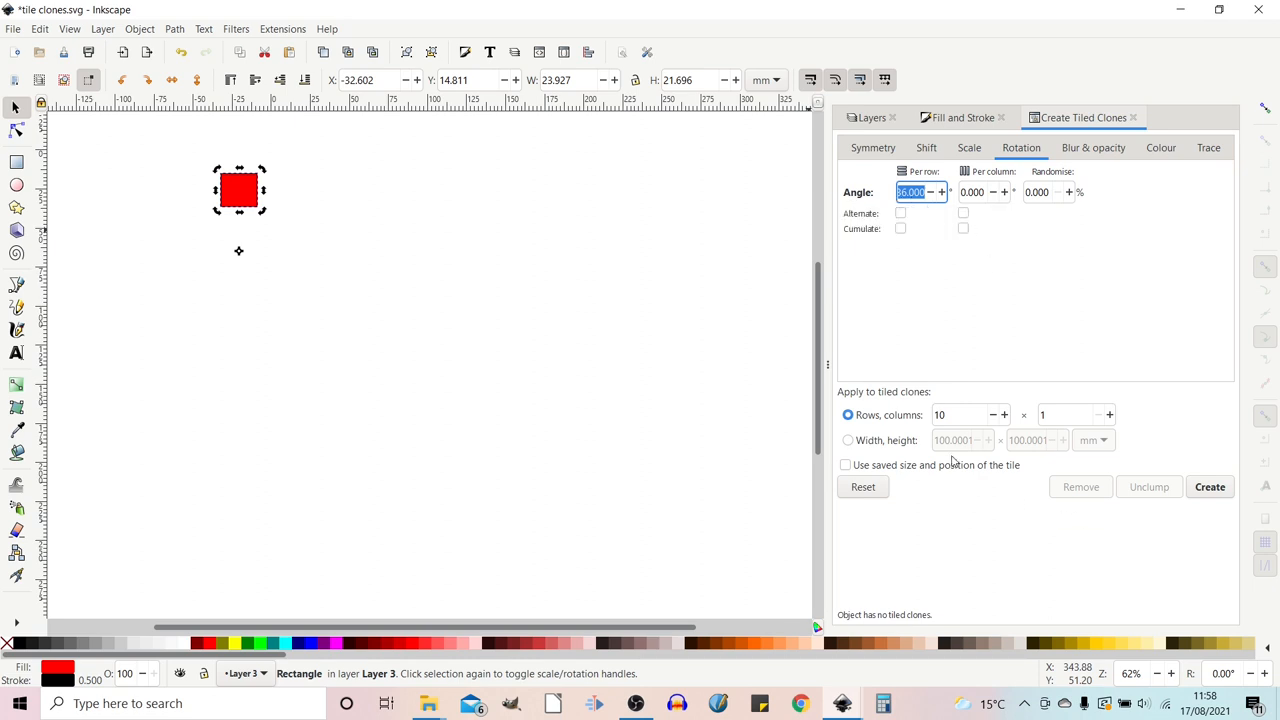
{"action": "mouse_move", "coordinate": [932, 430]}
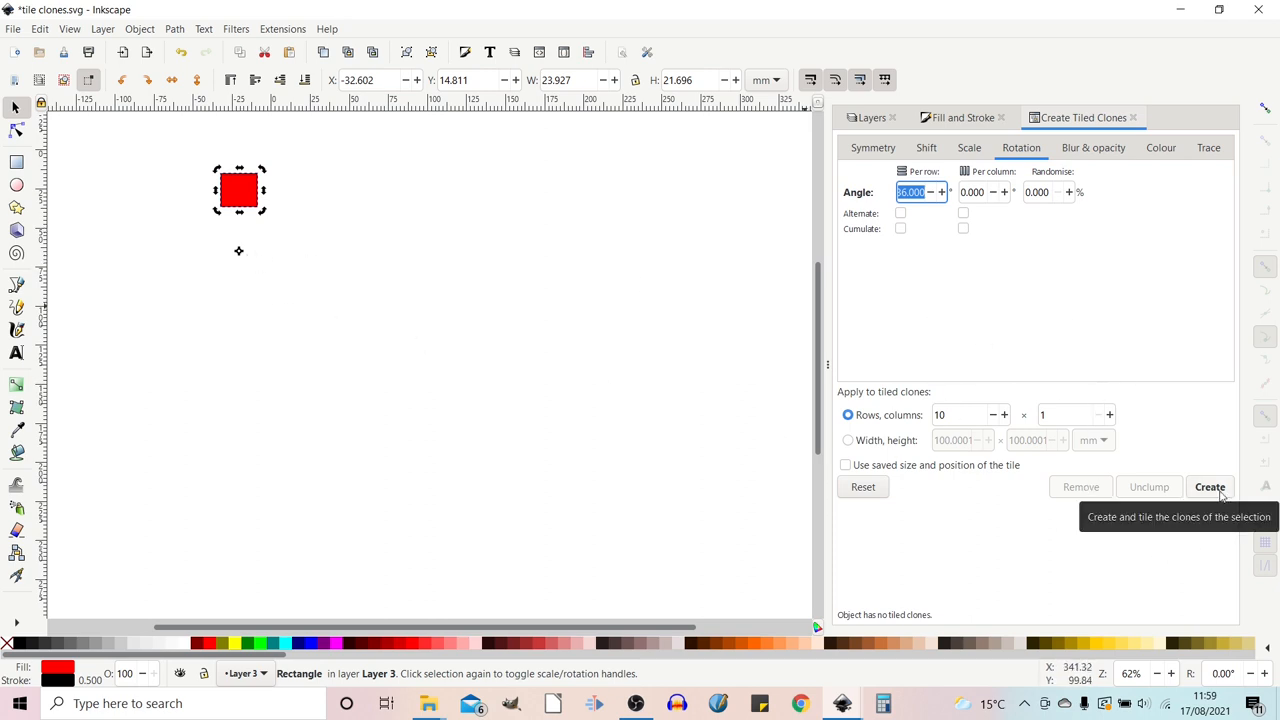
- Create the ring of ten rotated clones, then tilt the original square about 18° so every clone turns
{"action": "left_click", "coordinate": [1208, 488]}
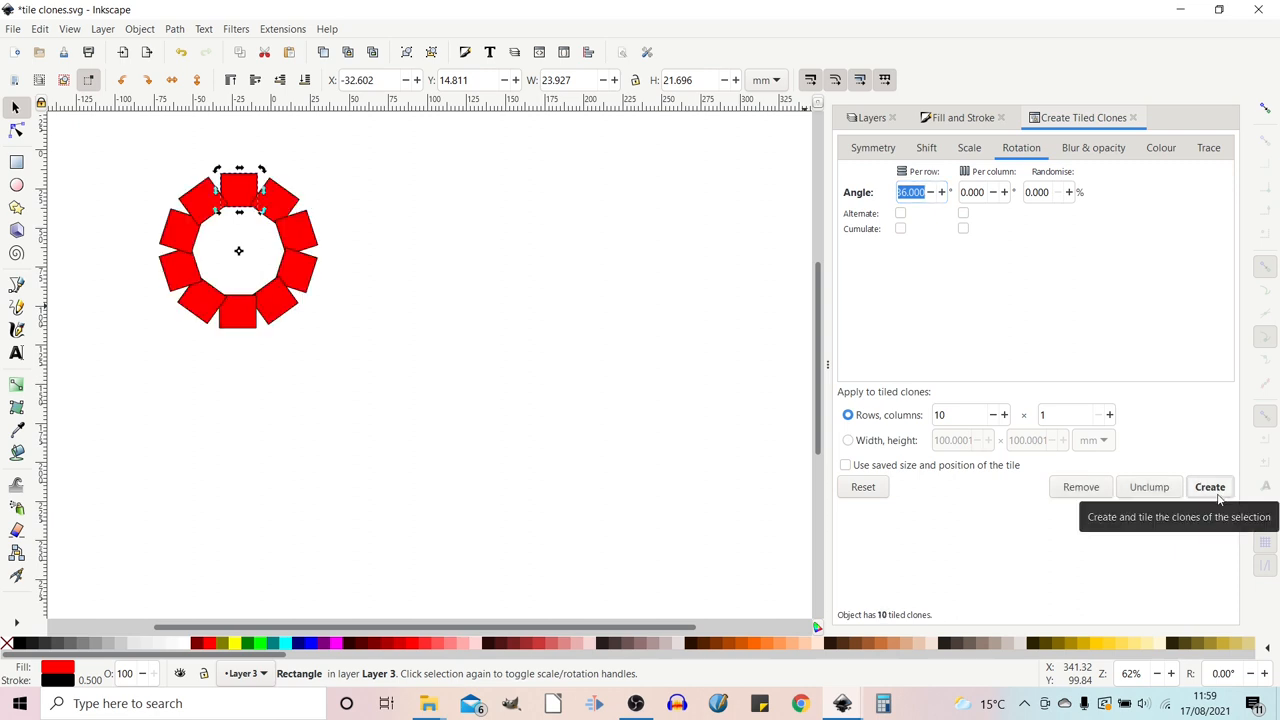
{"action": "mouse_move", "coordinate": [238, 198]}
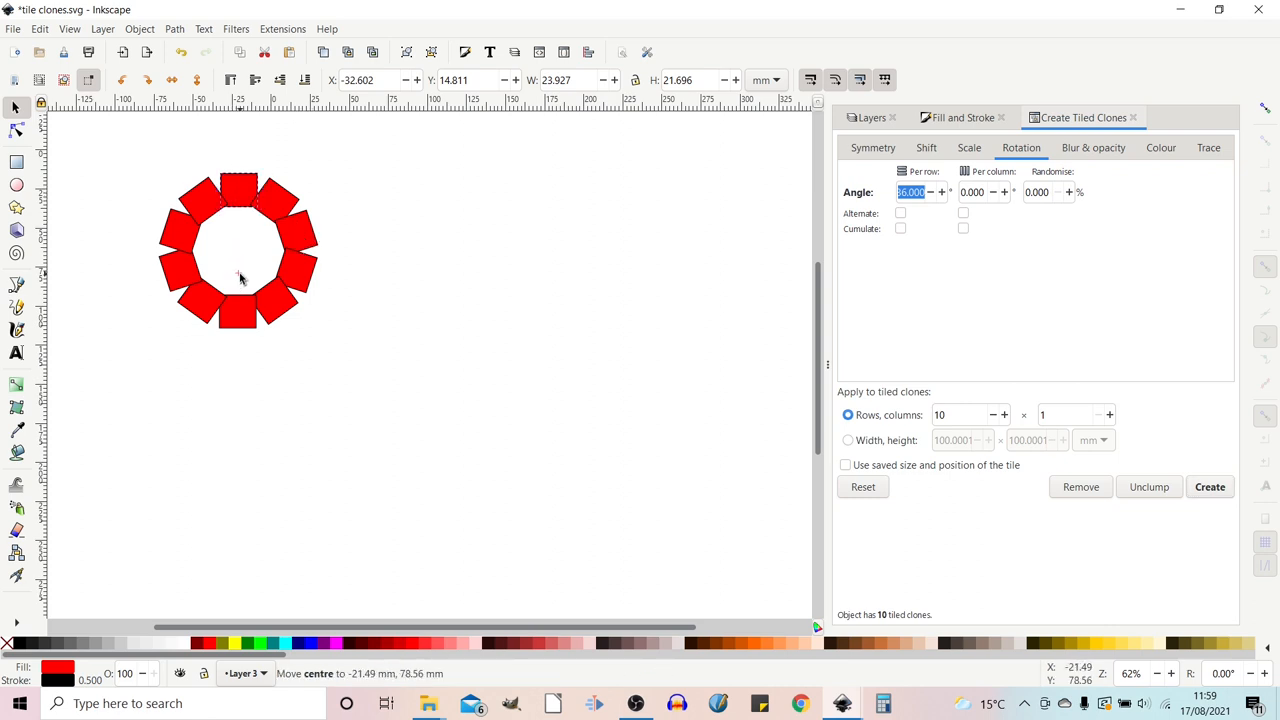
{"action": "left_click", "coordinate": [1210, 488]}
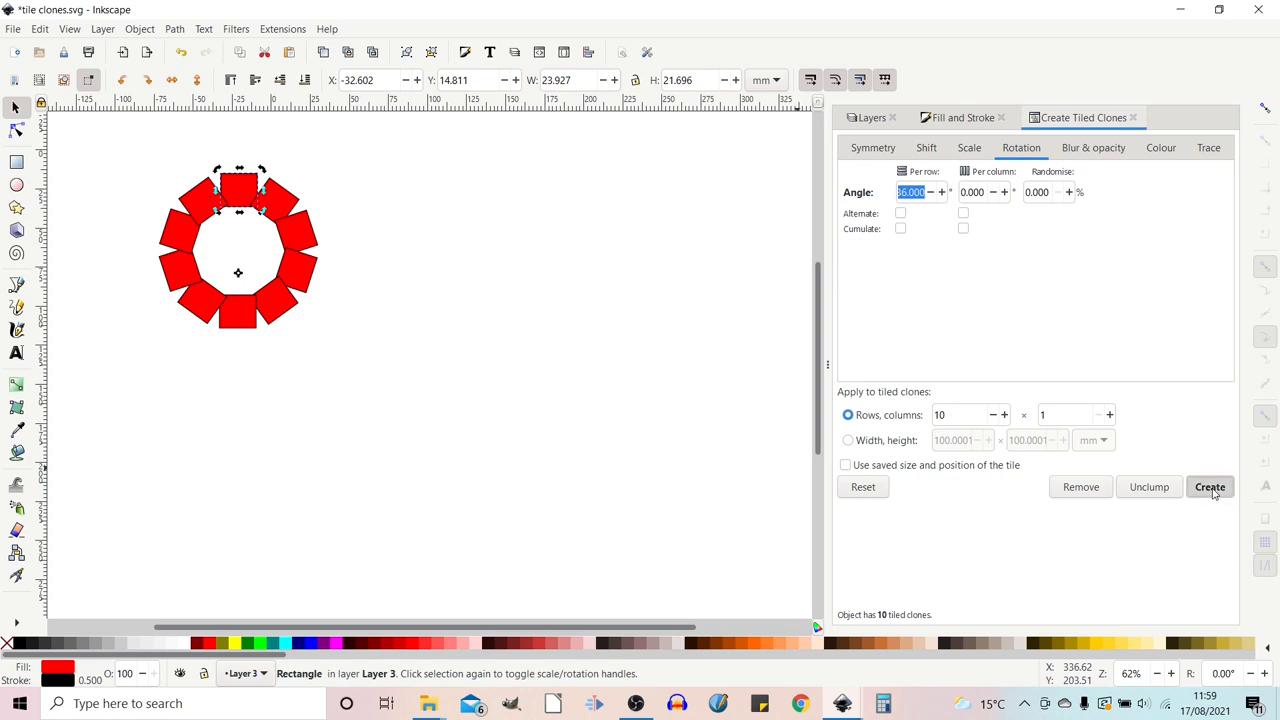
{"action": "left_click", "coordinate": [1208, 488]}
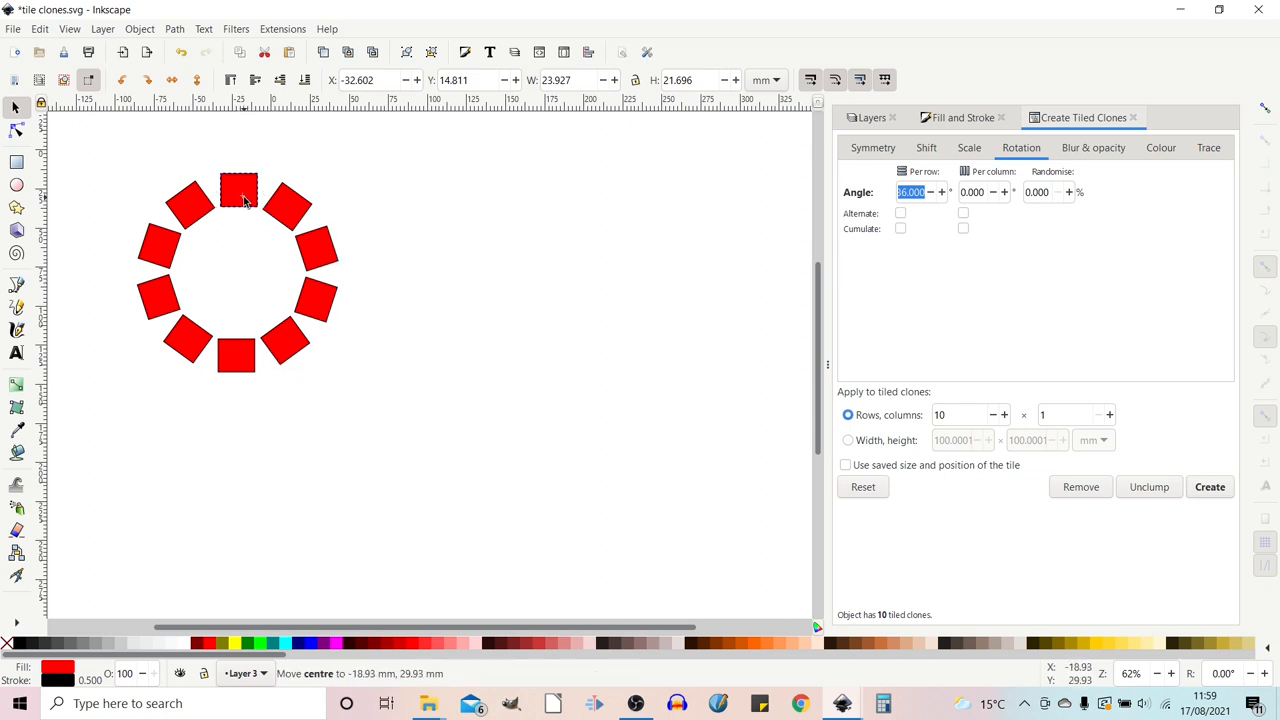
{"action": "left_click", "coordinate": [238, 192]}
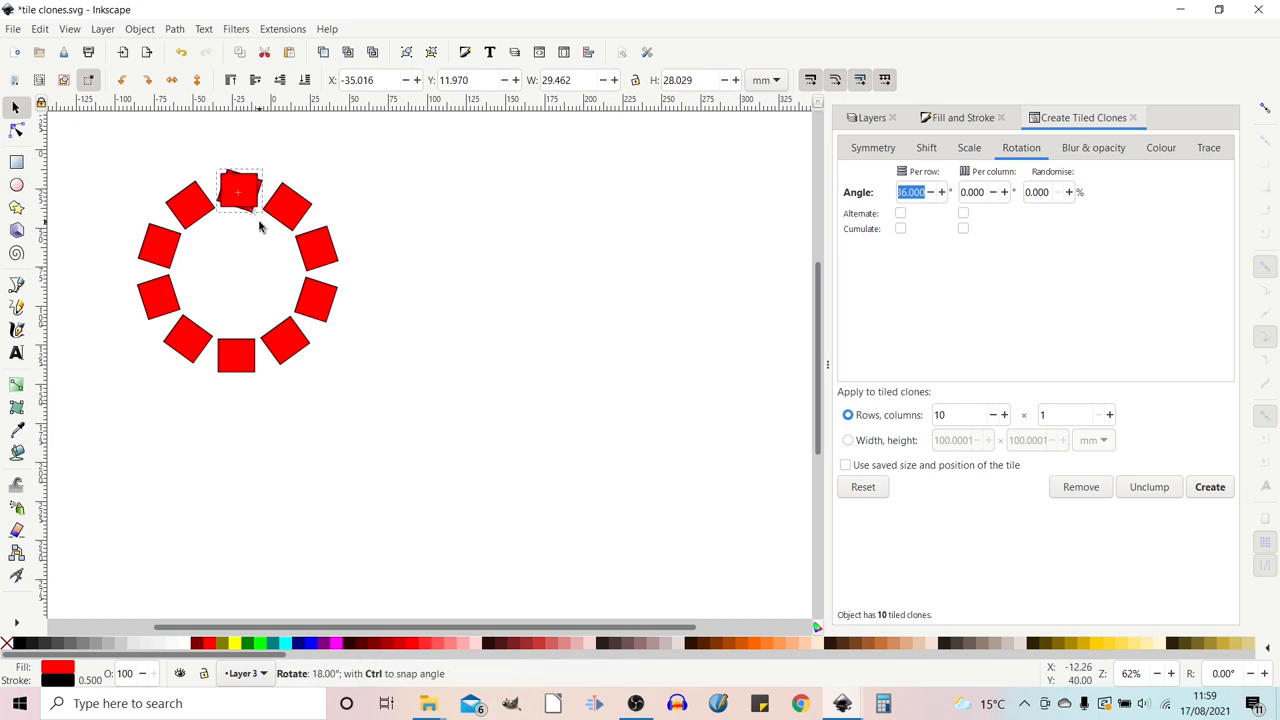
{"action": "left_click", "coordinate": [238, 192]}
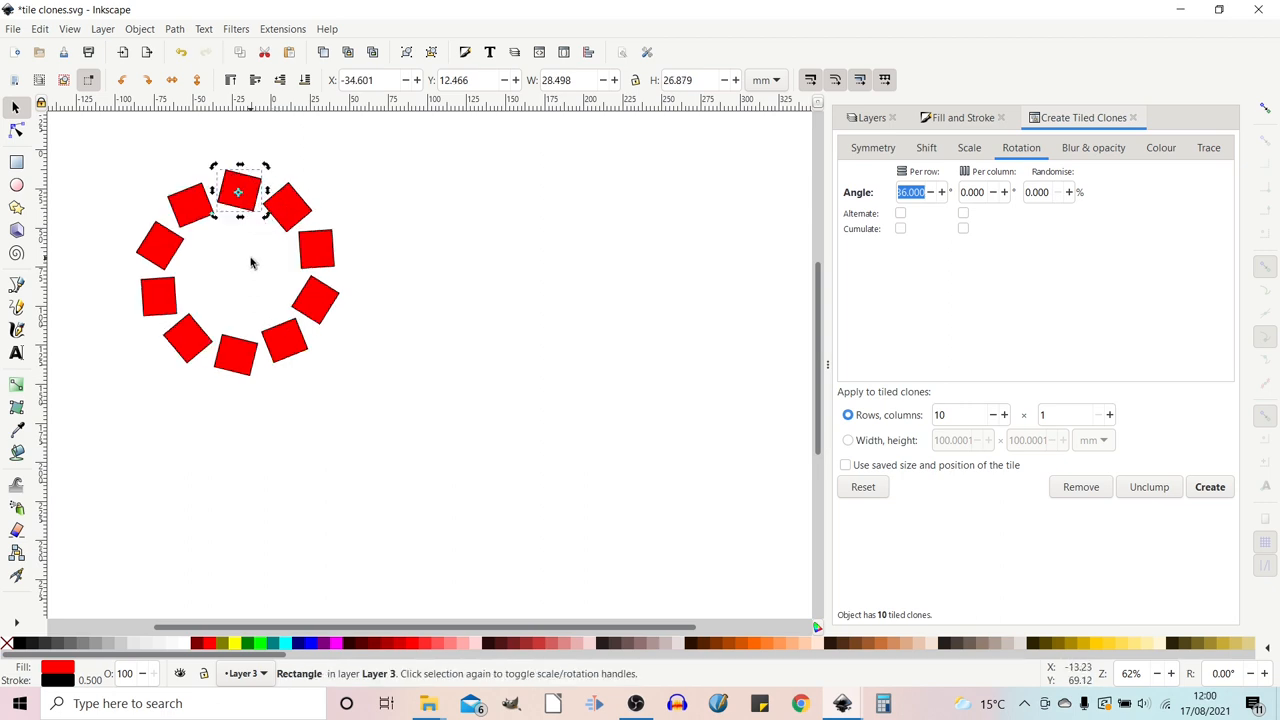
{"action": "mouse_move", "coordinate": [258, 264]}
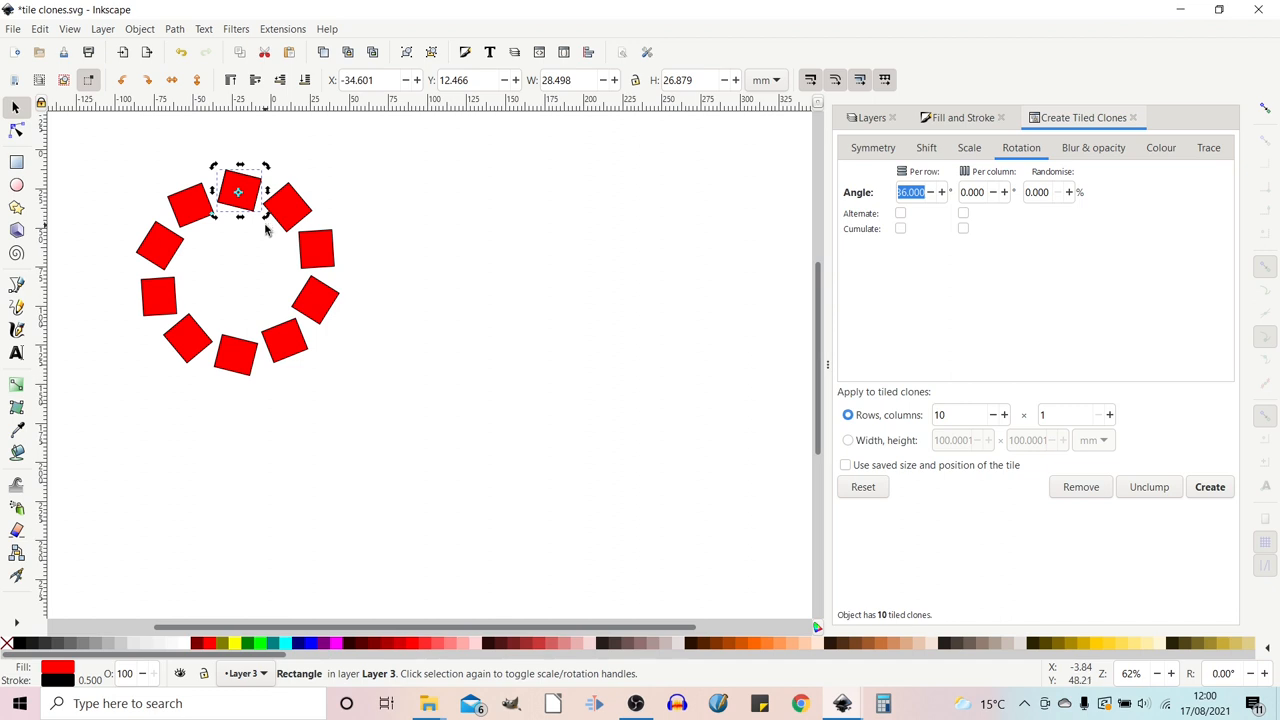
{"action": "mouse_move", "coordinate": [716, 432]}
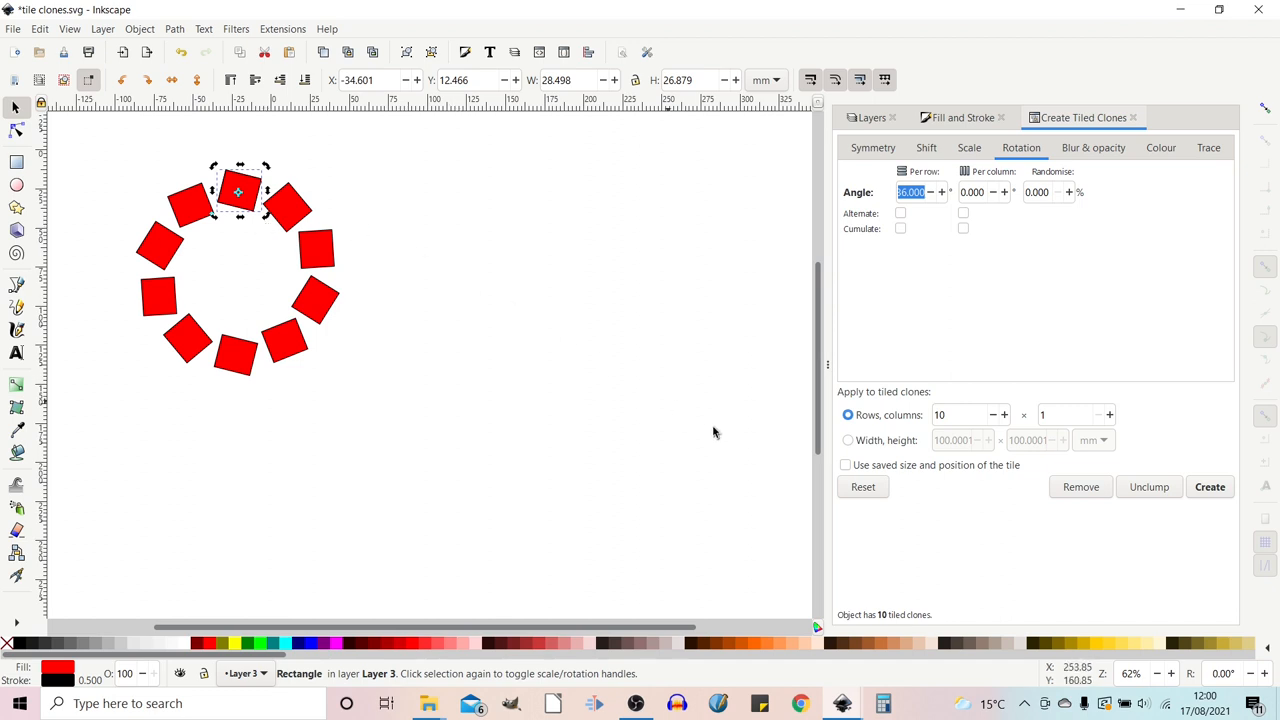
{"action": "mouse_move", "coordinate": [918, 220]}
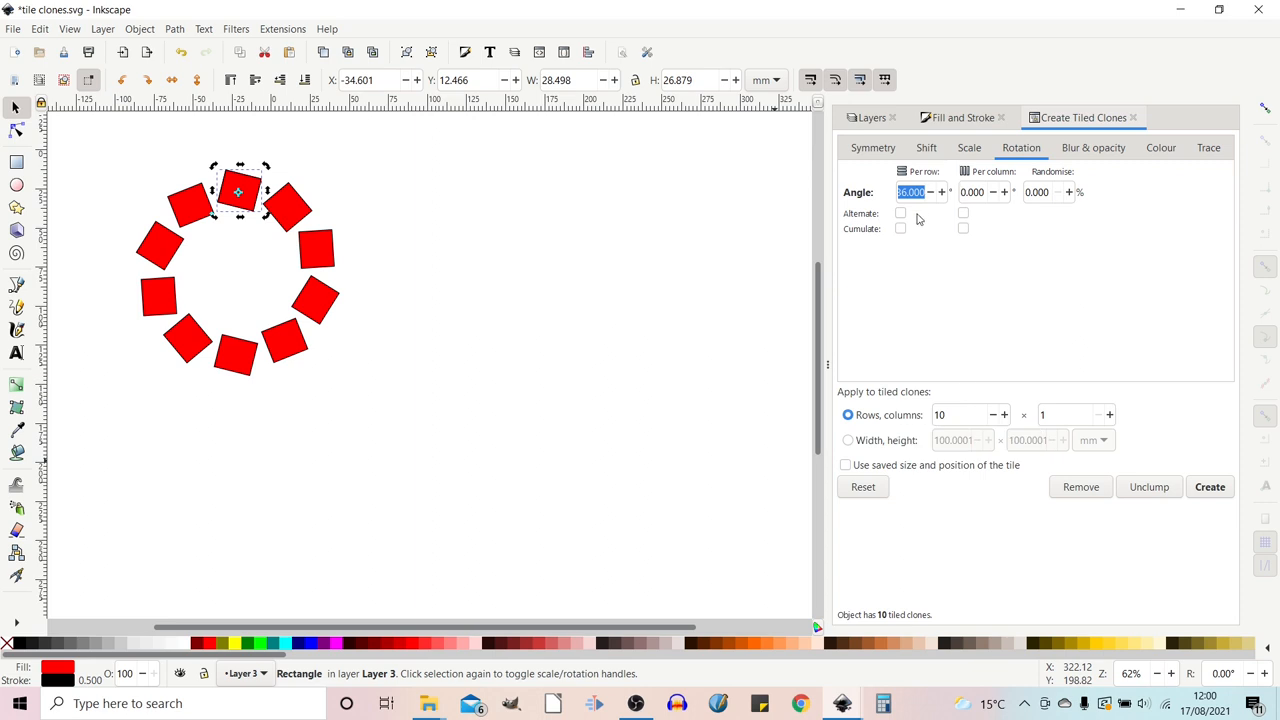
{"action": "mouse_move", "coordinate": [932, 424]}
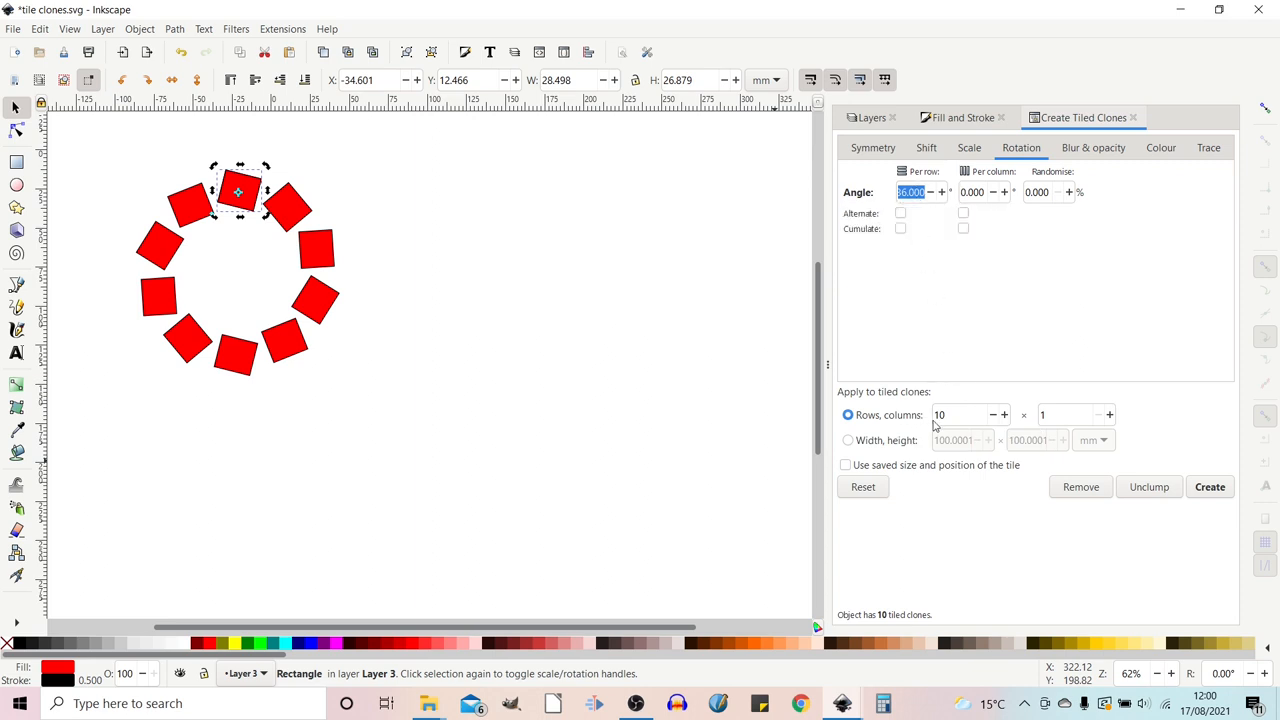
- Set the grid to 1 row by 10 columns with 36° per-column rotation and recreate the ring
{"action": "type", "text": "1"}
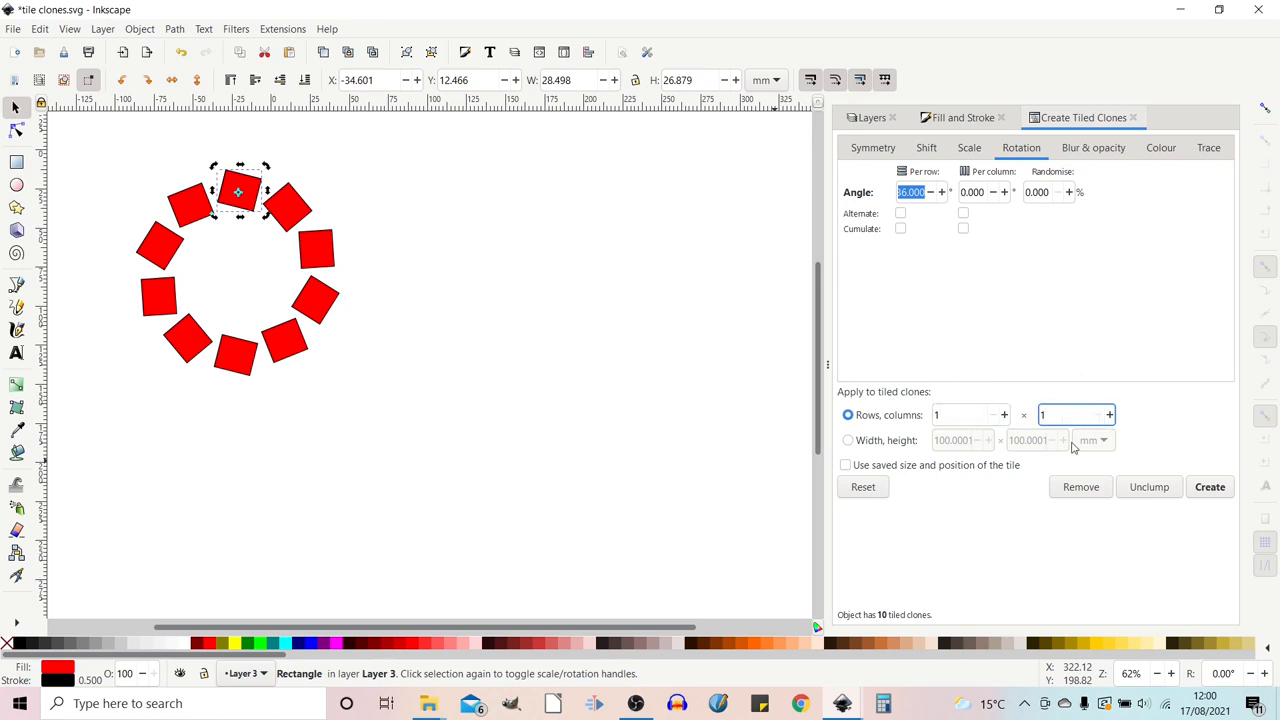
{"action": "type", "text": "10"}
{"action": "left_click", "coordinate": [984, 192]}
{"action": "type", "text": "36.000"}
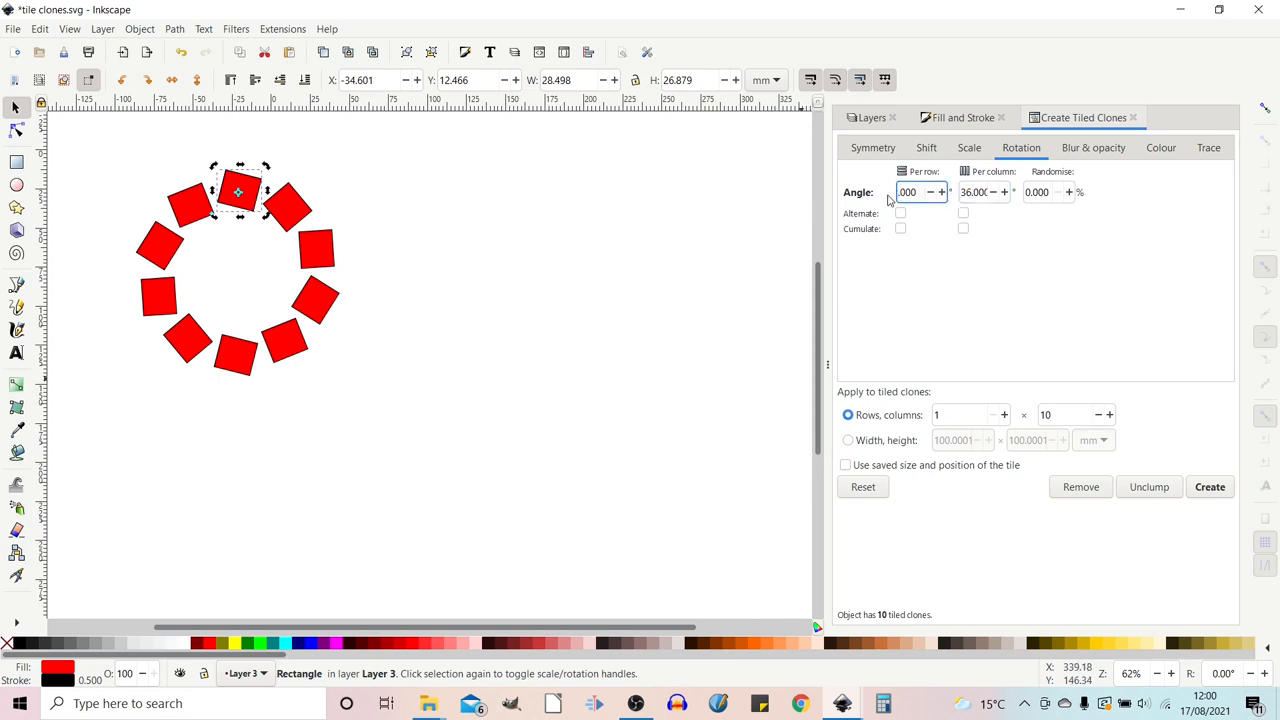
{"action": "left_click", "coordinate": [926, 148]}
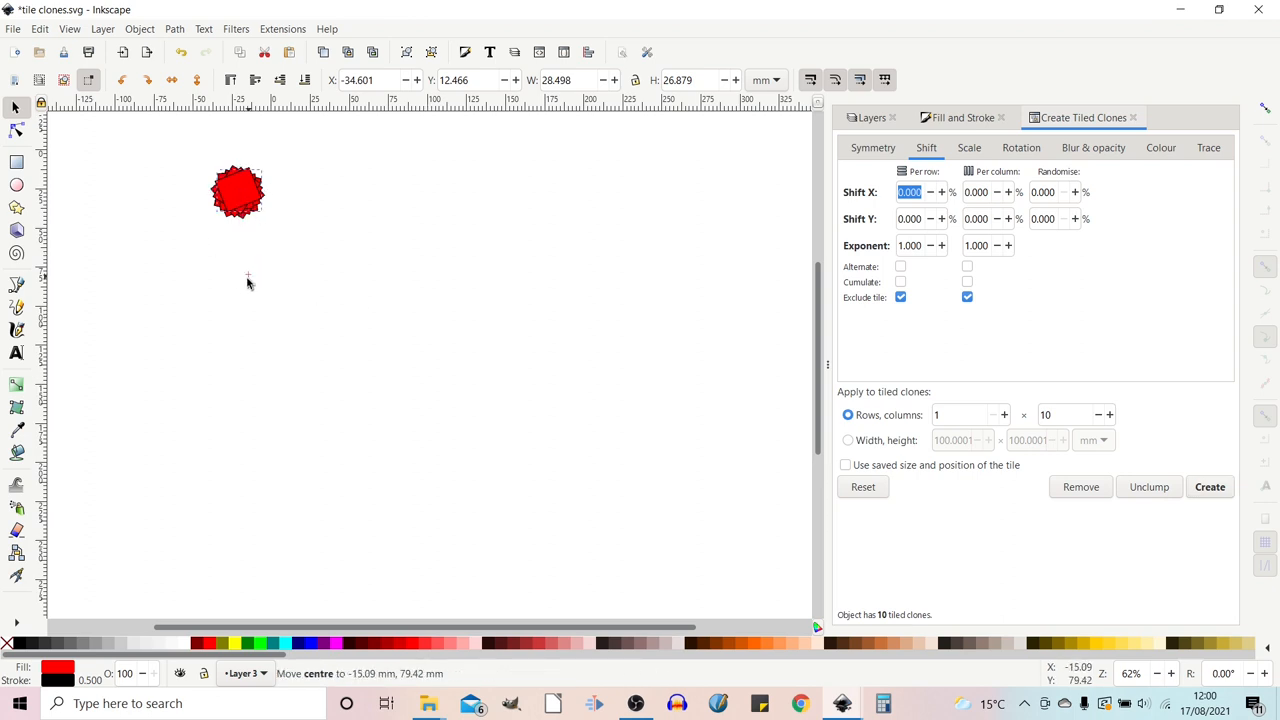
{"action": "mouse_move", "coordinate": [242, 288]}
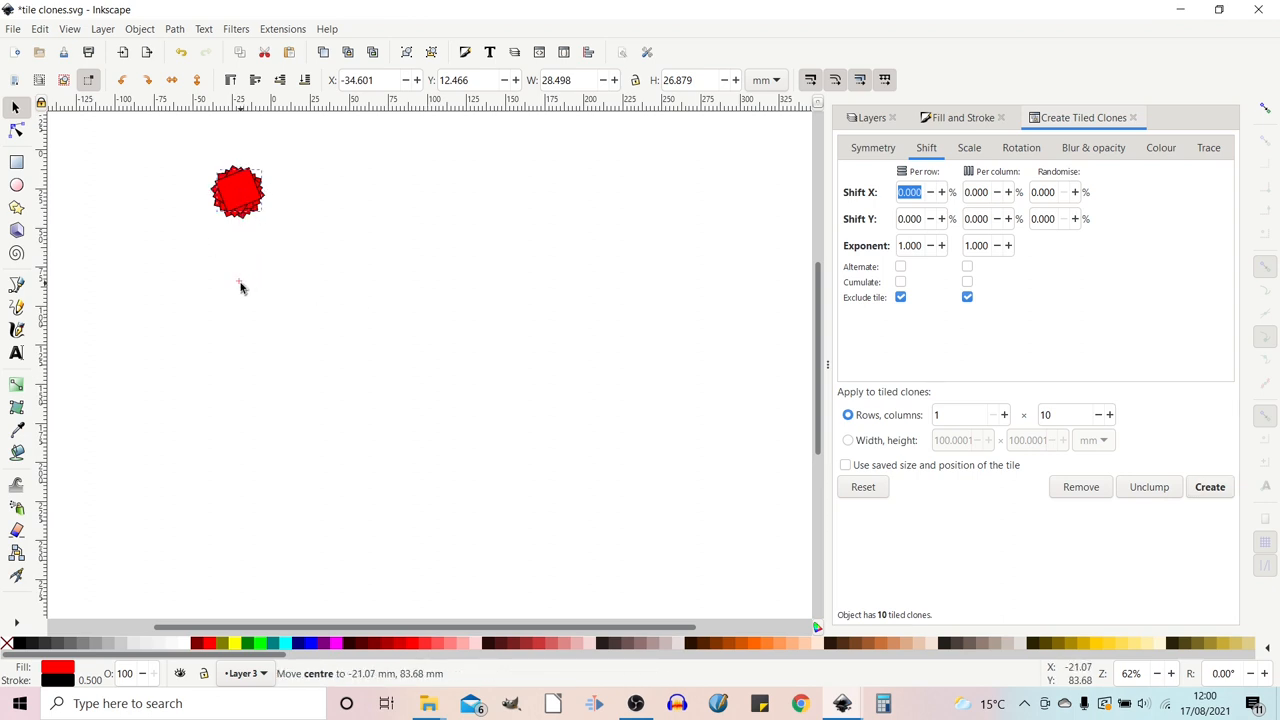
{"action": "left_click", "coordinate": [1210, 488]}
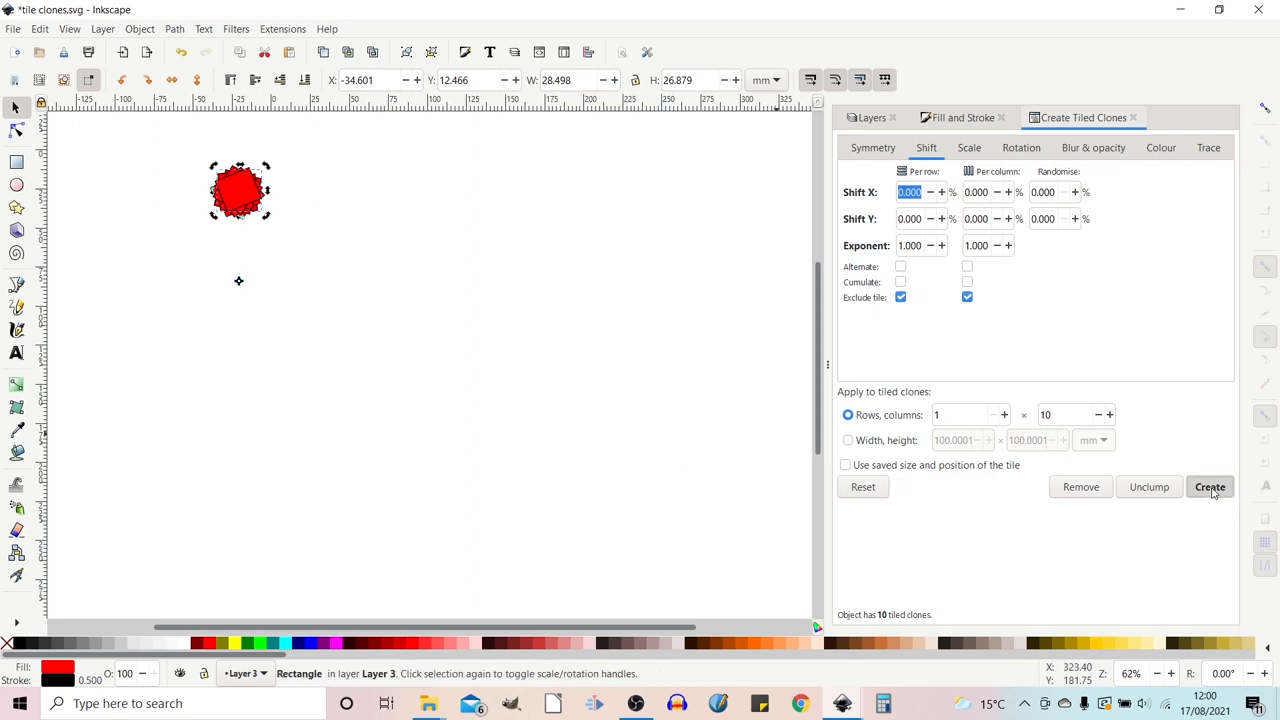
{"action": "left_click", "coordinate": [1210, 488]}
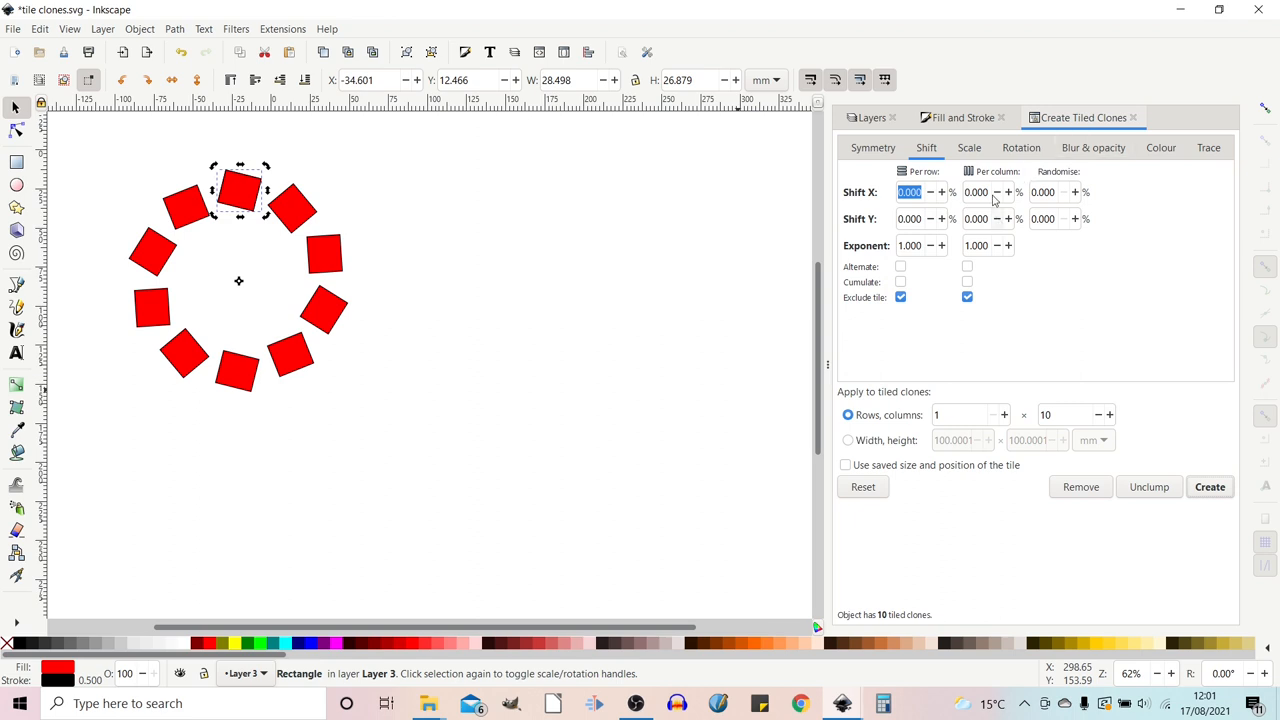
{"action": "left_click", "coordinate": [1020, 148]}
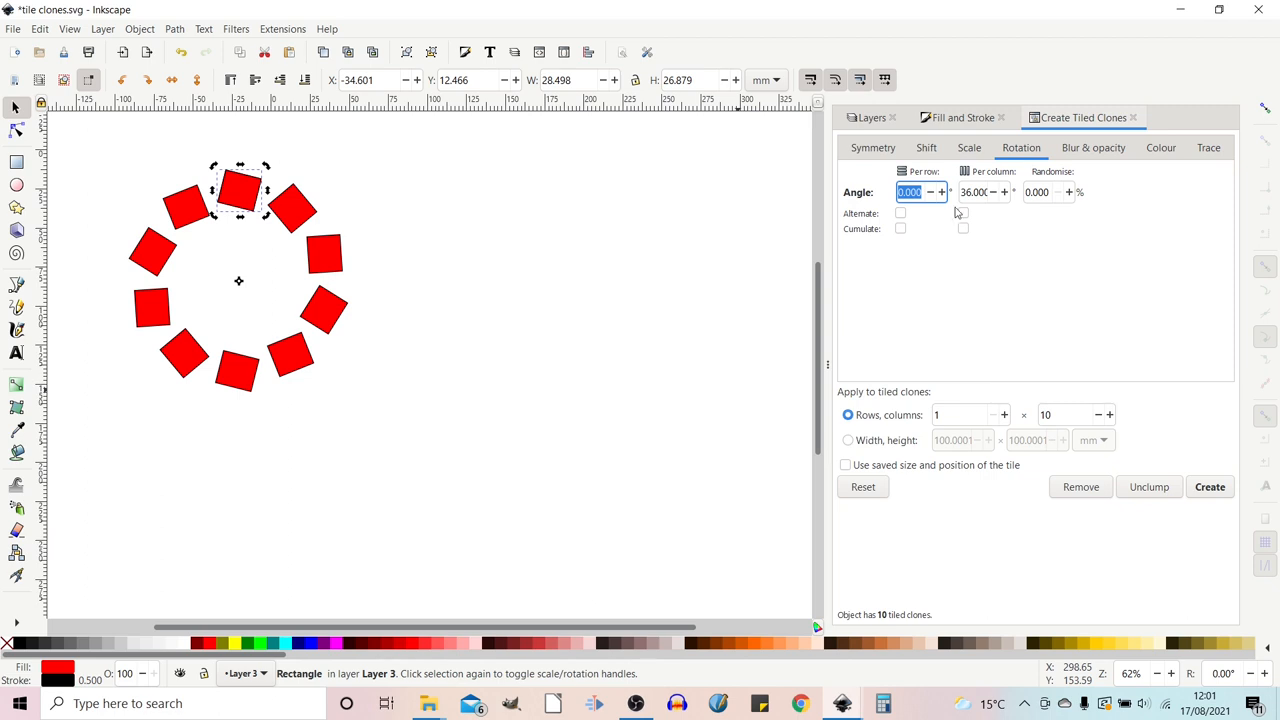
- Set the tiling to 10 rows by 1 column with a 36° per-row rotation
{"action": "left_click", "coordinate": [968, 148]}
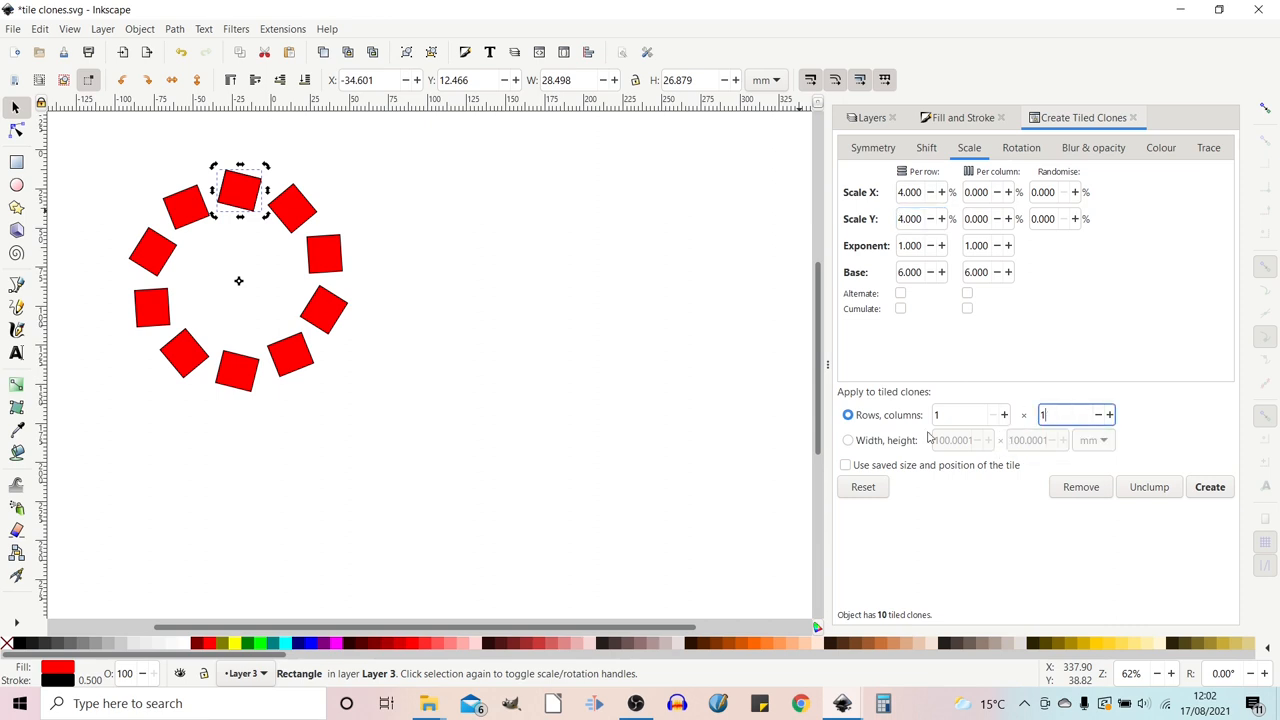
{"action": "type", "text": "10"}
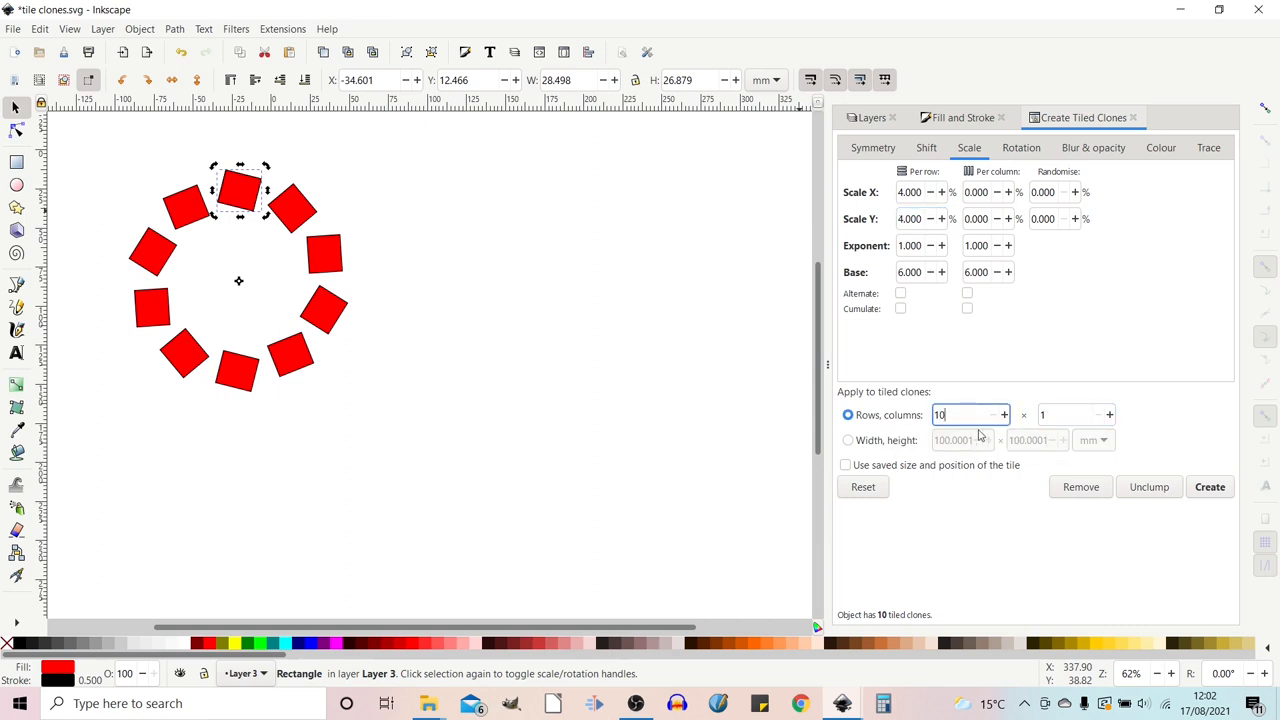
{"action": "left_click", "coordinate": [1020, 148]}
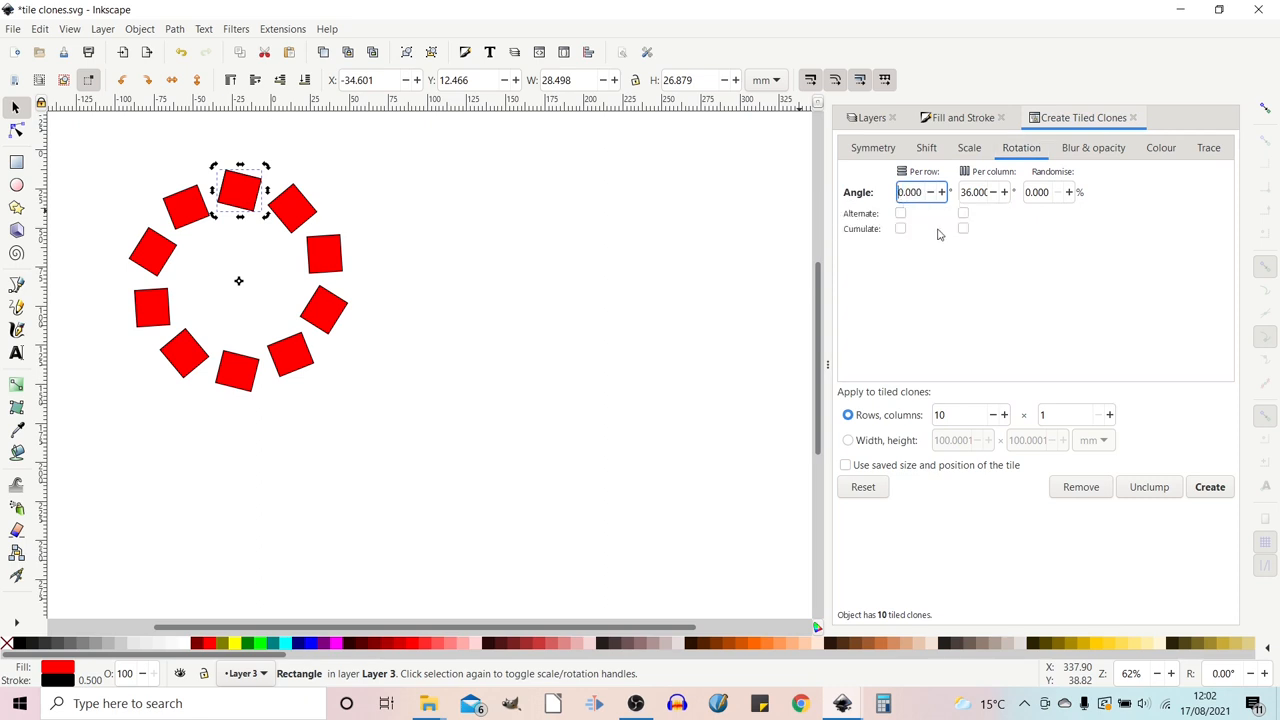
{"action": "type", "text": "36.00"}
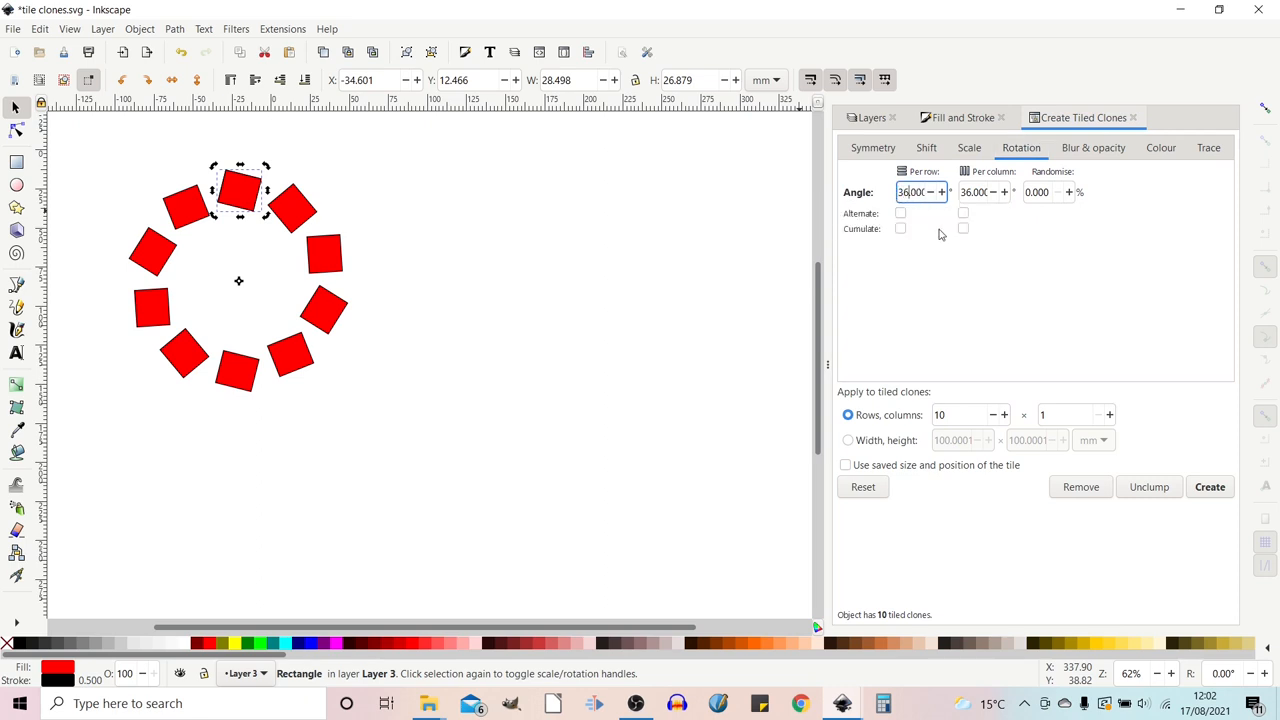
{"action": "left_click", "coordinate": [980, 192]}
{"action": "type", "text": "0.000"}
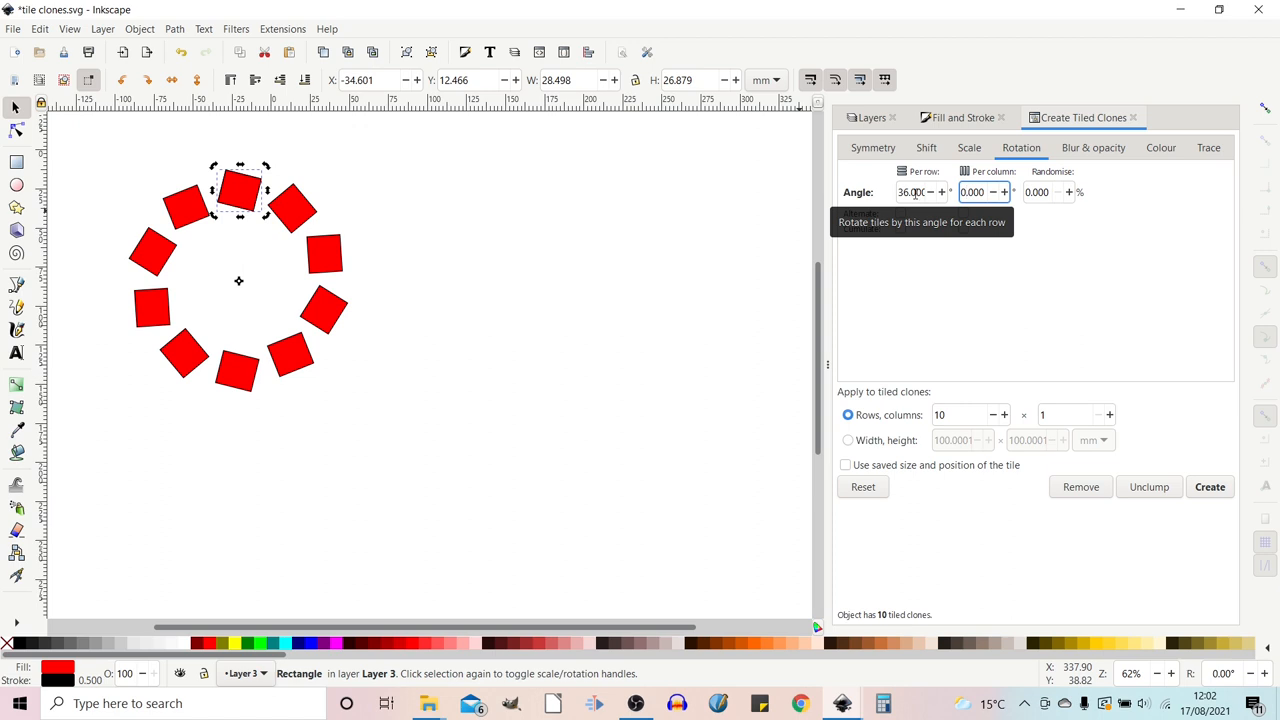
{"action": "left_click", "coordinate": [968, 148]}
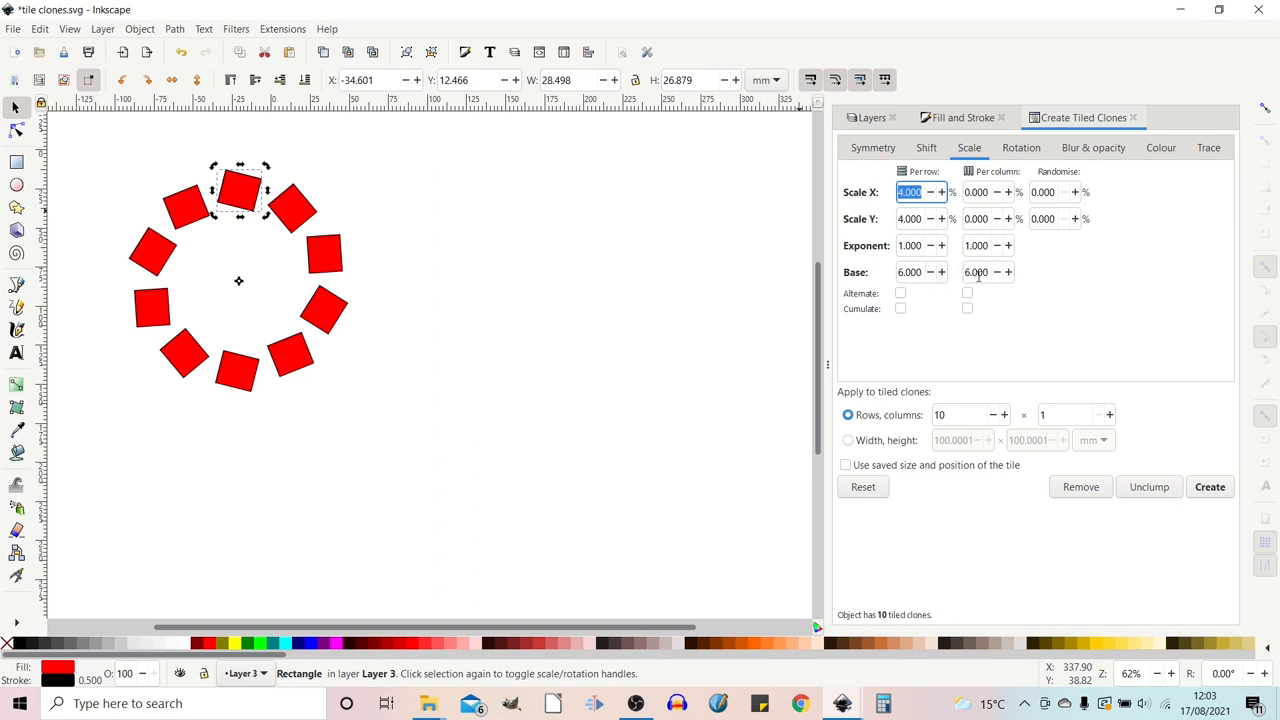
{"action": "mouse_move", "coordinate": [976, 272]}
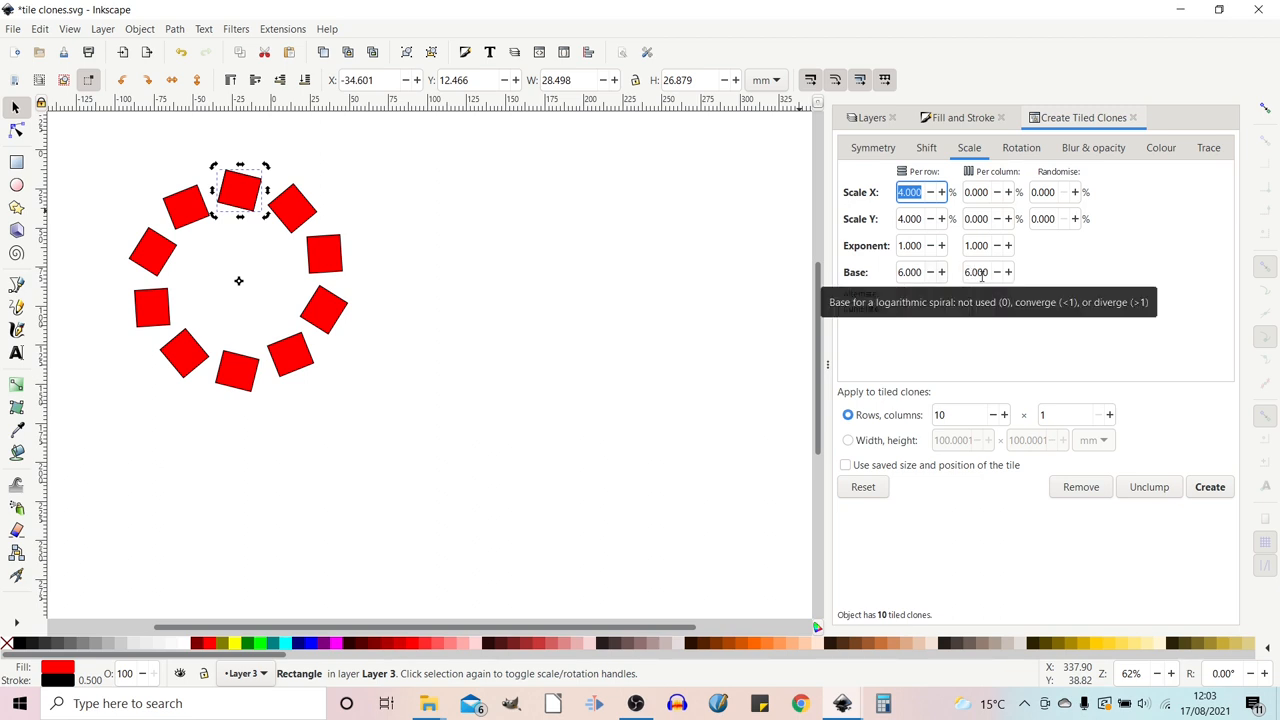